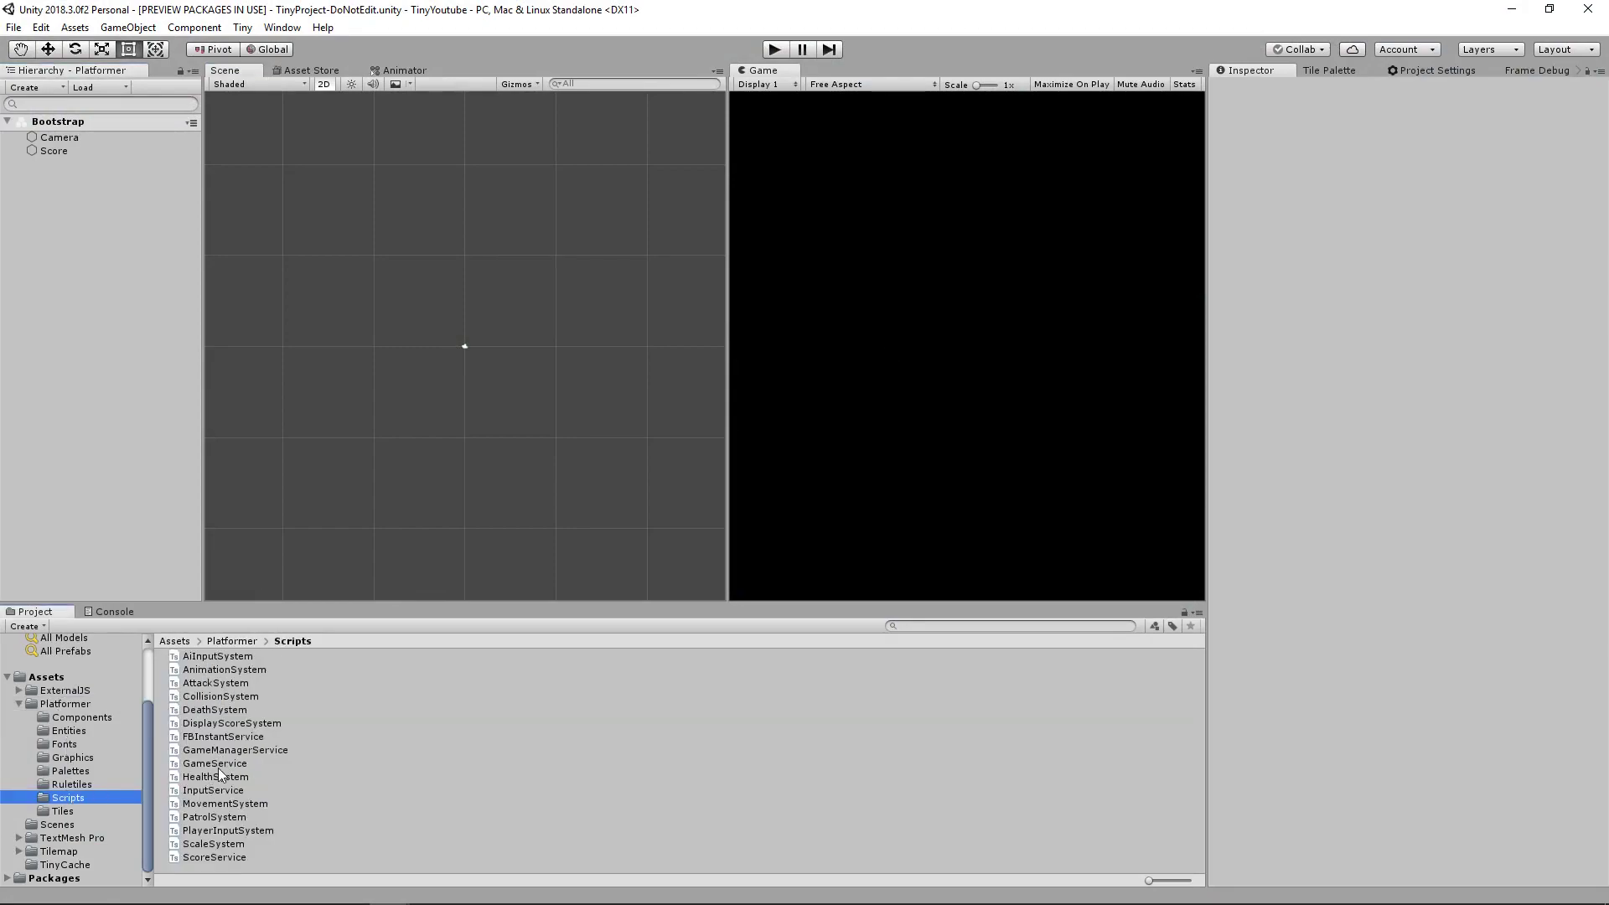
# Open the FBInstantService script from Platformer > Scripts in Visual Studio Code.
pyautogui.click(214, 856)
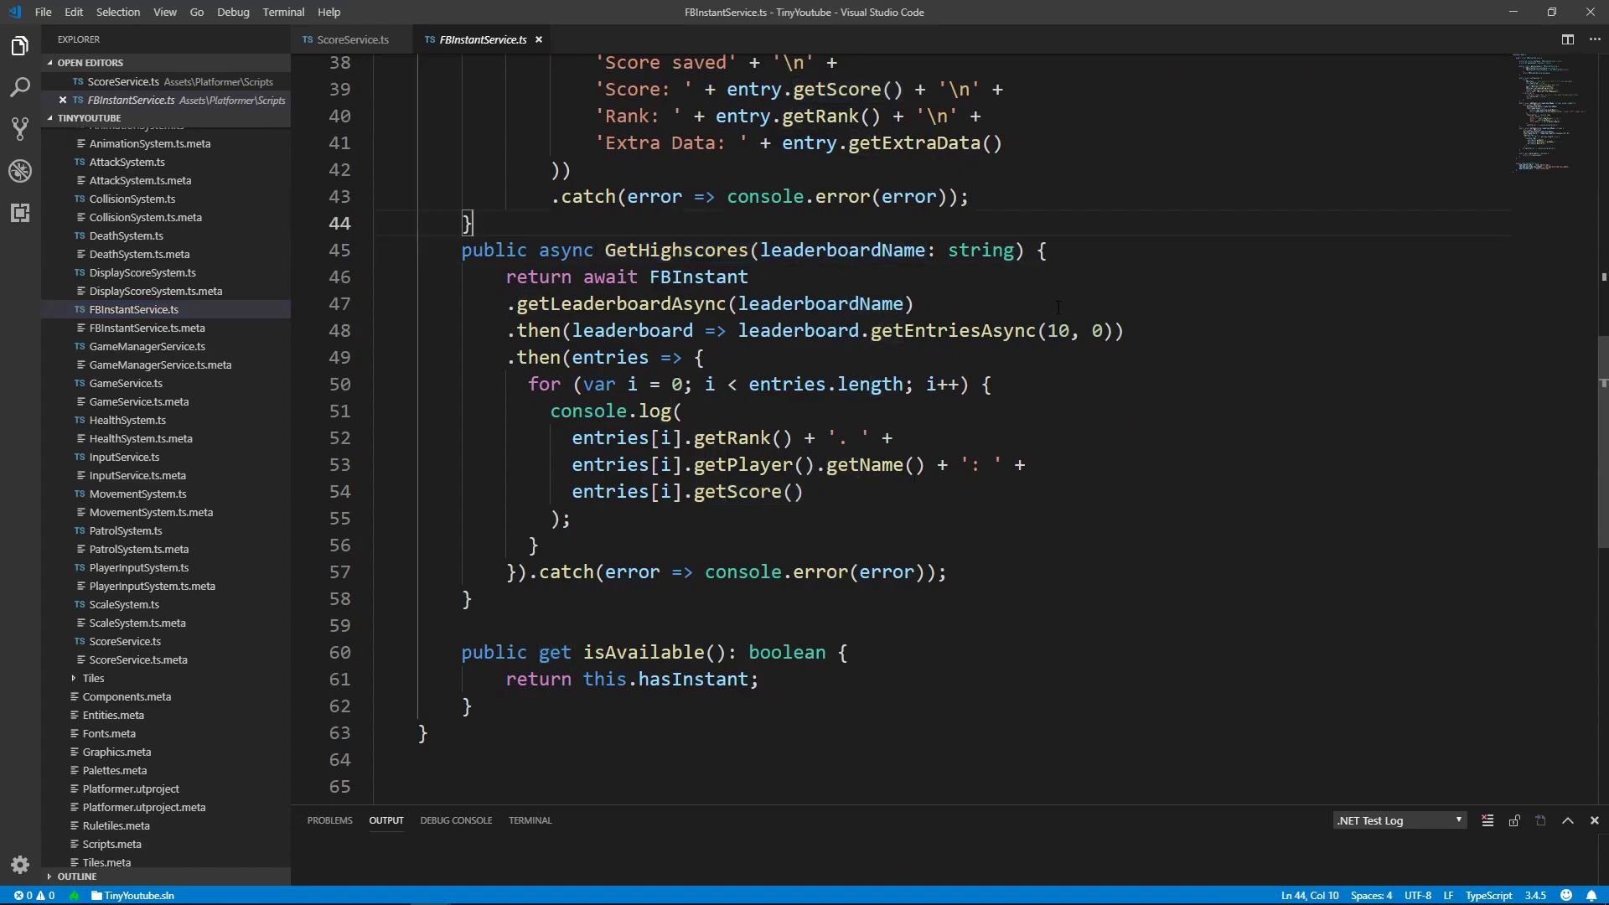
# Declare async GetHighscore(leaderboardName: string) below GetHighscores, starting its body with return await FBInstant.
pyautogui.doubleClick(1057, 331)
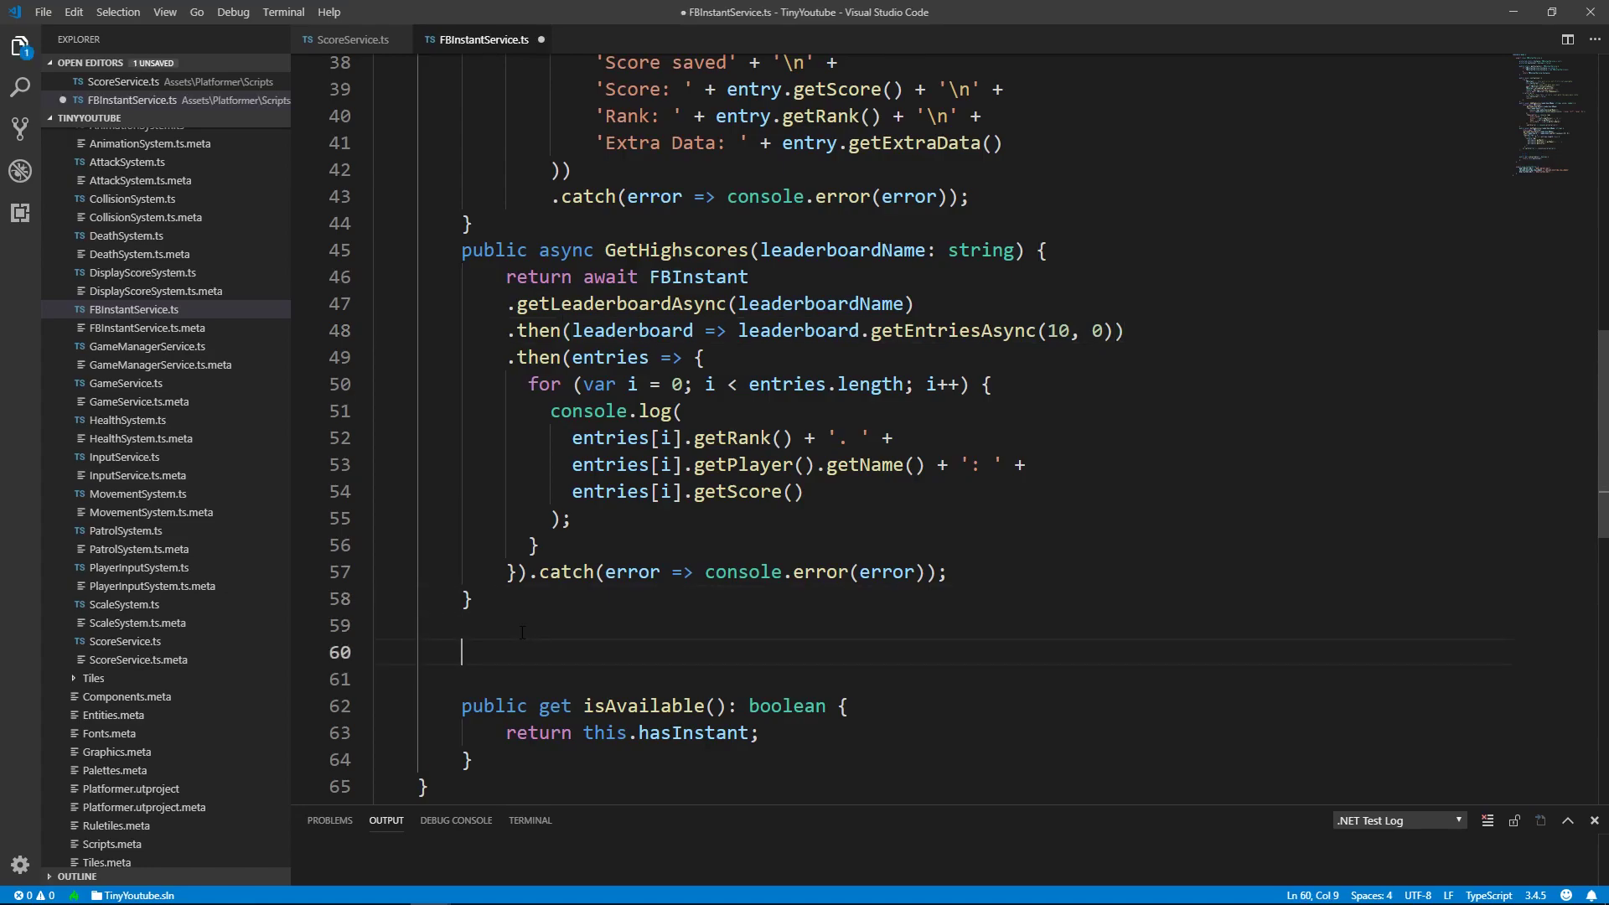
pyautogui.write('public async')
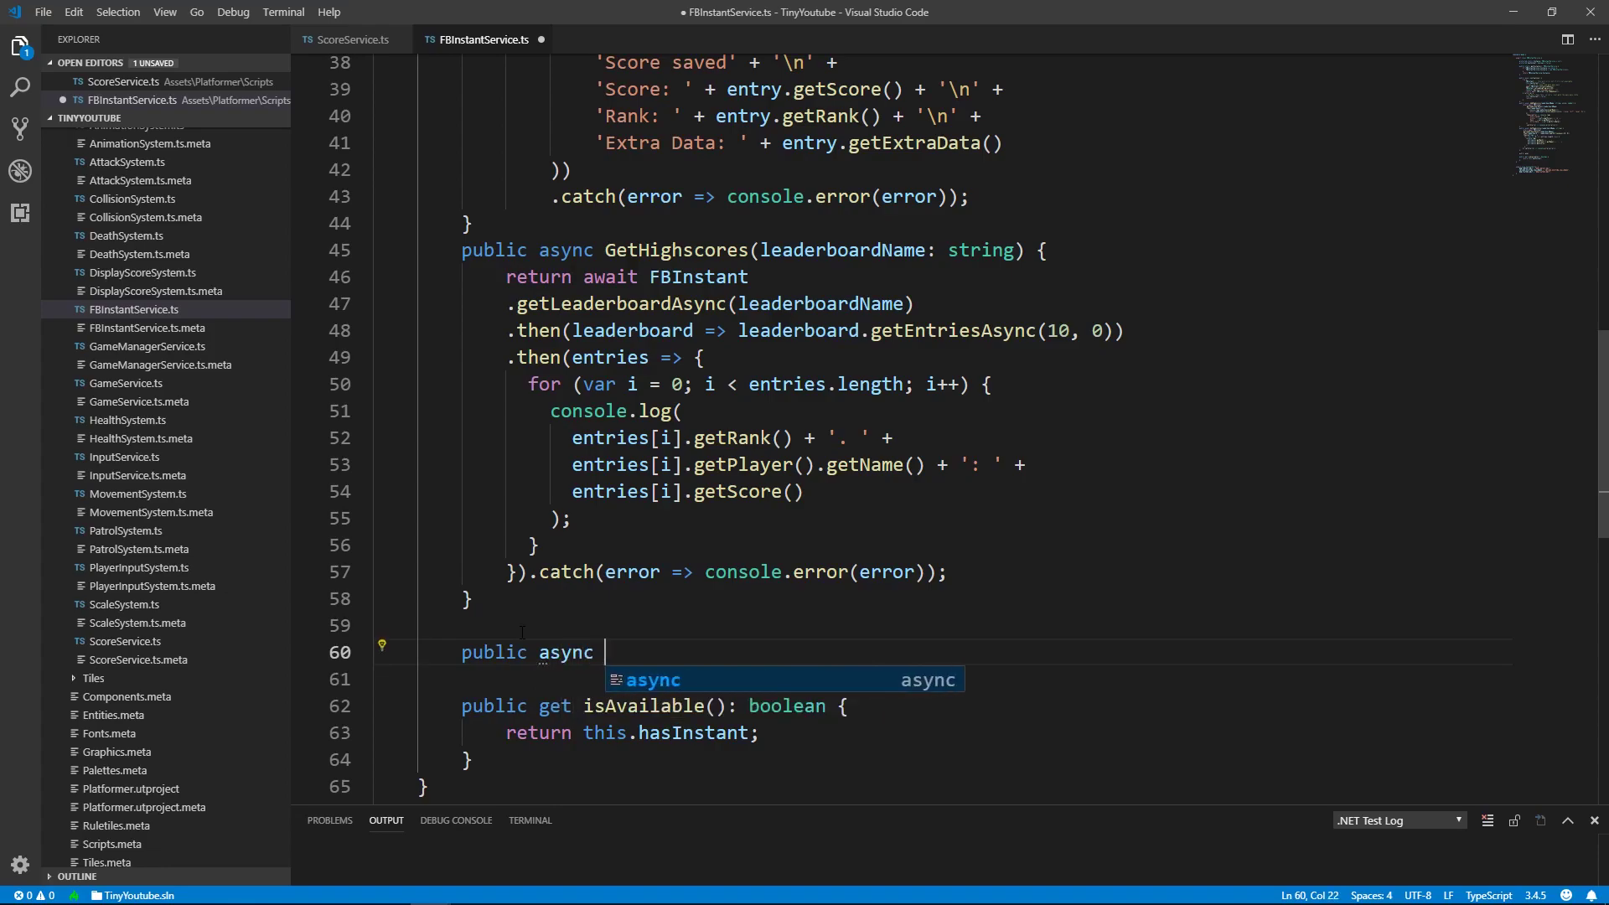
pyautogui.write('Get')
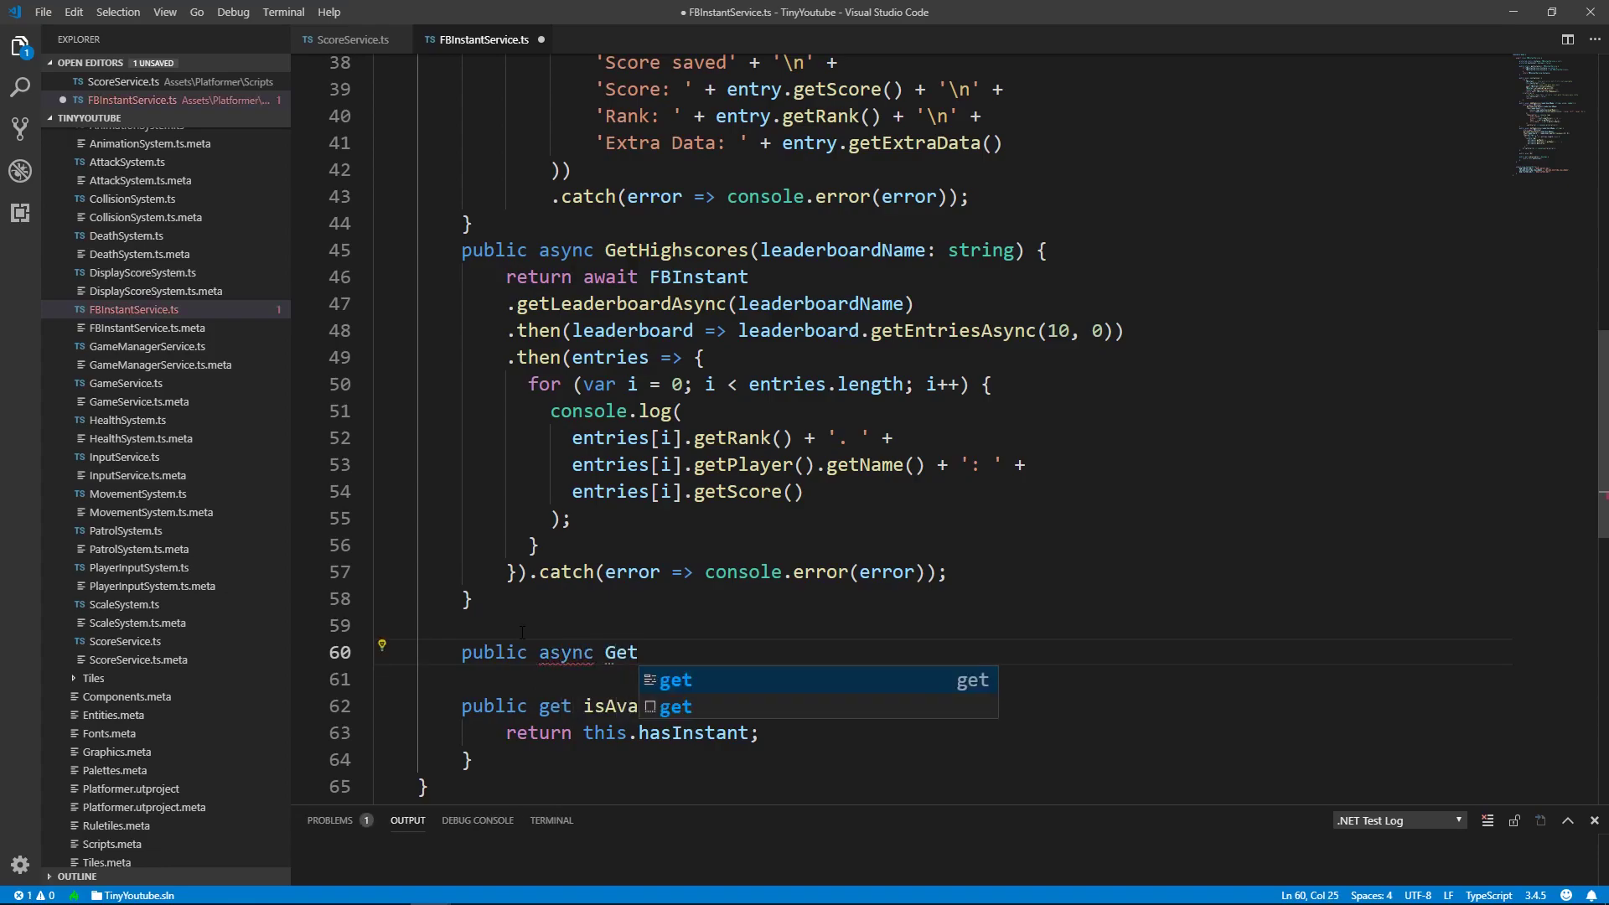
pyautogui.write('Hig')
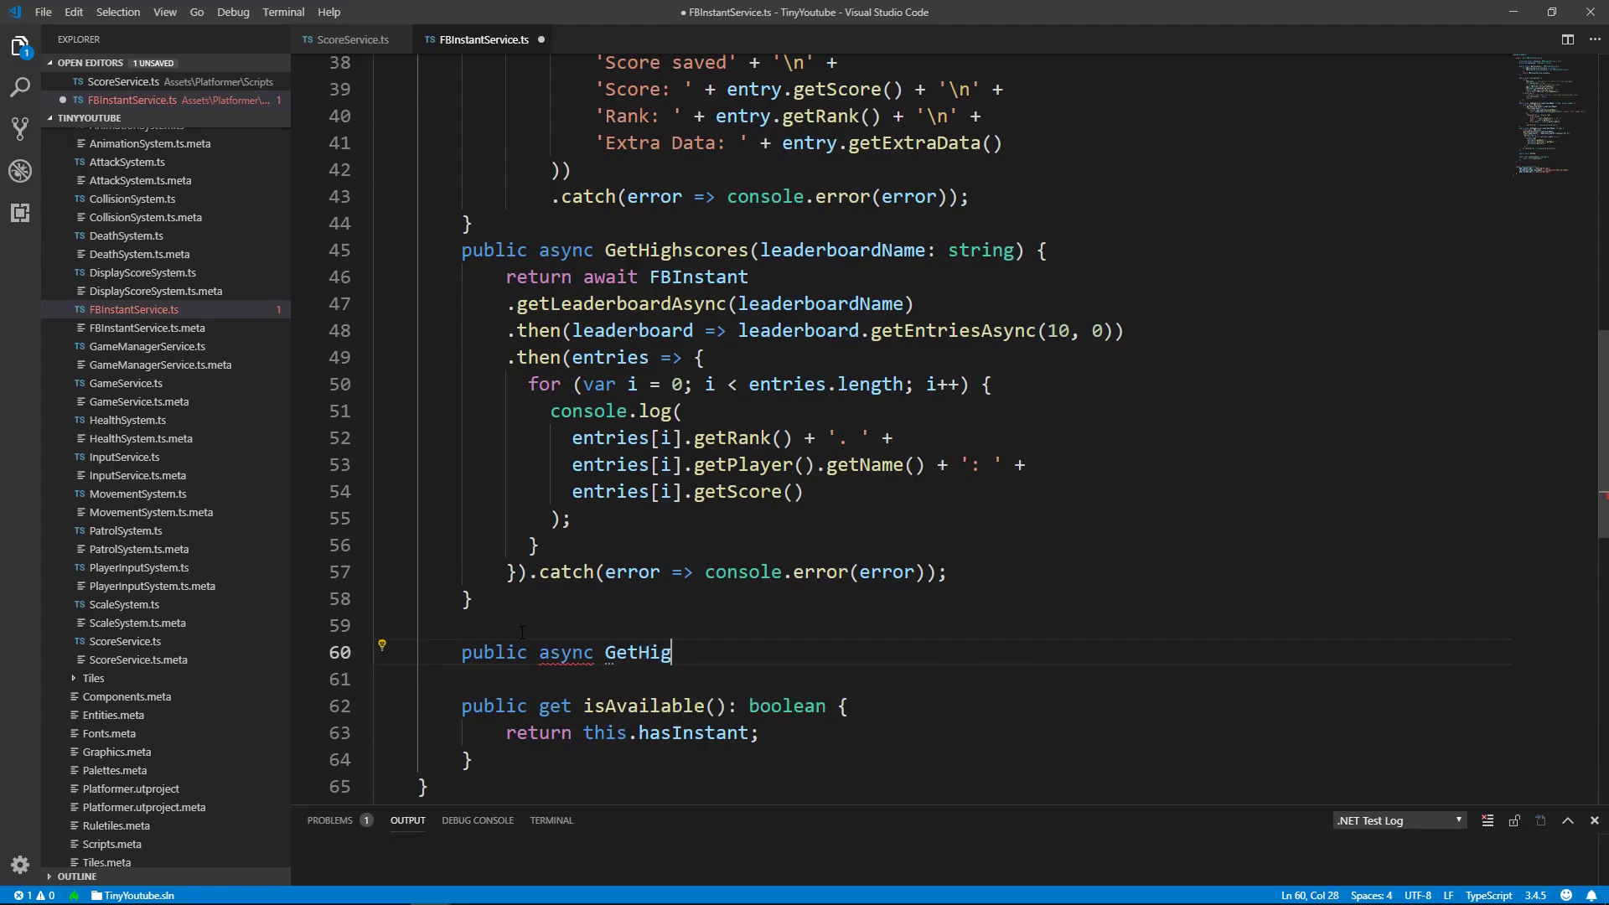
pyautogui.write('hscore()')
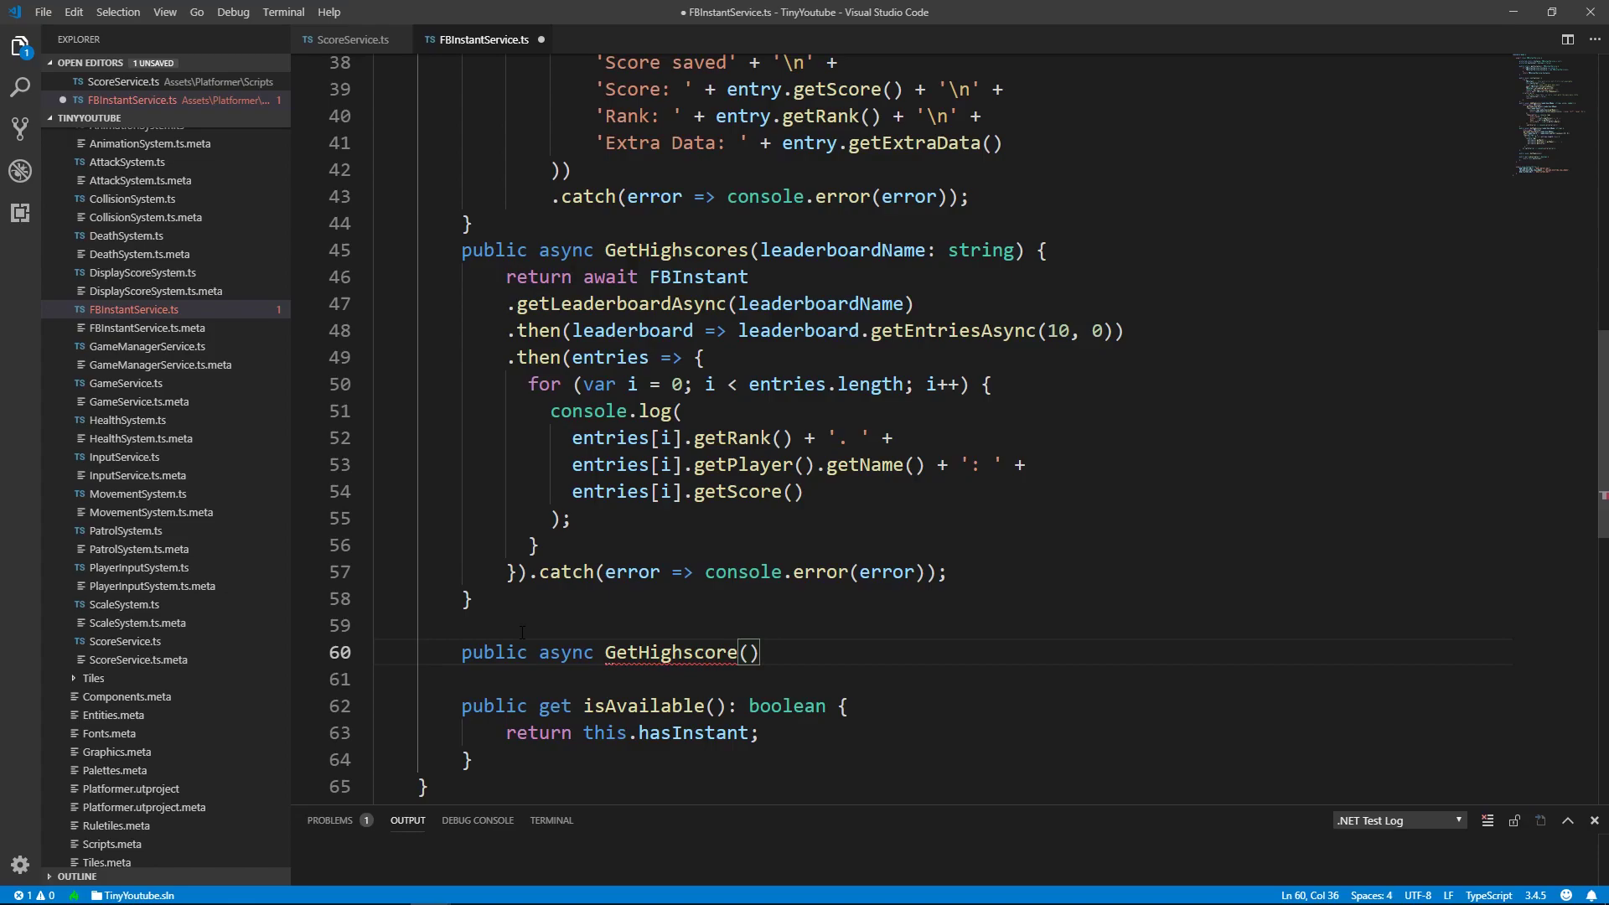
pyautogui.write('lead')
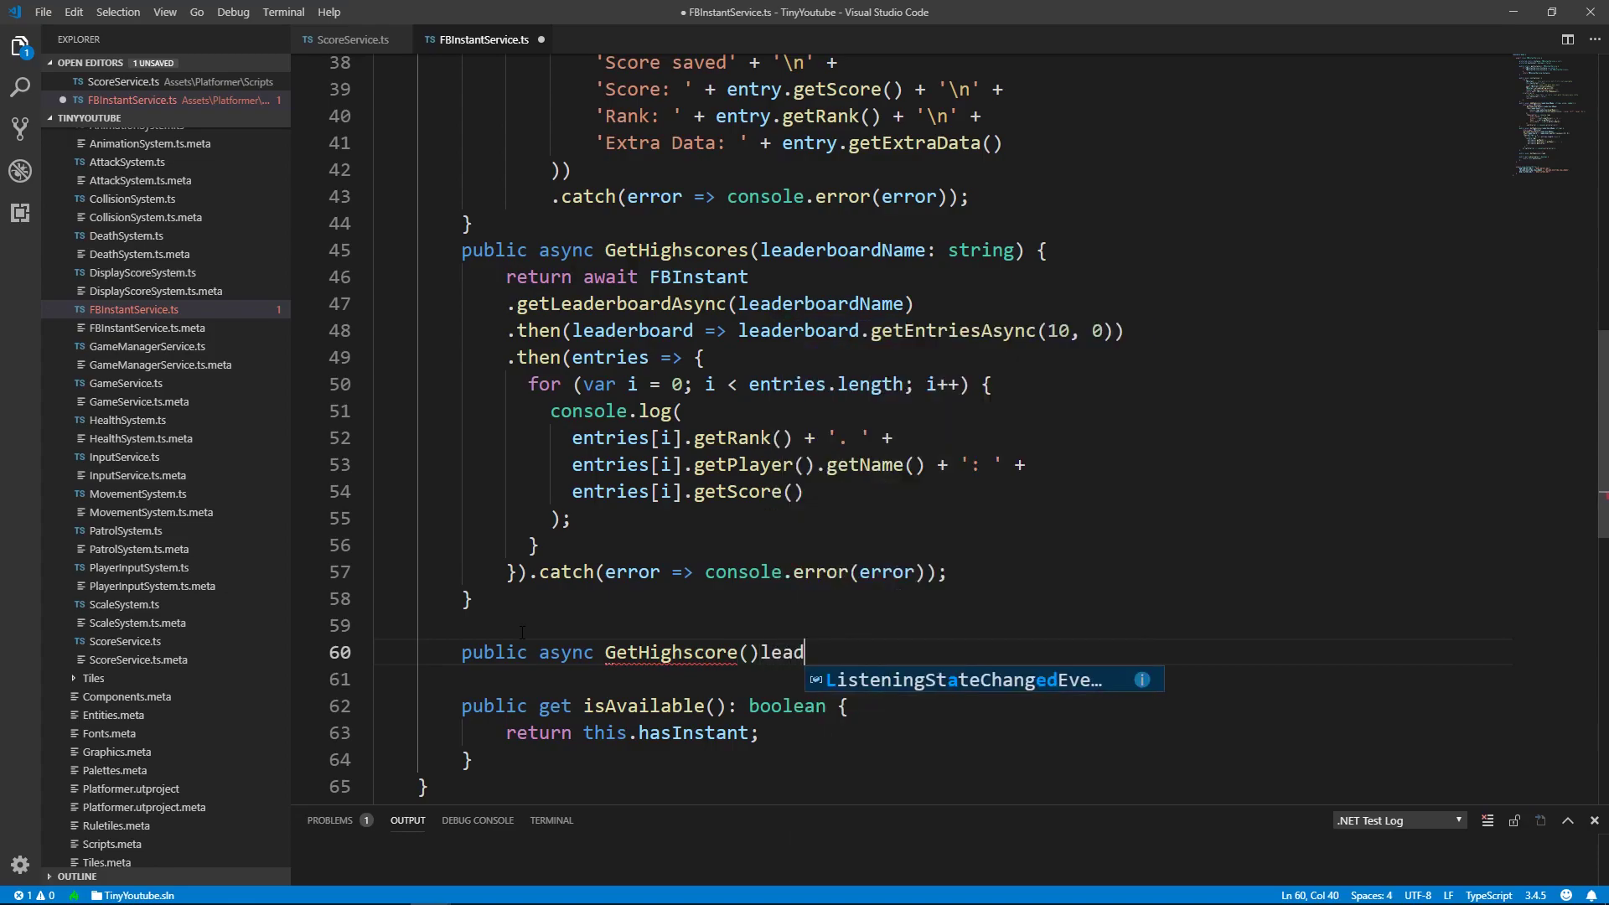
pyautogui.press('BackSpace')
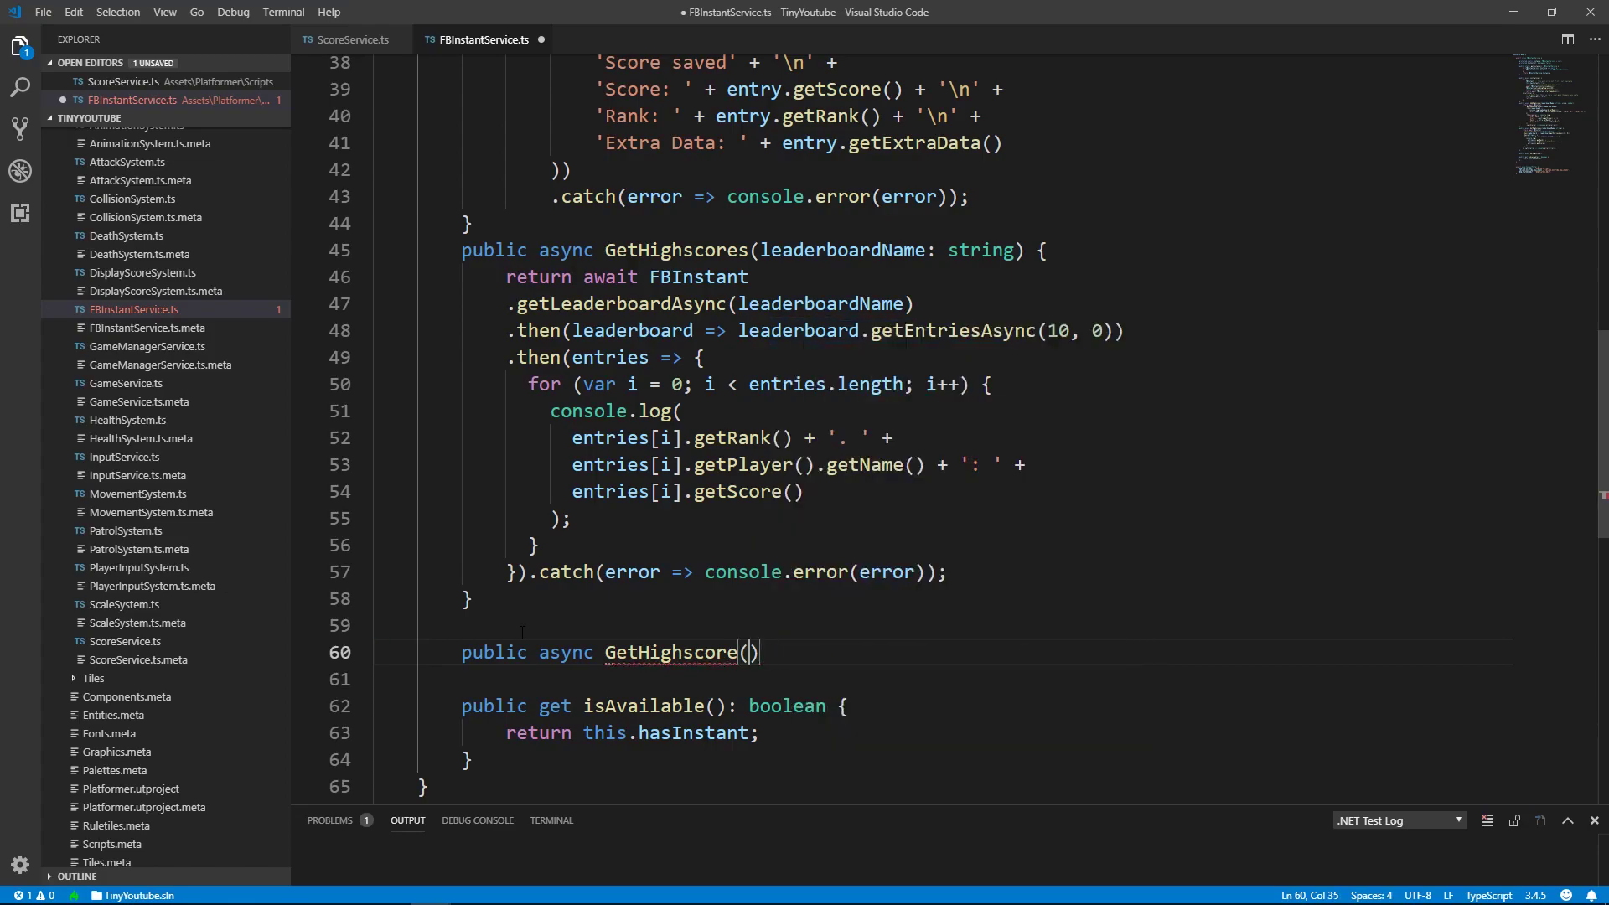
pyautogui.write('leaderboardName')
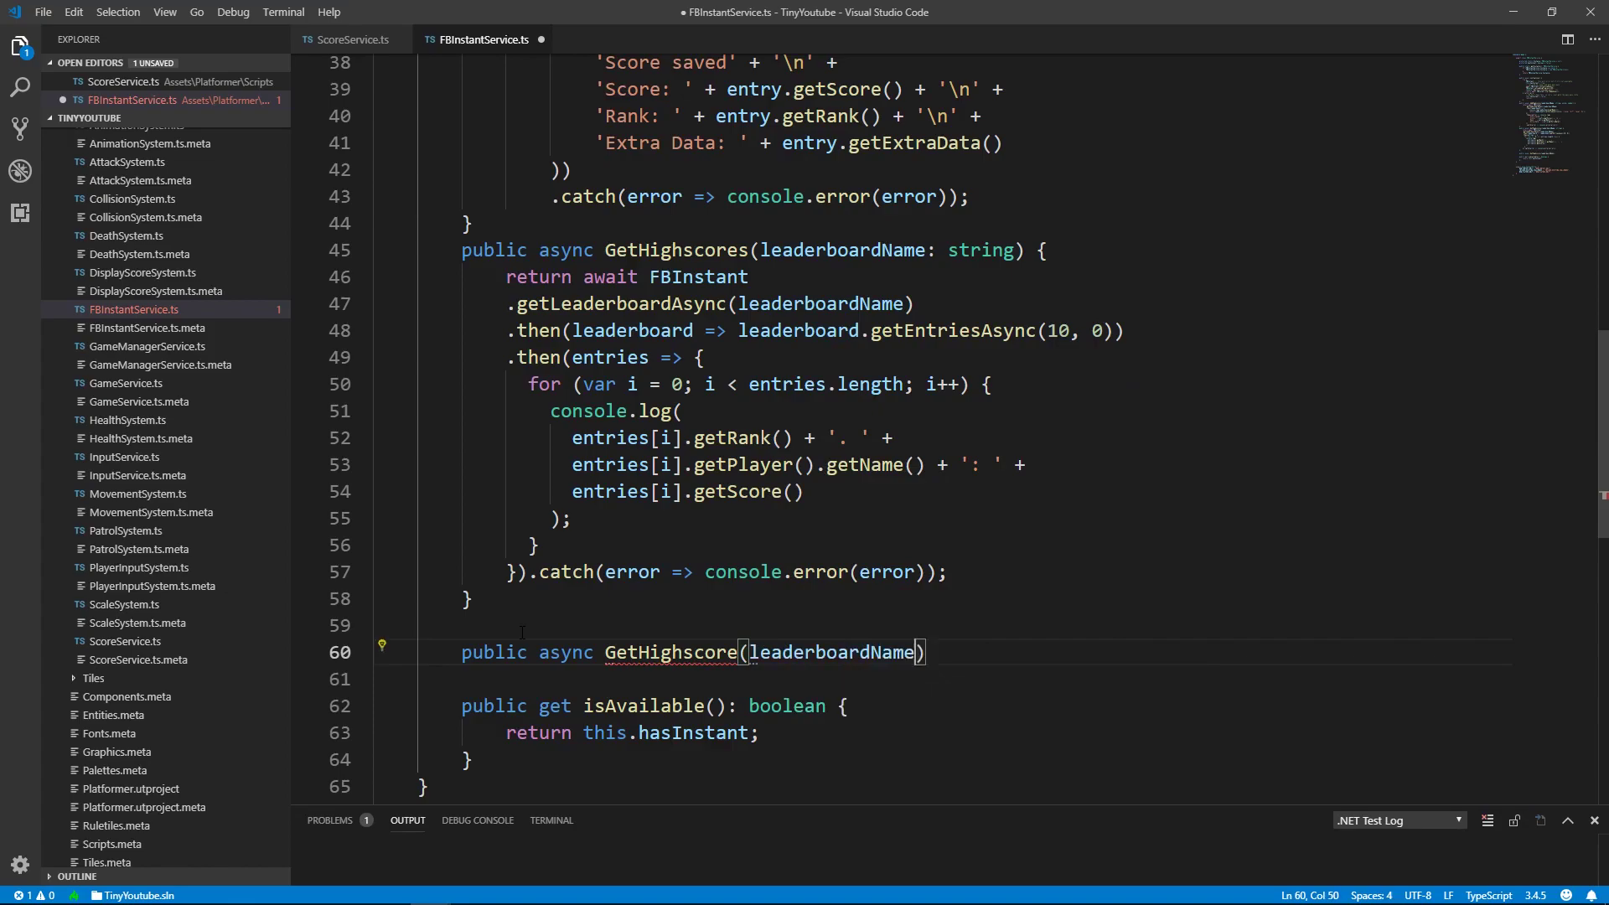
pyautogui.write(':string')
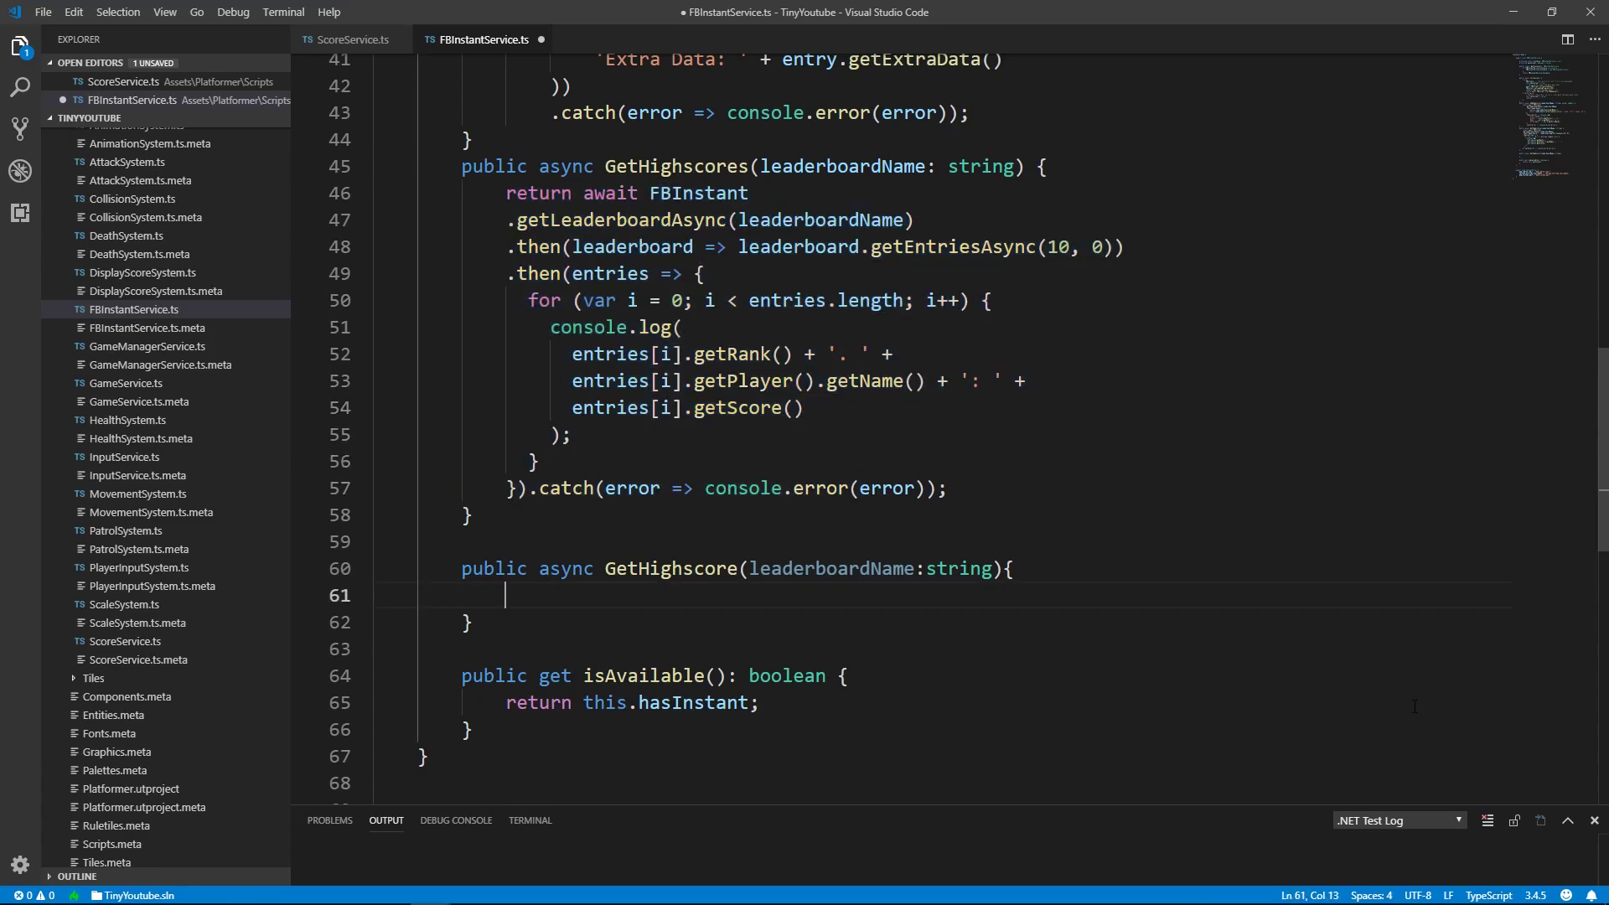
pyautogui.write('return await FBInstant')
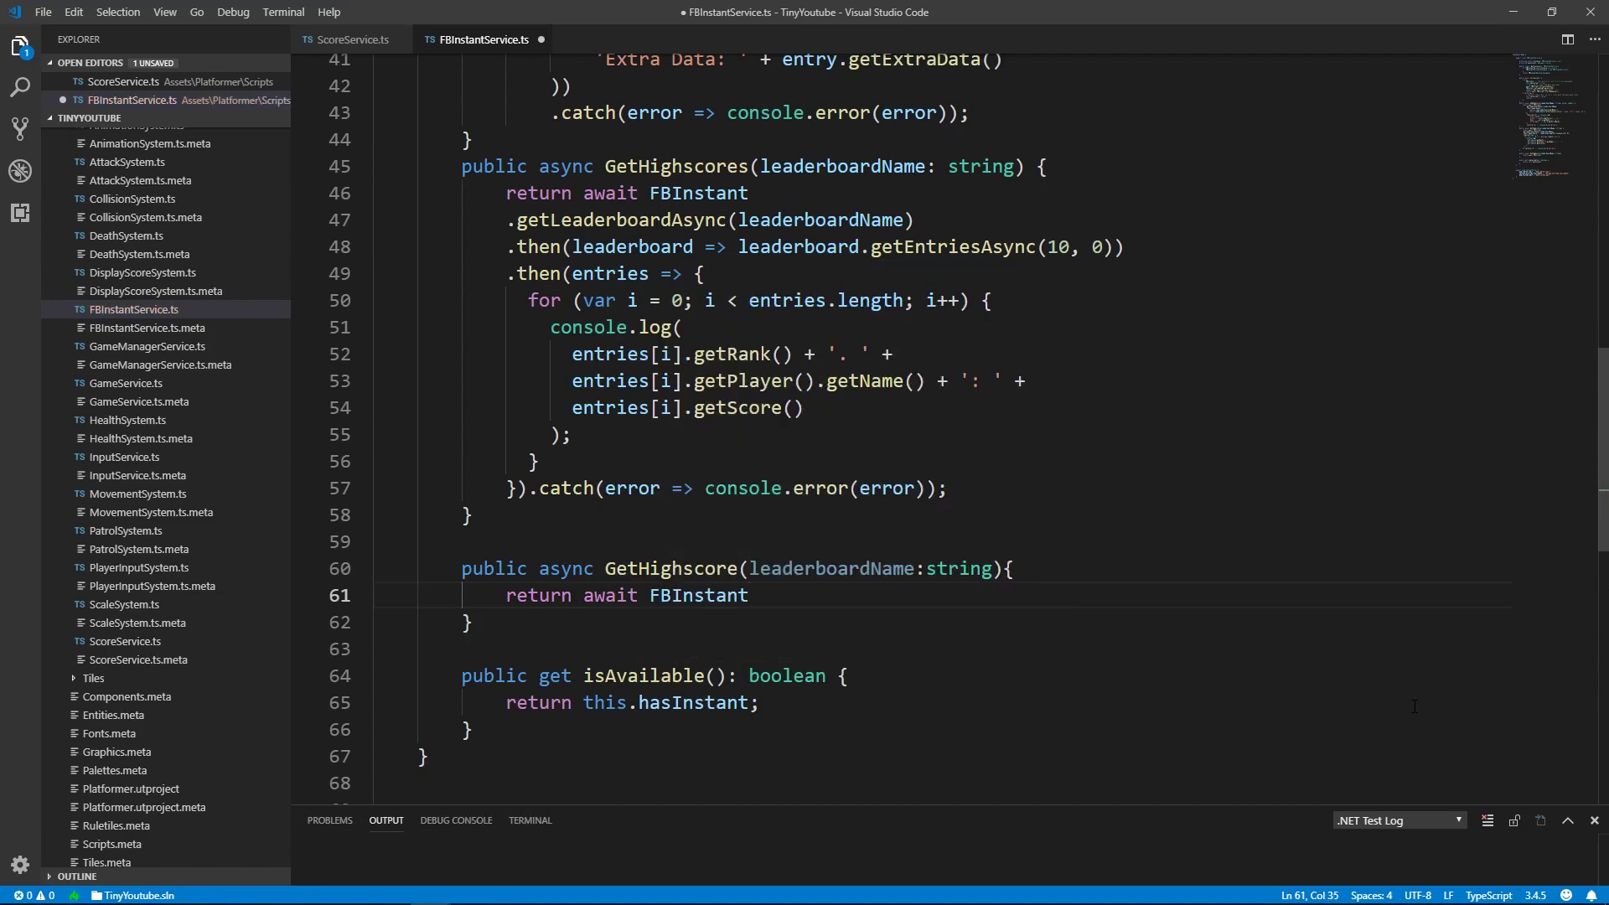
pyautogui.write('.getlea')
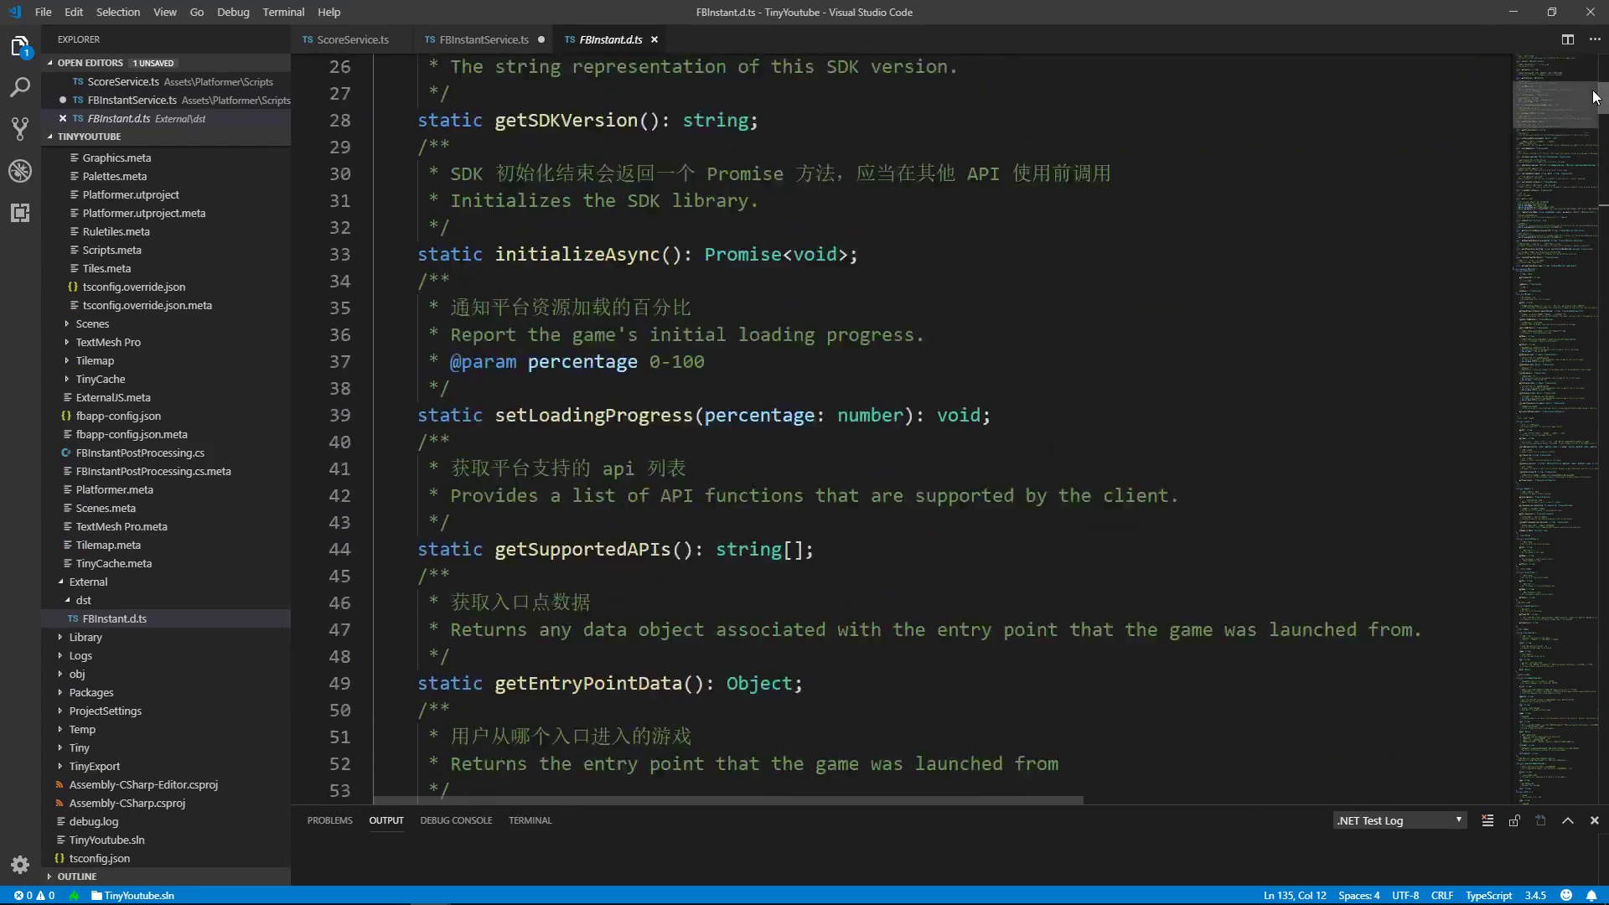
# Browse FBInstant.d.ts and finish the line as FBInstant.getLeaderboardAsync(leaderboardName).
pyautogui.scroll(-3)
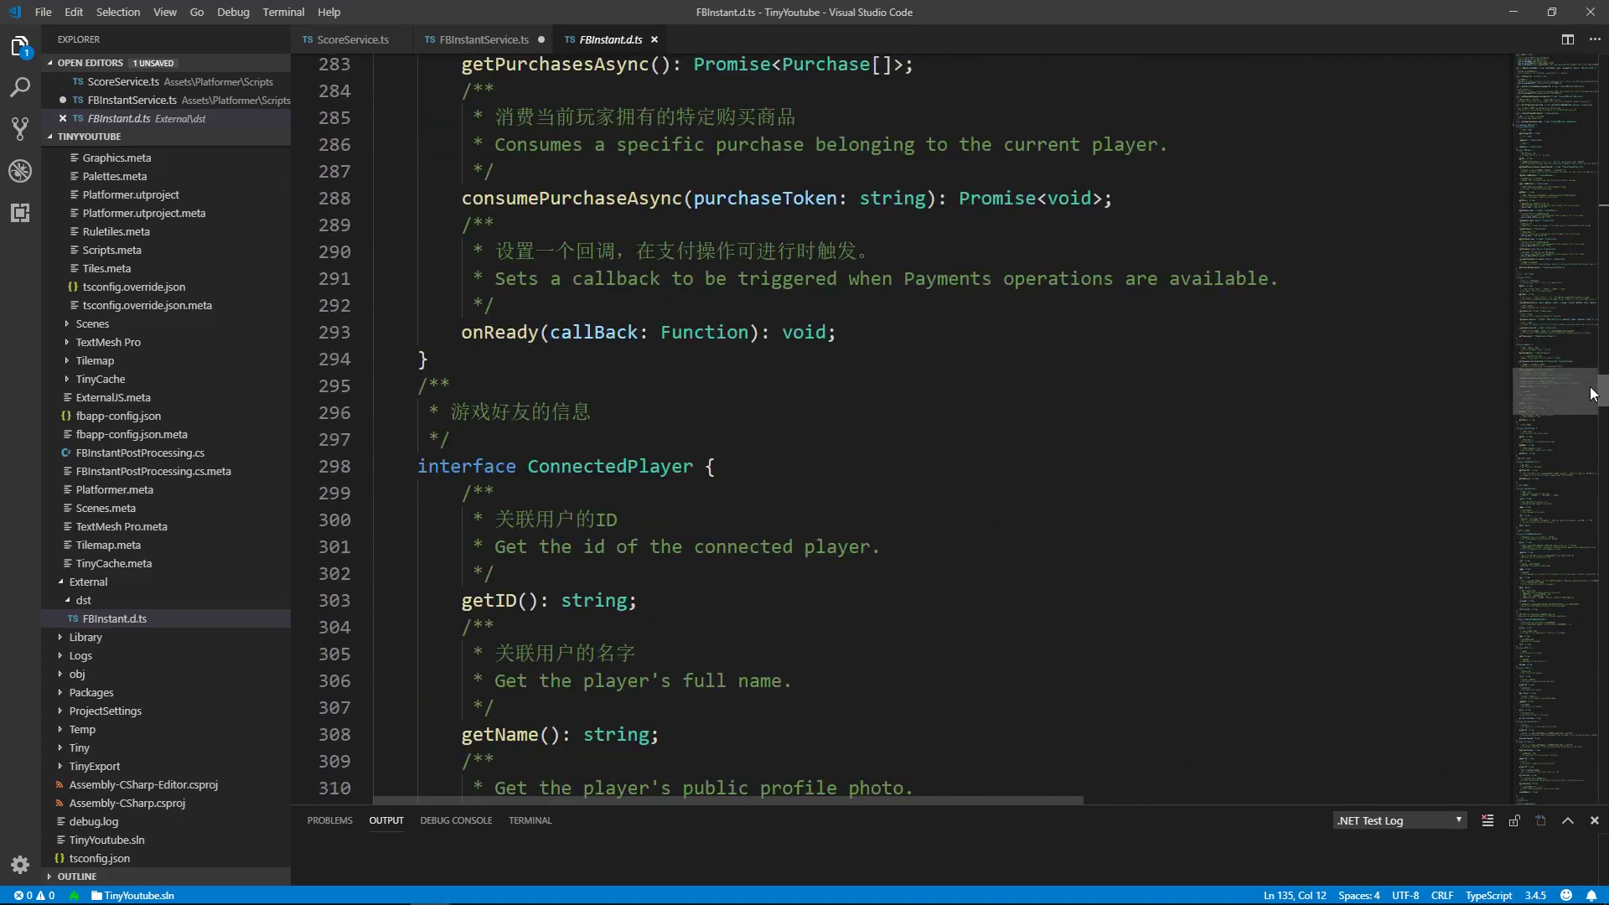
pyautogui.scroll(-3)
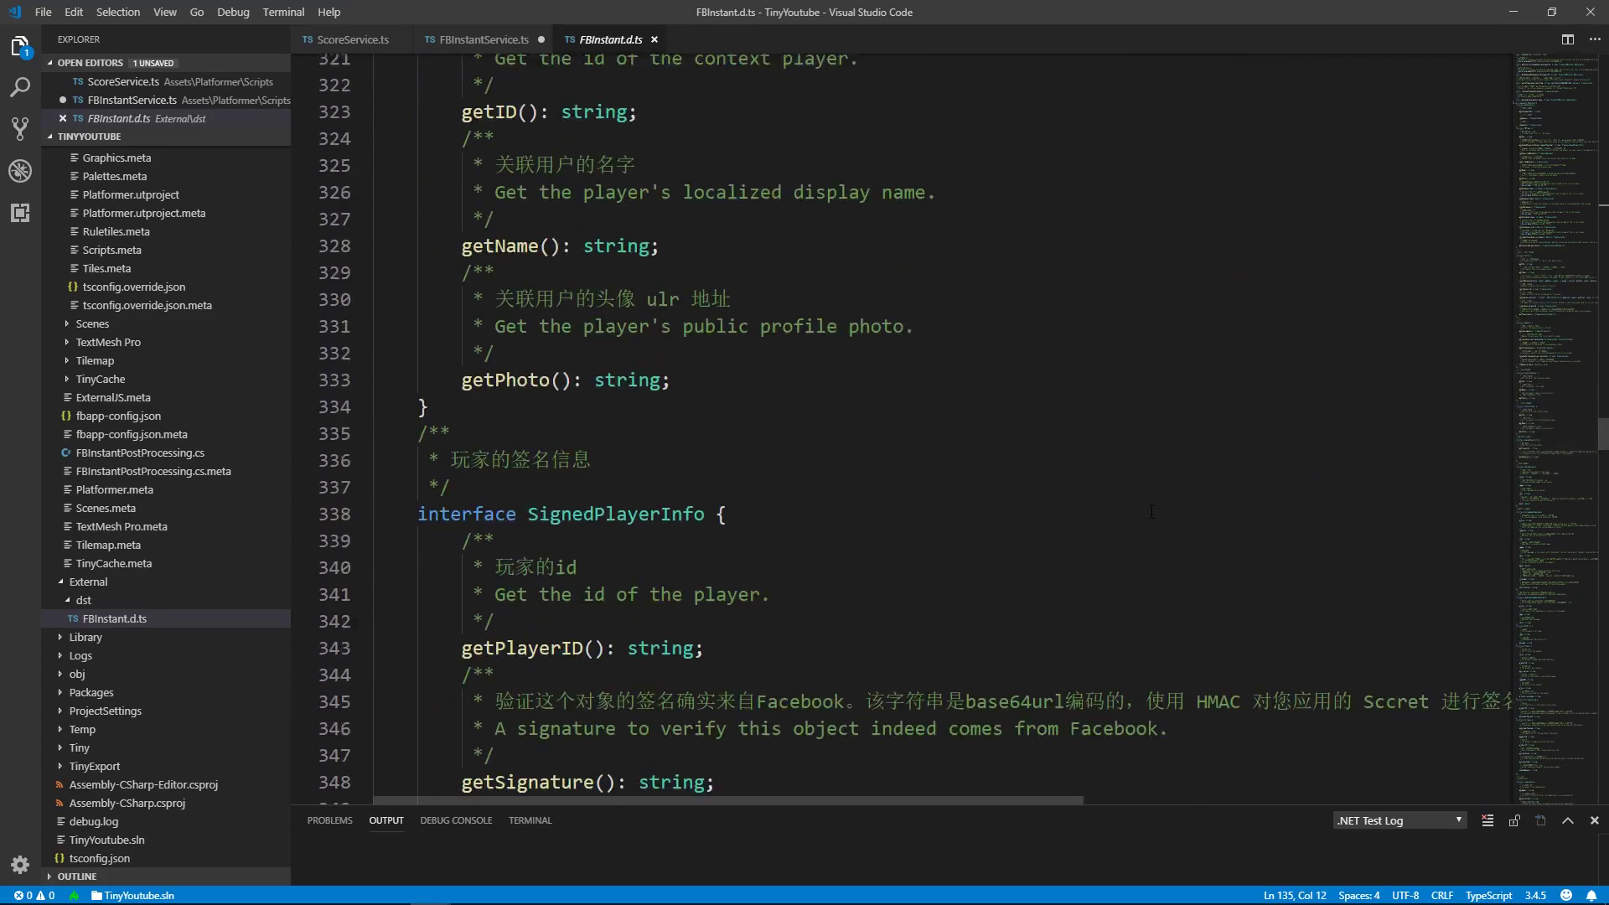
pyautogui.scroll(-3)
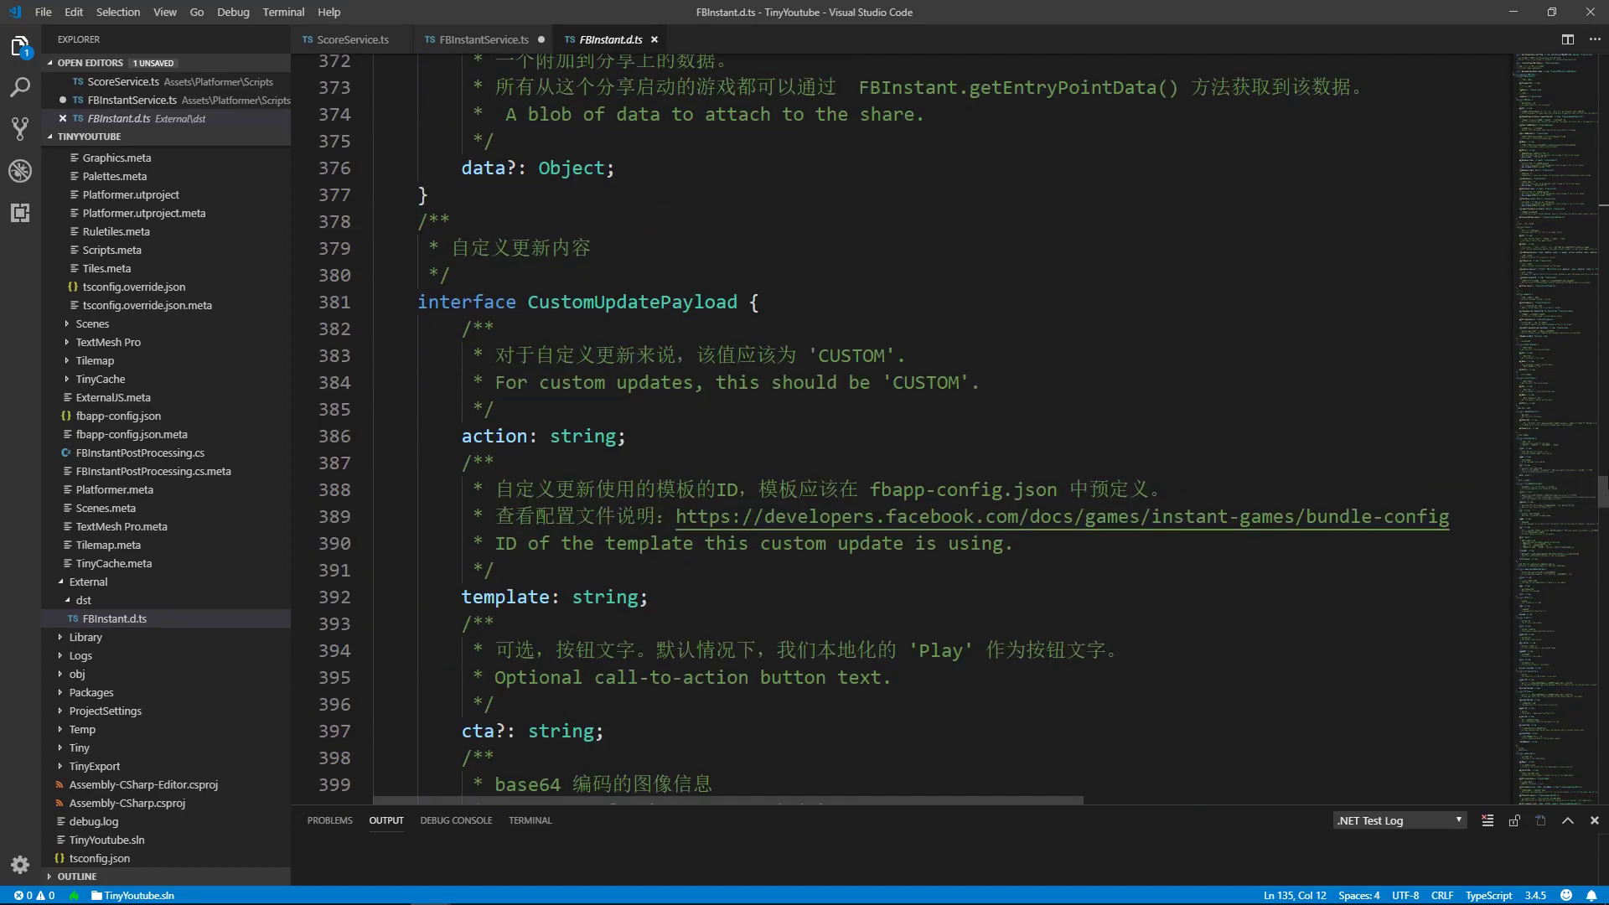
pyautogui.scroll(-3)
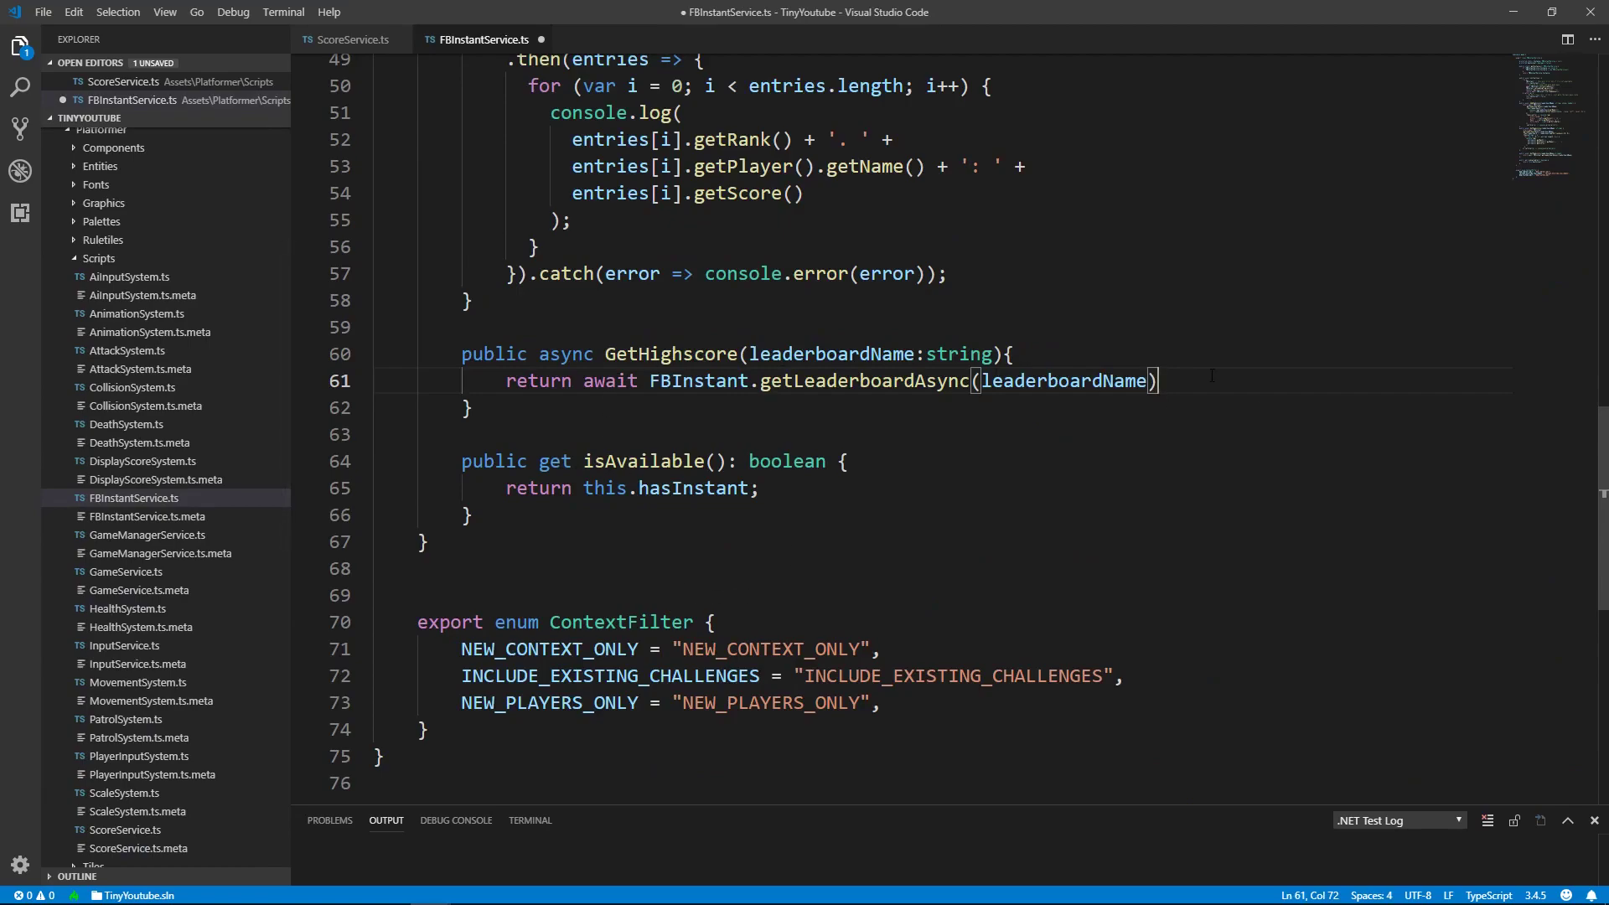
# Chain .then(leaderboard => leaderboard.getPlayerEntryAsync()) onto the fetch and switch to ScoreService.ts.
pyautogui.write('.then')
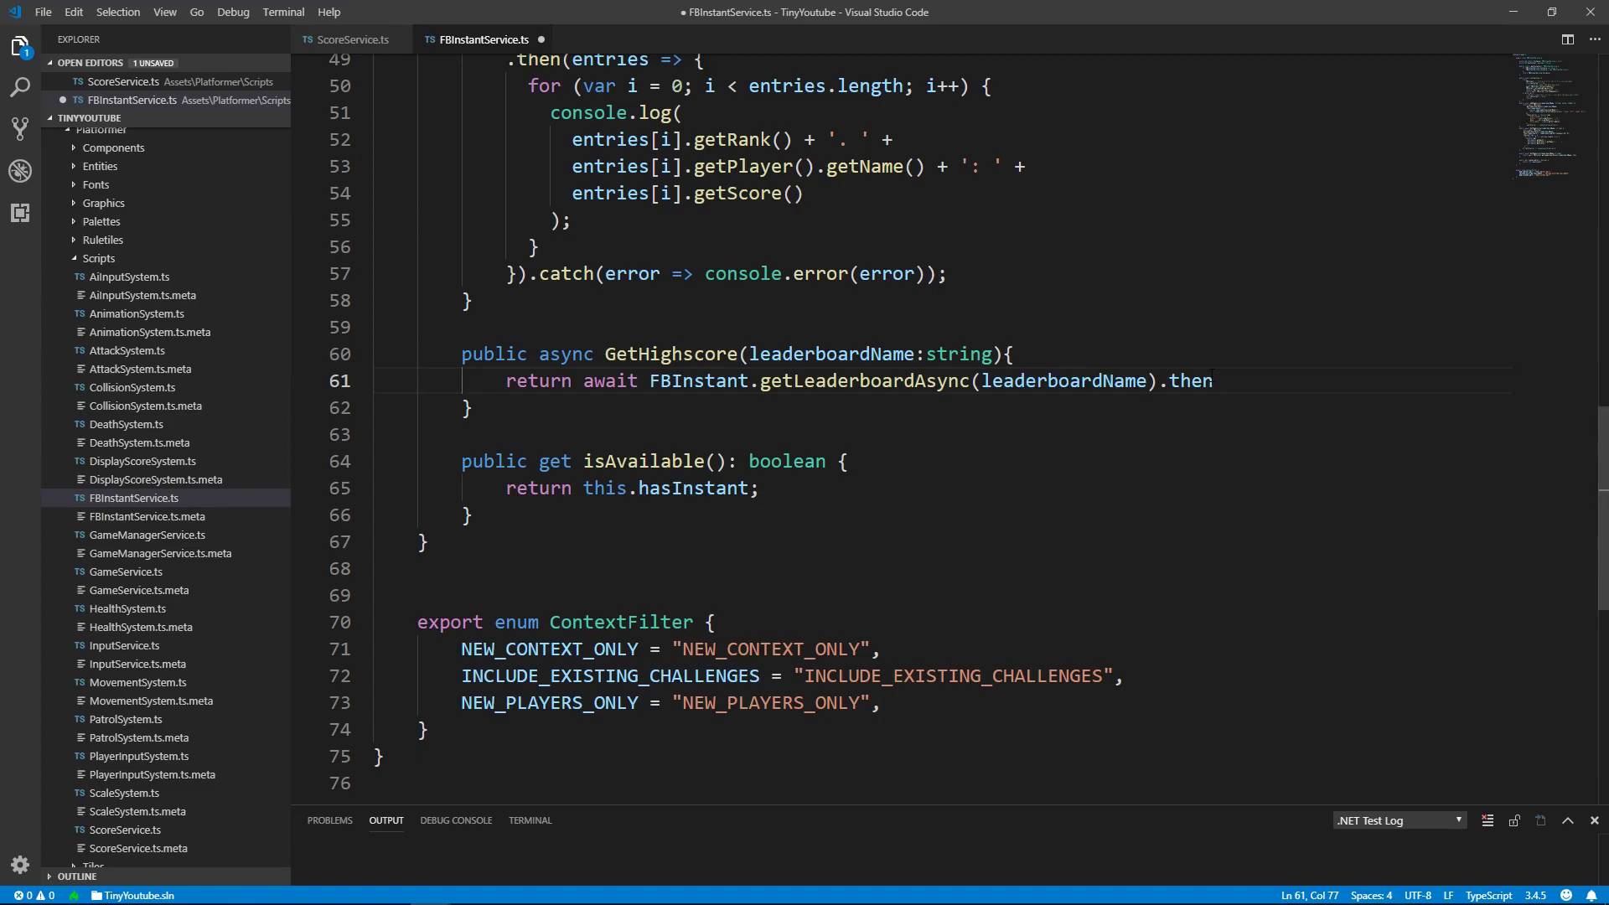
pyautogui.write('(leader')
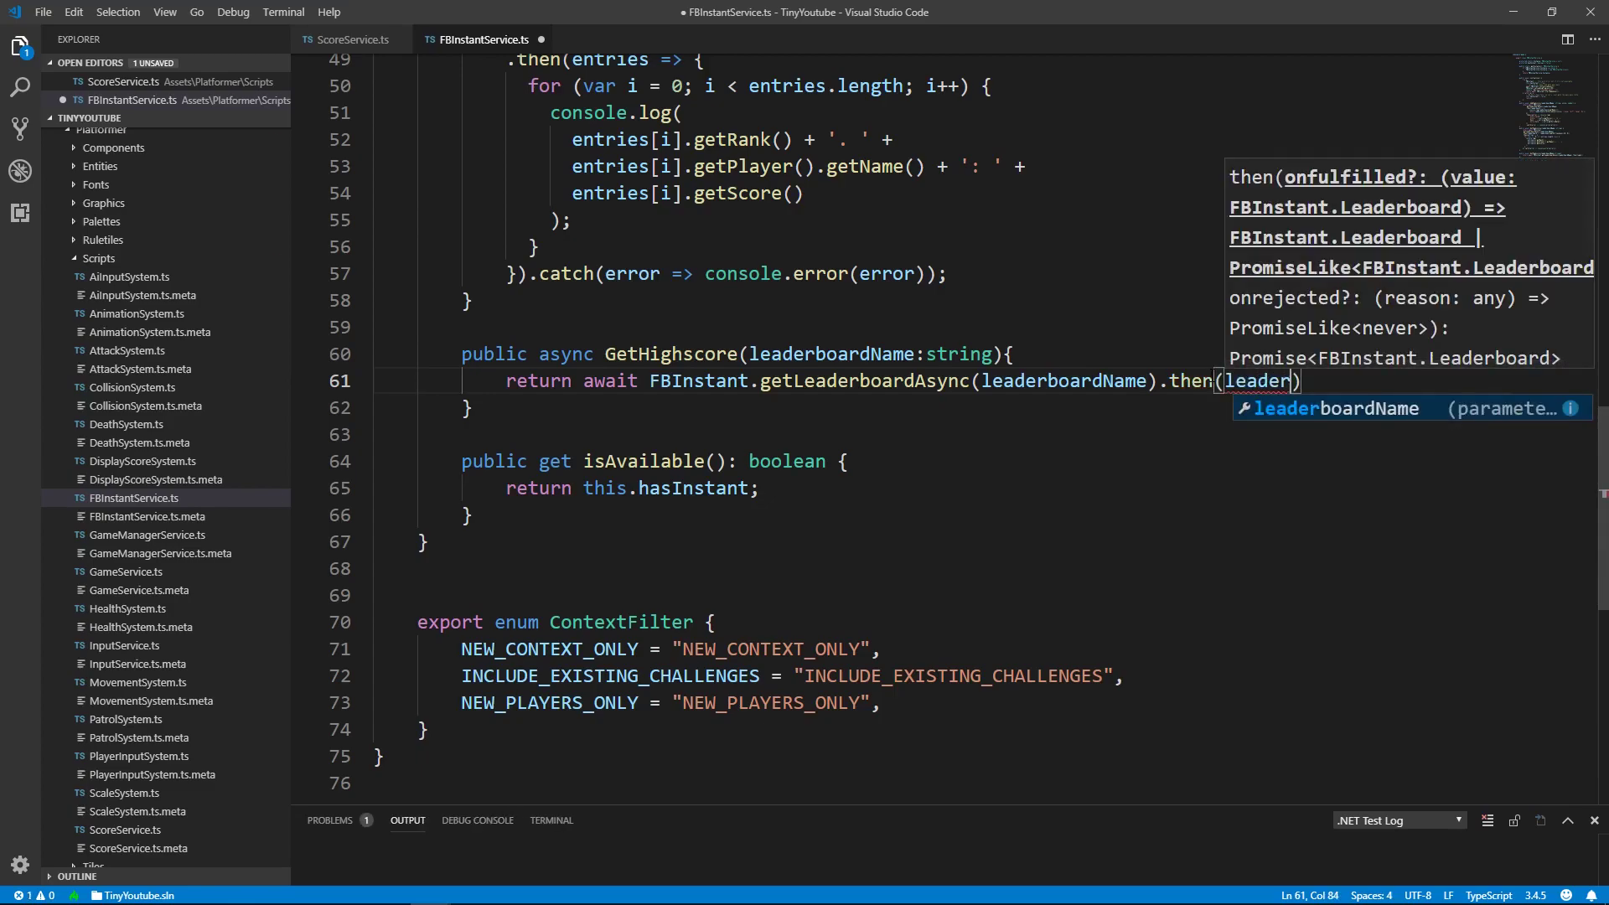
pyautogui.write('board =>')
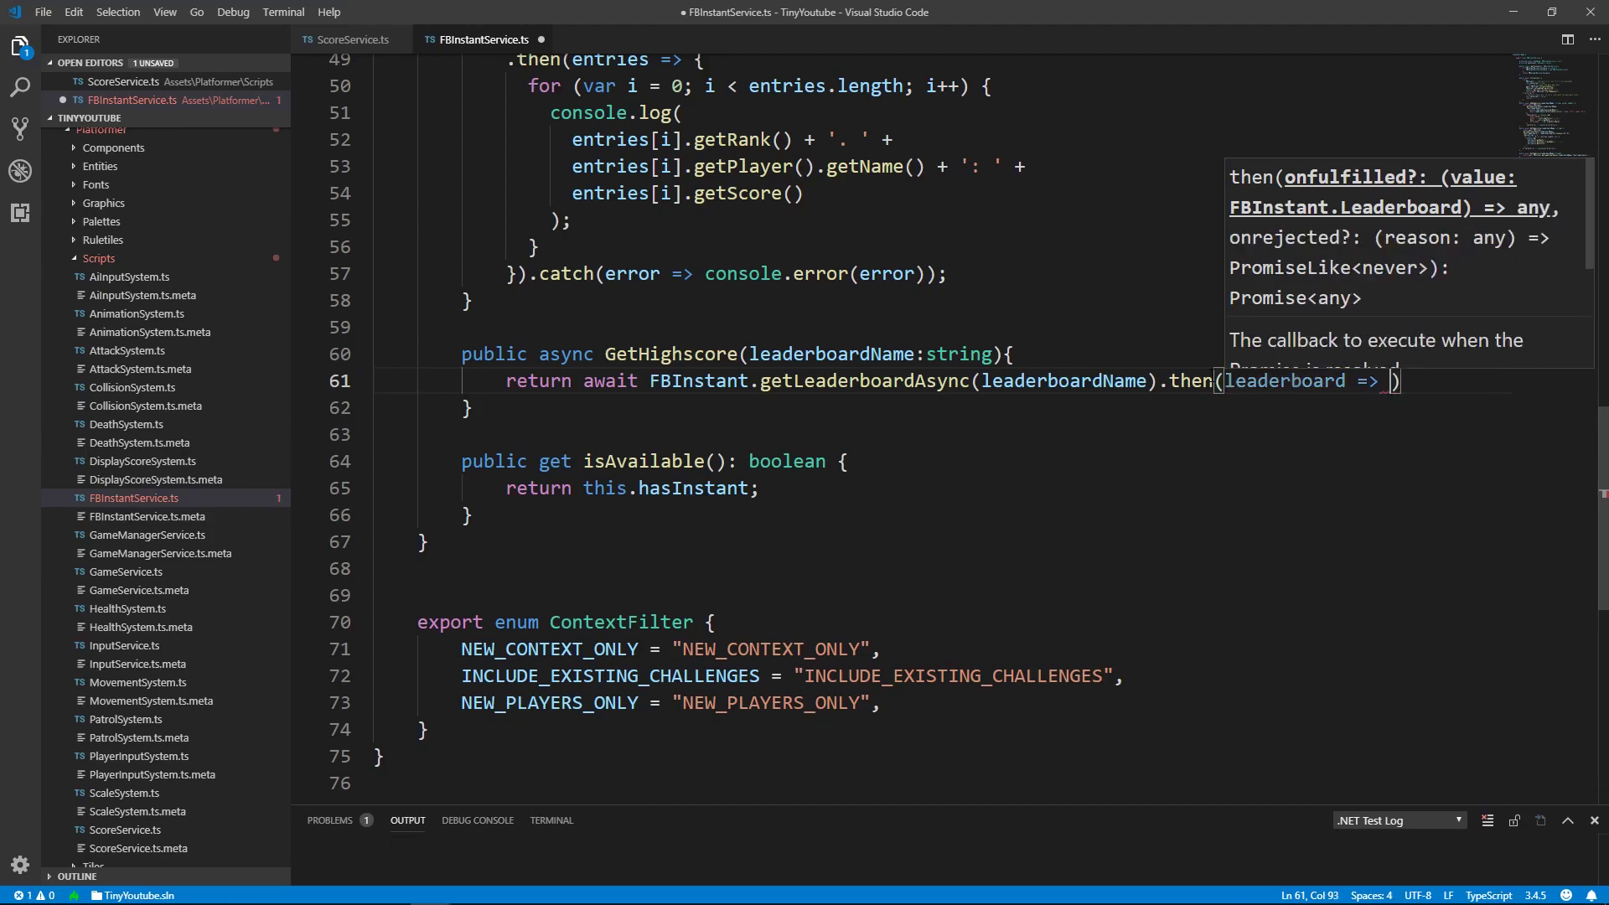
pyautogui.write('leaderboard')
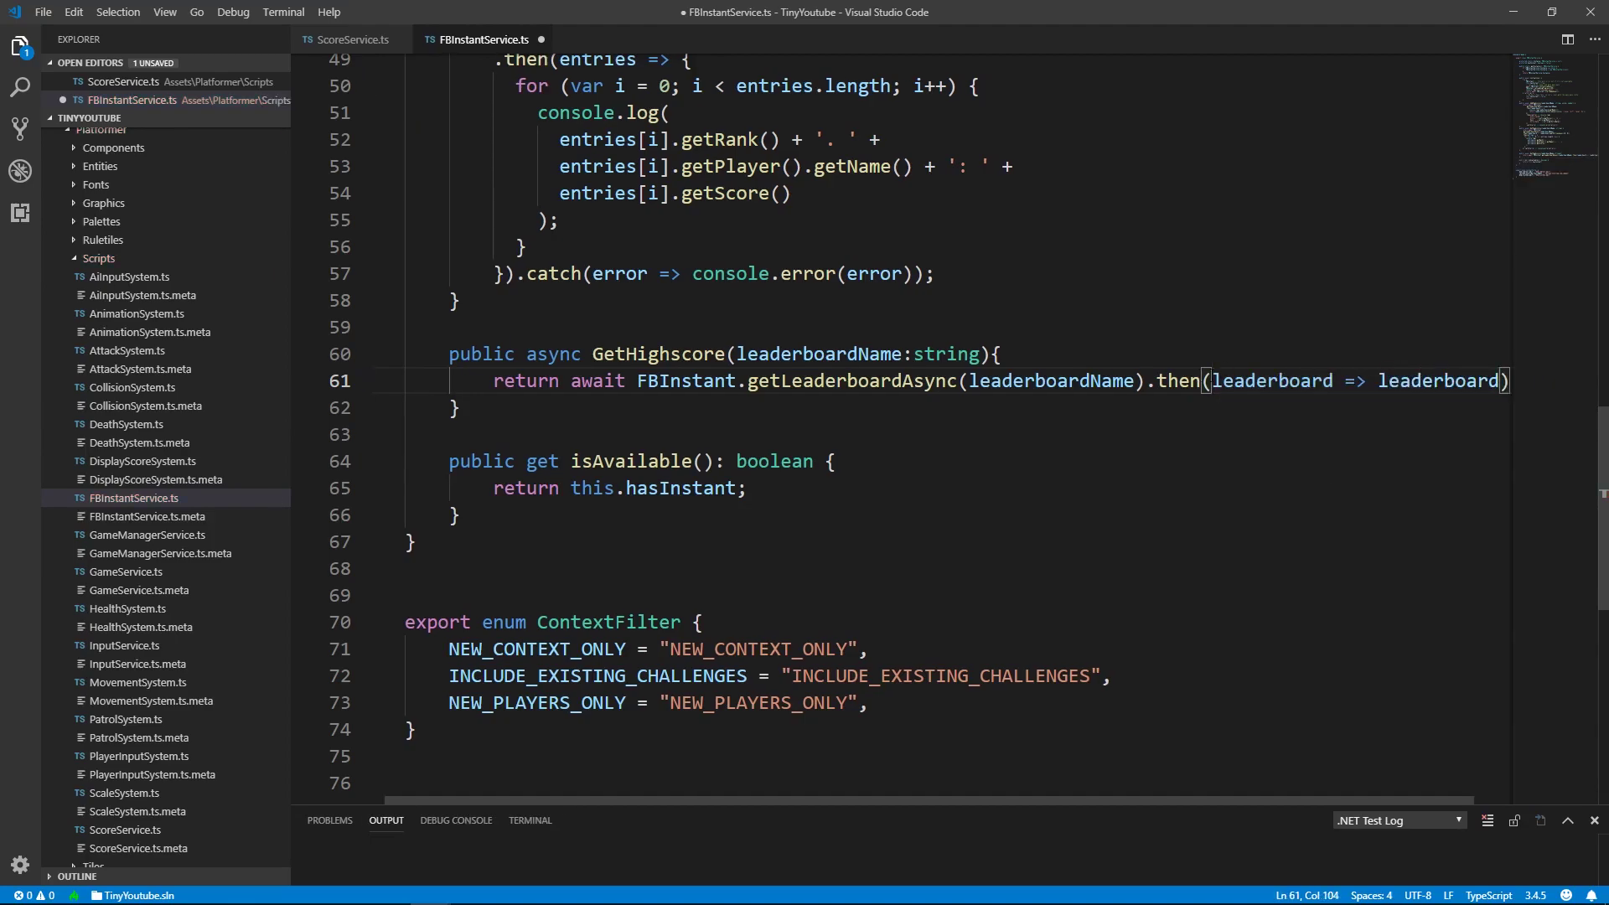
pyautogui.write('getpl')
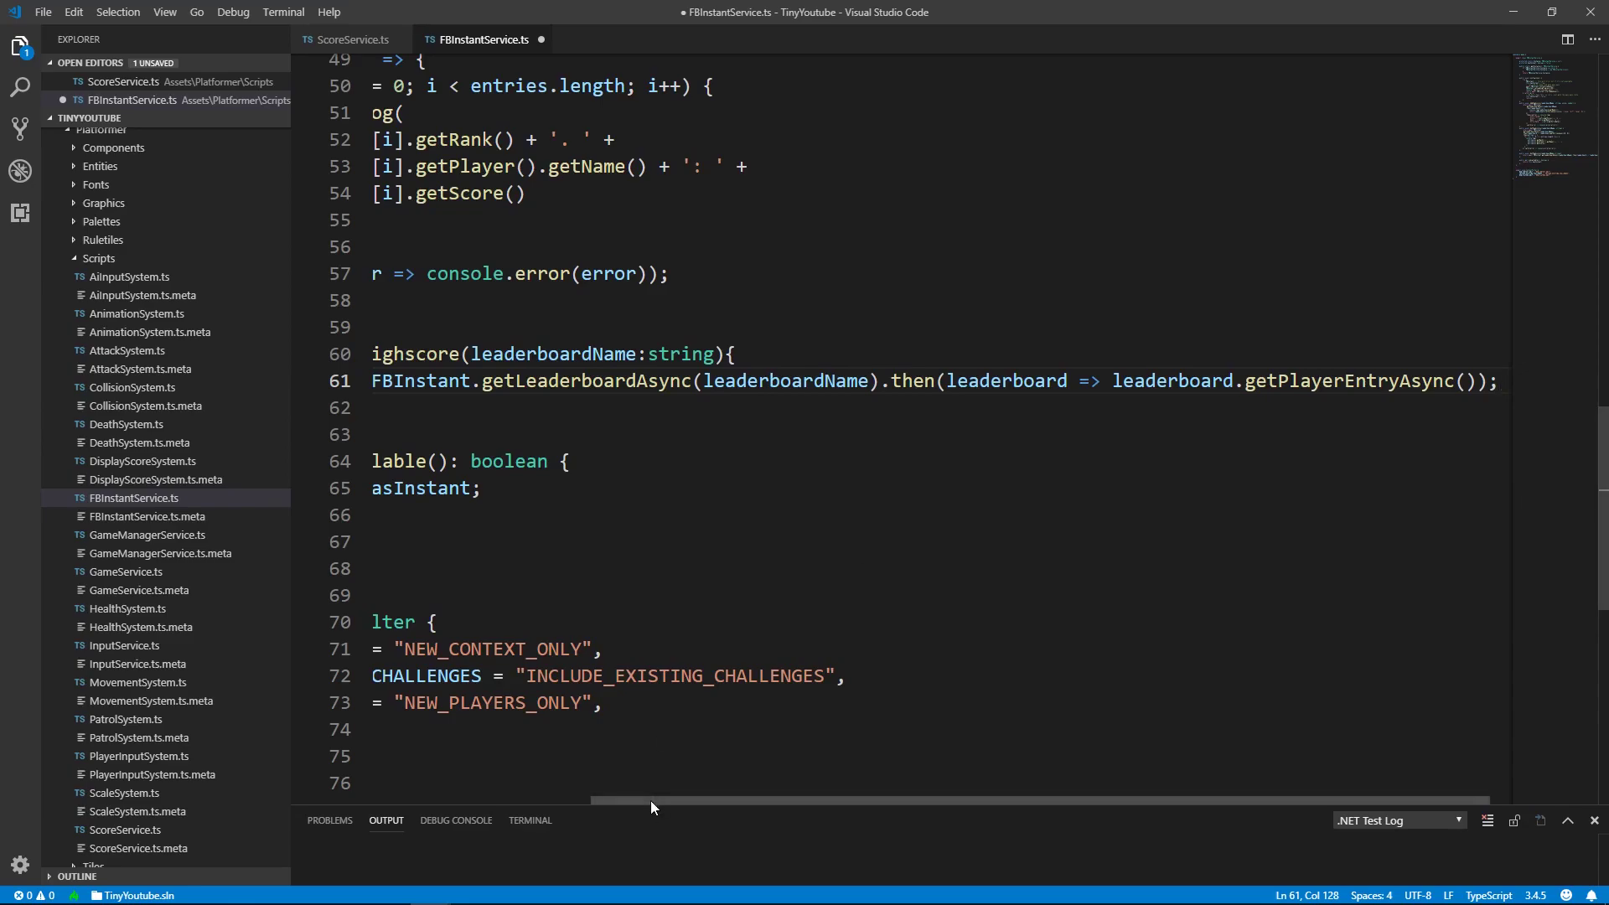
pyautogui.hscroll(-3)
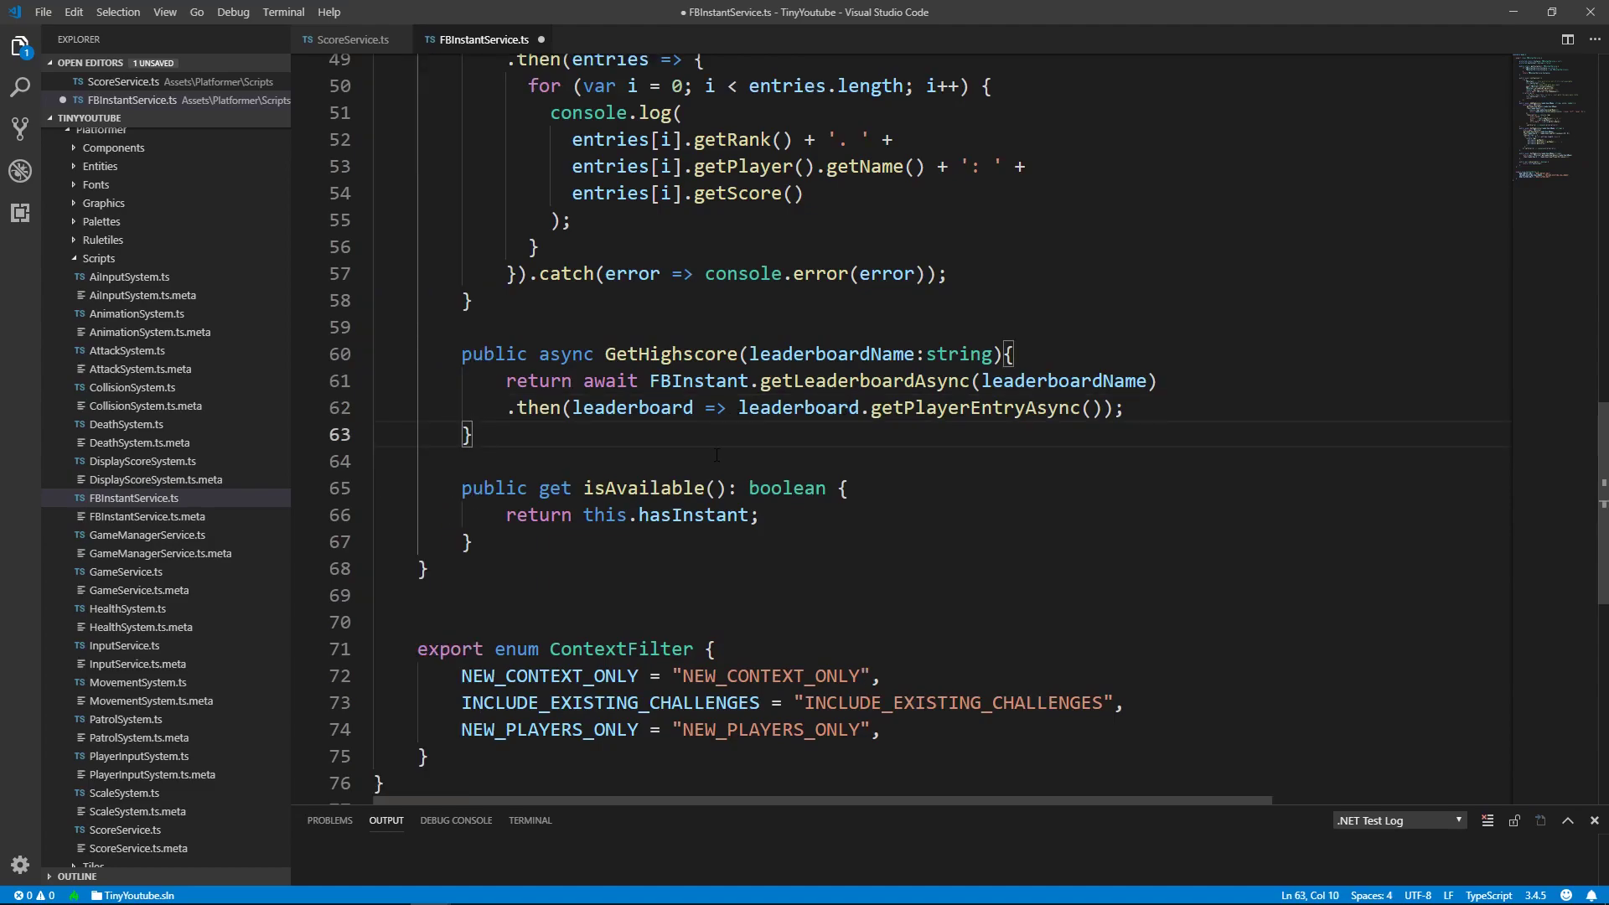
pyautogui.click(352, 40)
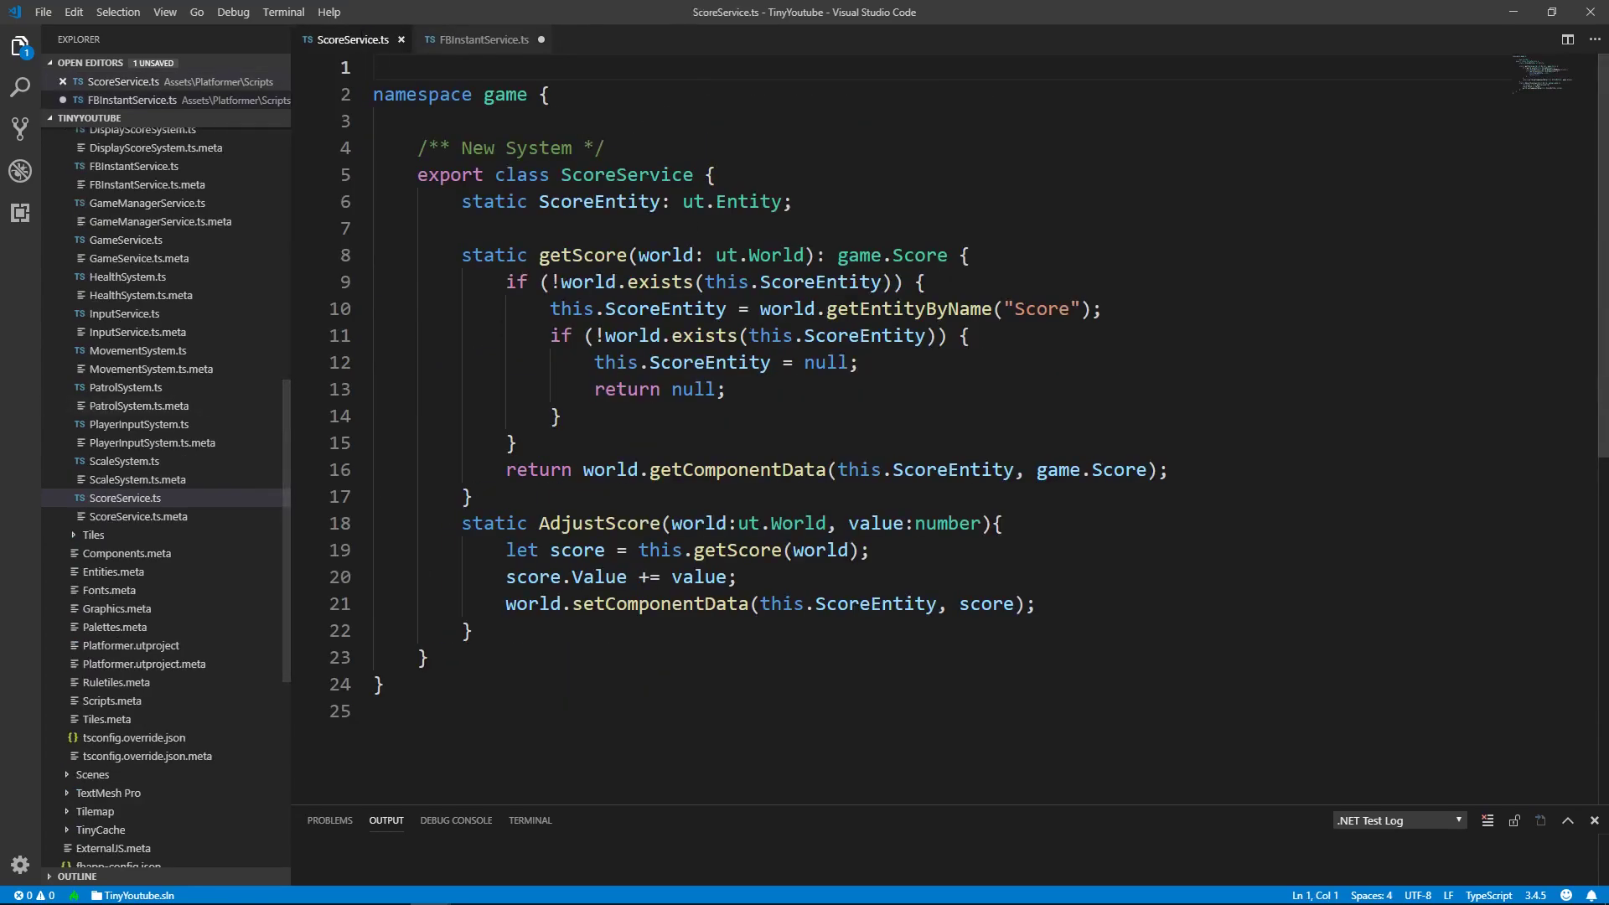
# Add an empty if (FBInstantService.getInstance().isAvailable) block after setComponentData in AdjustScore.
pyautogui.scroll(-3)
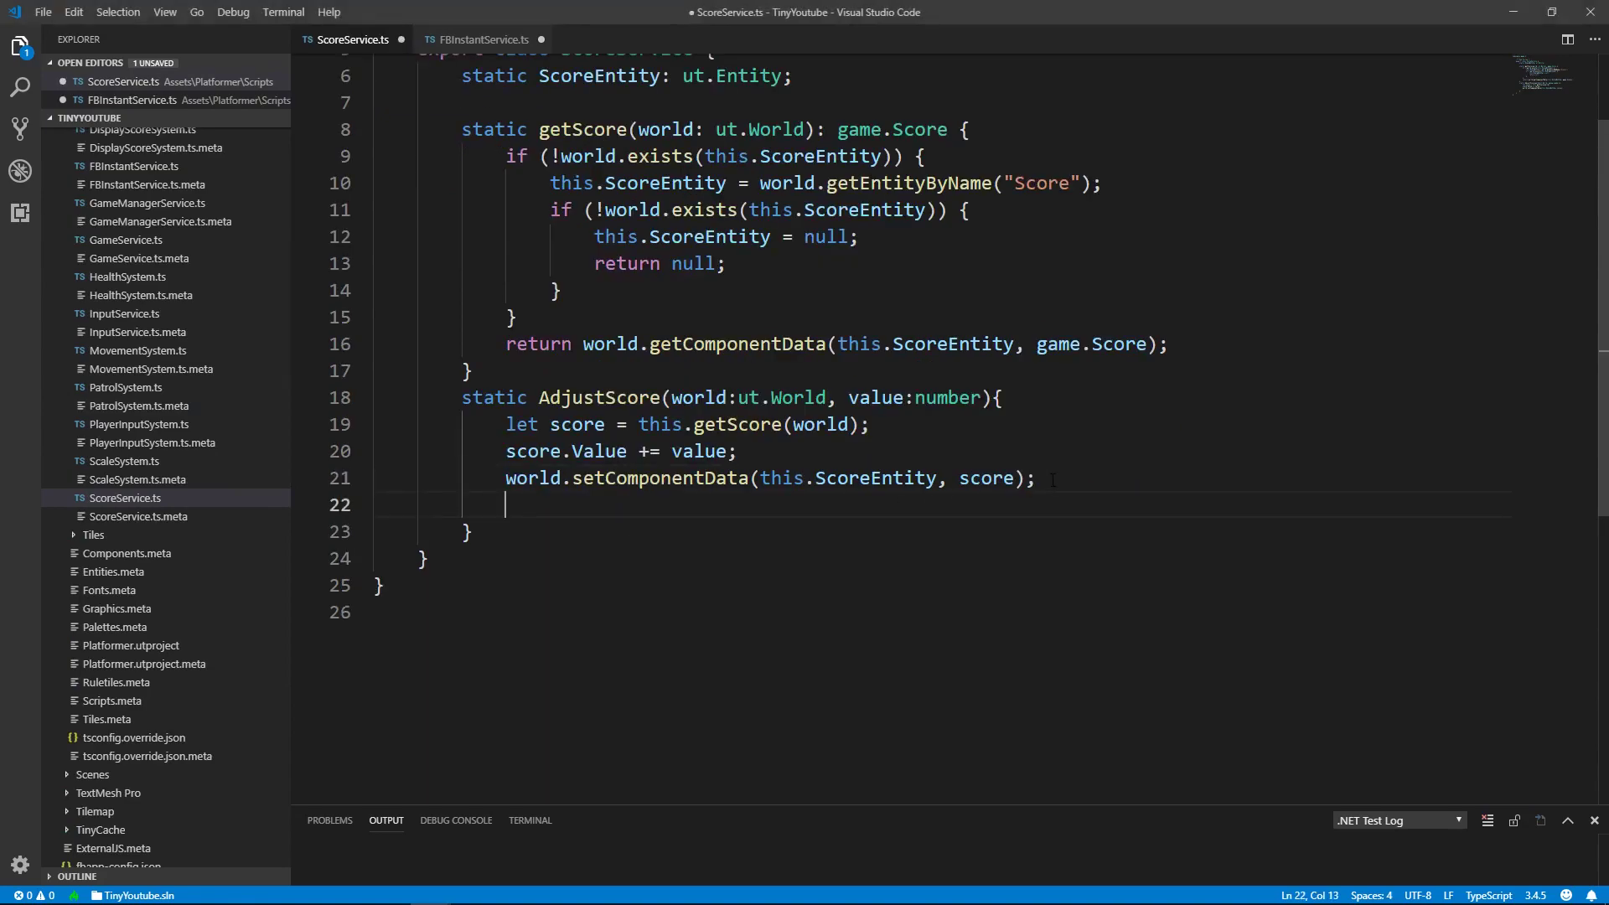
pyautogui.press('Enter')
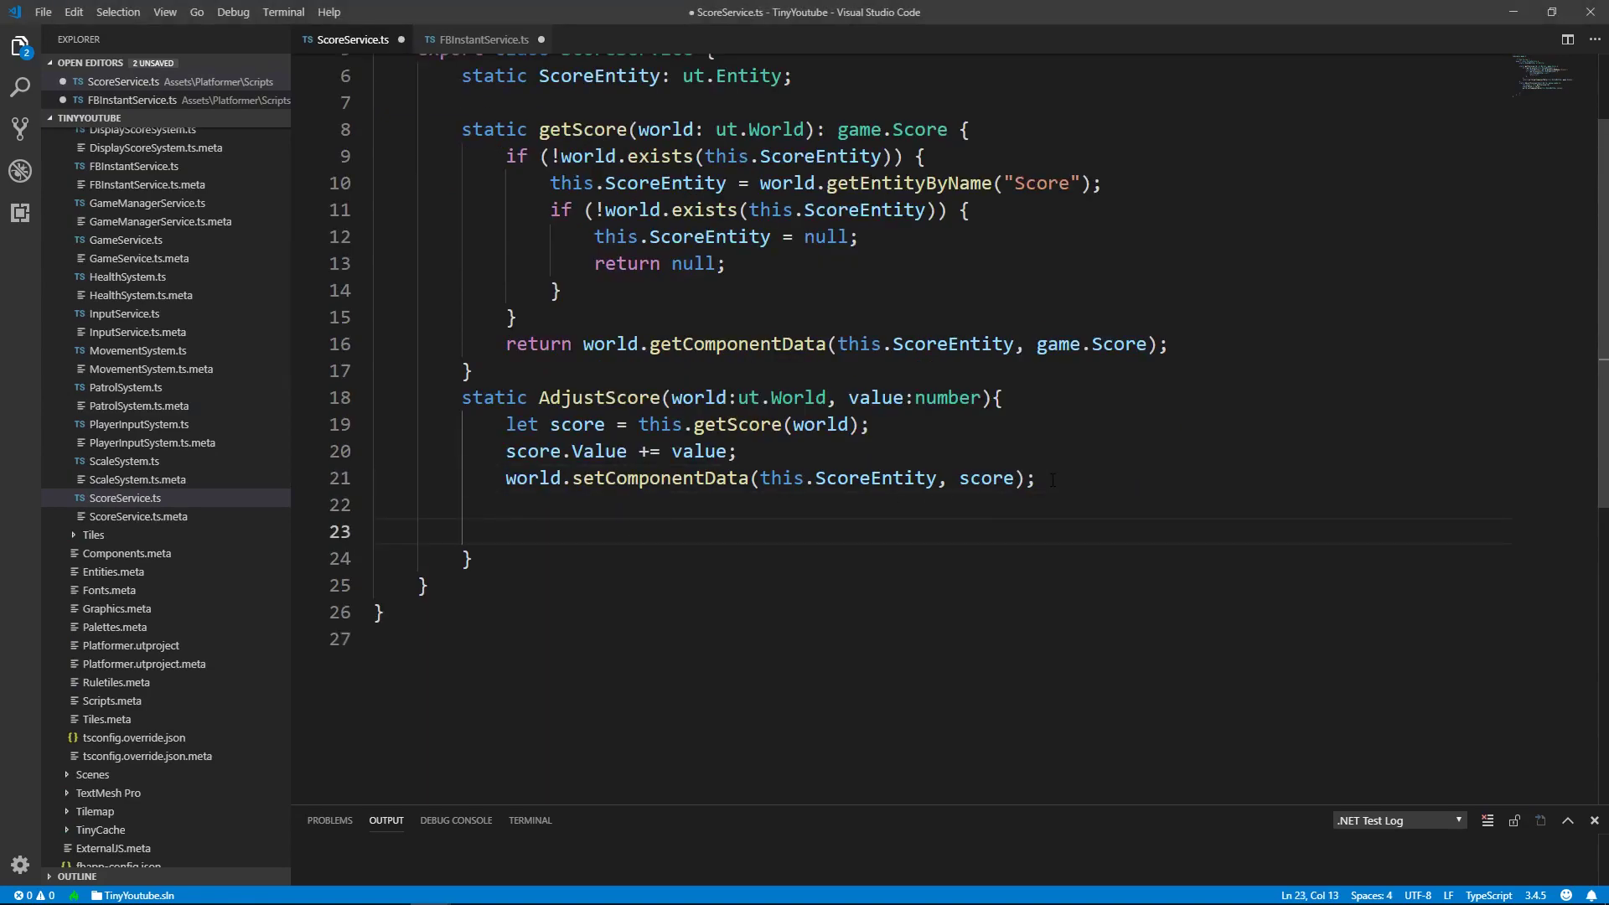
pyautogui.write('if(fbi')
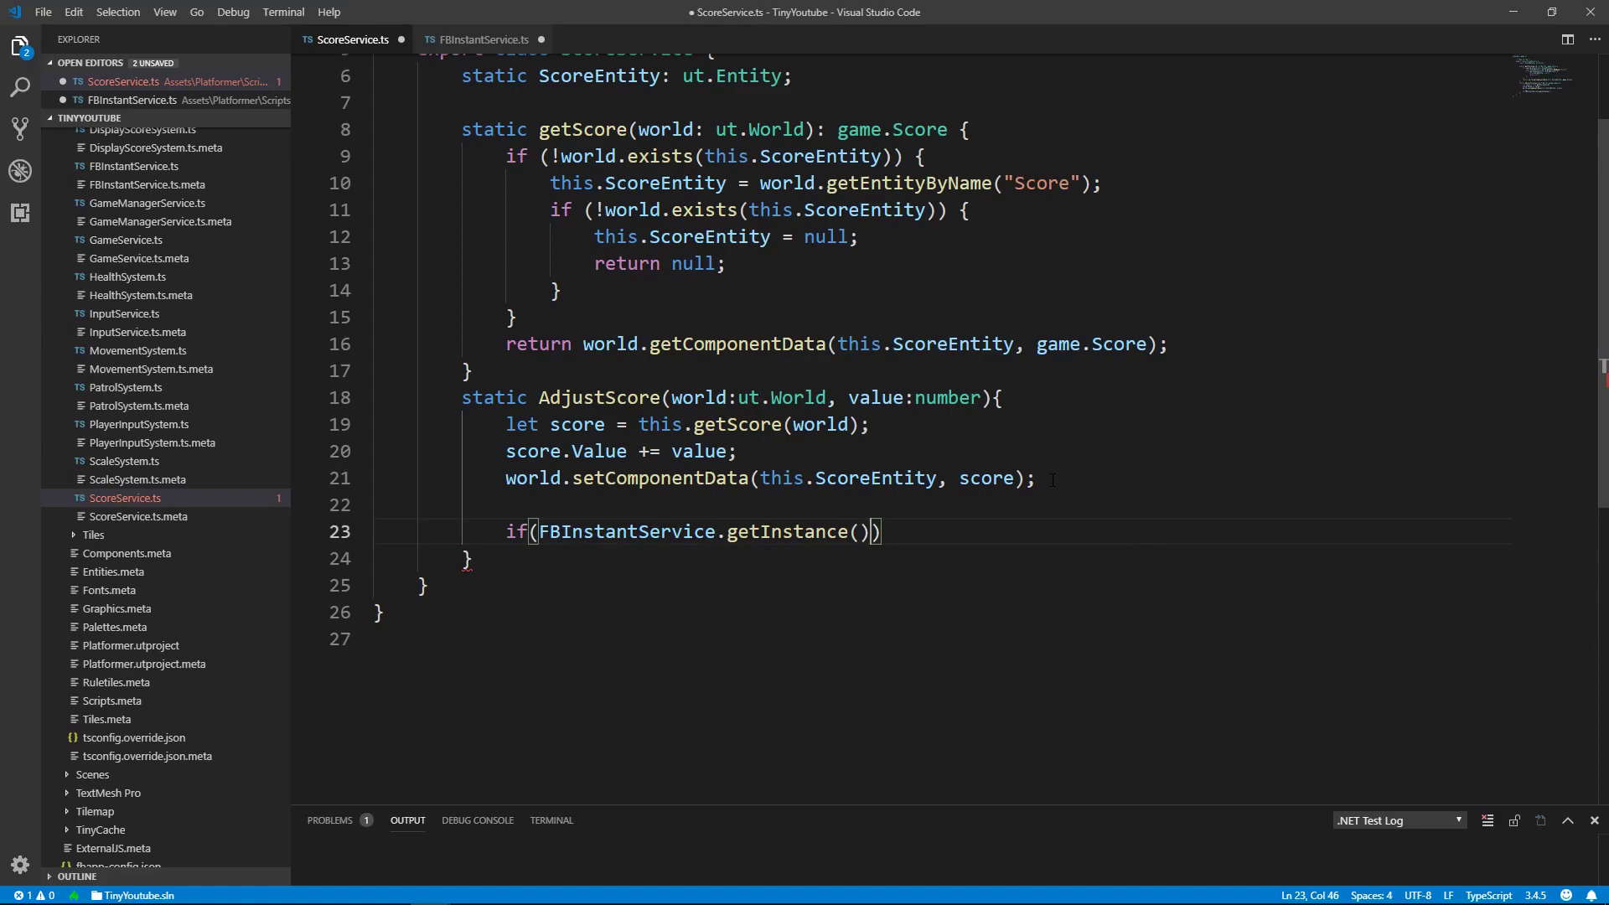
pyautogui.rightClick(769, 530)
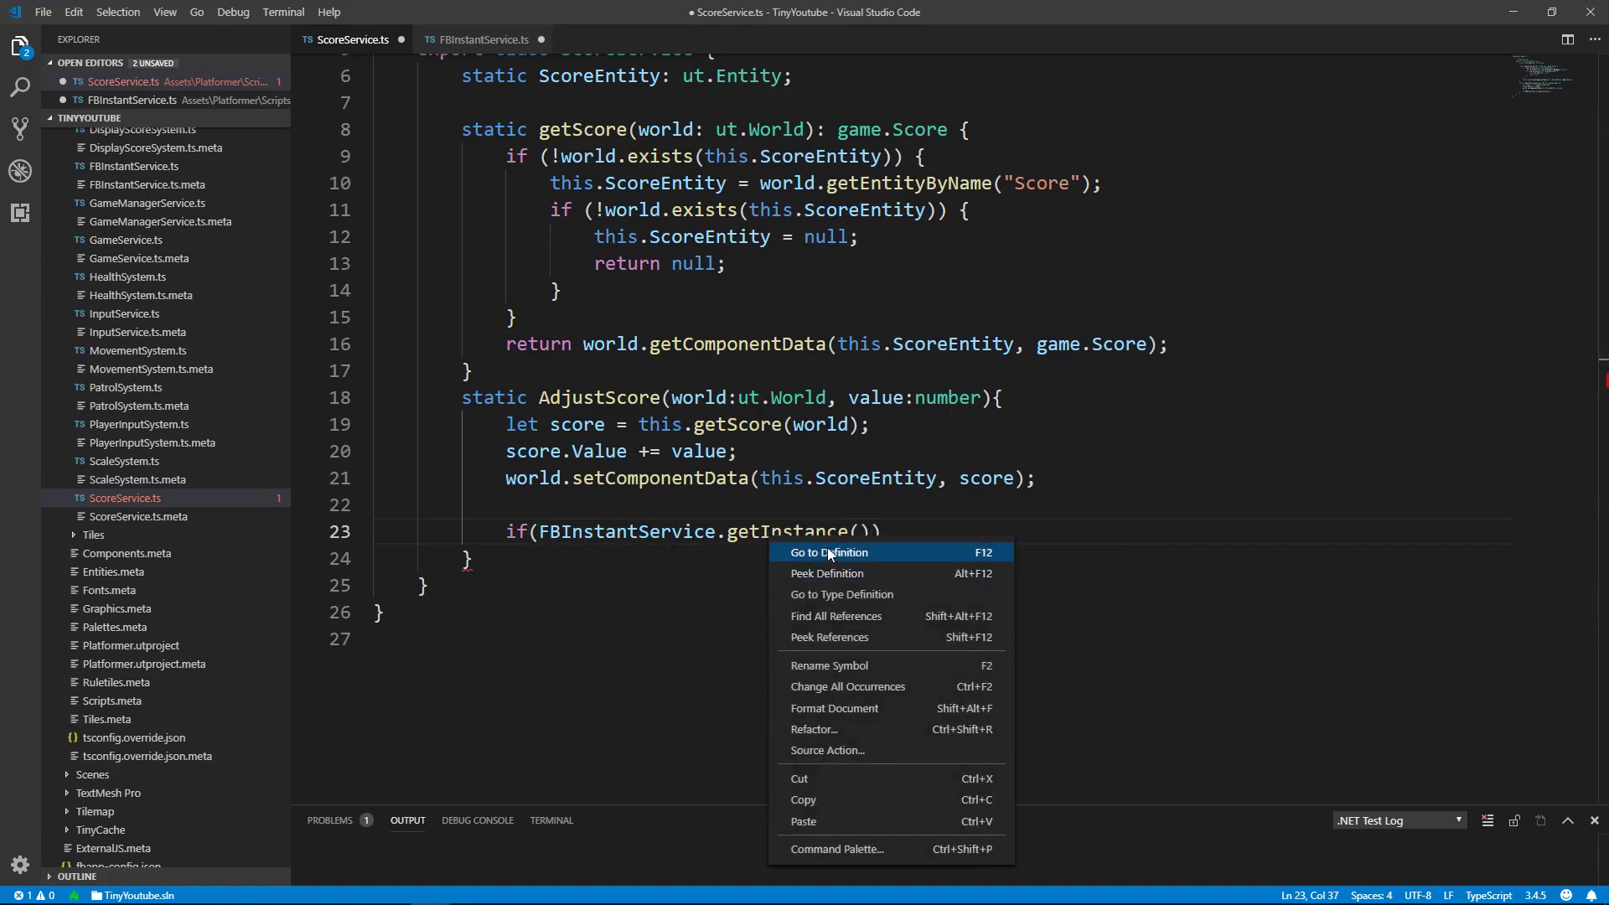
pyautogui.click(829, 552)
pyautogui.write('.isAvailable')
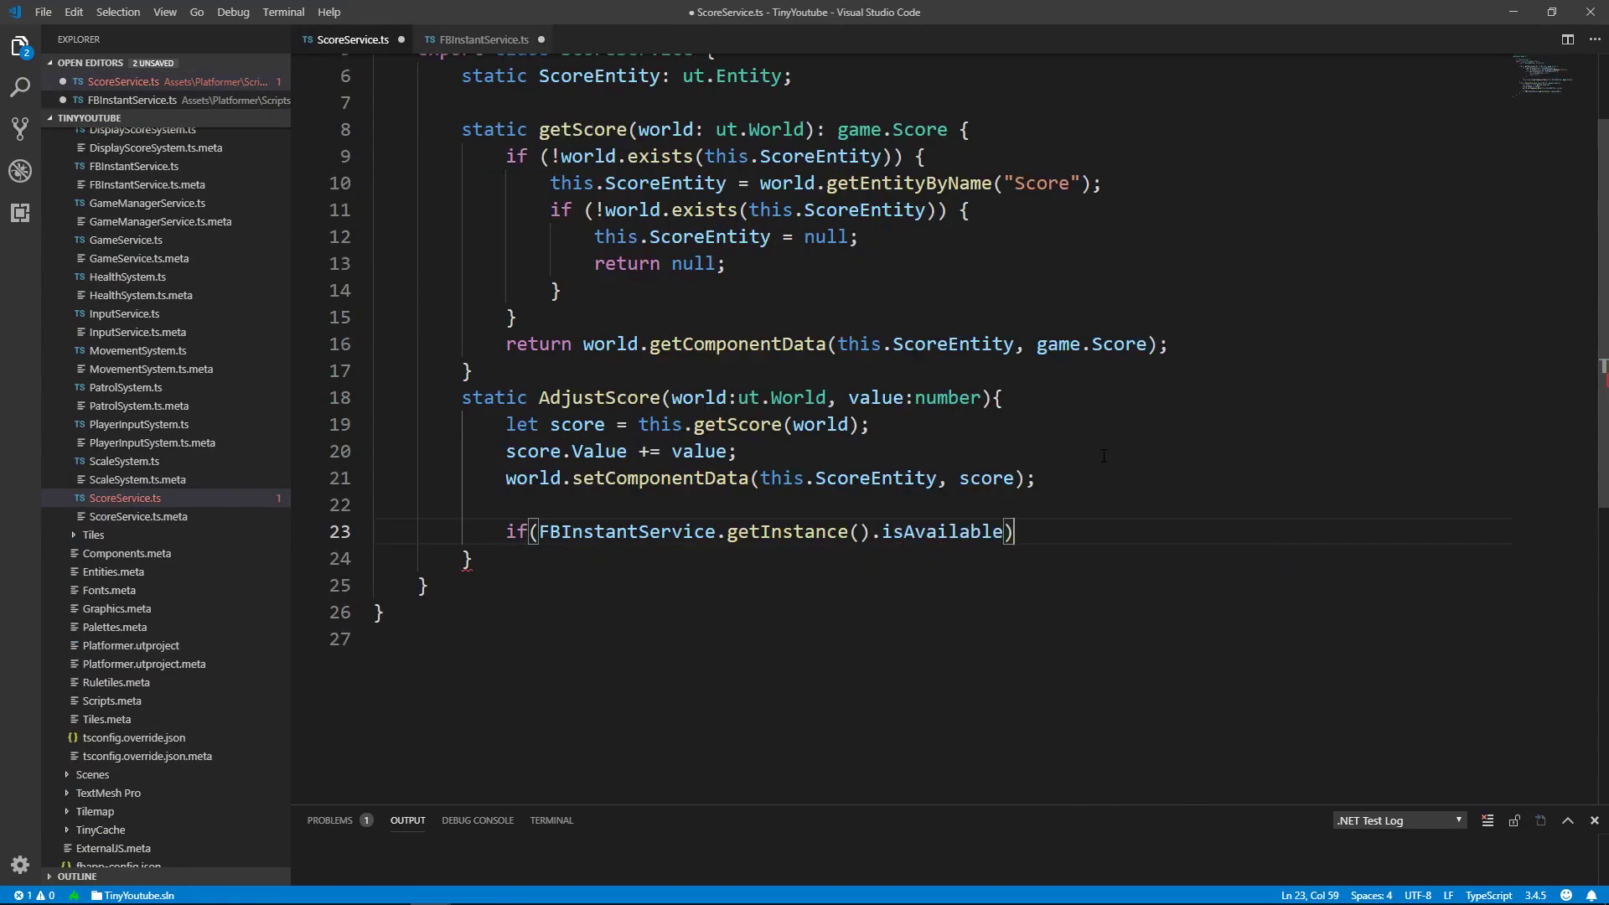
pyautogui.write('{')
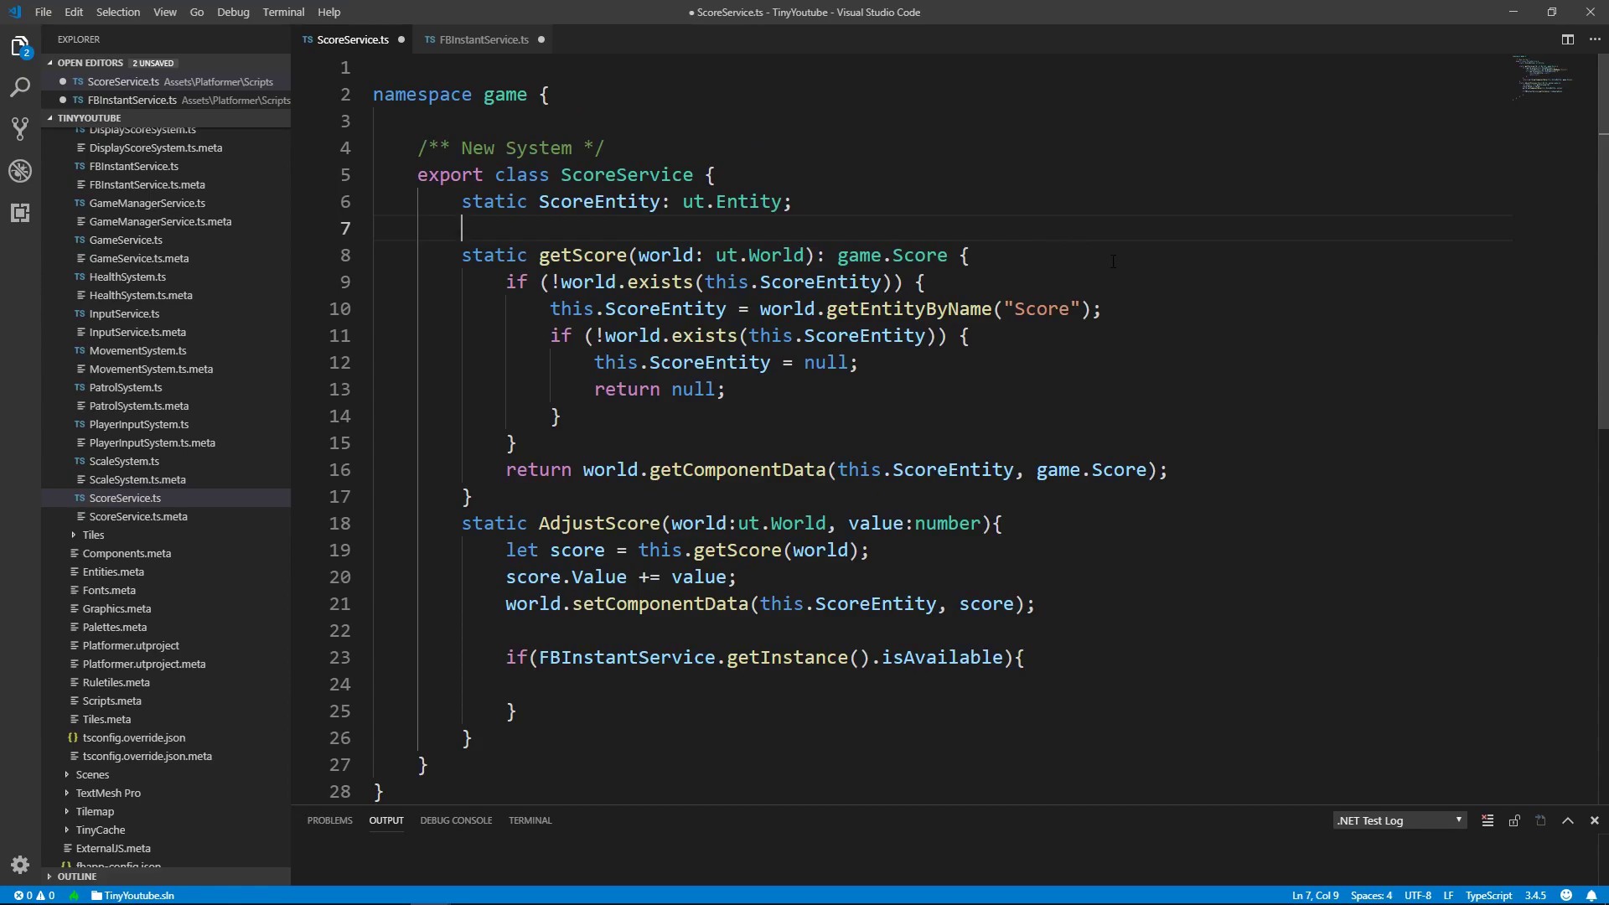
# Declare a static fbscore: number field defaulting to null in ScoreService.
pyautogui.write('static')
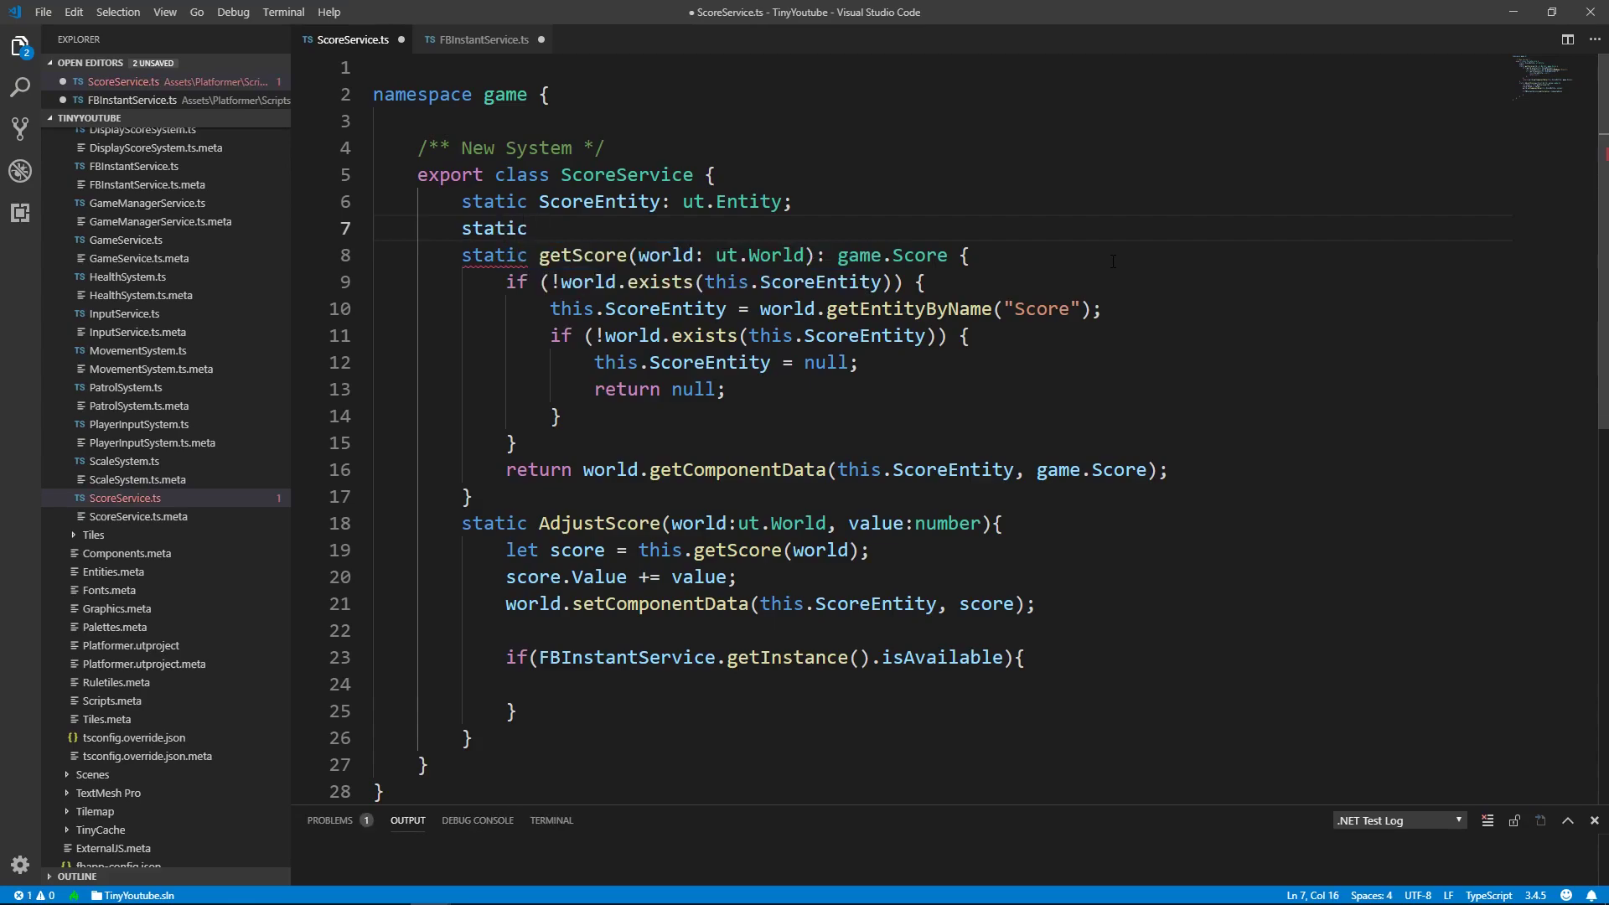
pyautogui.write('fbscore:')
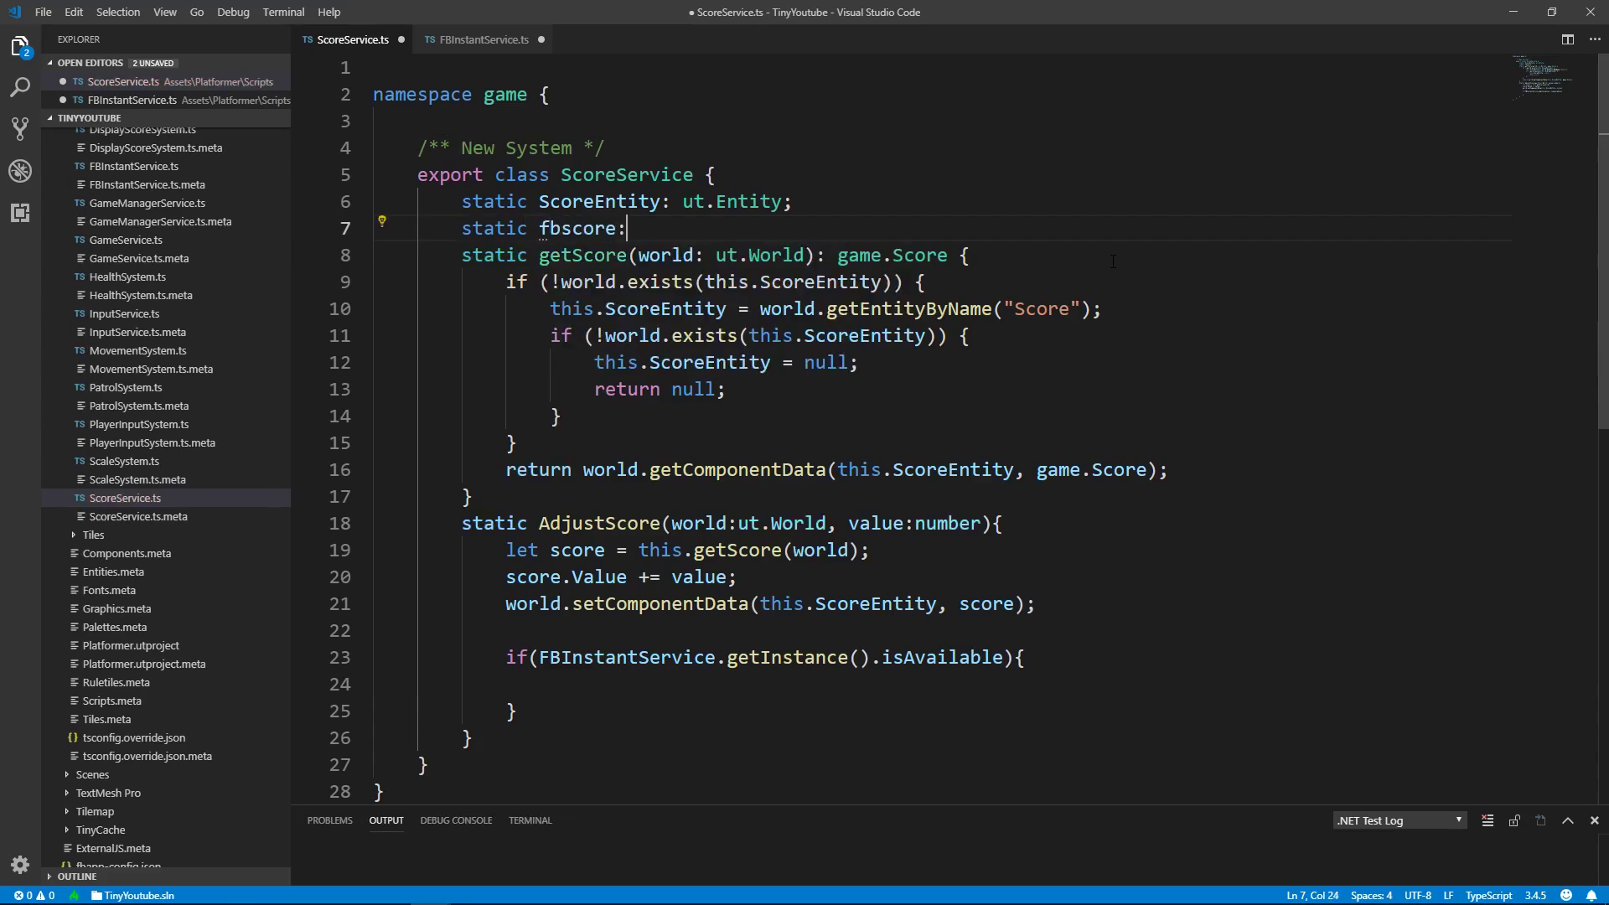
pyautogui.write('number;')
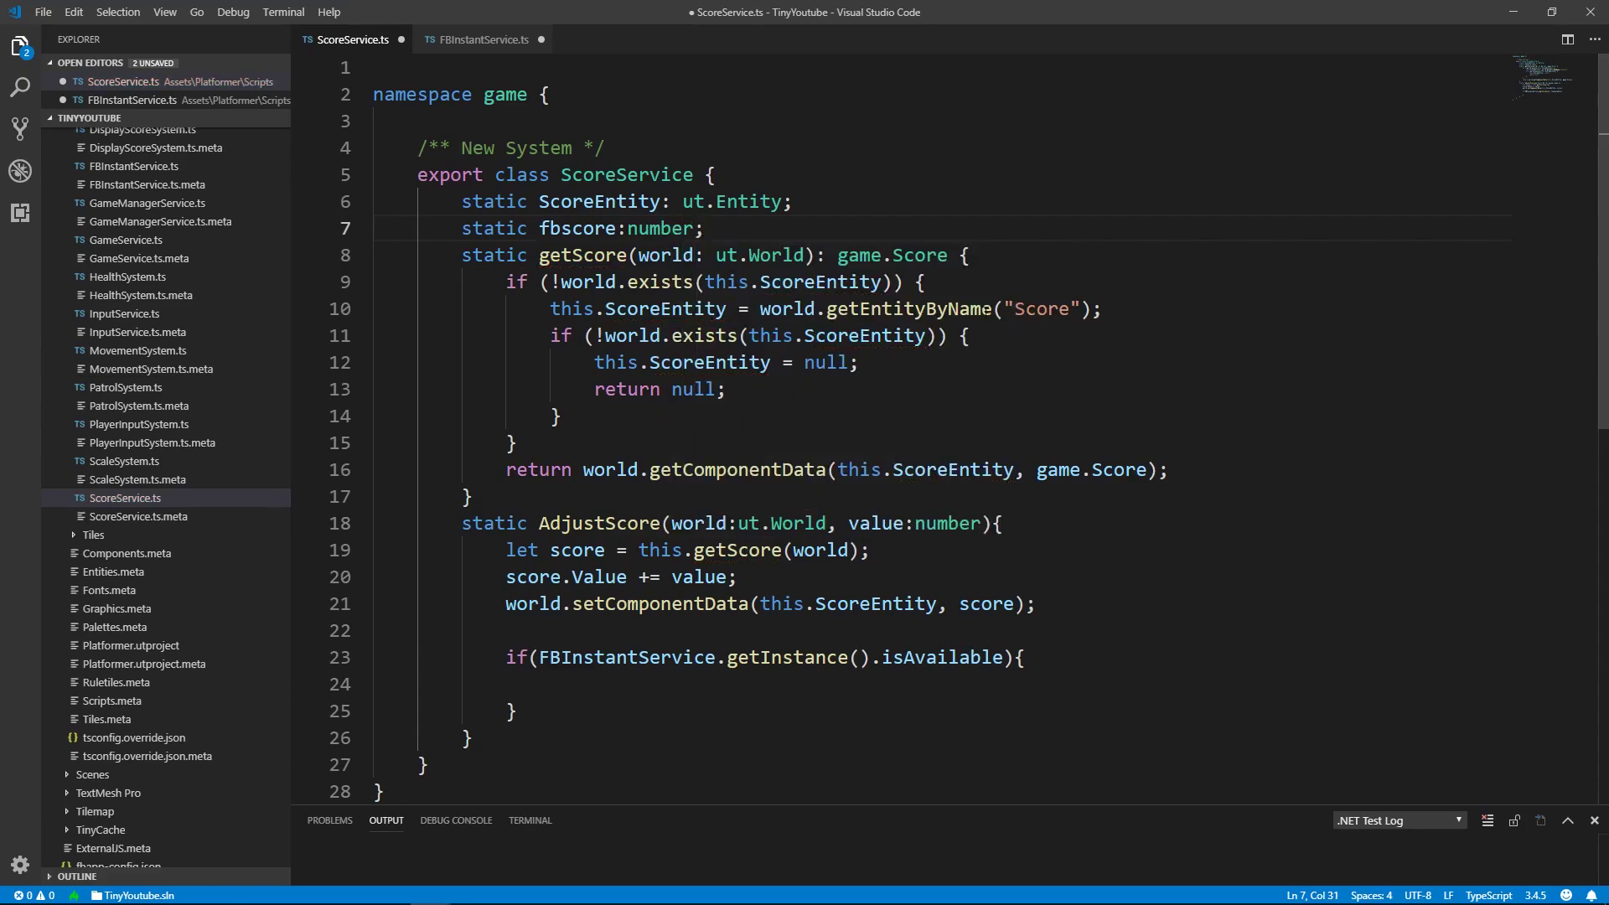
pyautogui.moveTo(741, 408)
pyautogui.write(' = null')
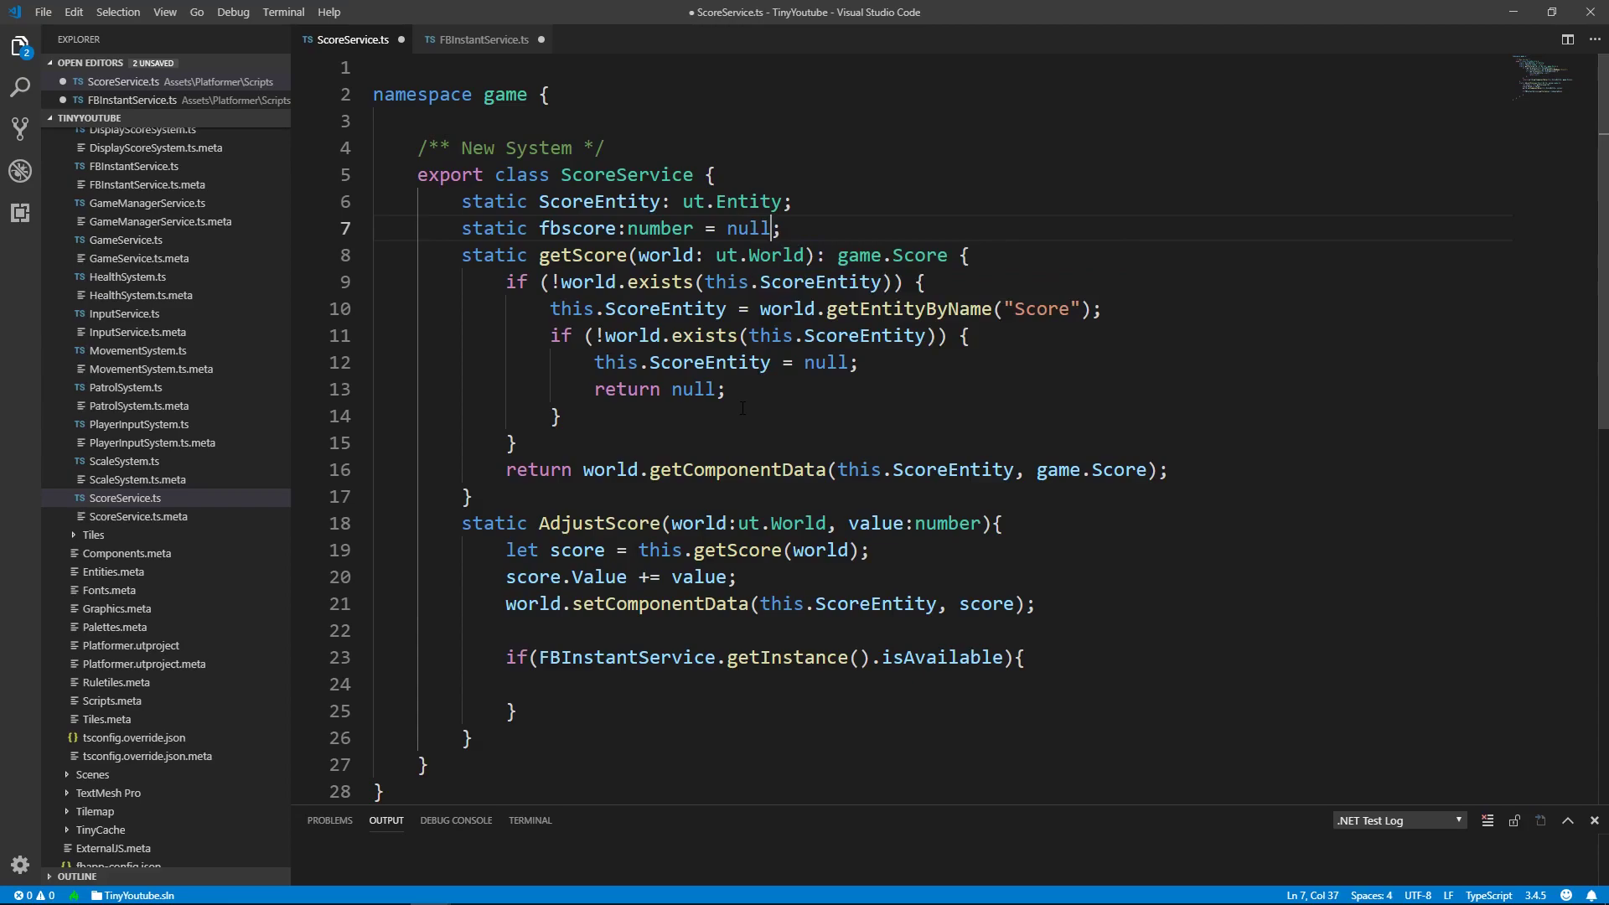
# Inside the availability block, add an empty if (this.fbscore == null) check.
pyautogui.scroll(-3)
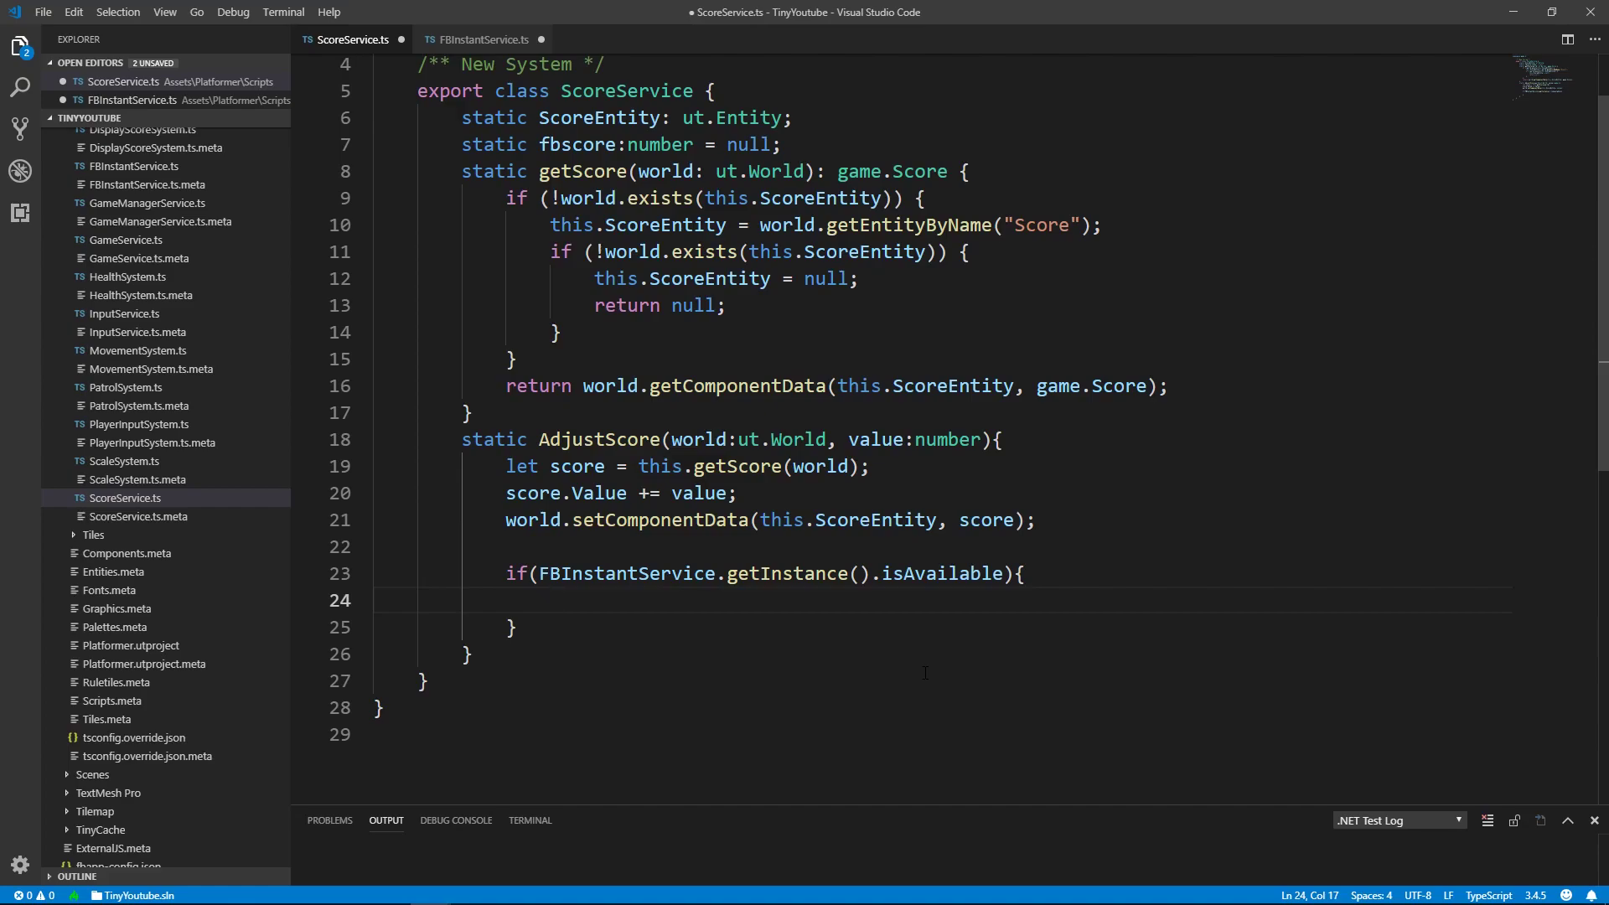
pyautogui.write('if(t')
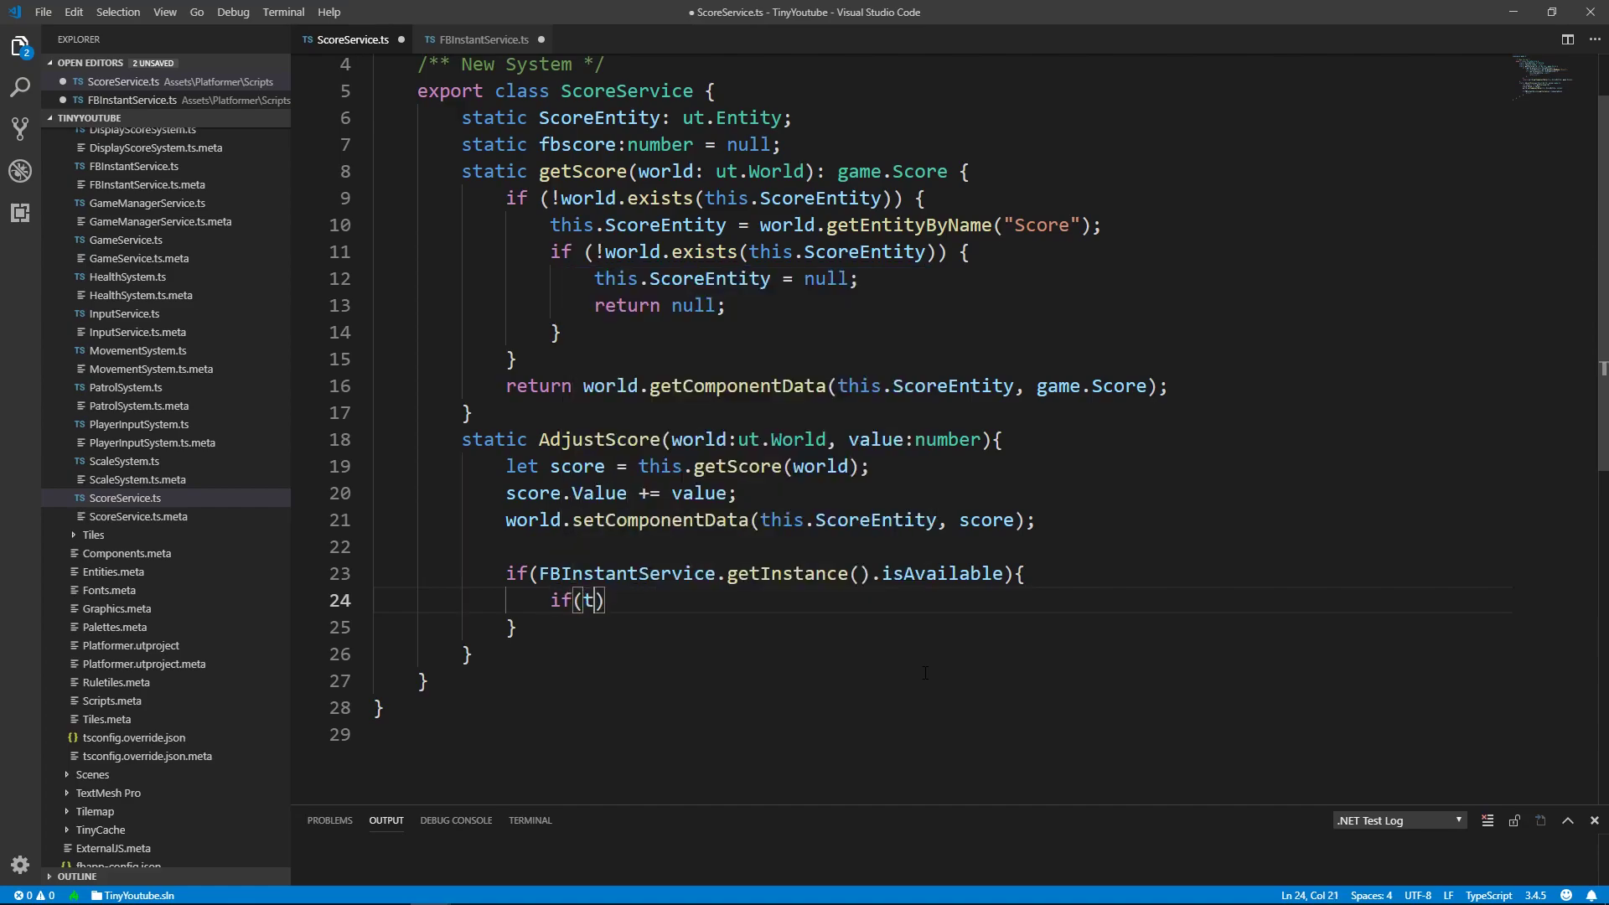
pyautogui.write('his.f')
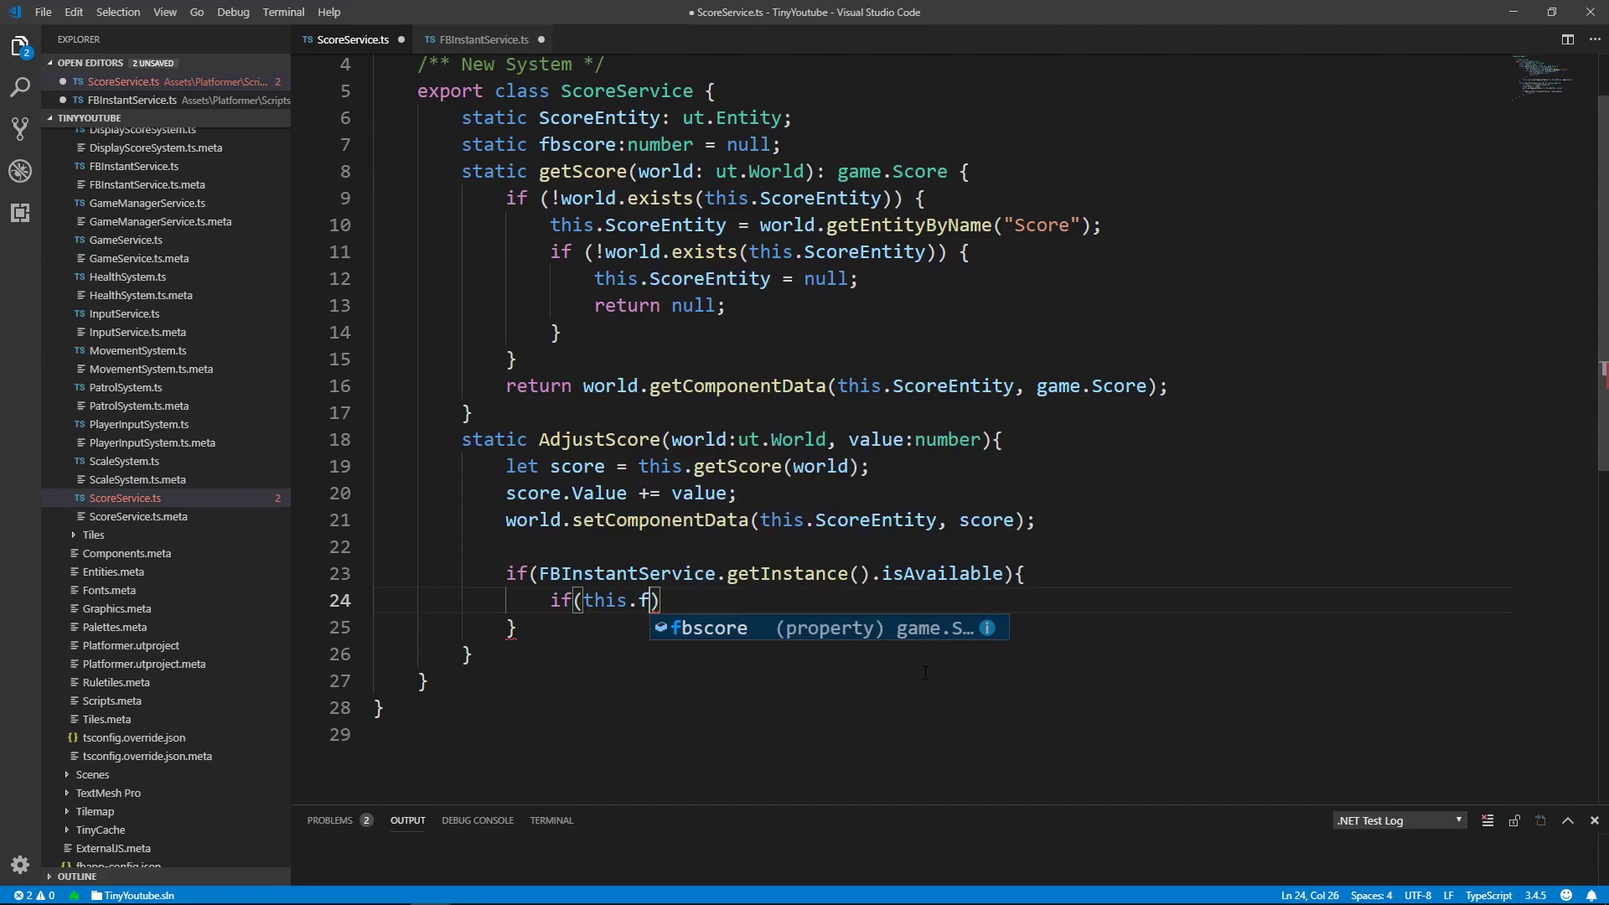
pyautogui.press('Tab')
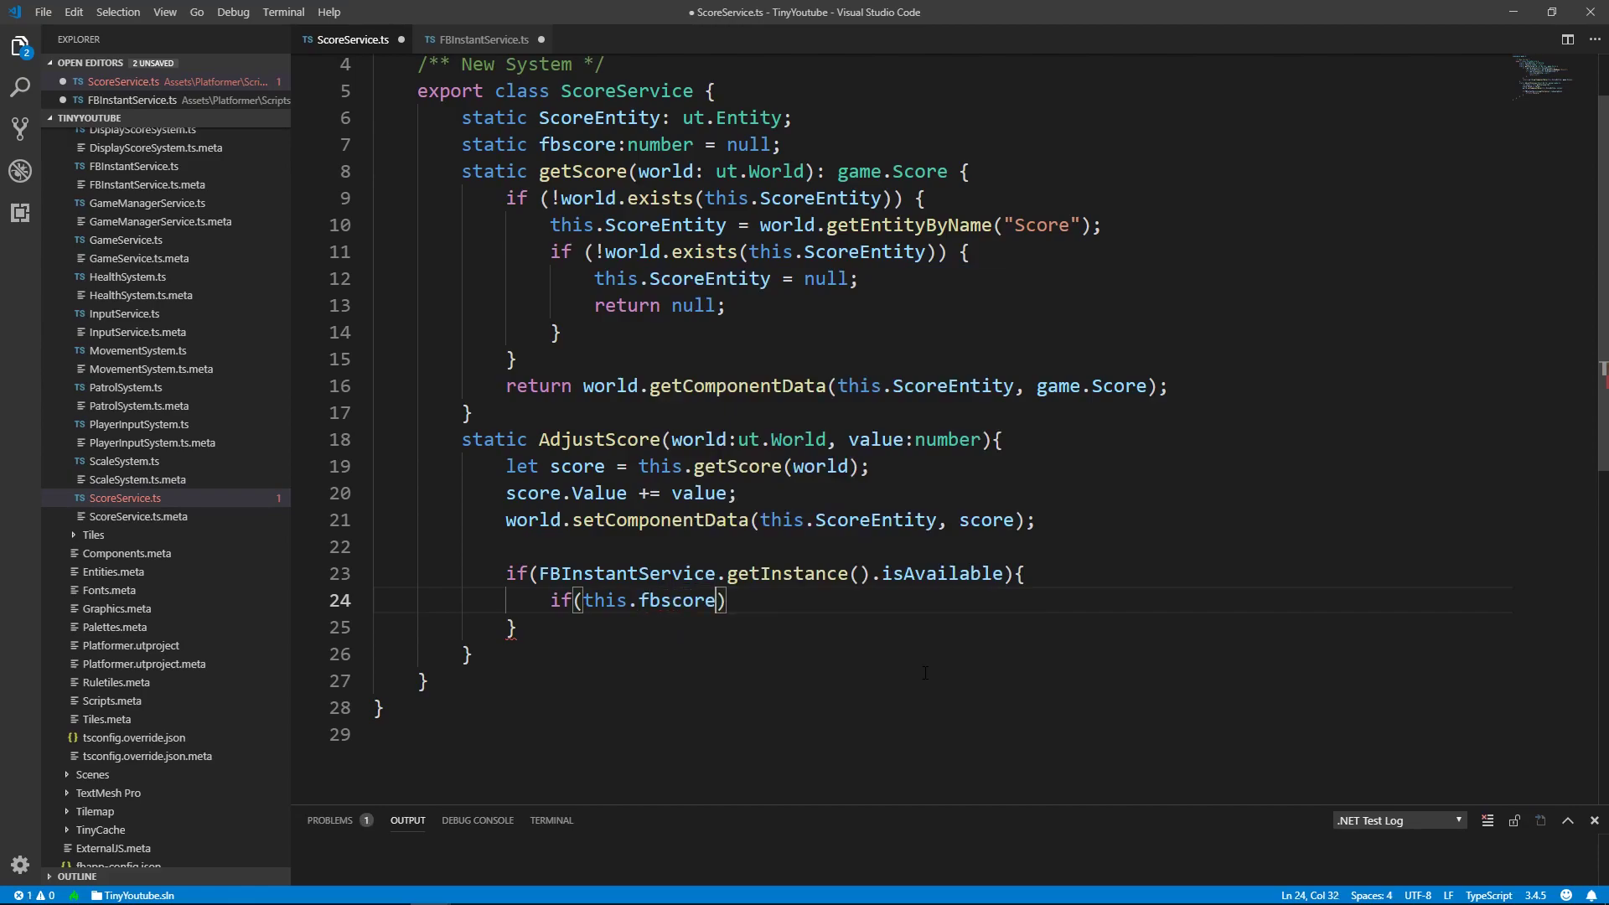
pyautogui.write('== null')
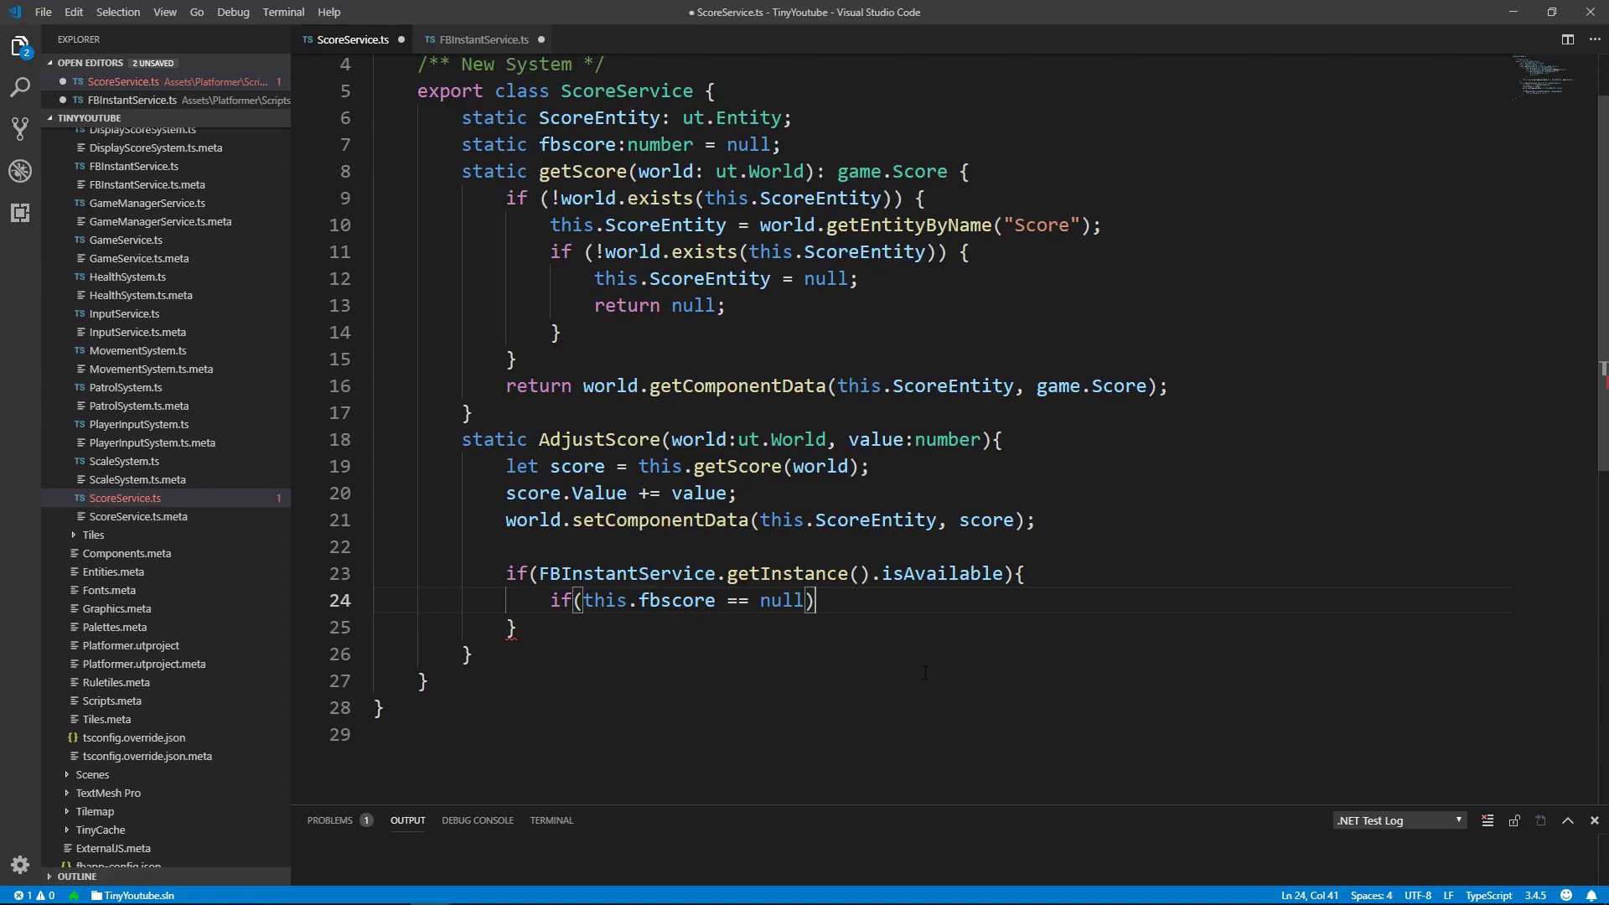
pyautogui.write('{')
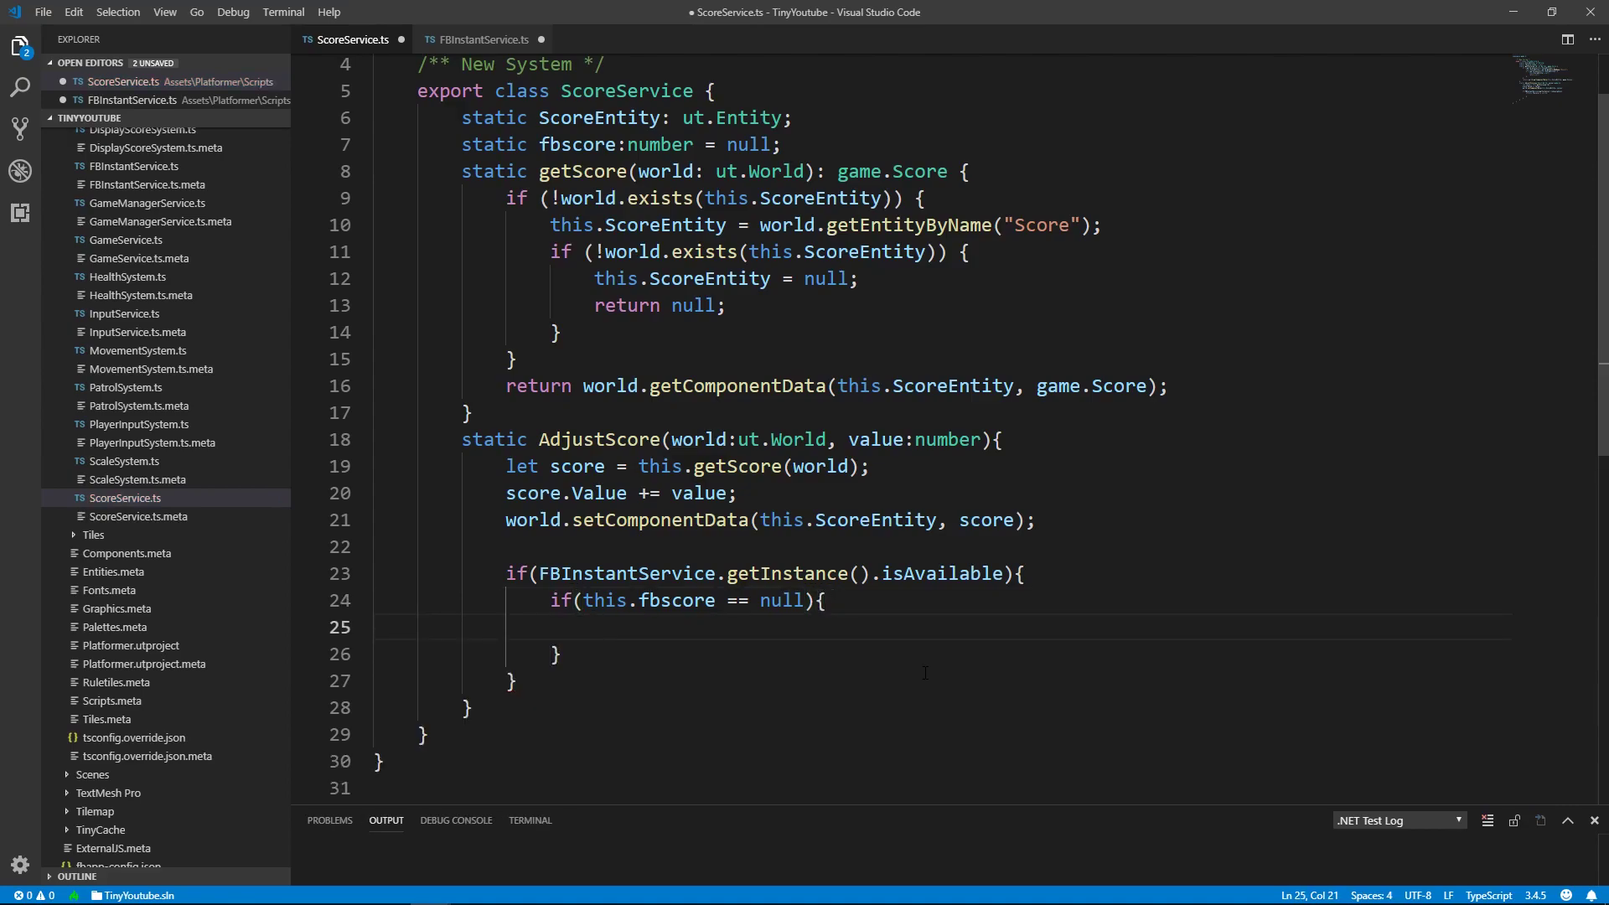
# Call FBInstantService.getInstance().GetHighscore('GlobalHighscore') inside the null check.
pyautogui.write('f')
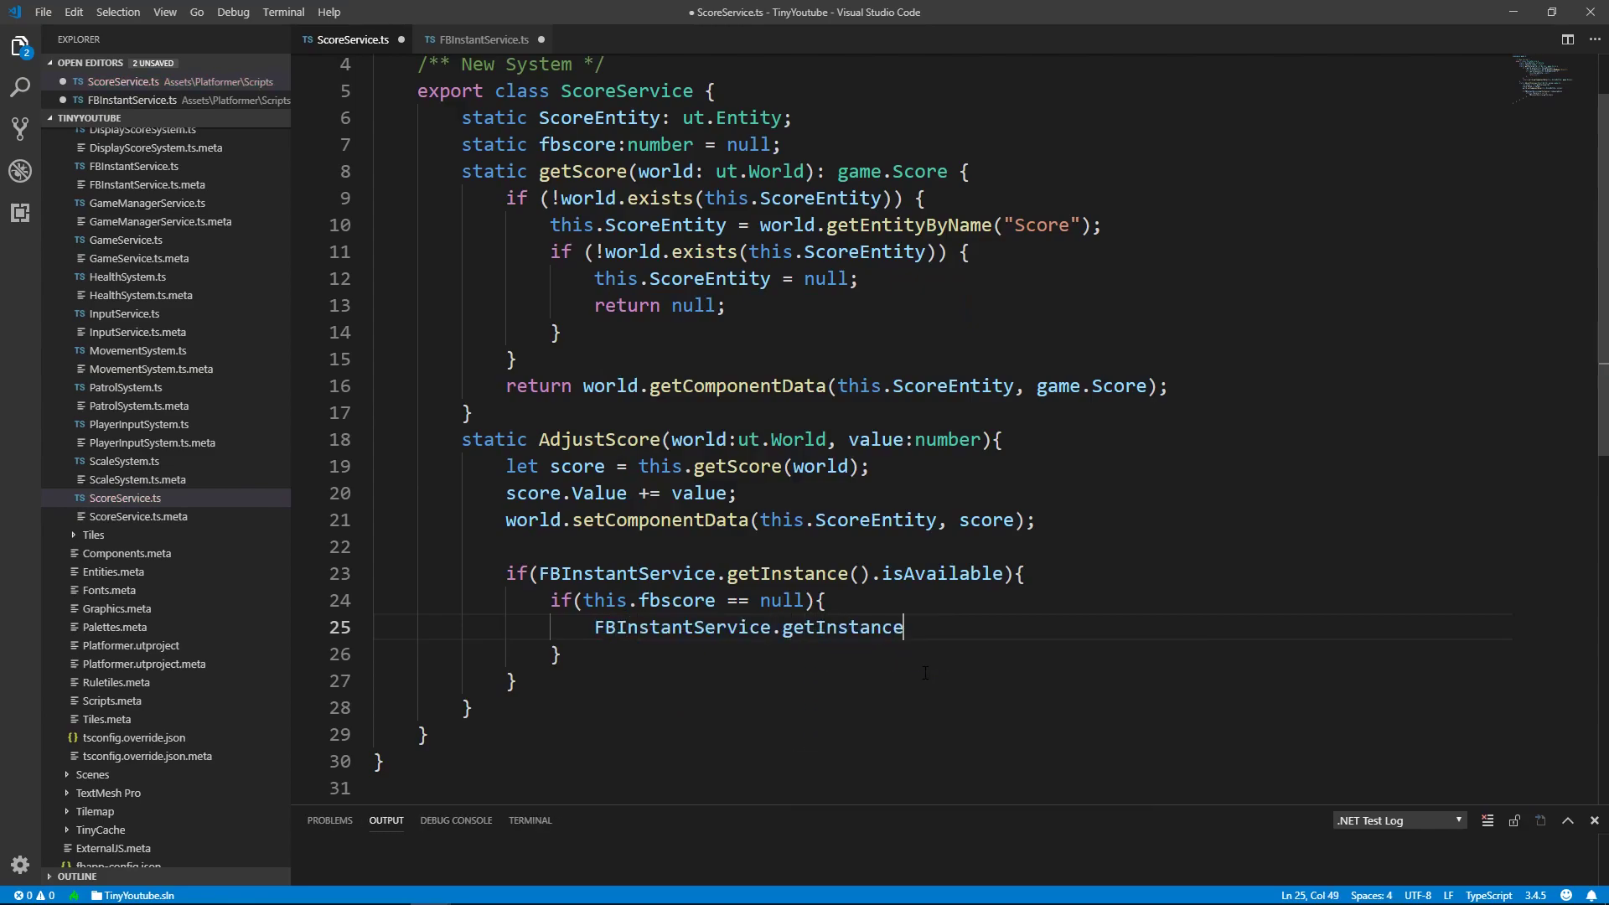
pyautogui.write('().geth')
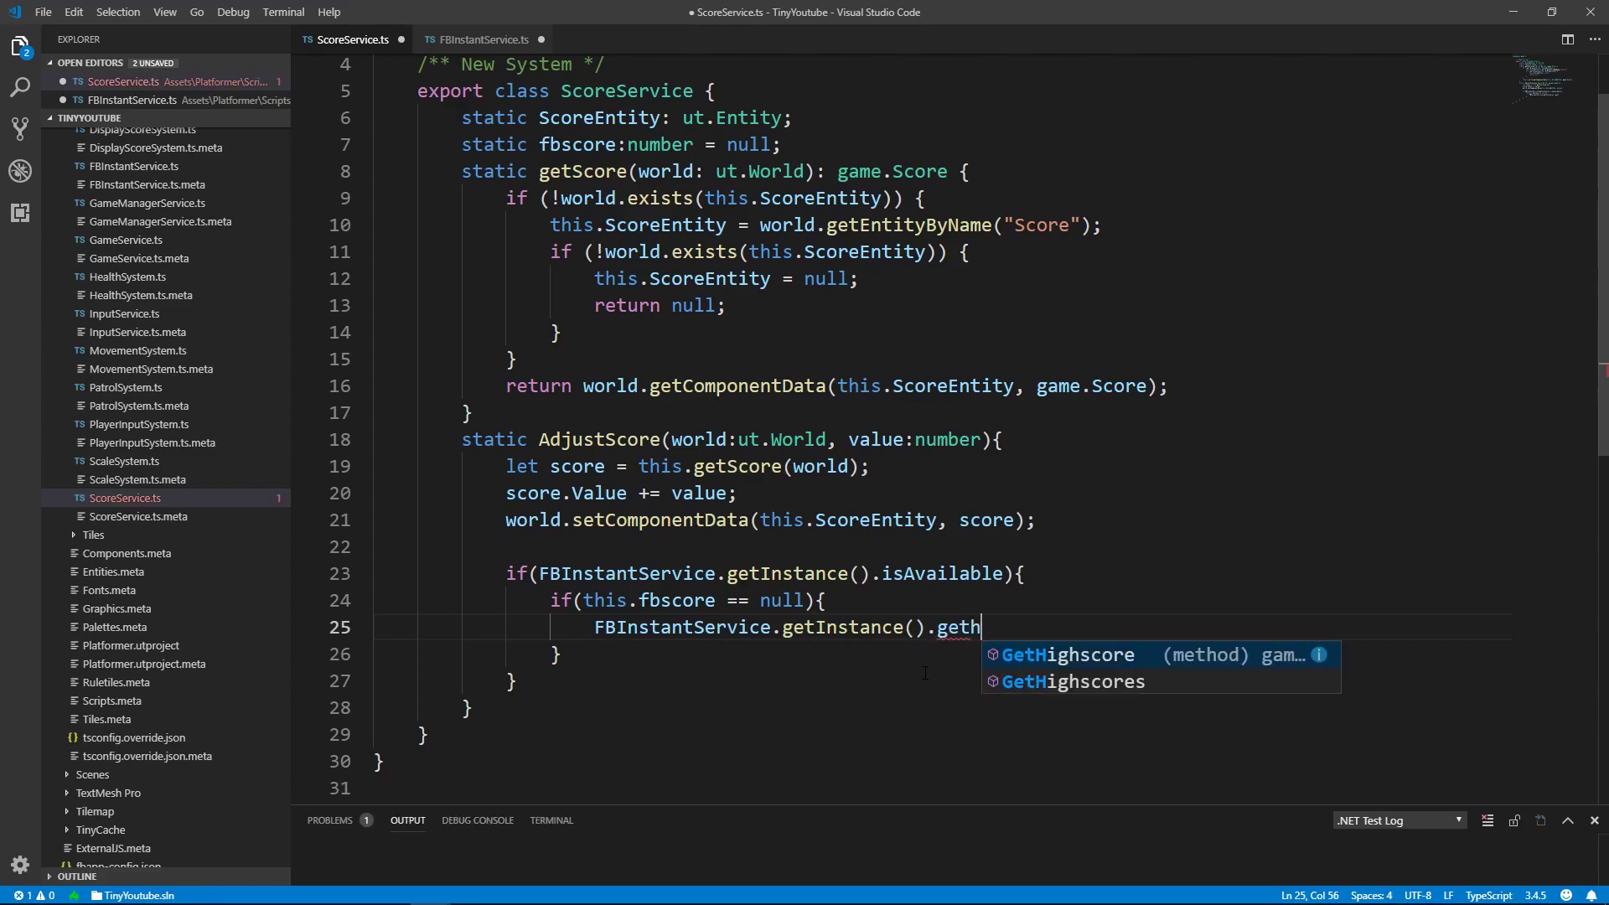
pyautogui.press('Tab')
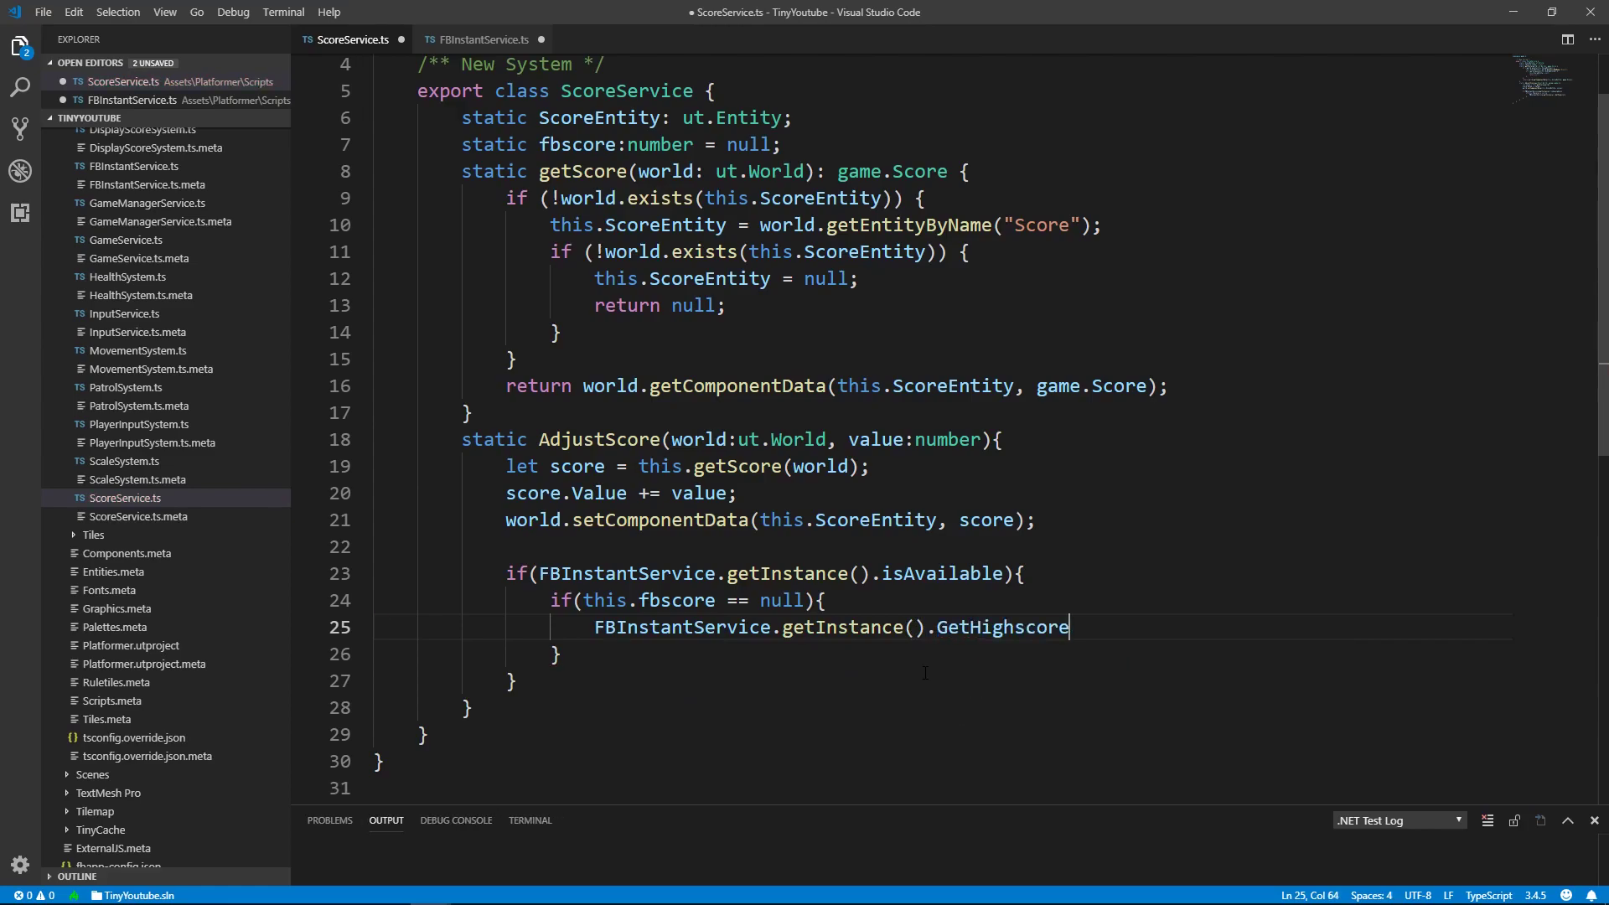
pyautogui.write('(')
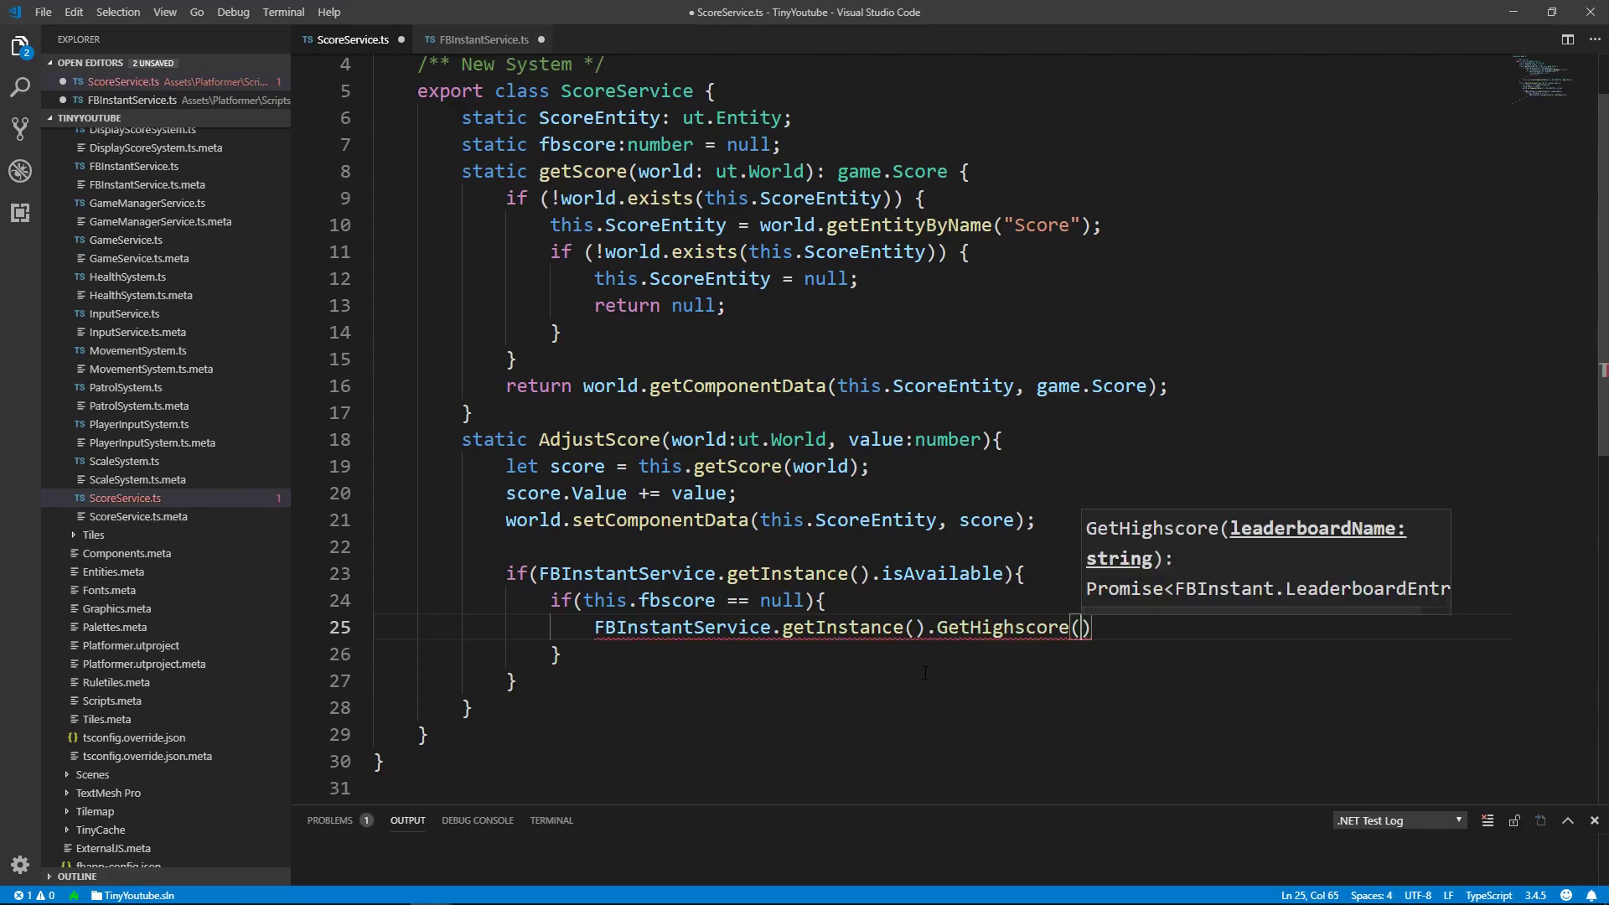
pyautogui.write("''")
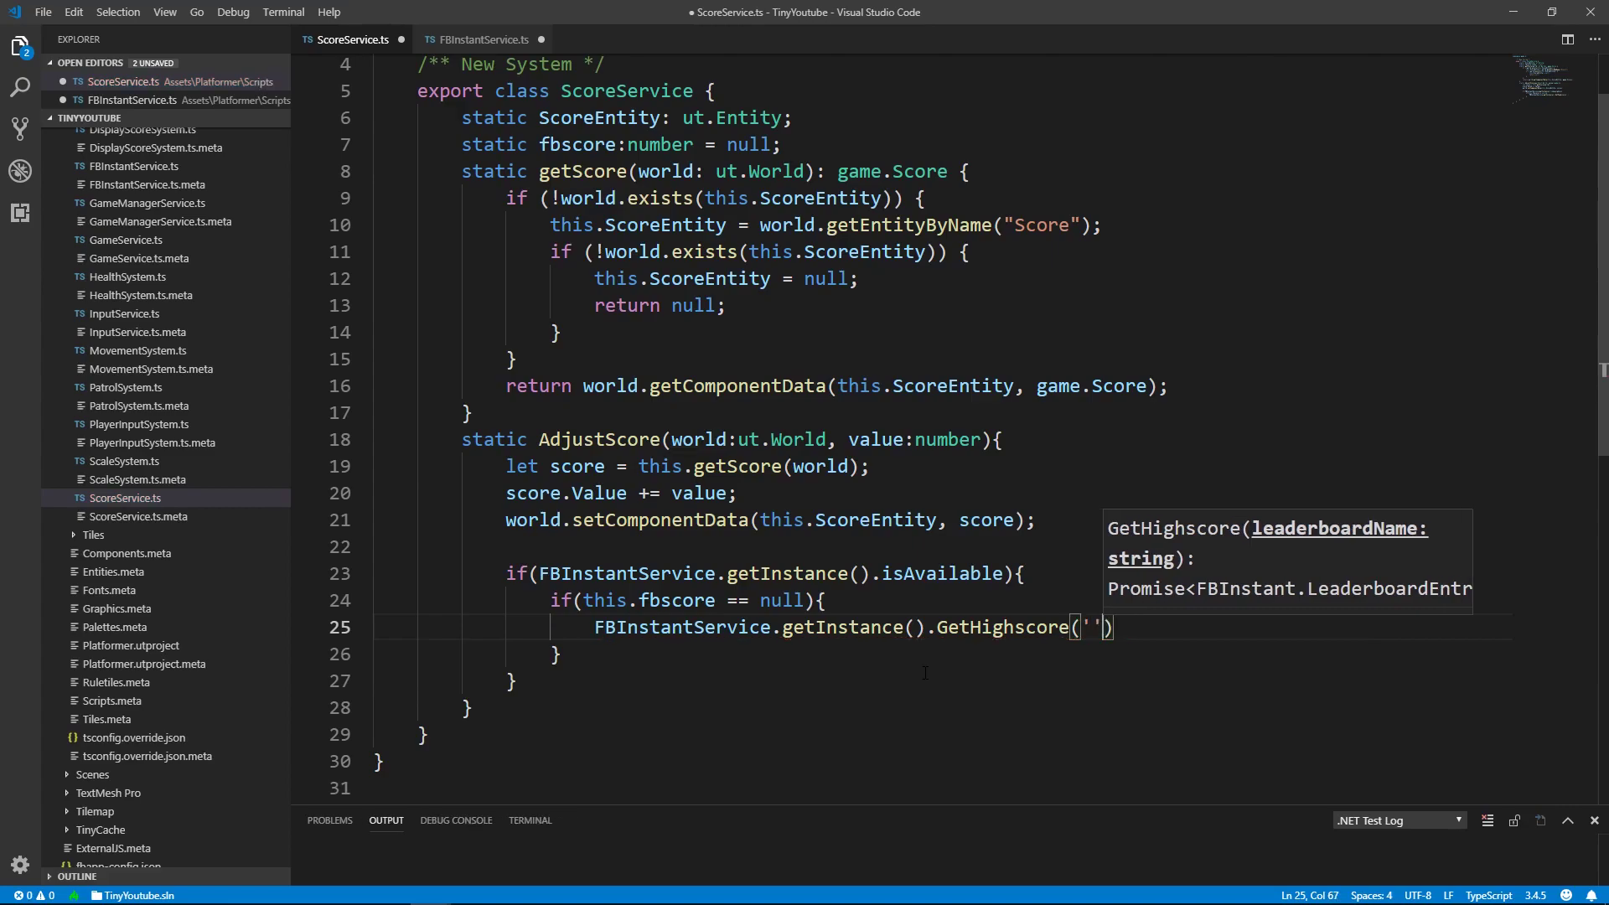
pyautogui.press('Backspace')
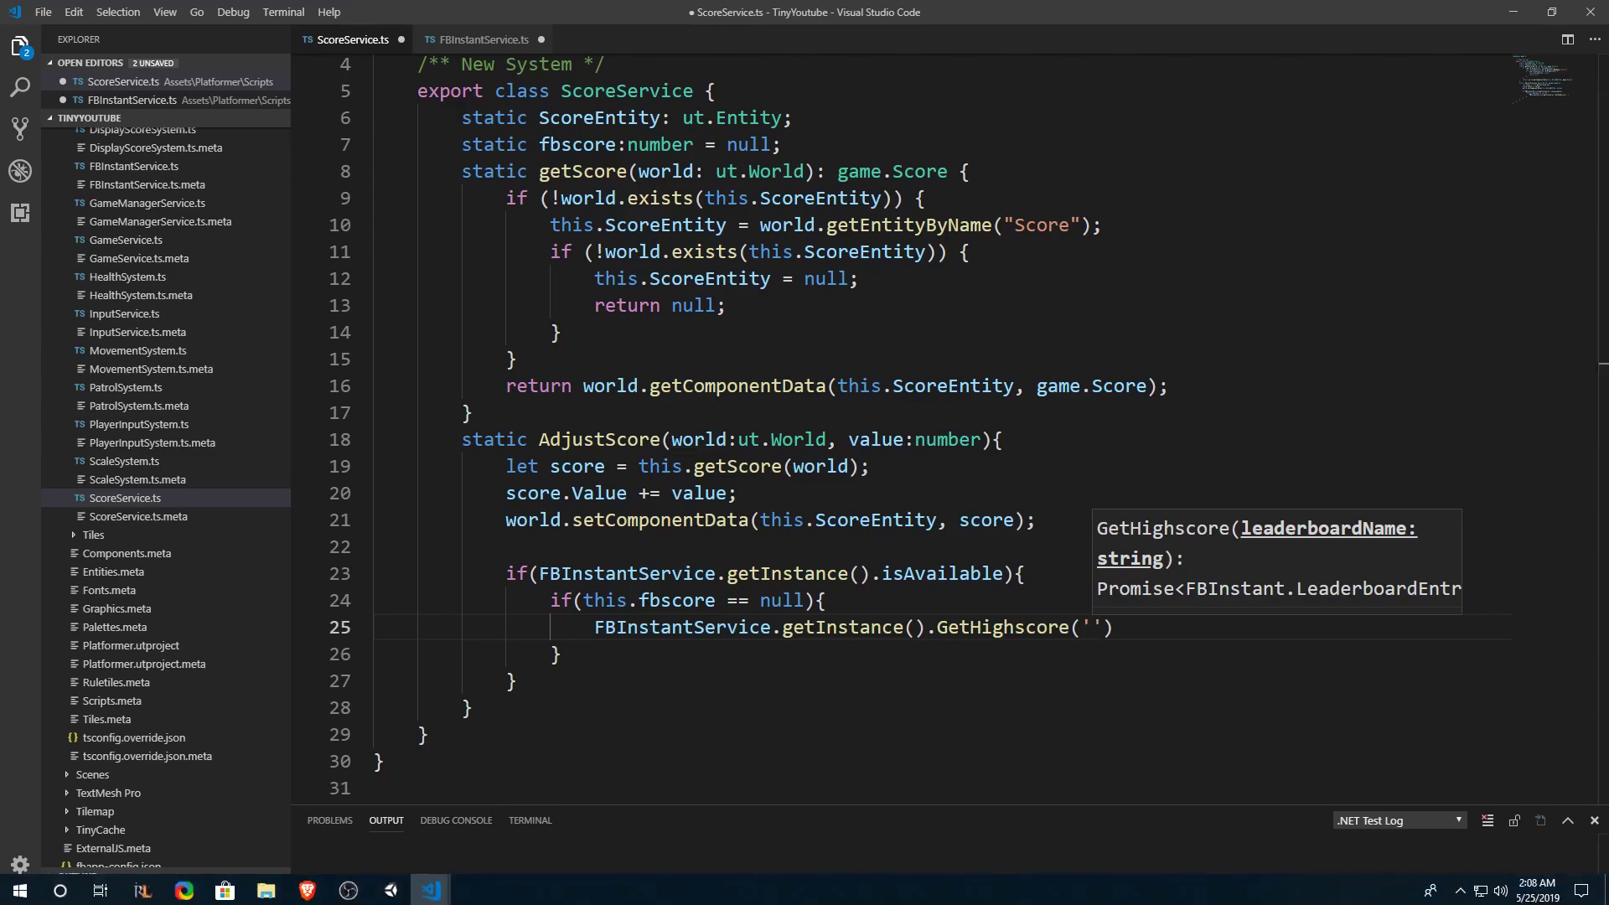
pyautogui.click(1097, 627)
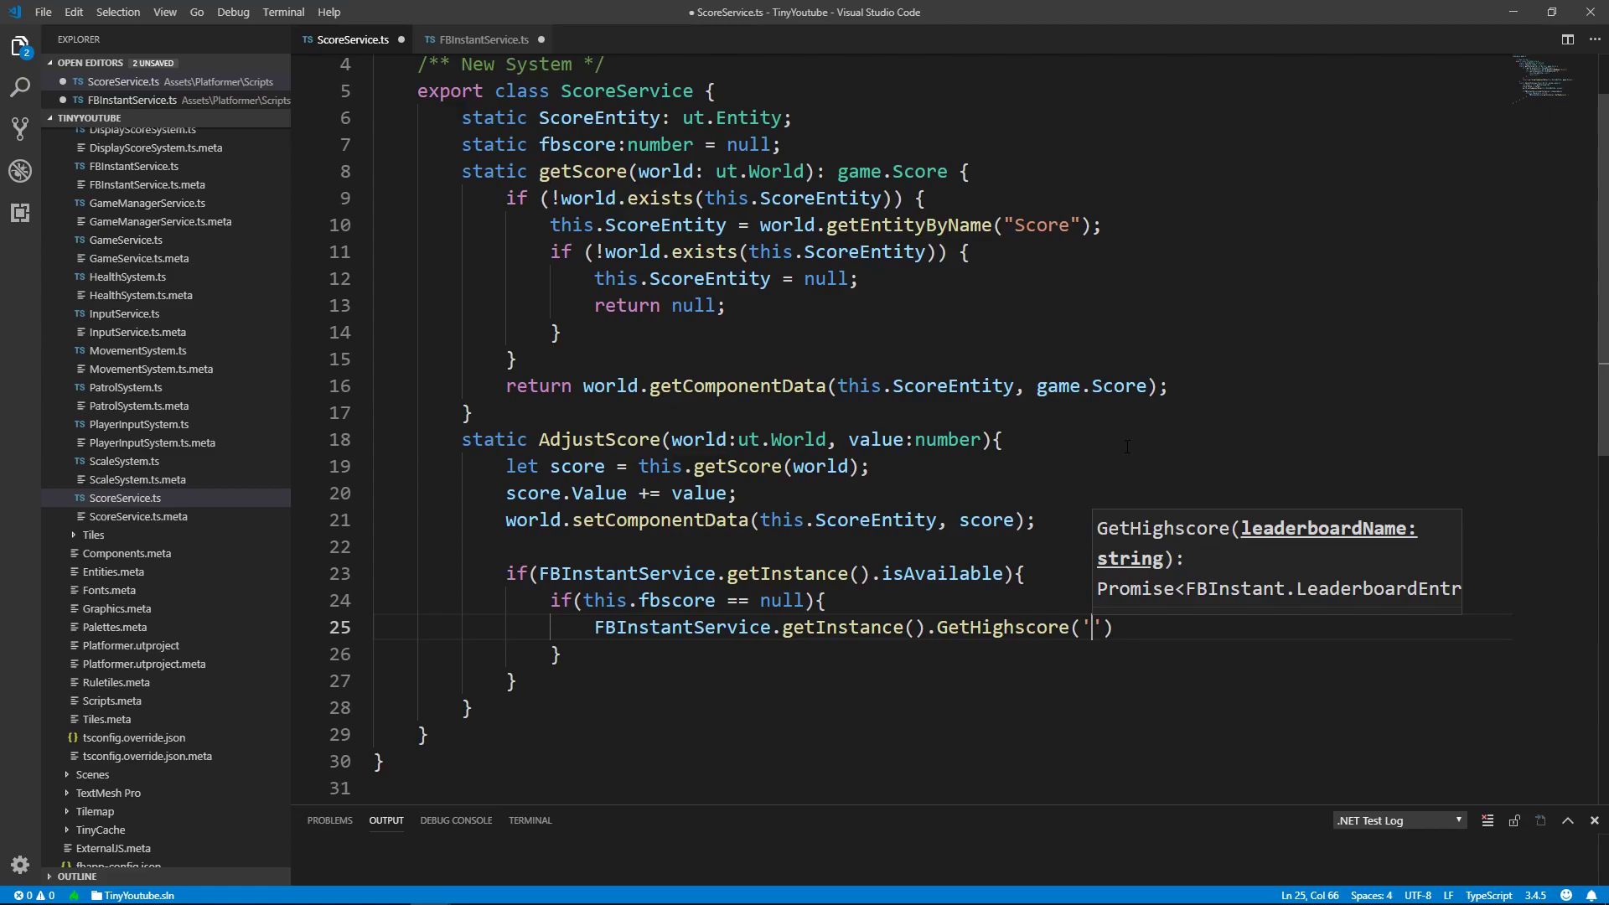
pyautogui.write('GlobalHighscore')
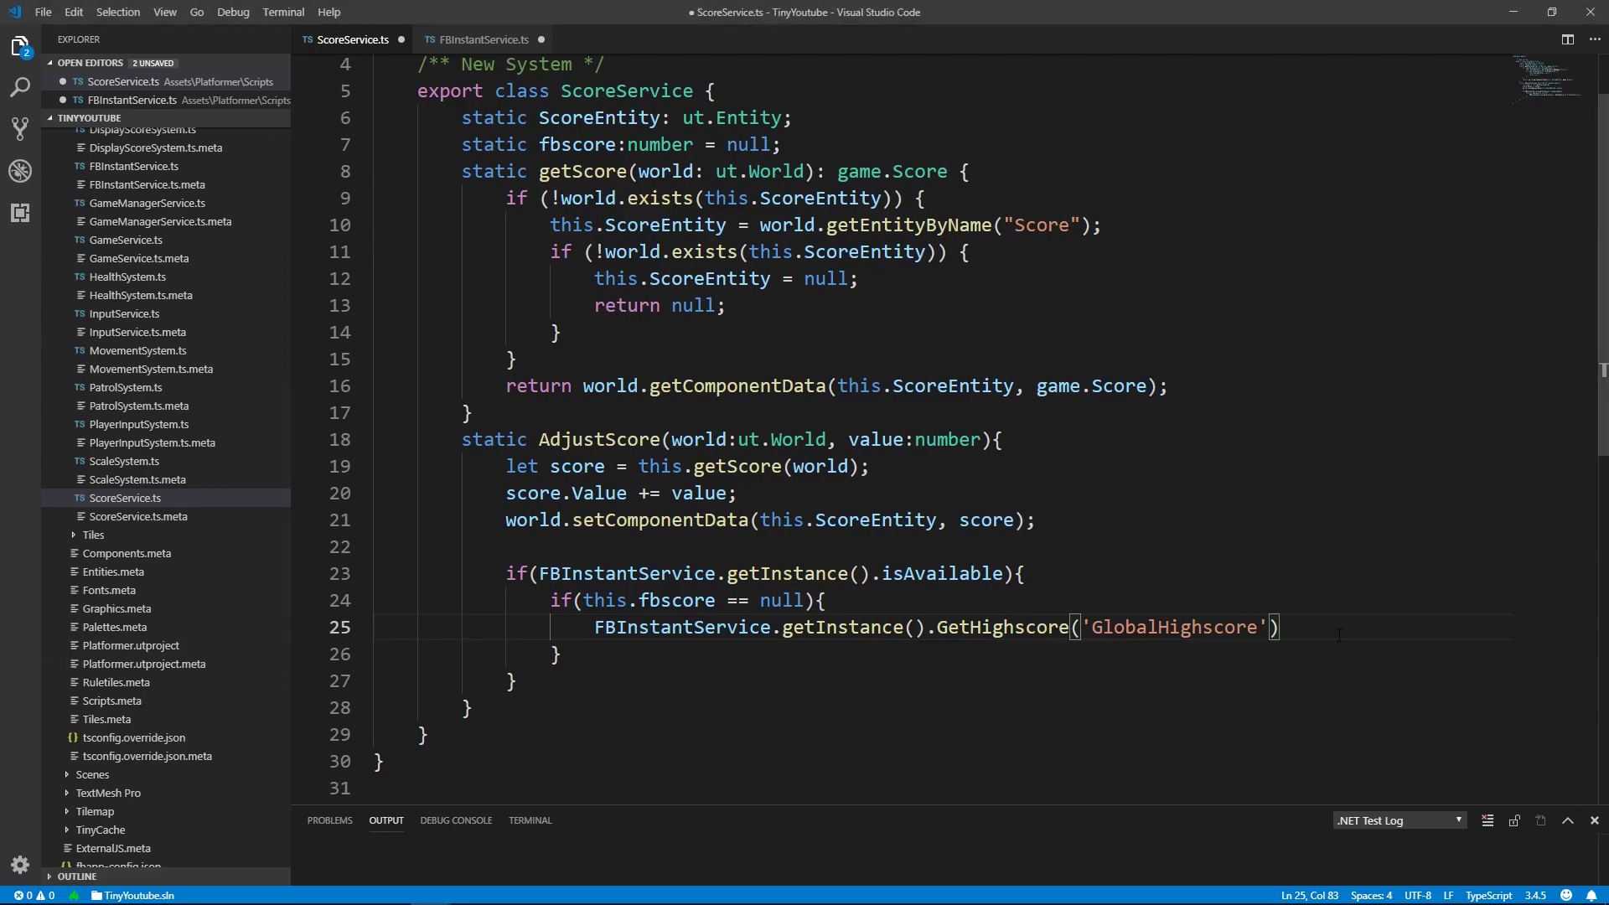
# Chain .then(entry => { this.fbscore = entry.getScore(); }) onto the GetHighscore call.
pyautogui.write('.then()')
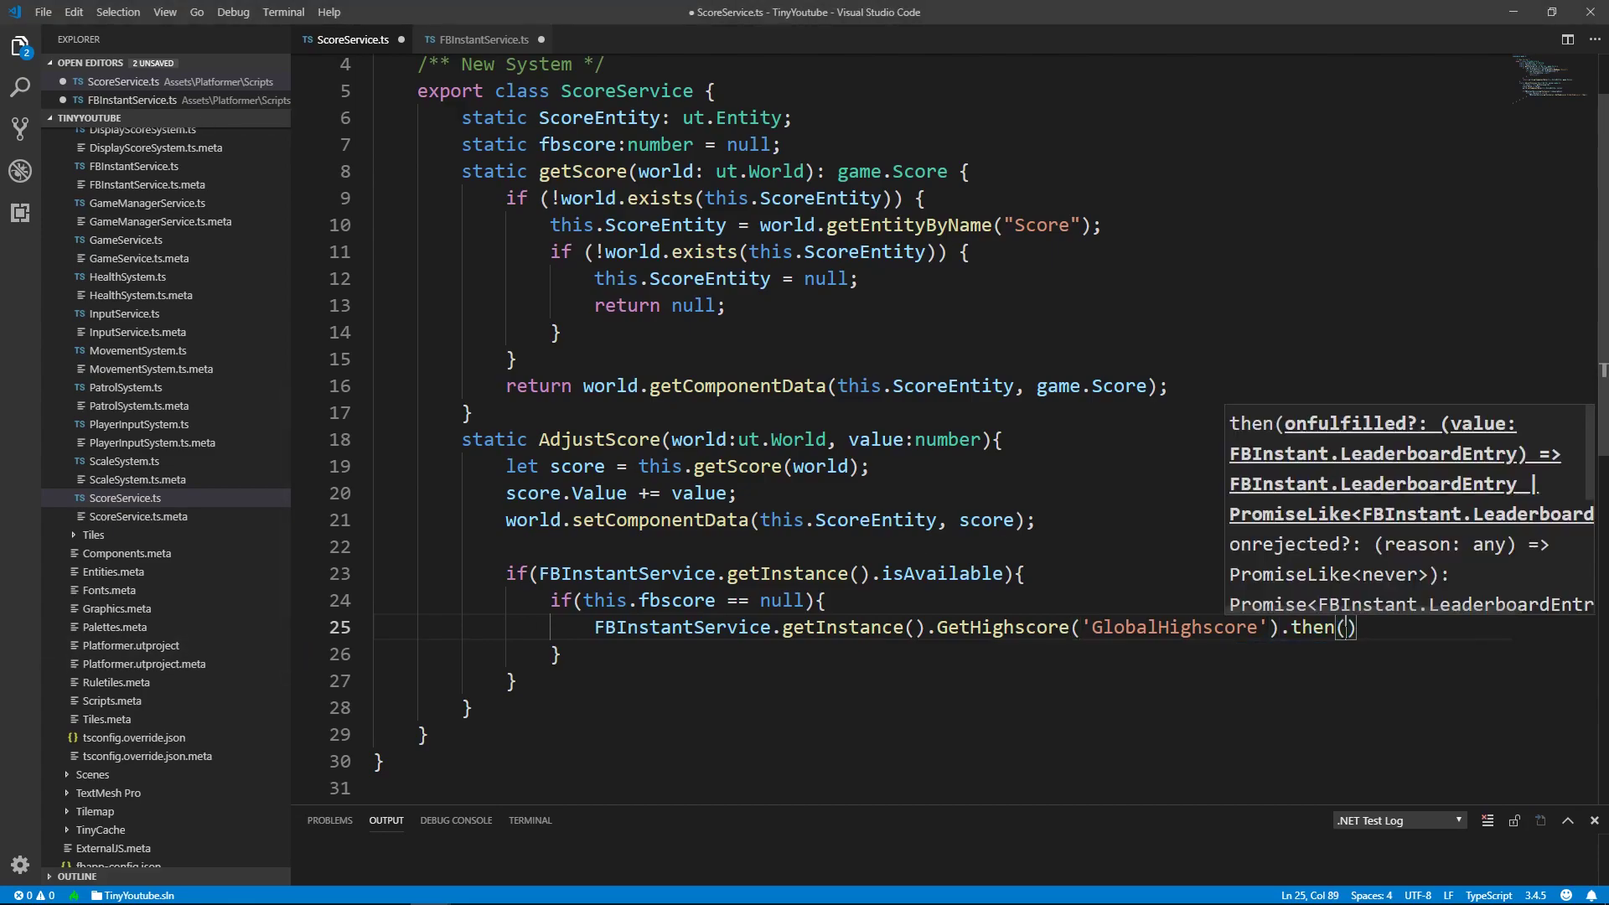
pyautogui.write('entry')
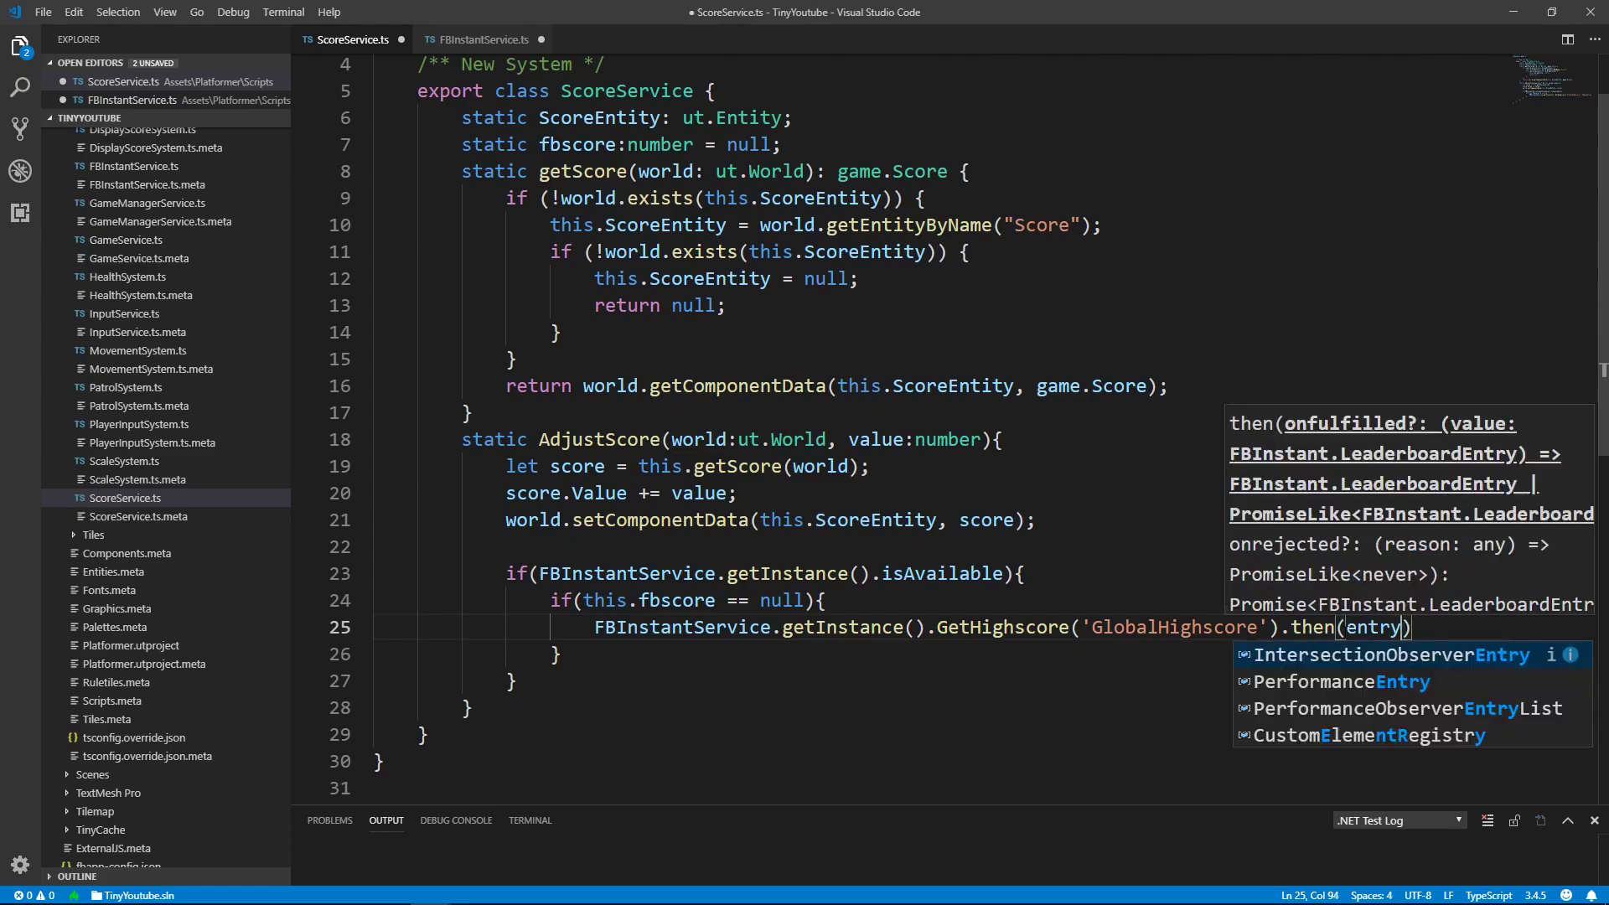
pyautogui.write('" "')
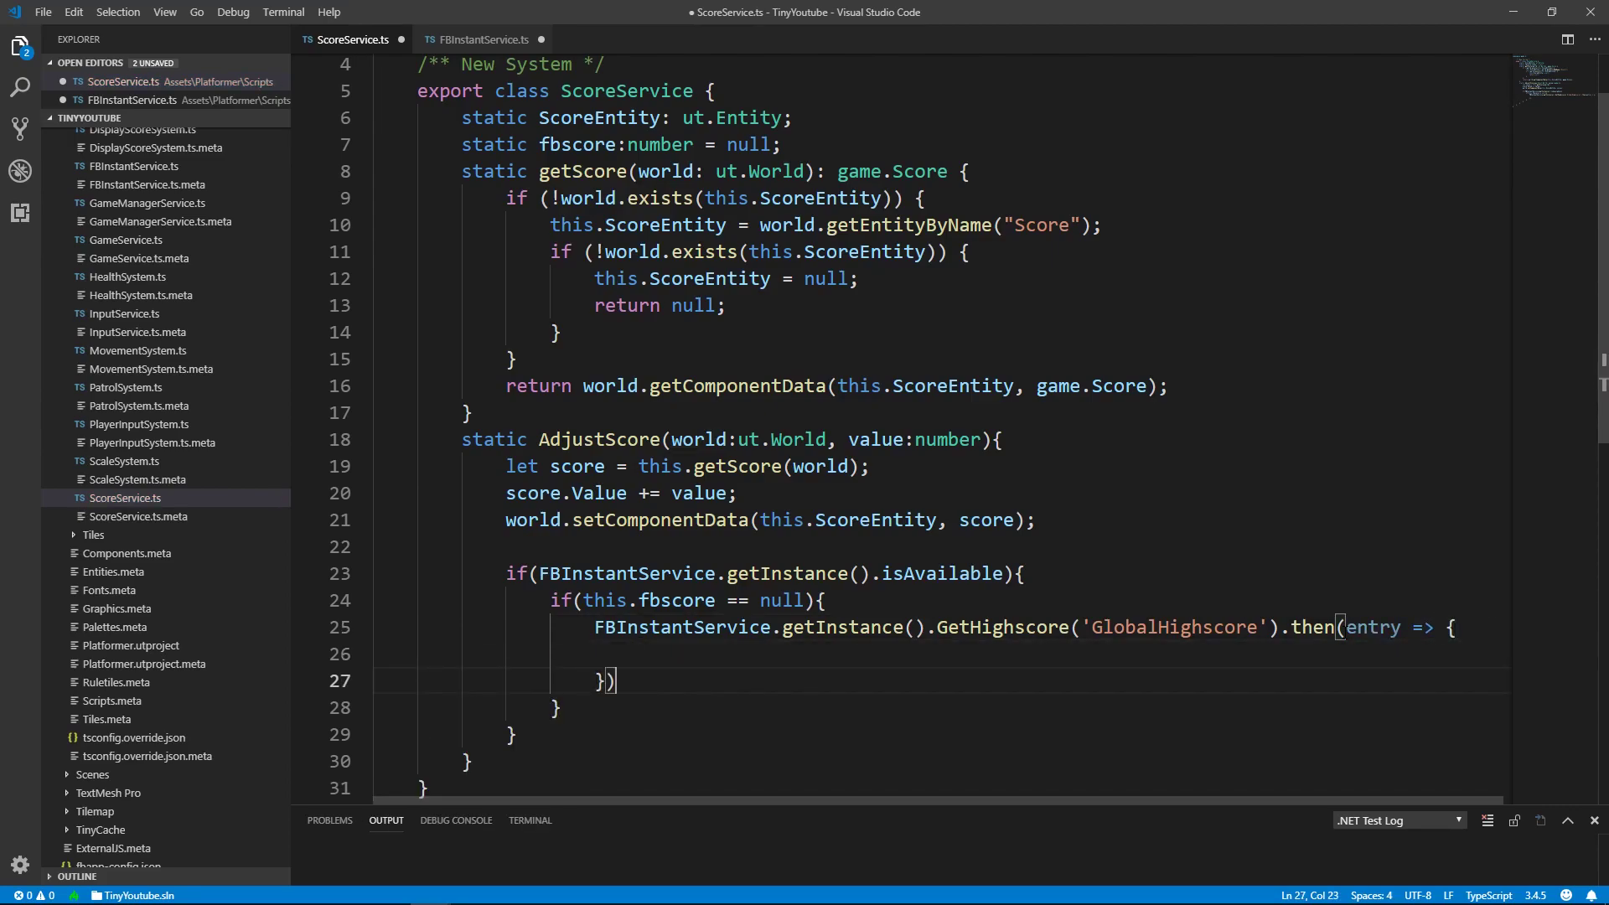
pyautogui.write(';')
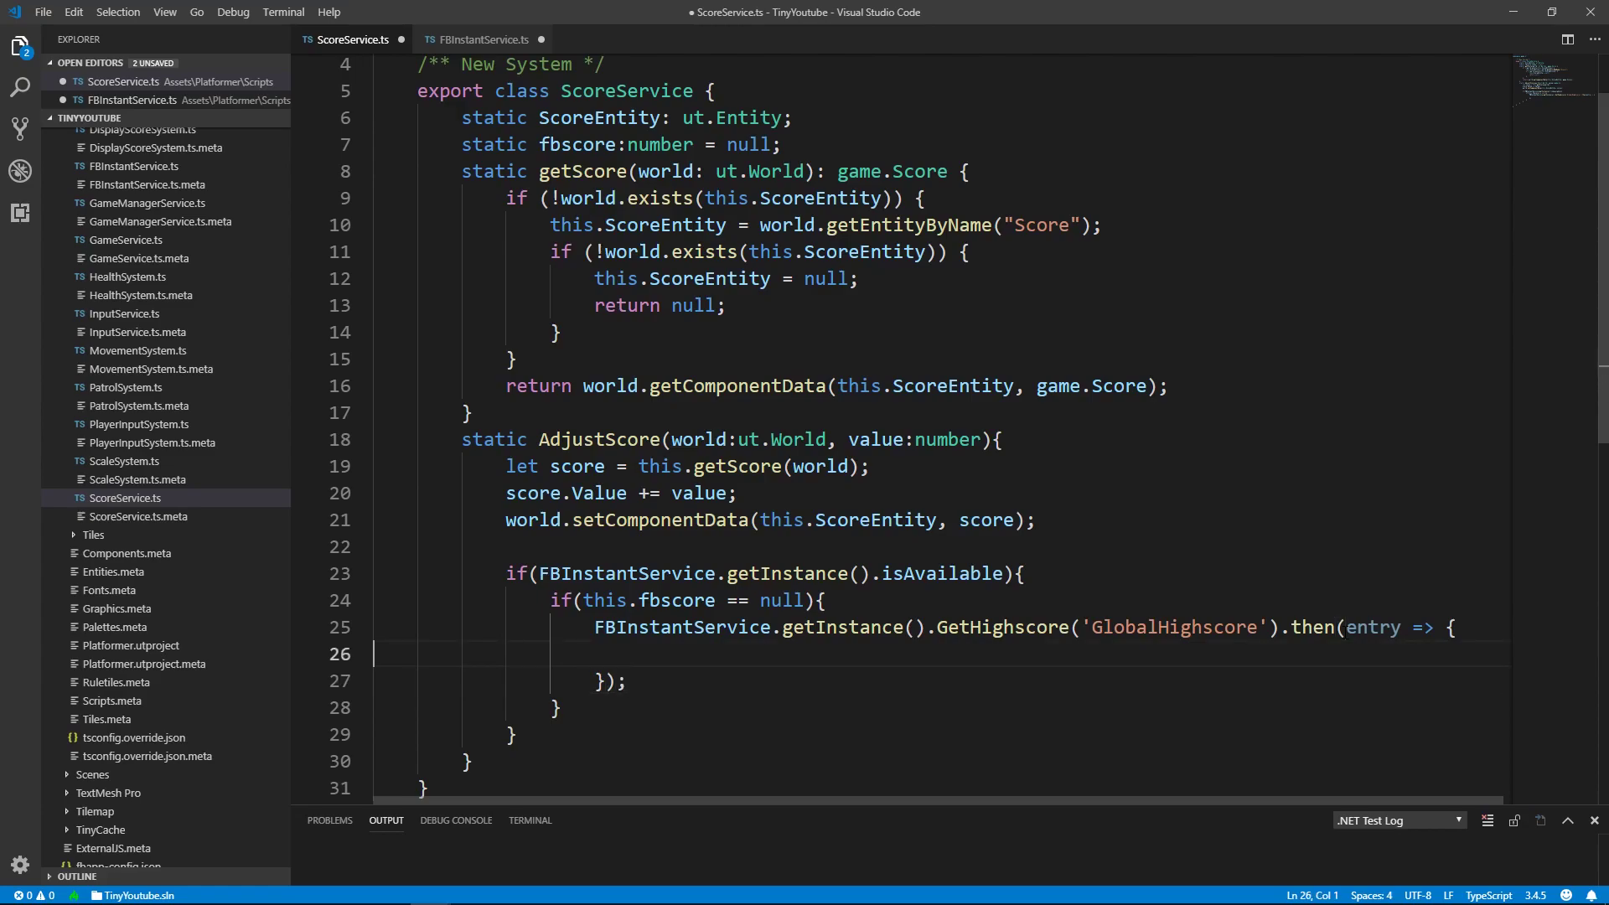
pyautogui.write('this.fb')
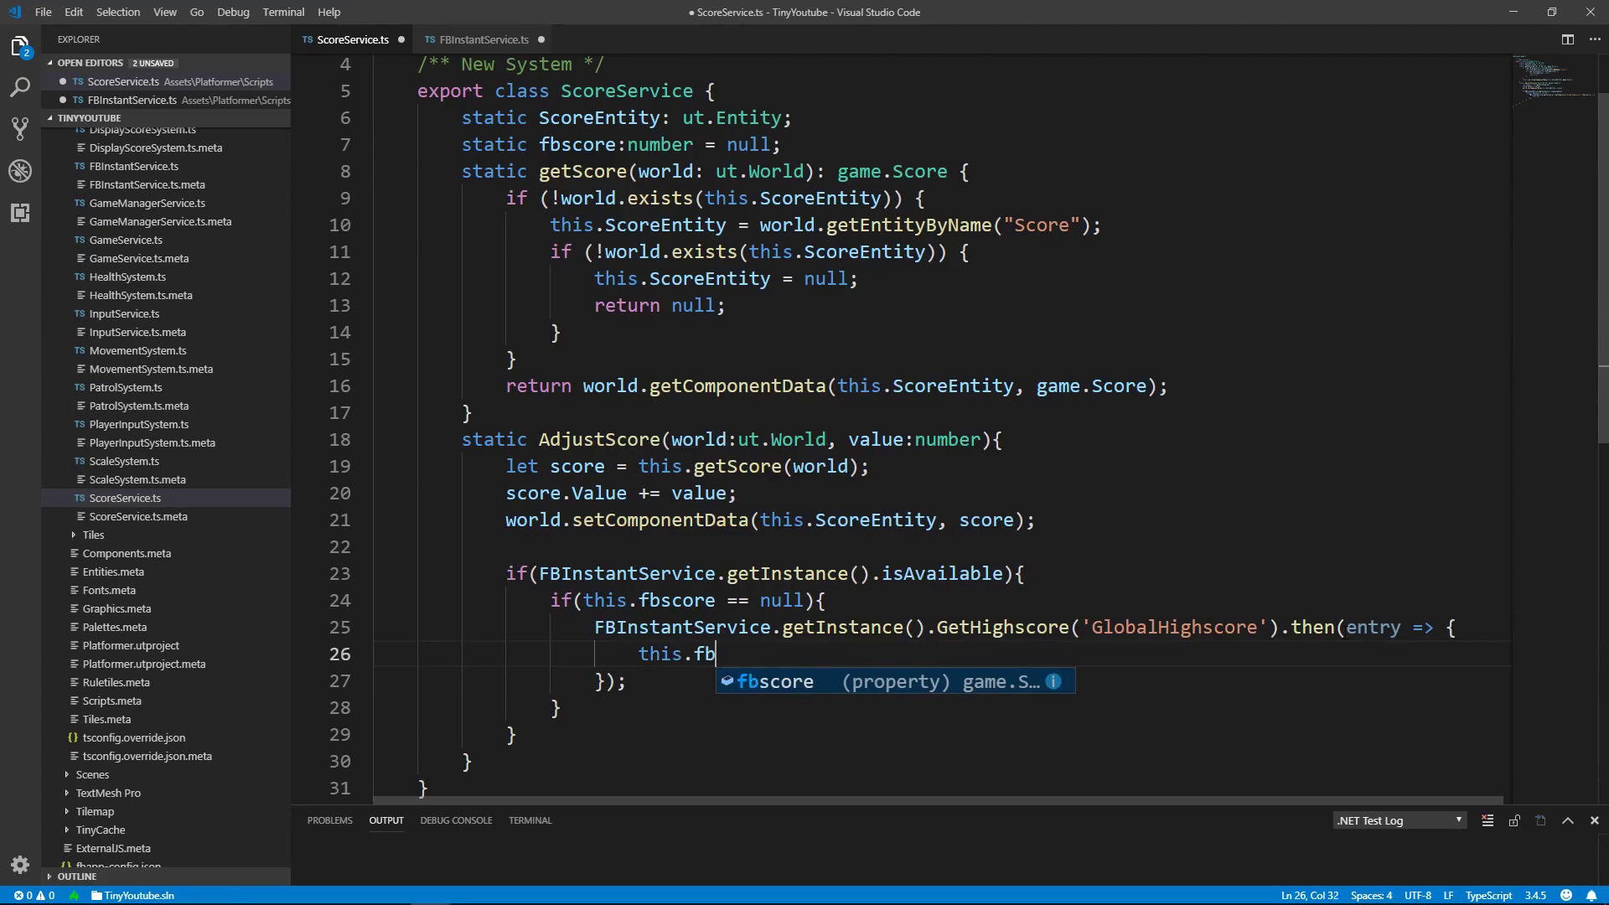
pyautogui.write('score = e')
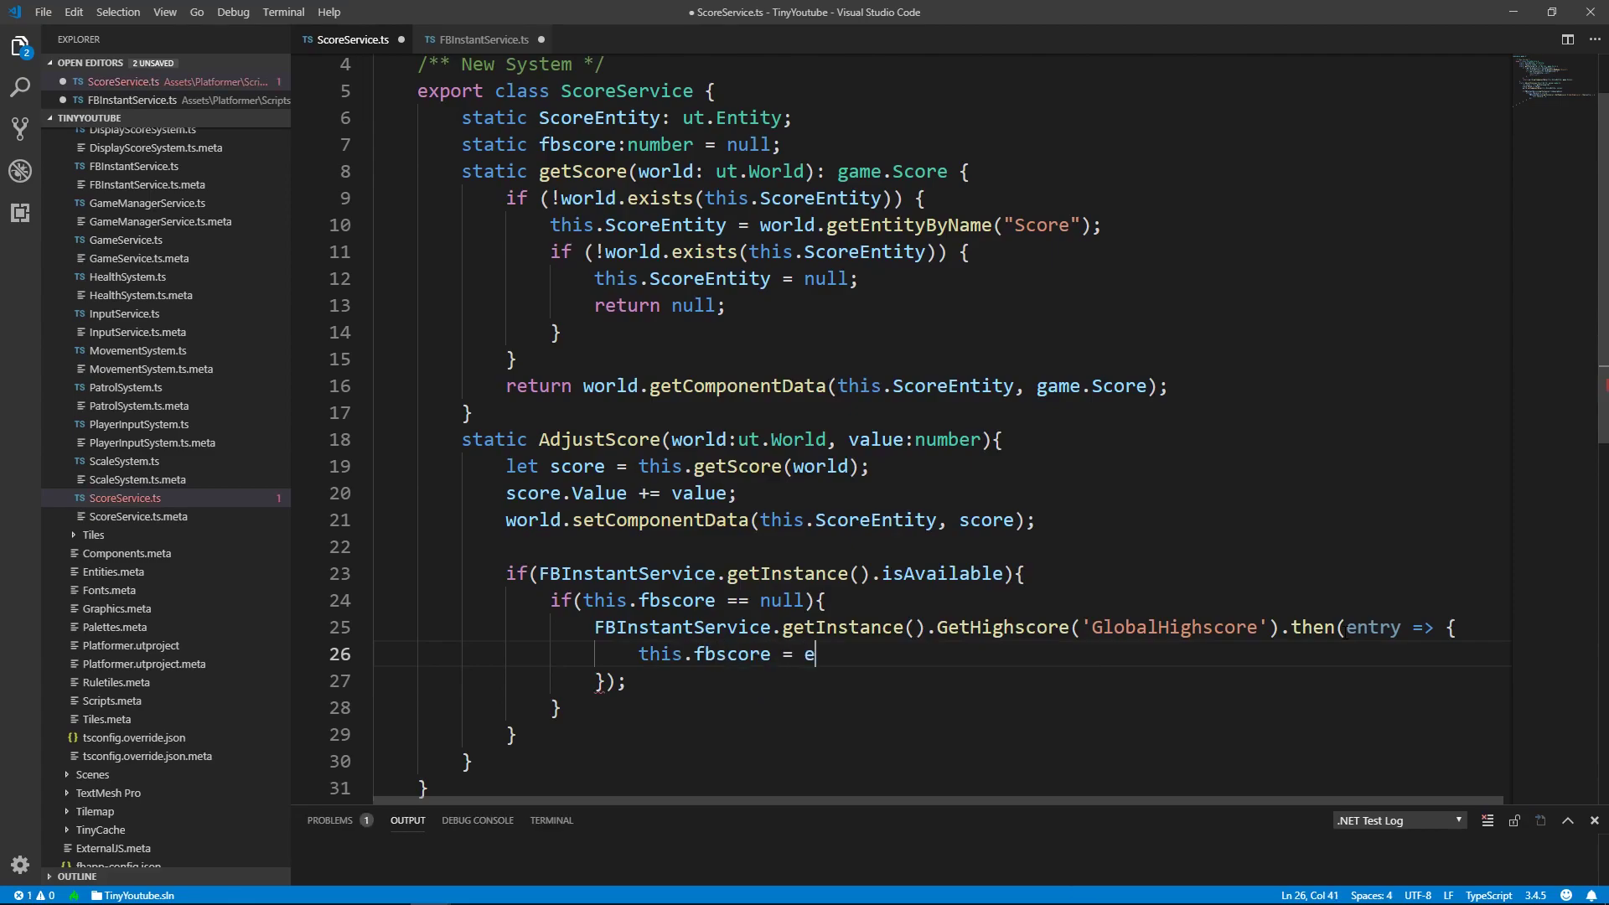
pyautogui.write('ntry')
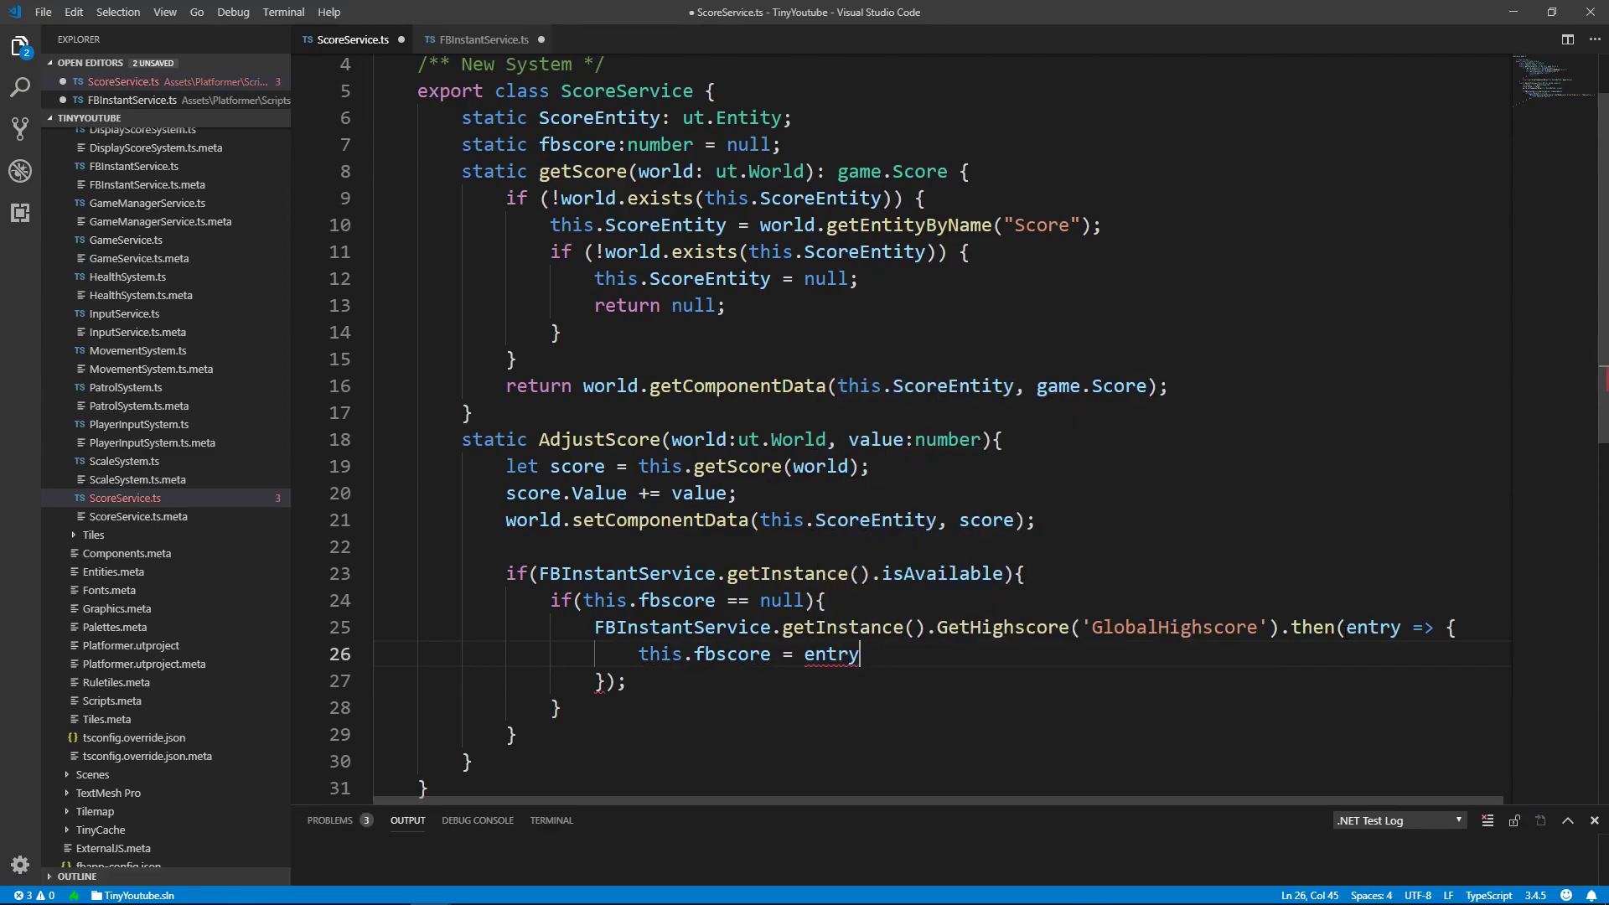
pyautogui.write('.getScore();')
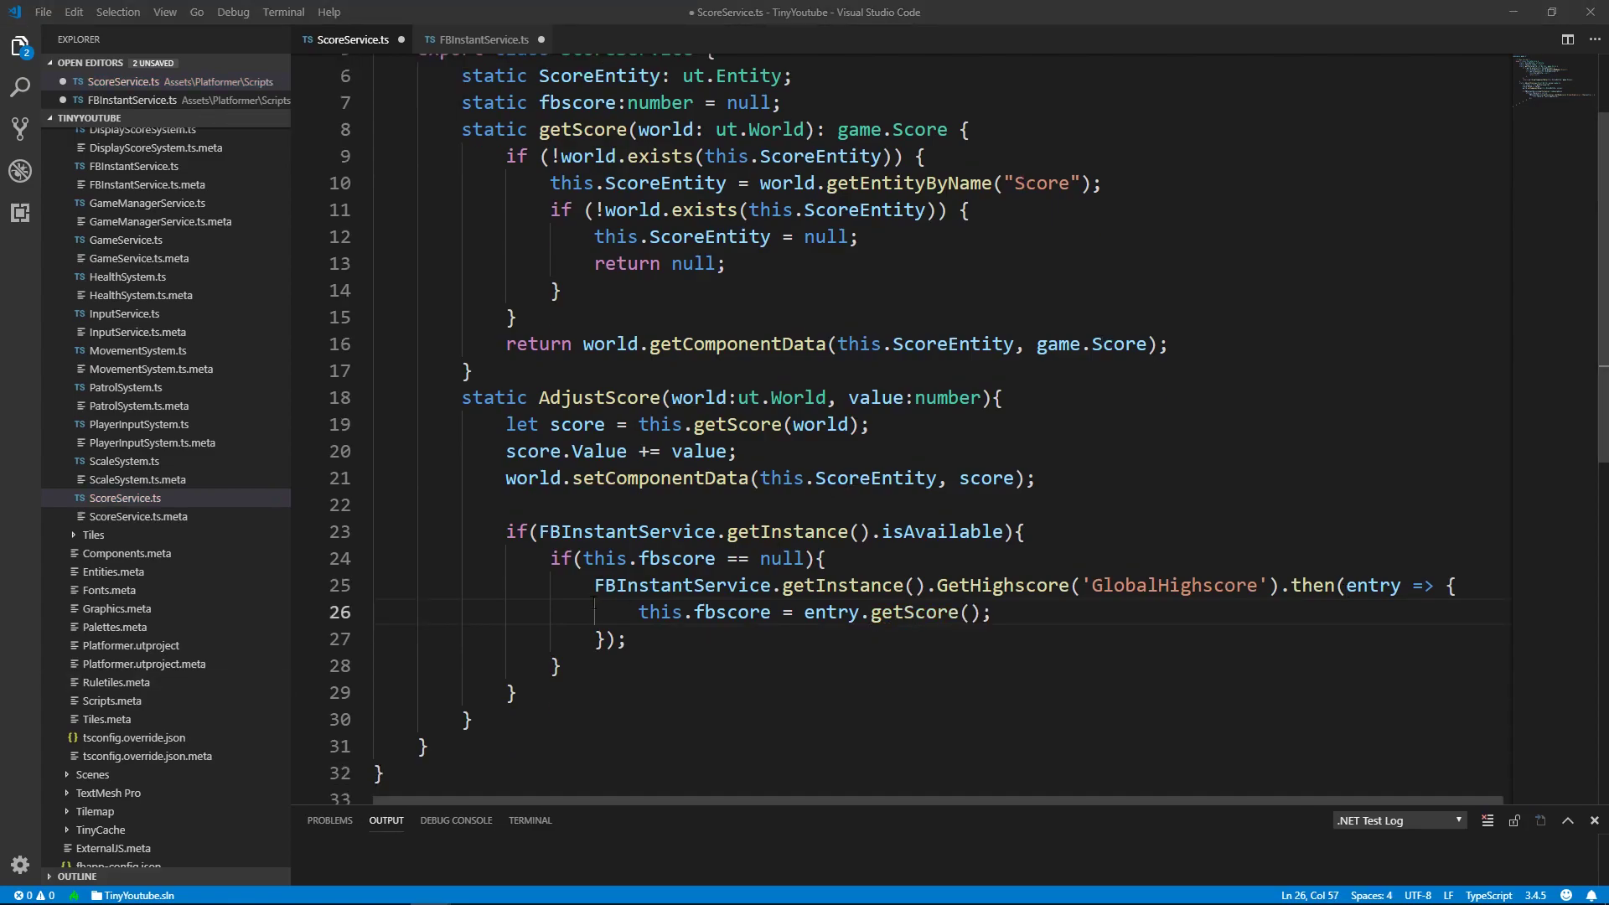
# Add an empty if (this.fbscore != null && score.Value > this.fbscore) block after the null check.
pyautogui.doubleClick(704, 611)
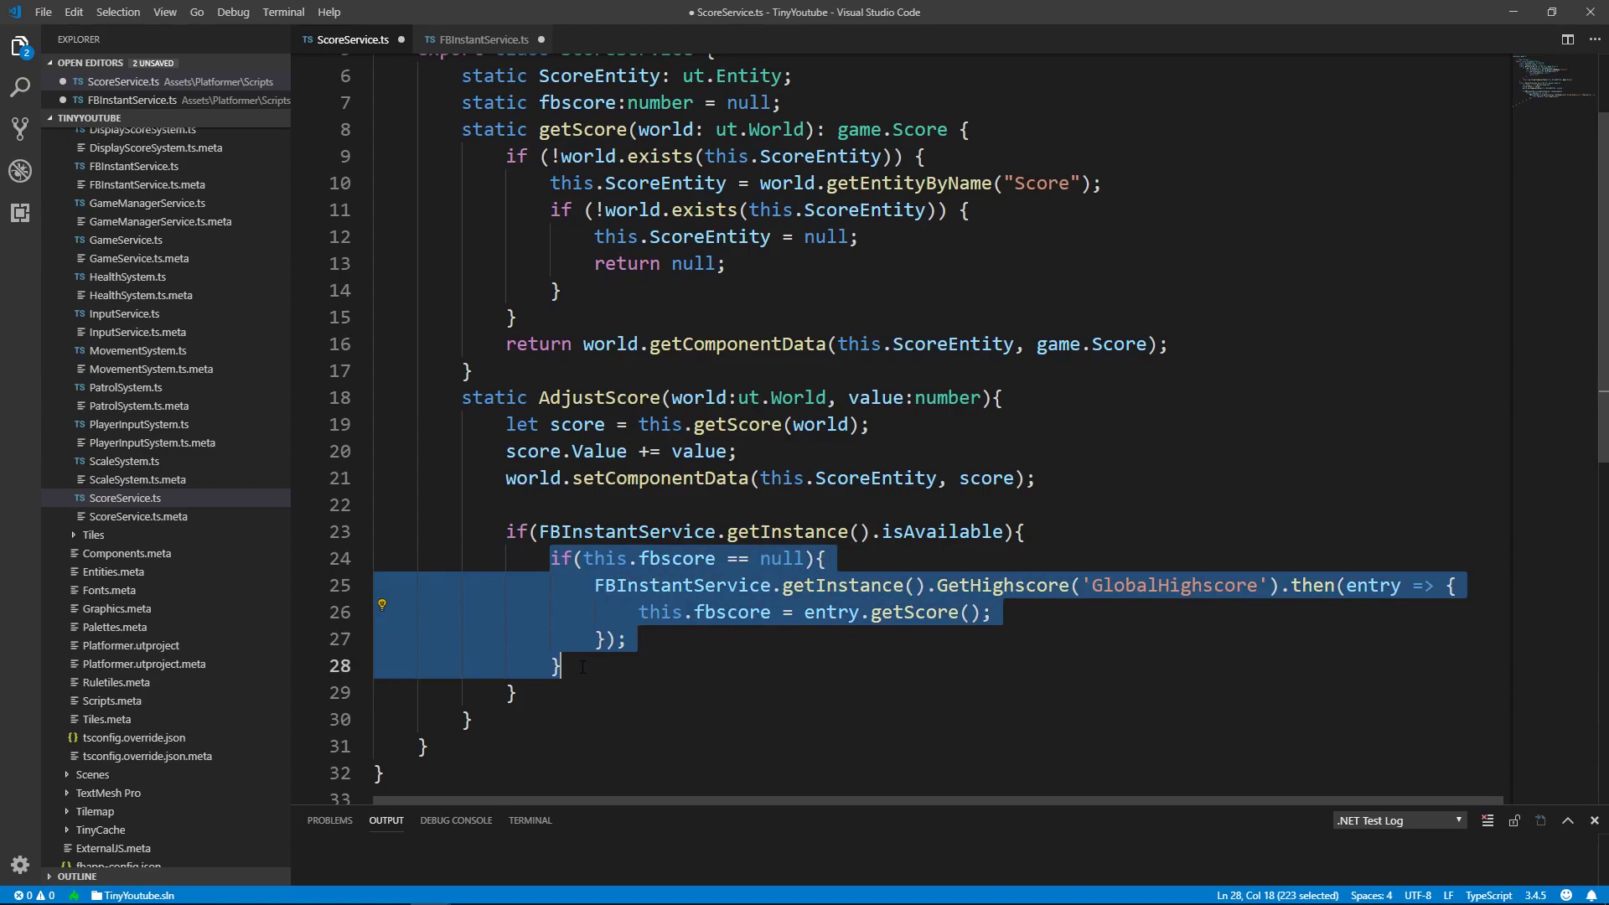
pyautogui.write('if')
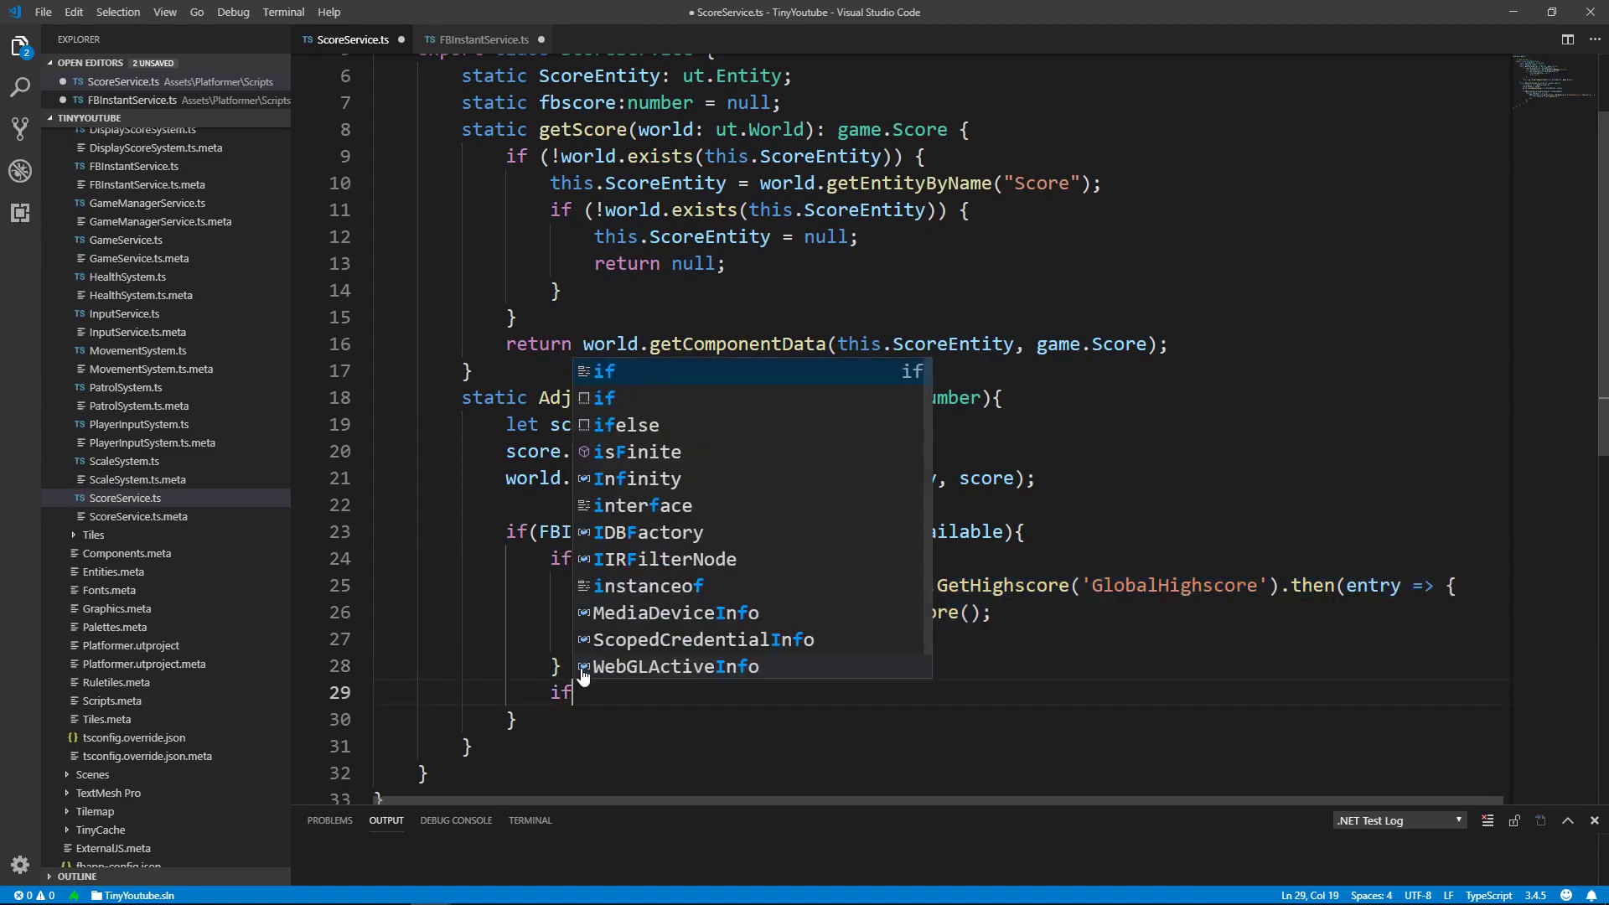
pyautogui.write('thi)')
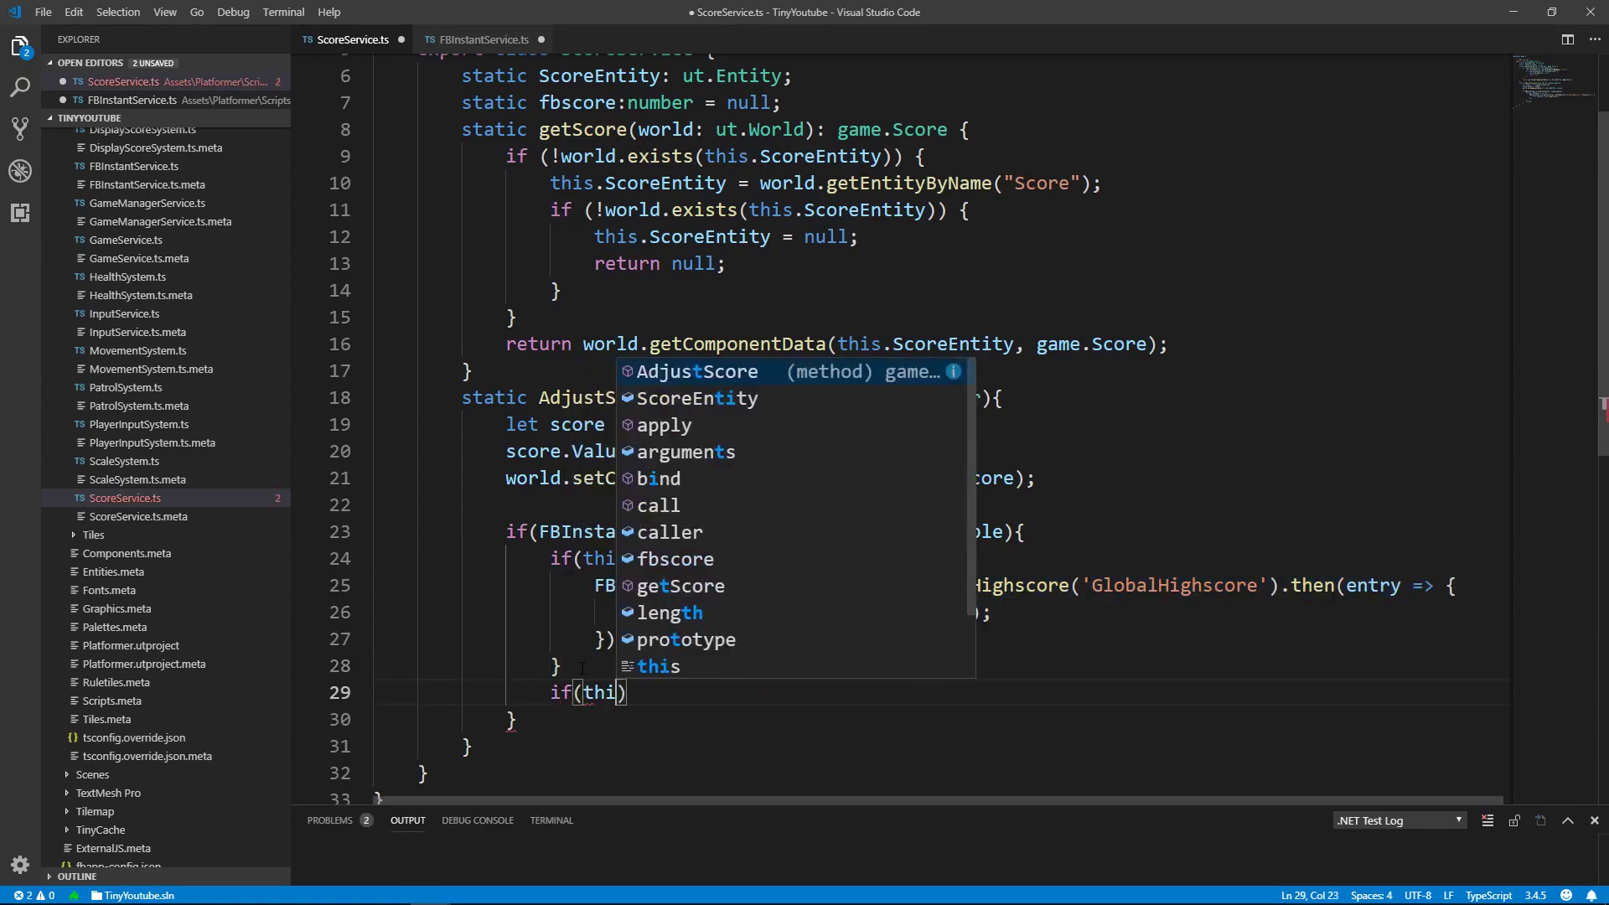
pyautogui.write('fbscore != null')
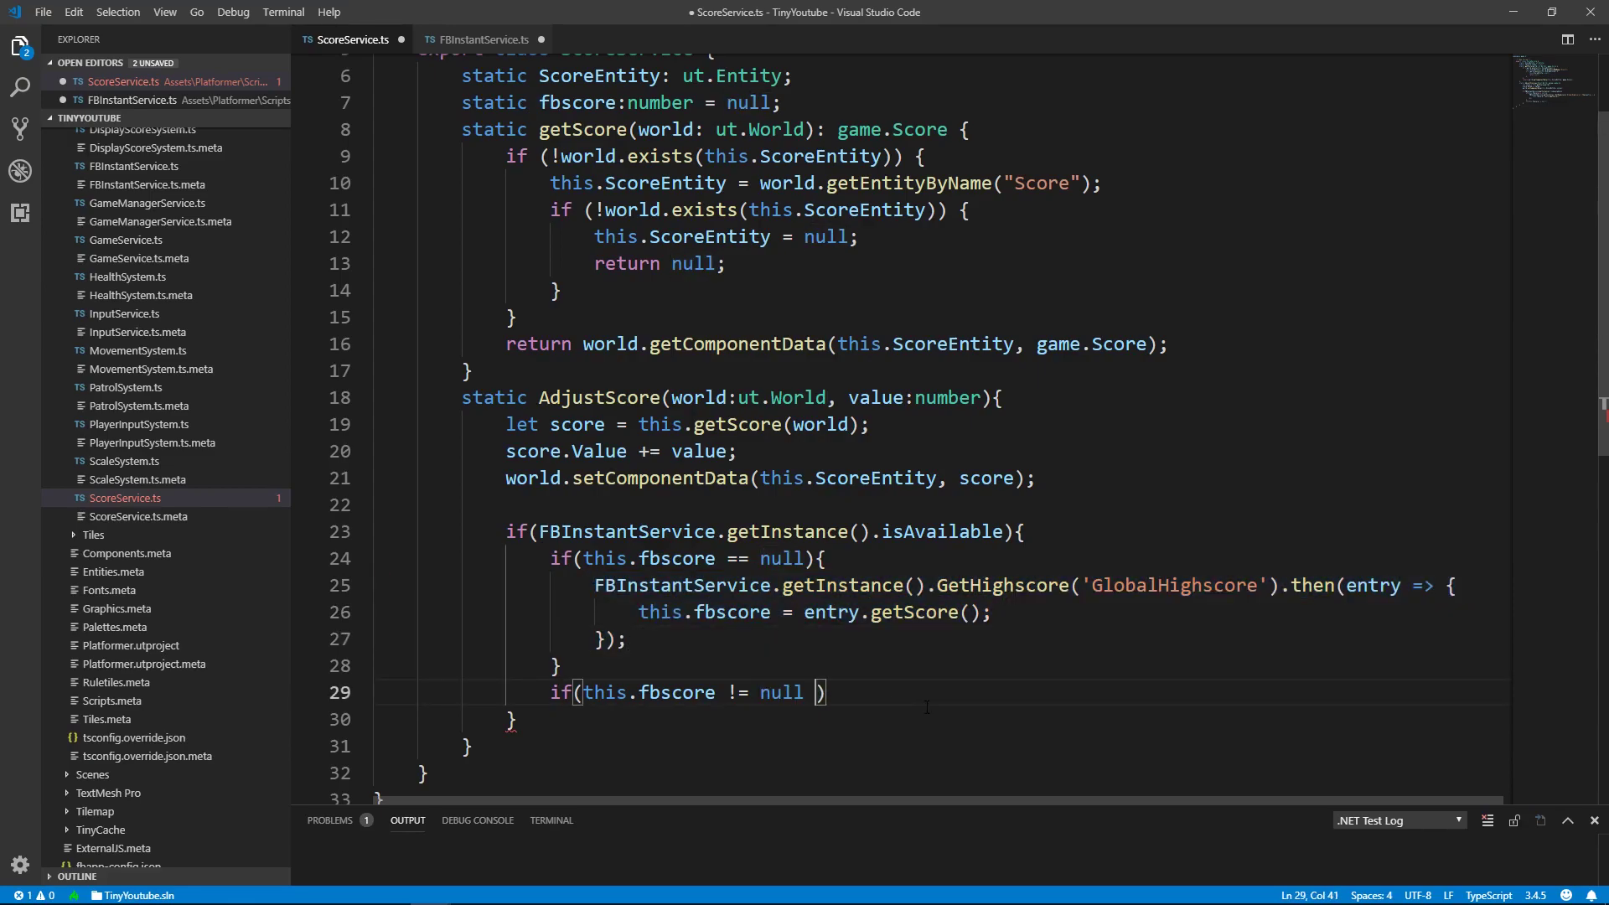
pyautogui.write('&&')
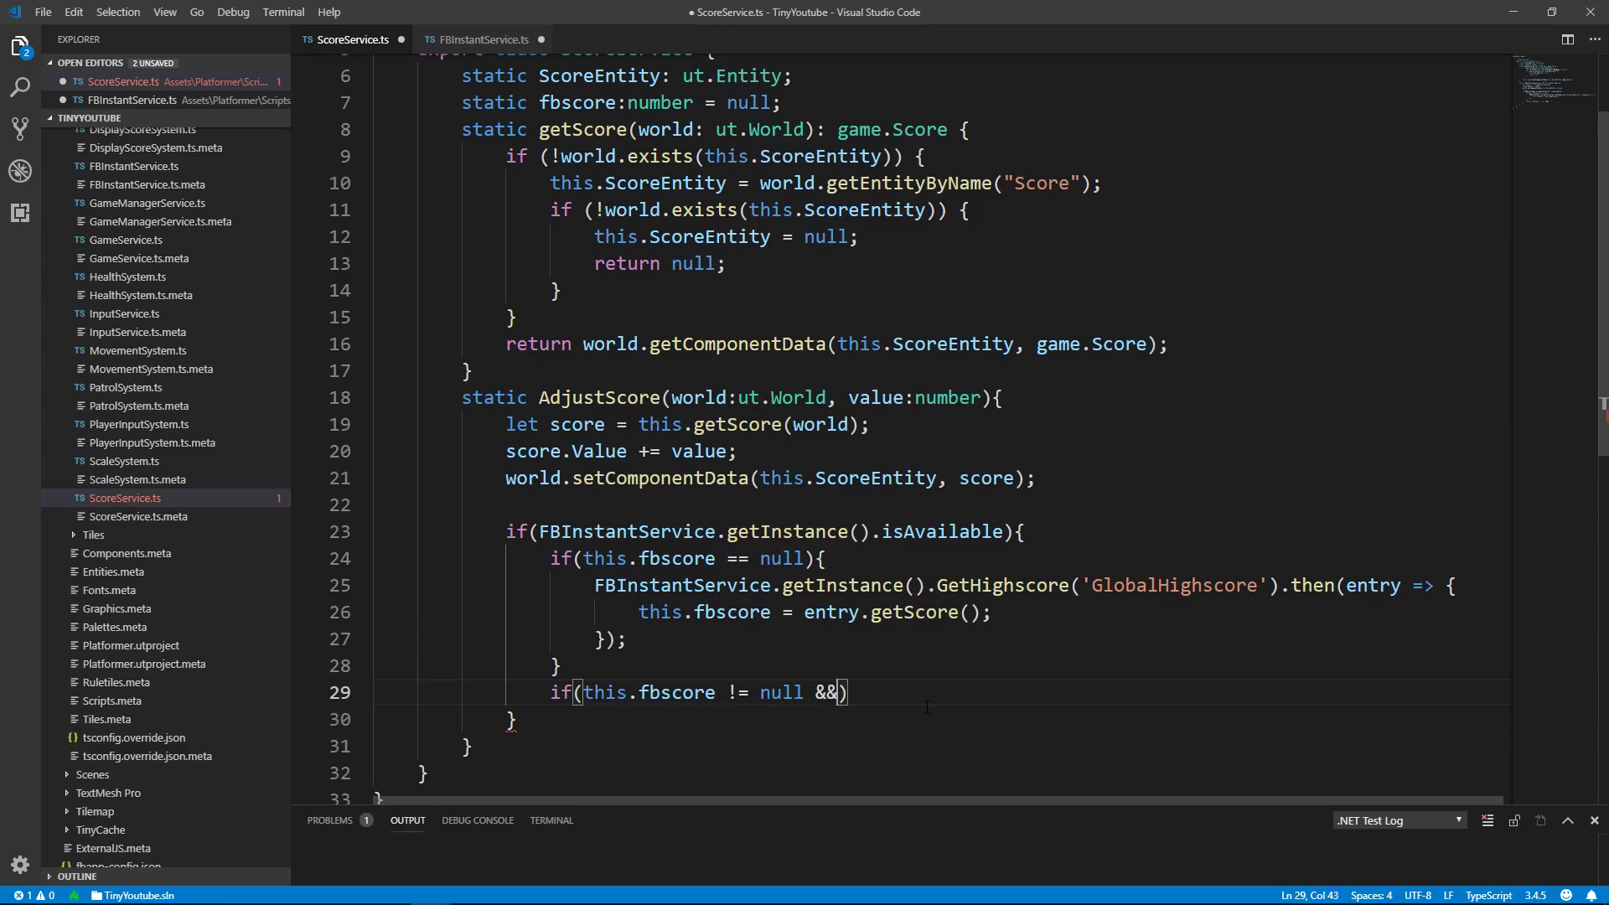
pyautogui.write('score.')
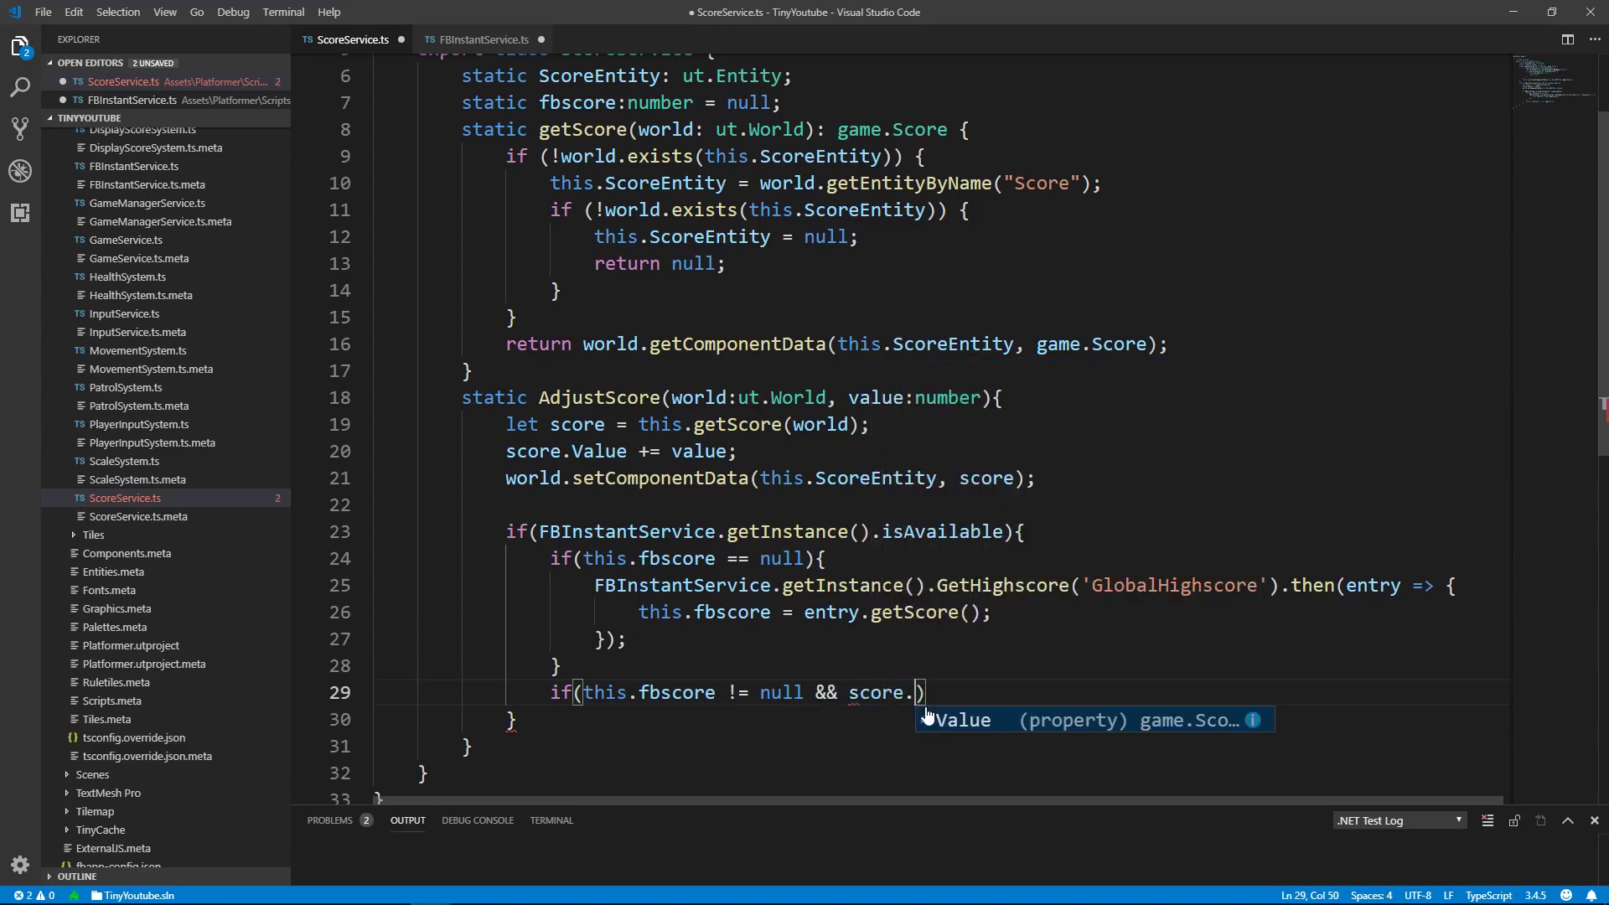
pyautogui.write('Value >')
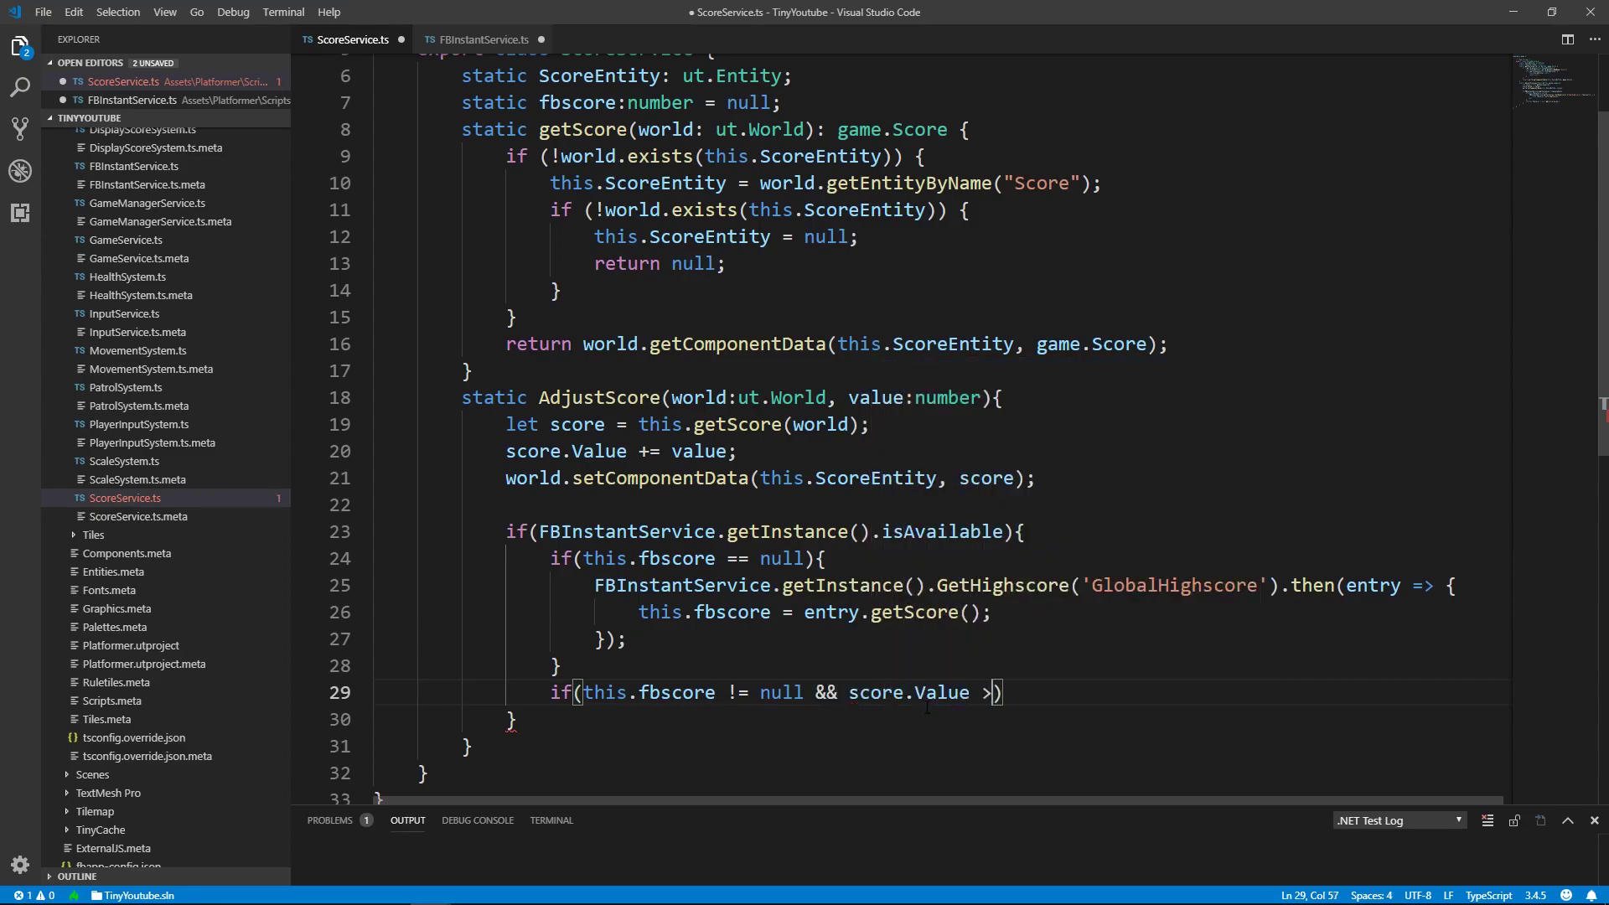
pyautogui.write('this.fbscore')
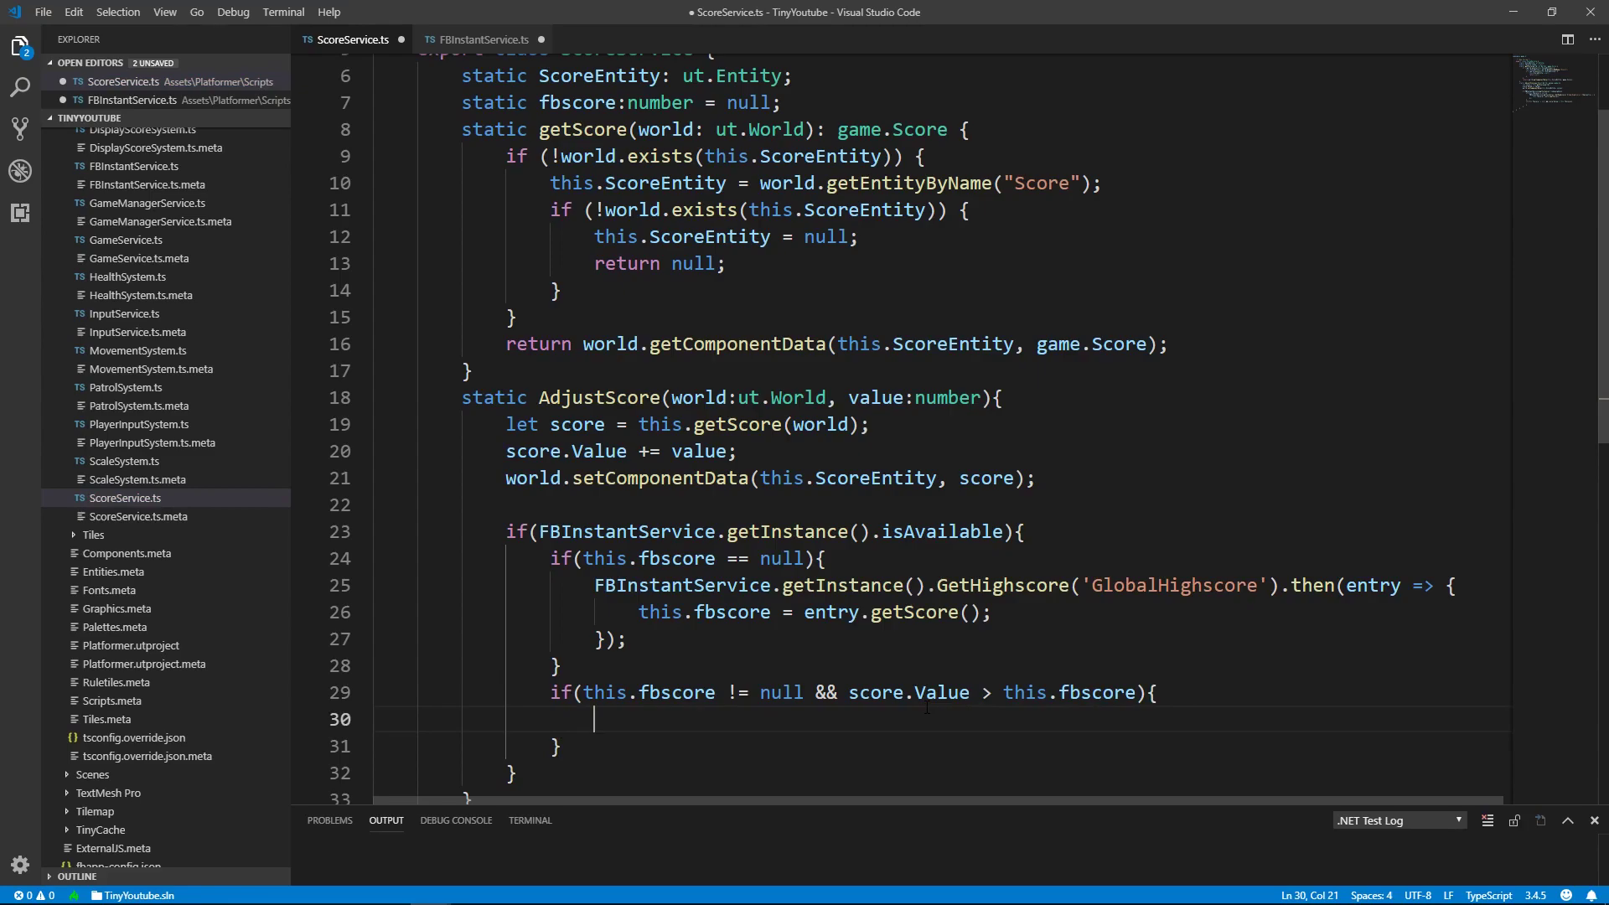
# Call FBInstantService.getInstance().AddHighscore('GlobalHighscore', score.Value) inside the high-score check.
pyautogui.write('fbin')
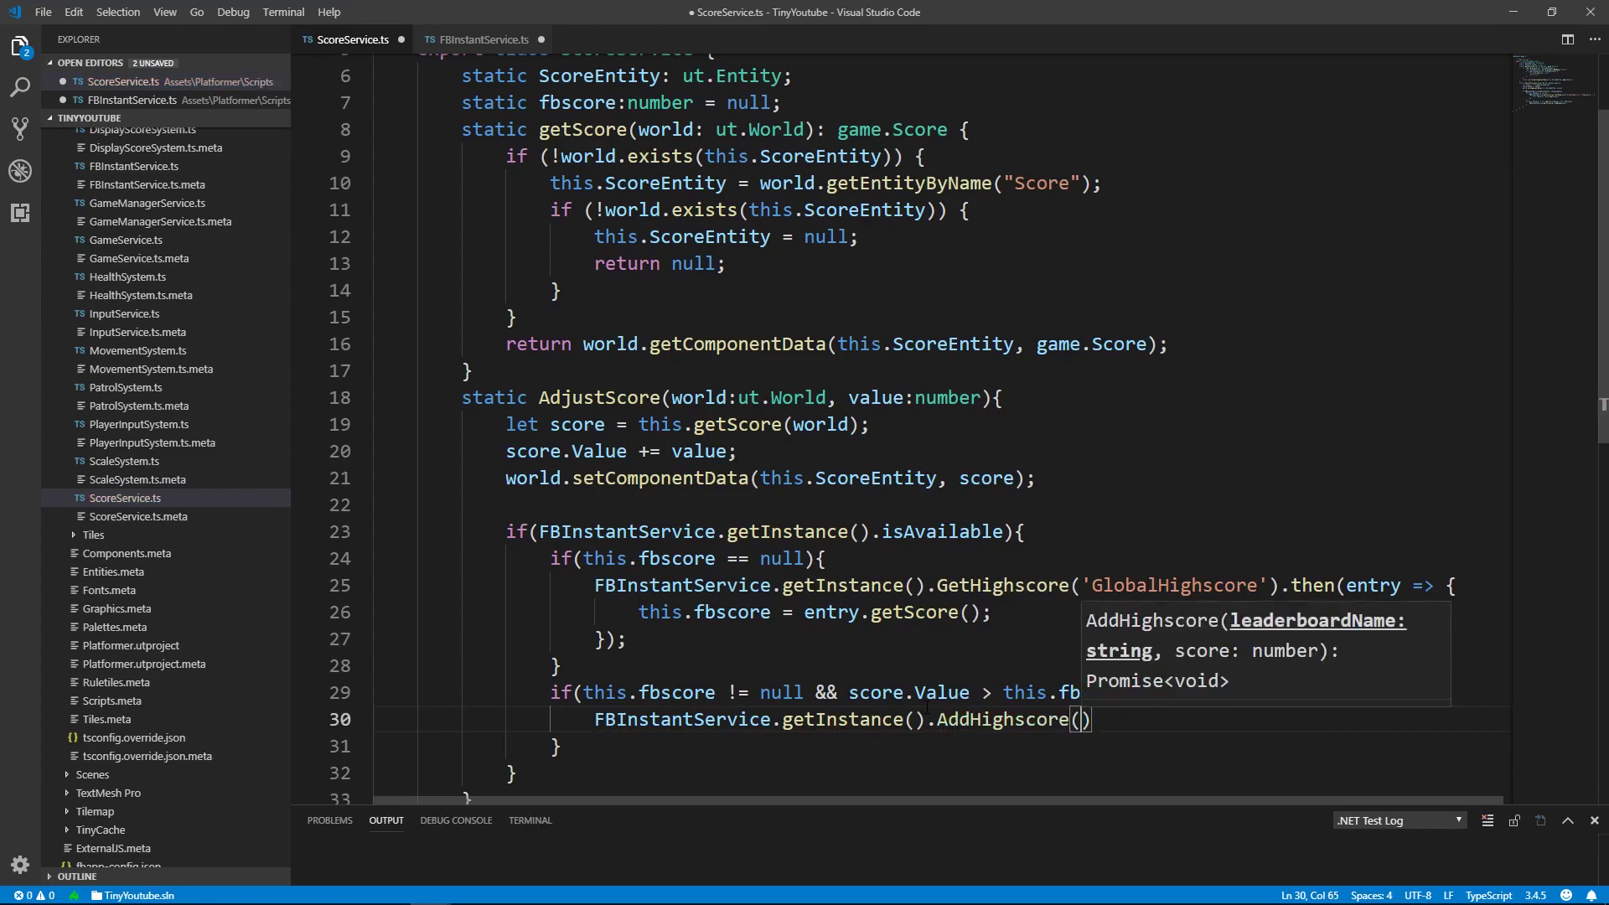
pyautogui.write("'GlobalHighs")
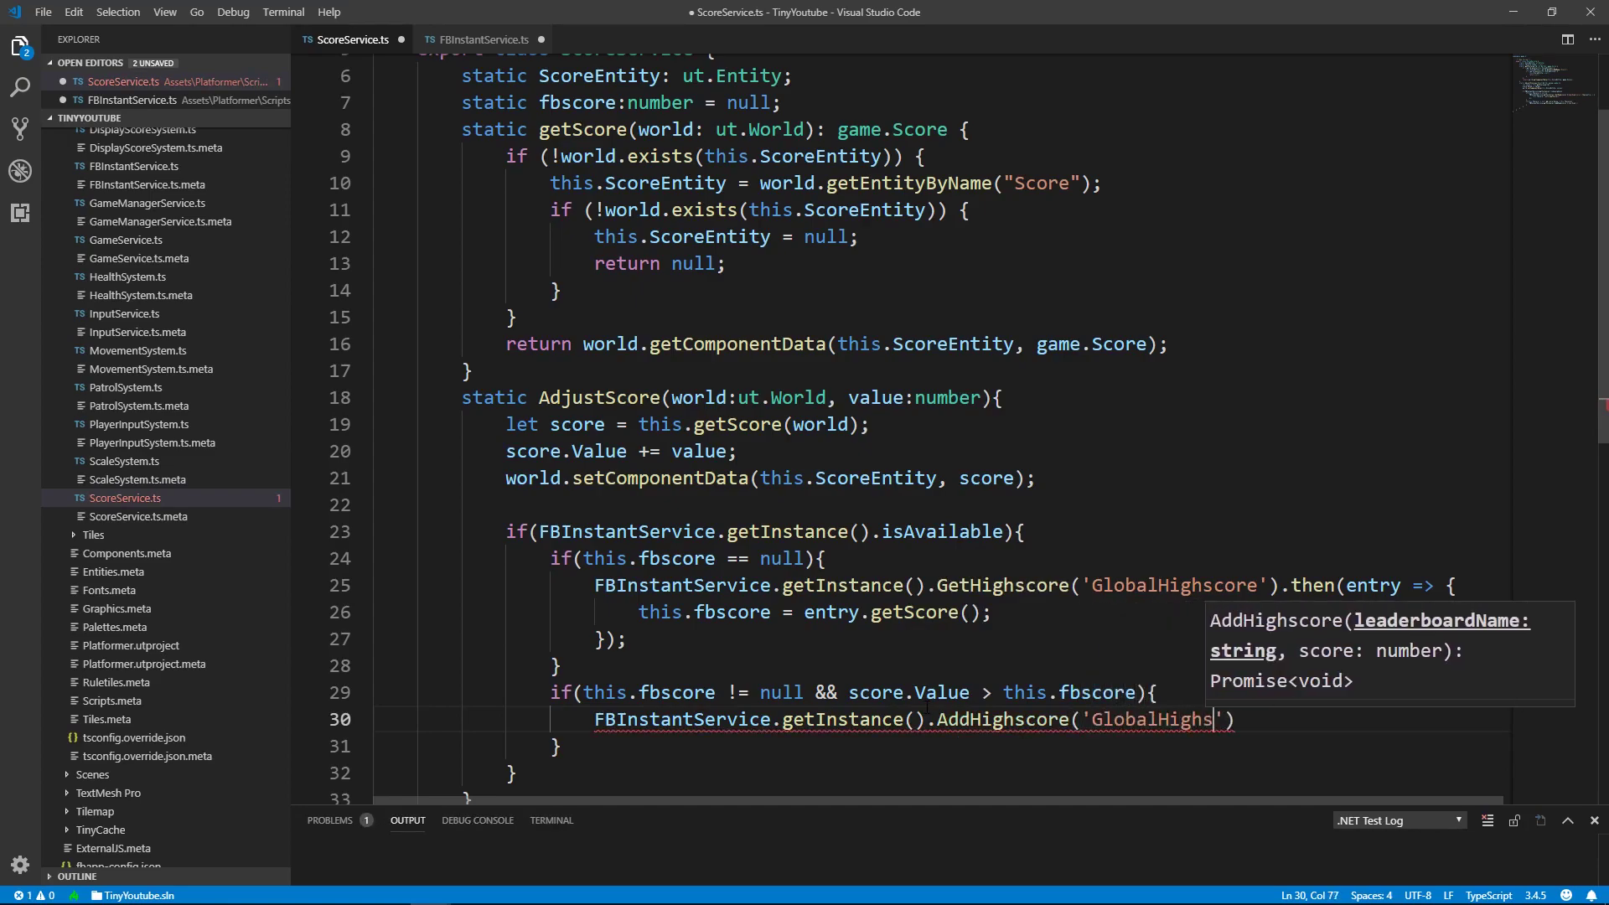
pyautogui.write('core')
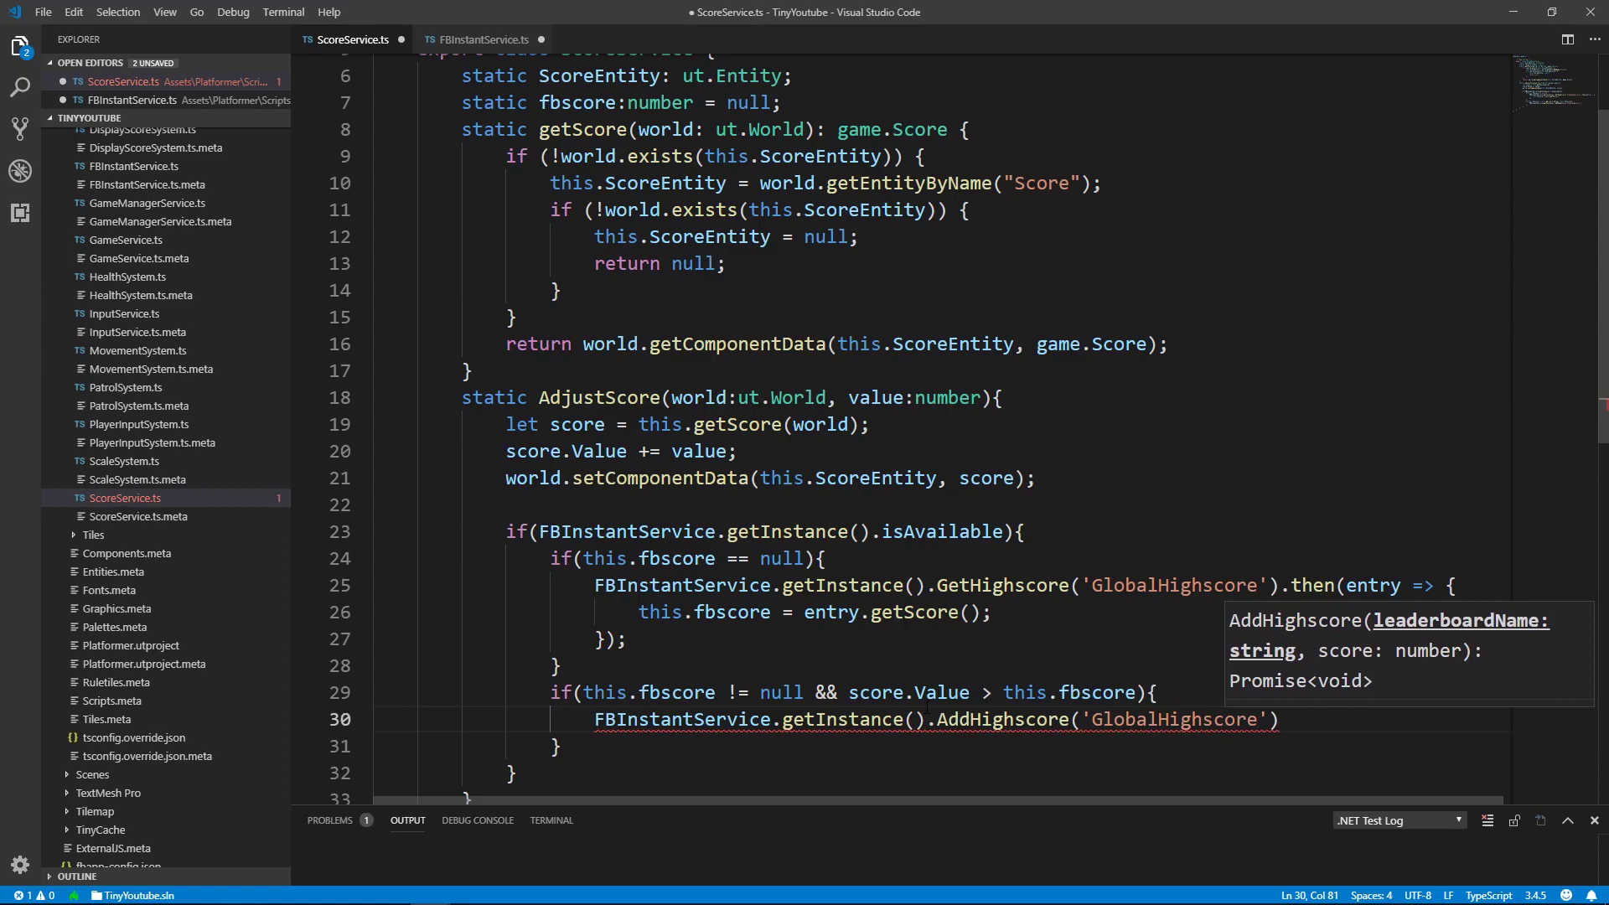
pyautogui.write(',')
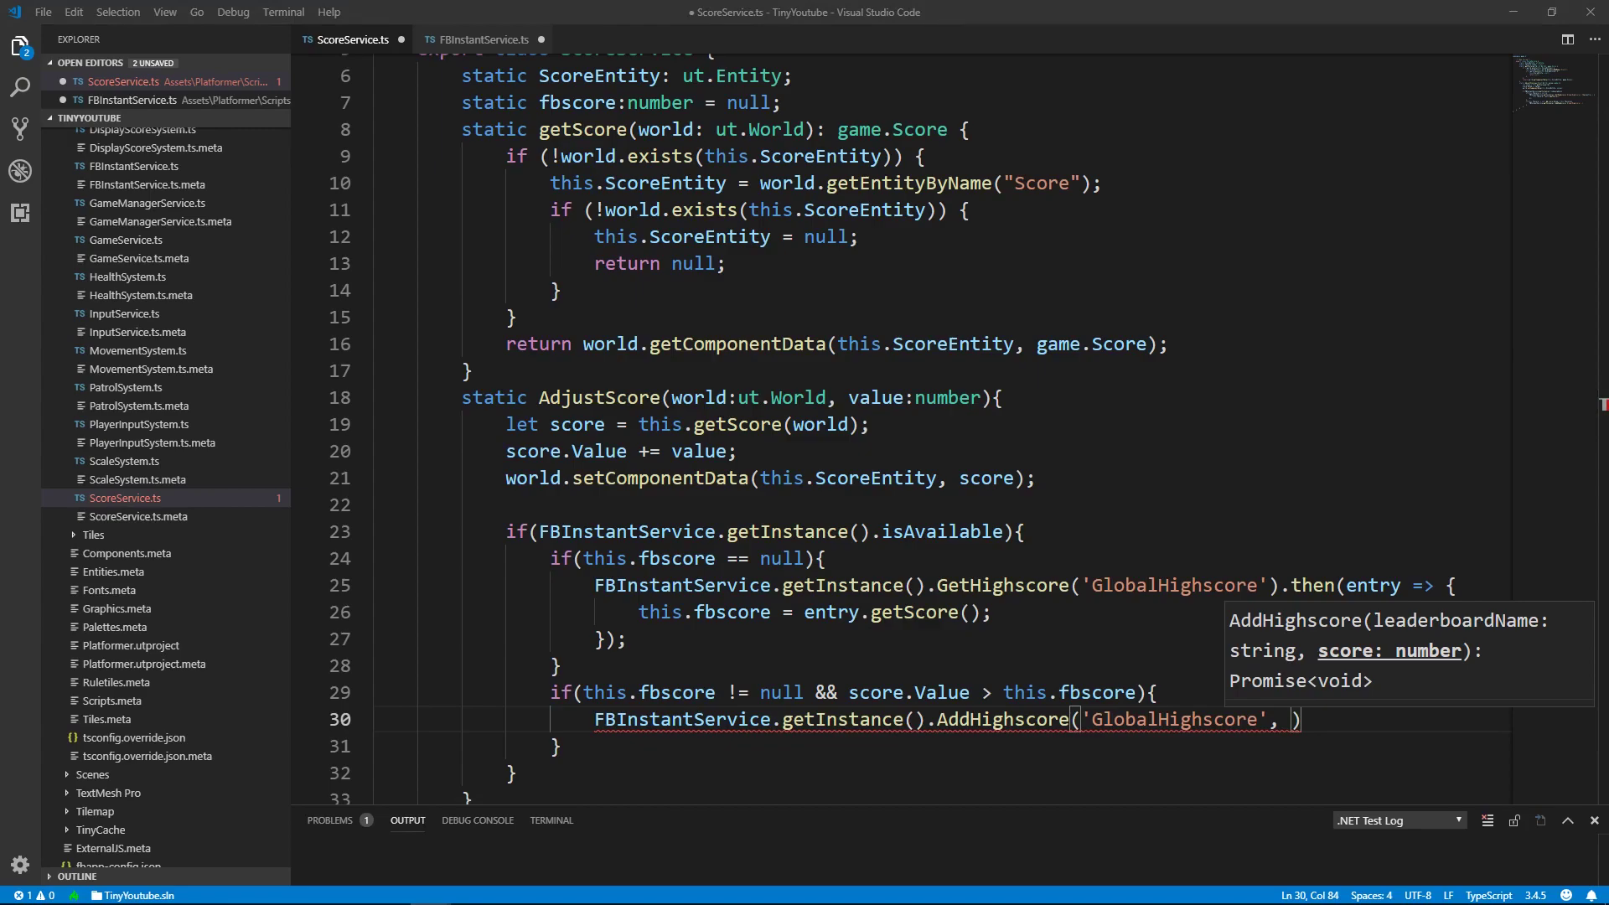
pyautogui.write('score.Value')
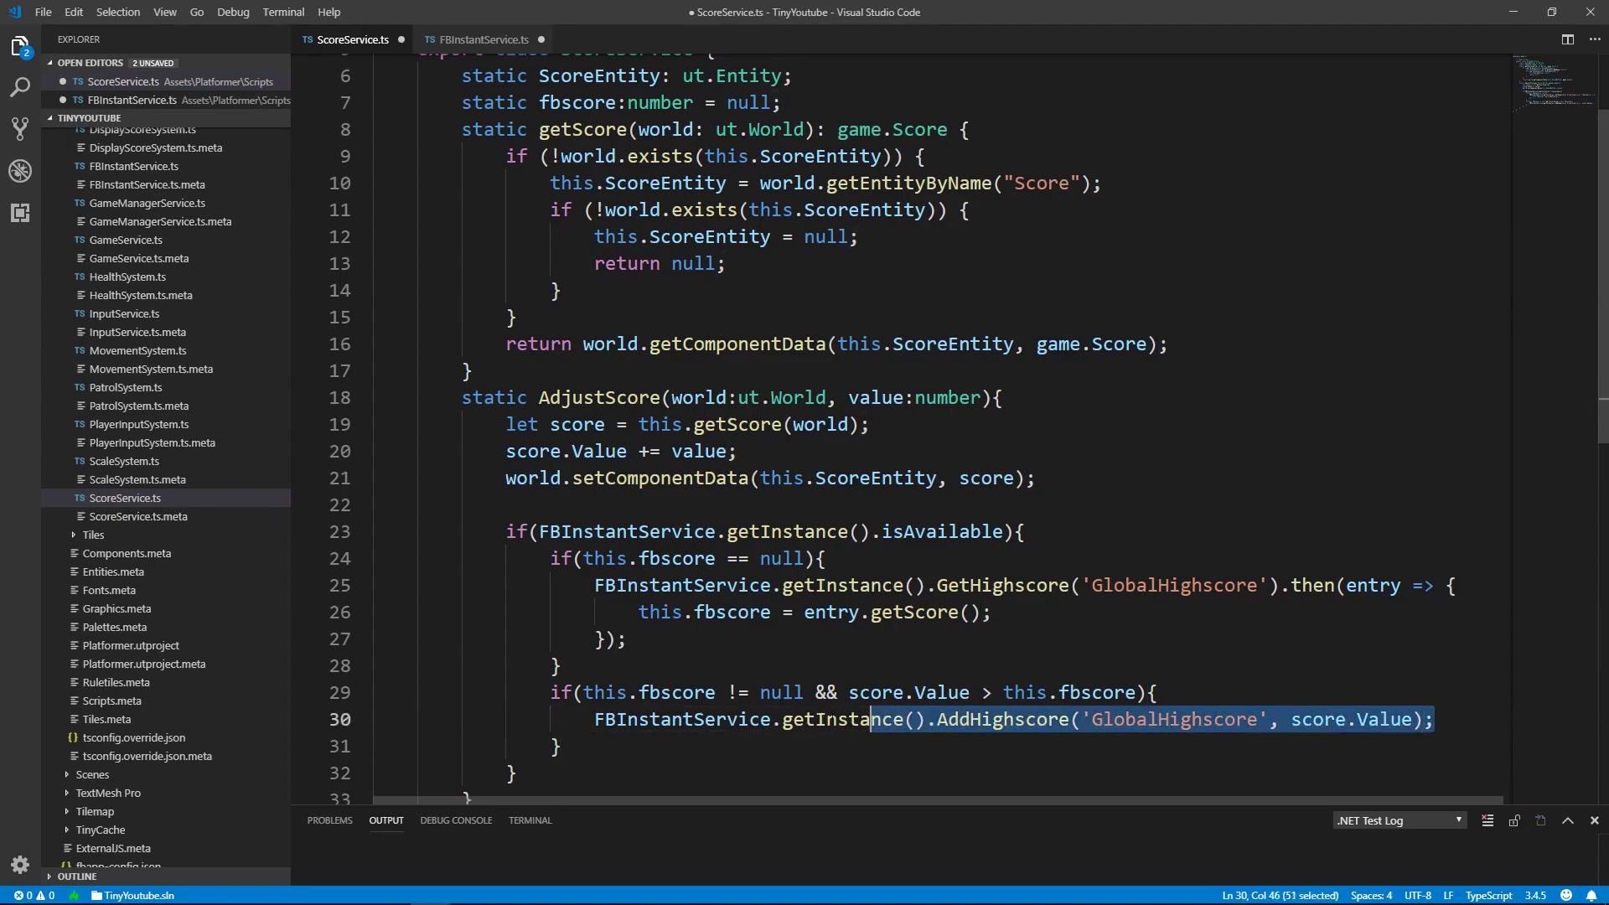
# Set this.fbscore = score.Value after the AddHighscore call.
pyautogui.click(1448, 718)
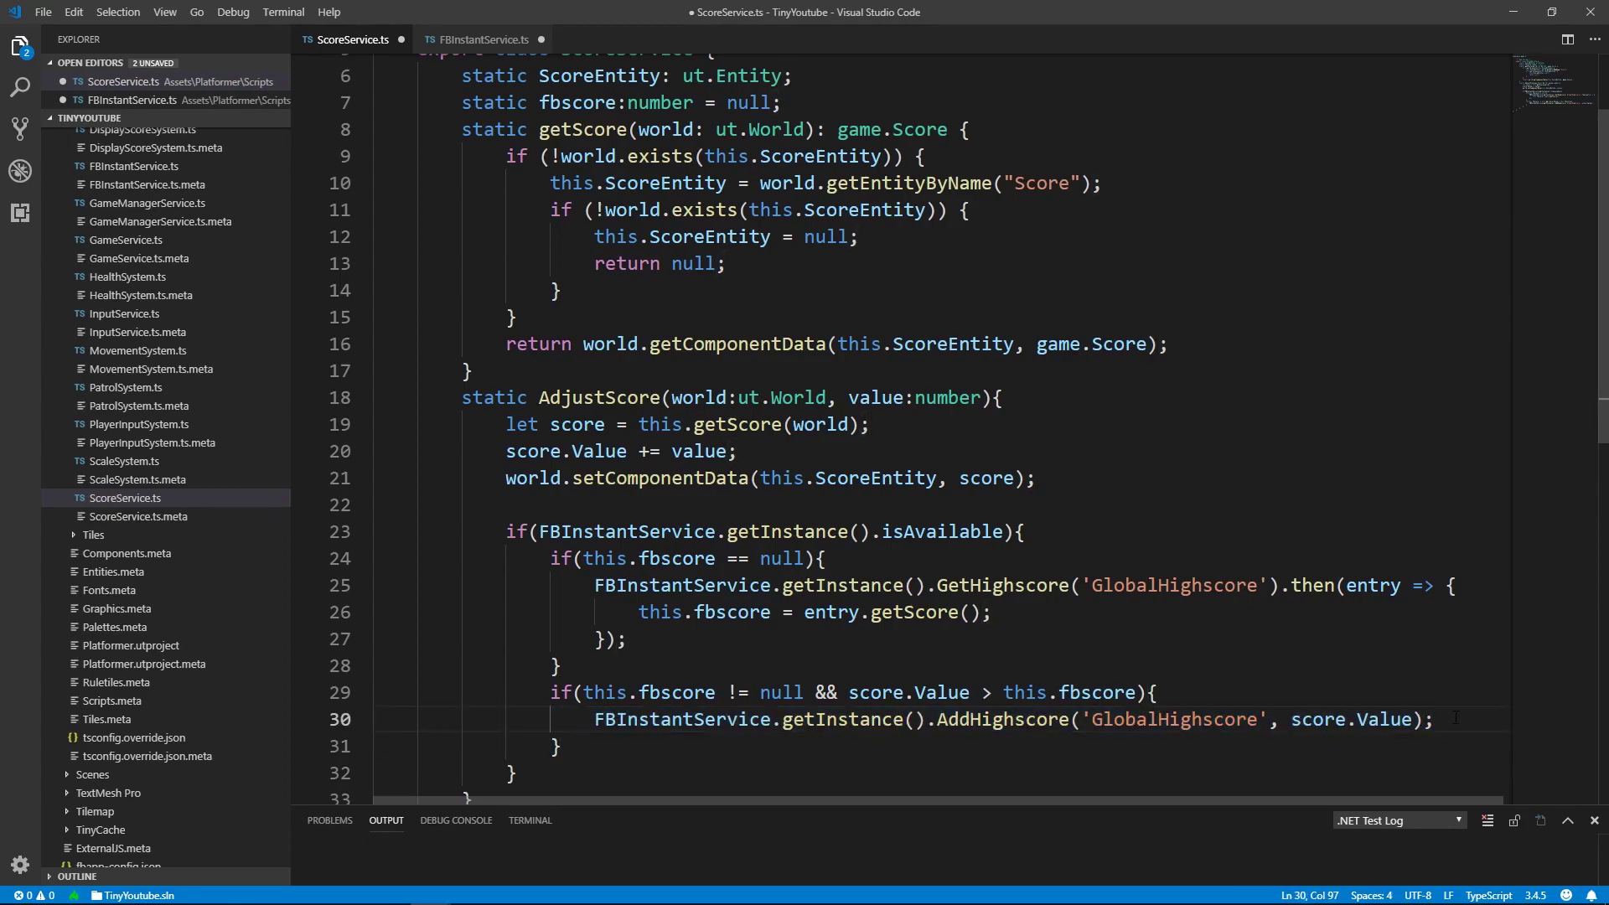
pyautogui.write('this.fbscore = score.Value;')
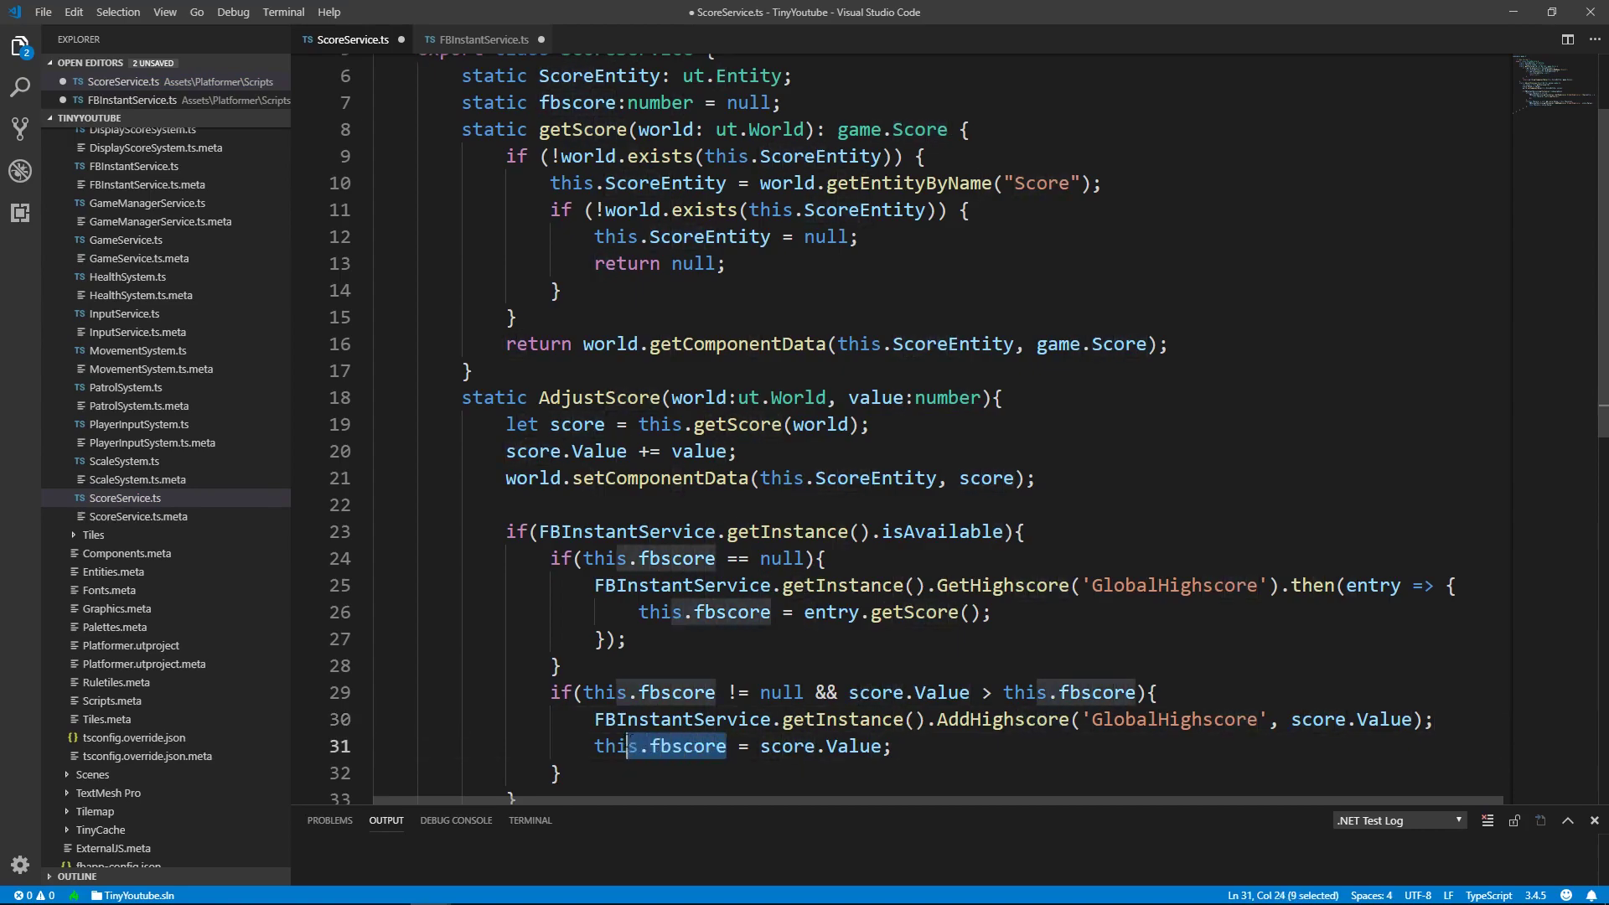
pyautogui.click(614, 746)
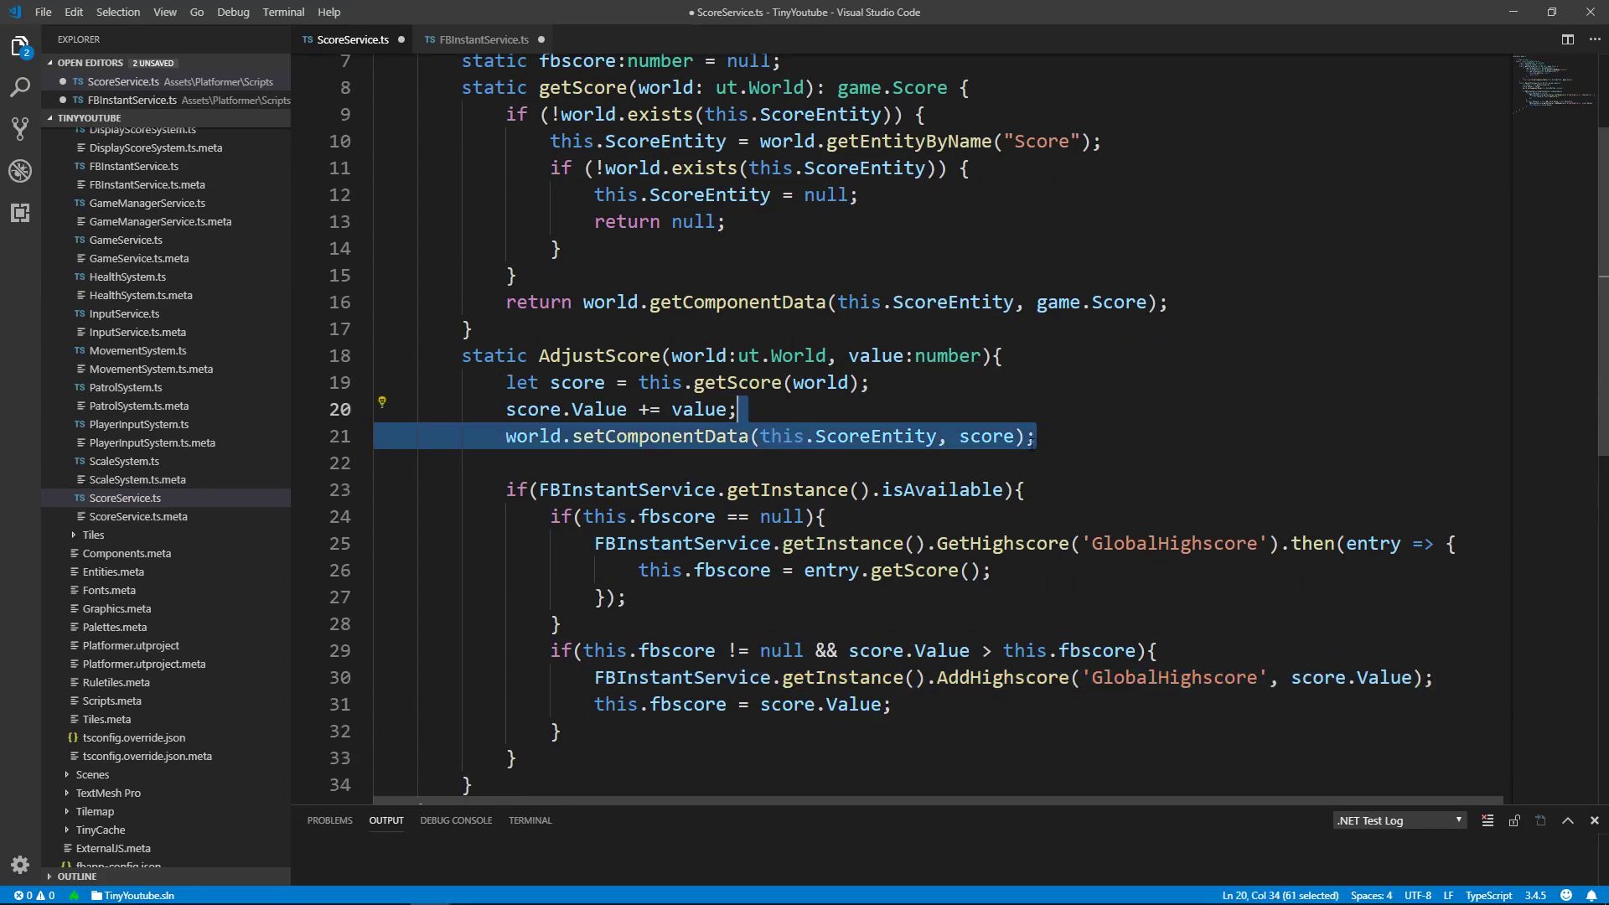
# Move the world.setComponentData line to the end of AdjustScore, after the leaderboard block.
pyautogui.press('Delete')
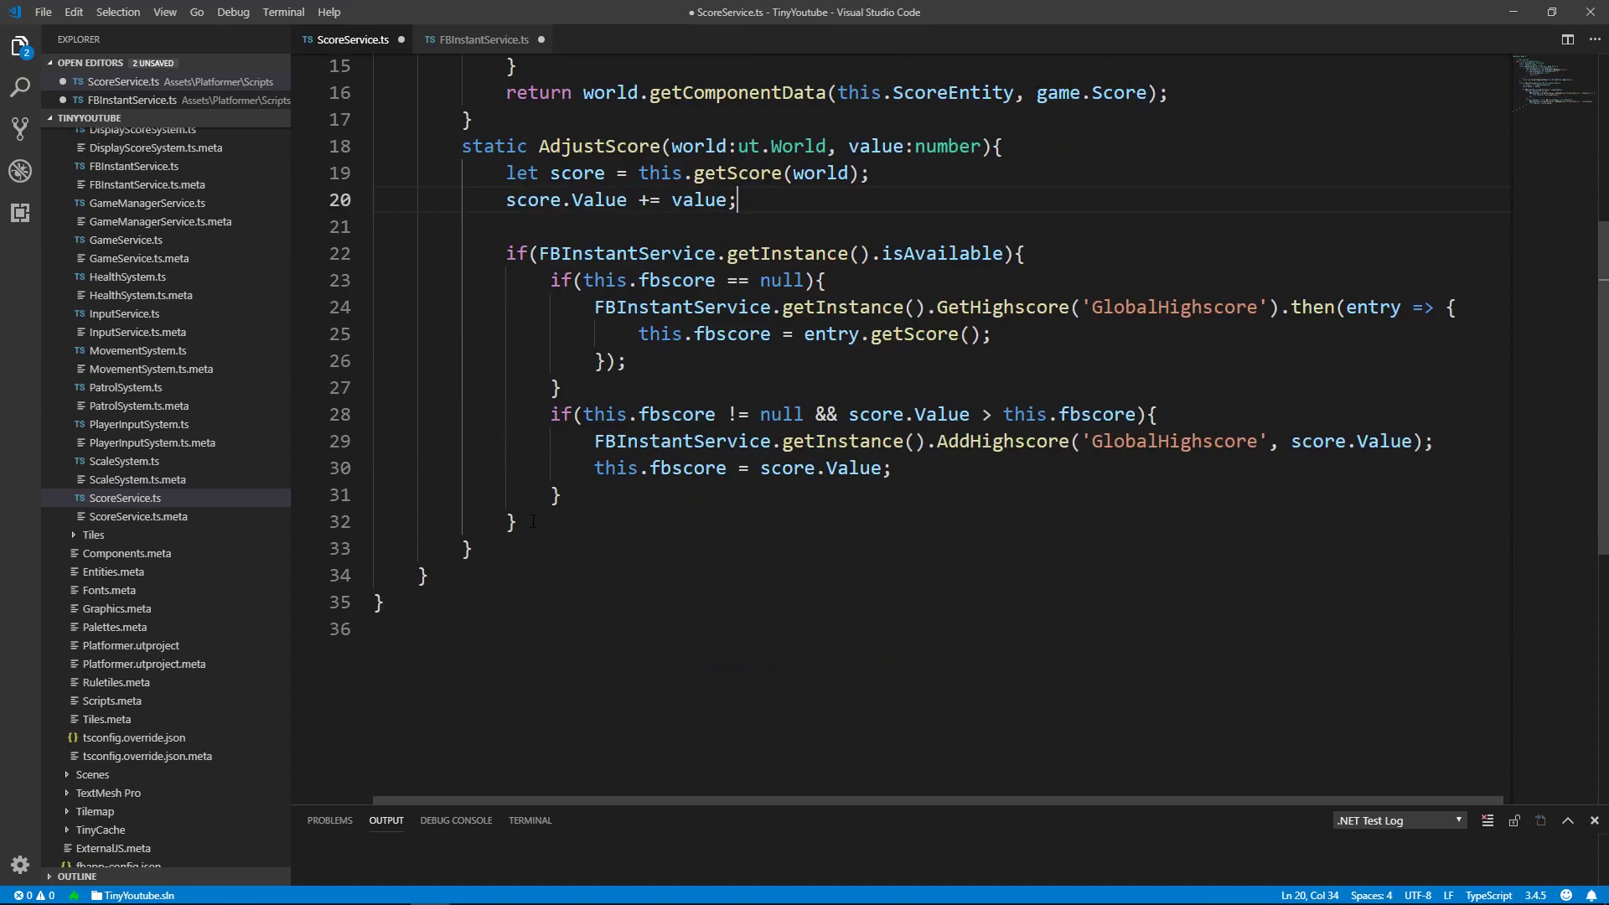
pyautogui.click(479, 40)
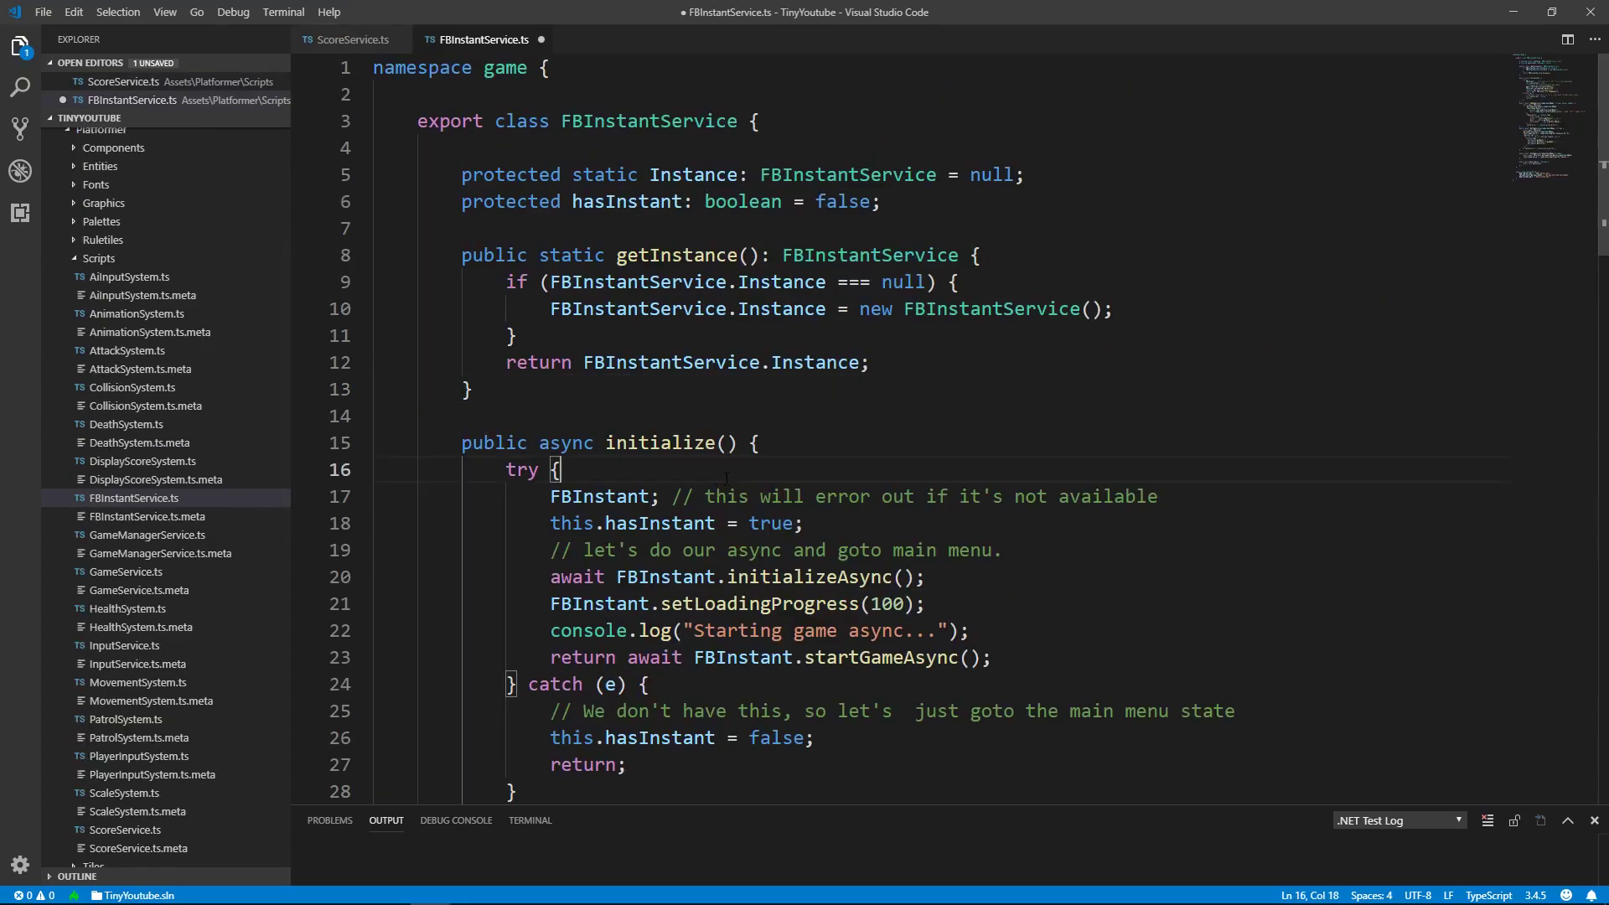
pyautogui.click(349, 40)
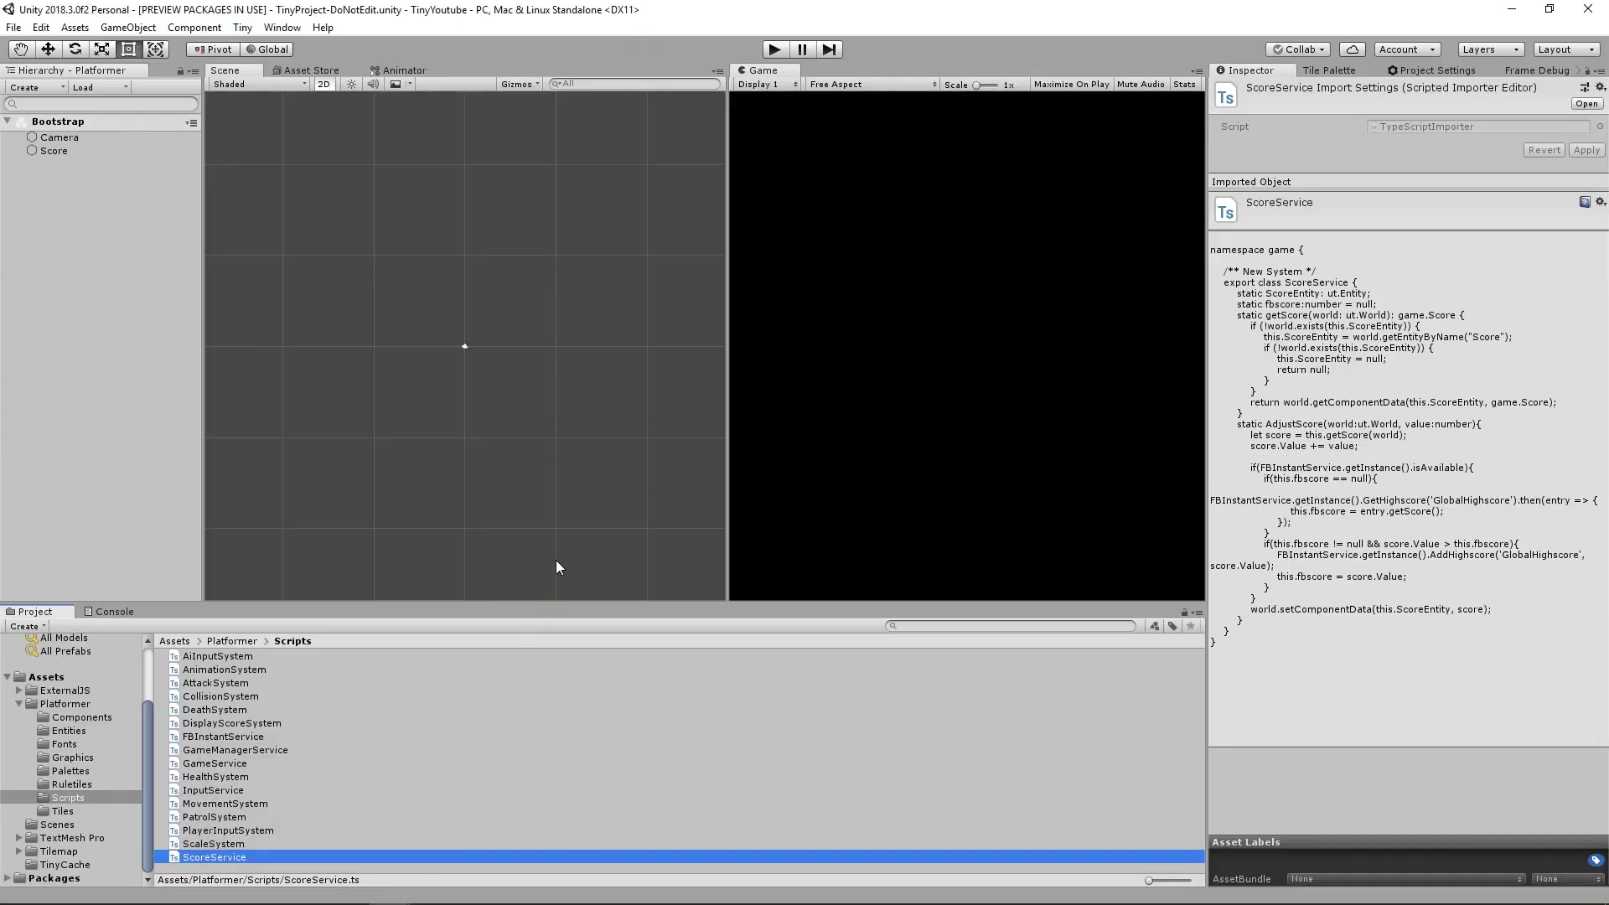
pyautogui.moveTo(152, 215)
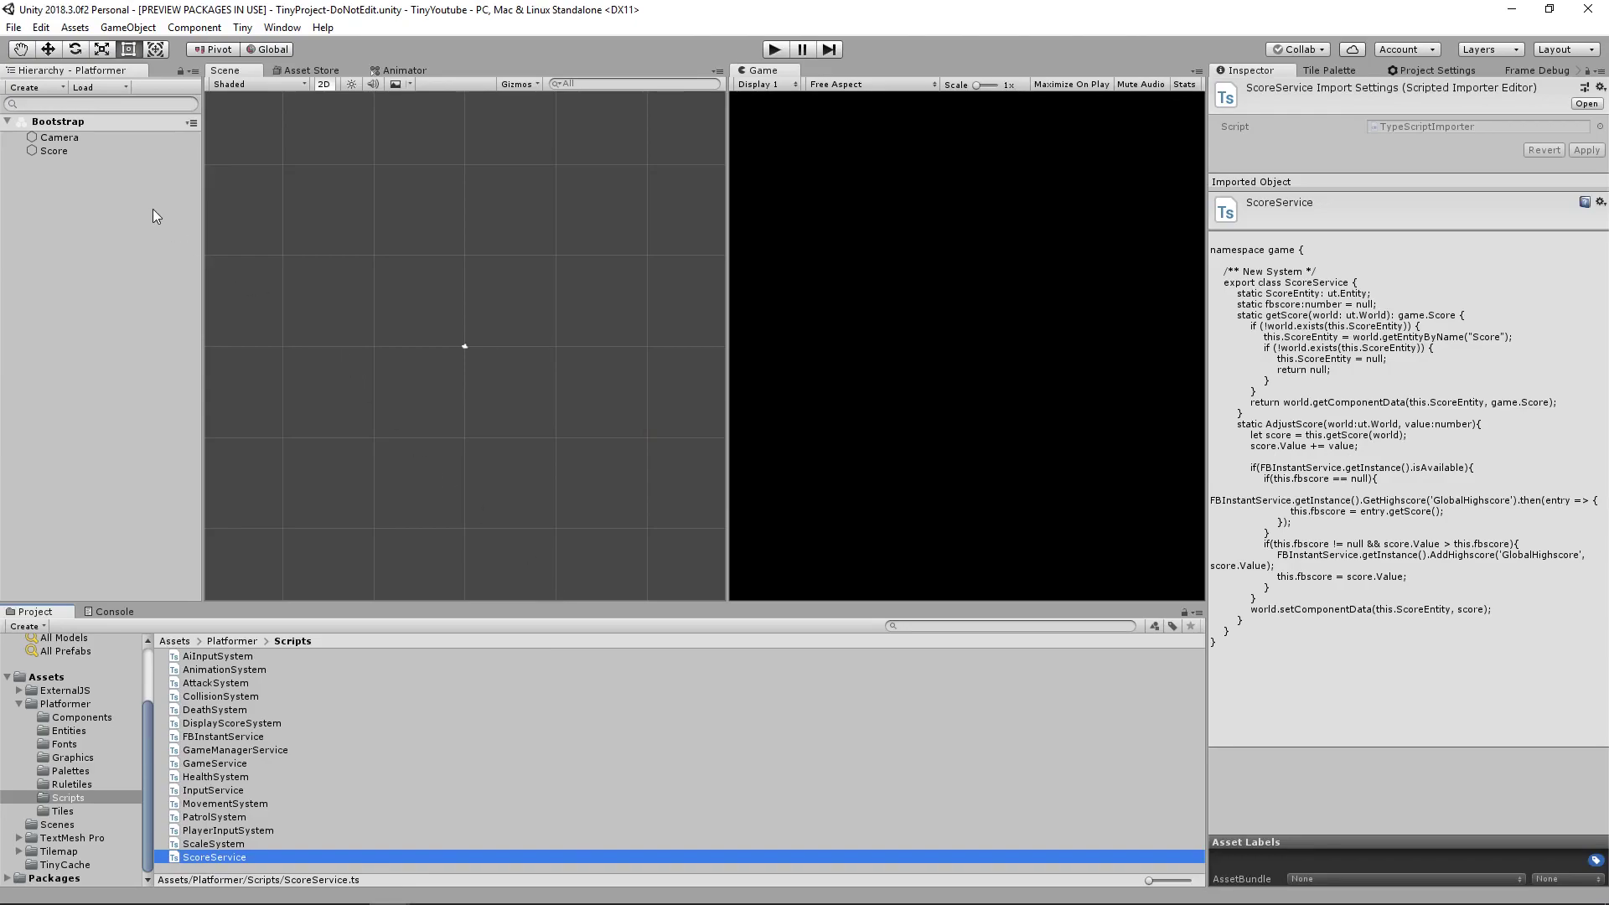
# Build and Run the Tiny project from Build Settings in Project Settings.
pyautogui.click(1435, 69)
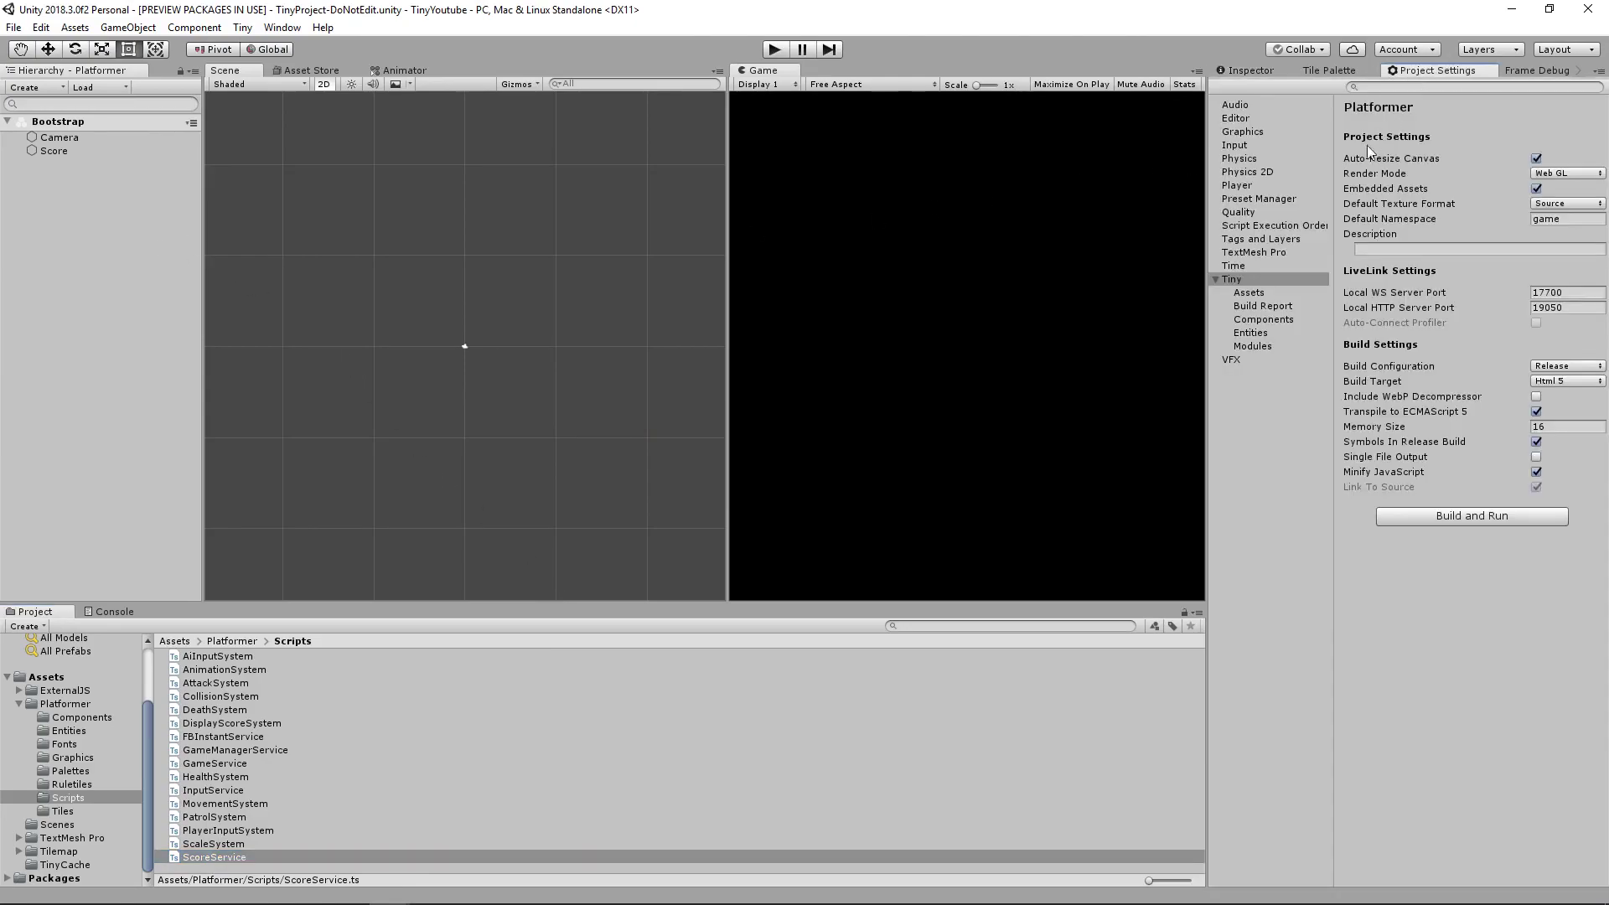
pyautogui.click(1234, 279)
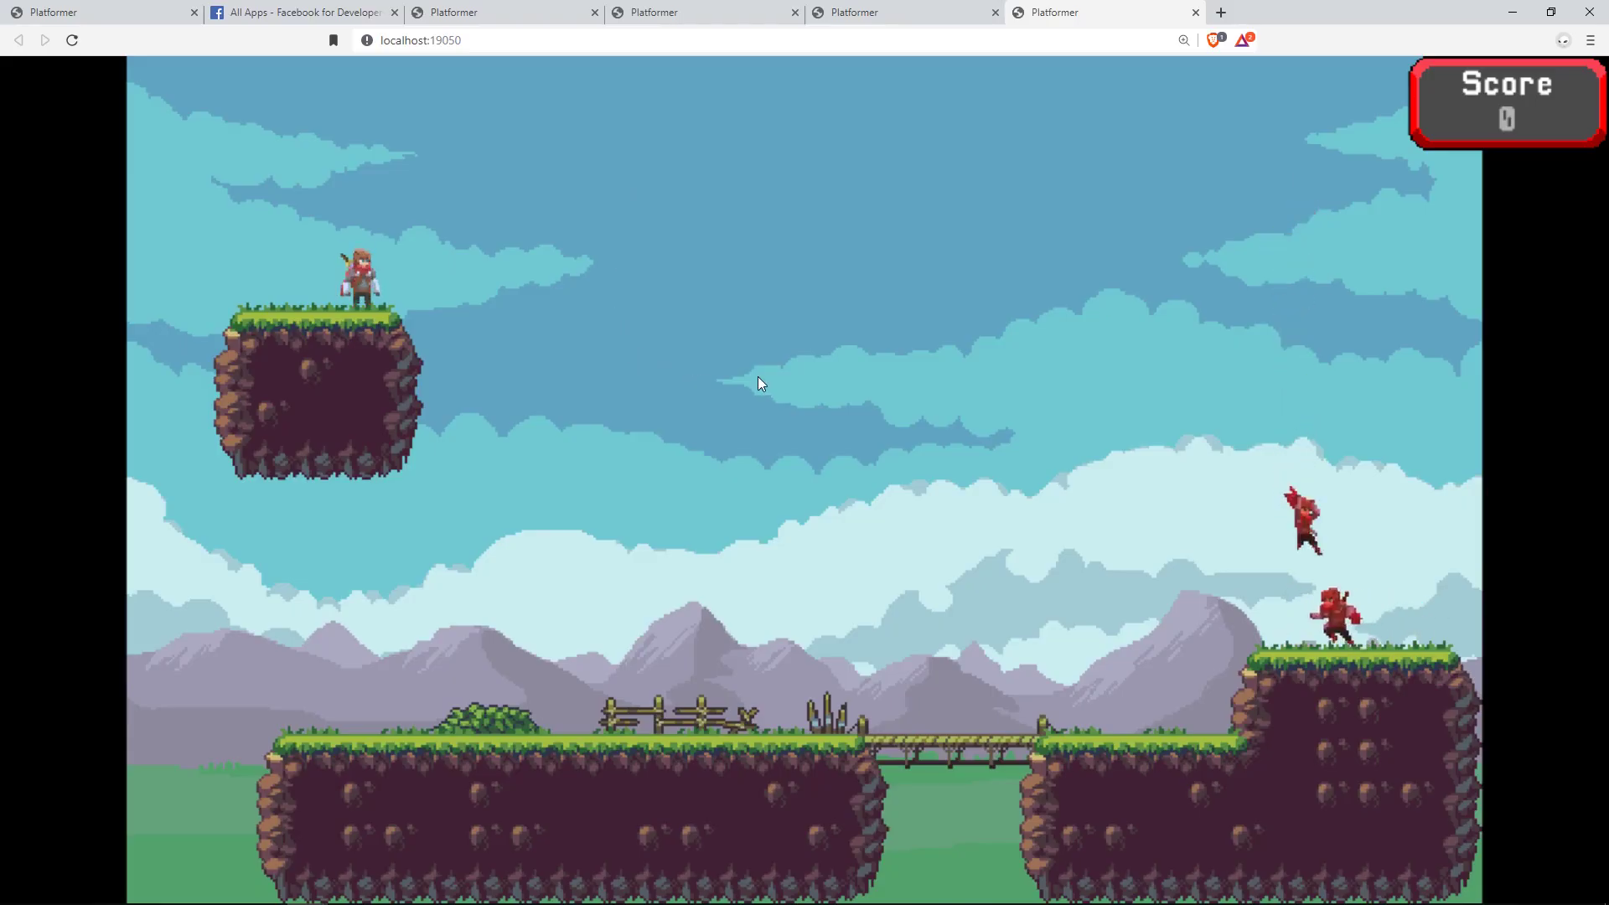
# Playtest the localhost:19050 build with the DevTools console, then go to All Apps on Facebook for Developers.
pyautogui.press('F12')
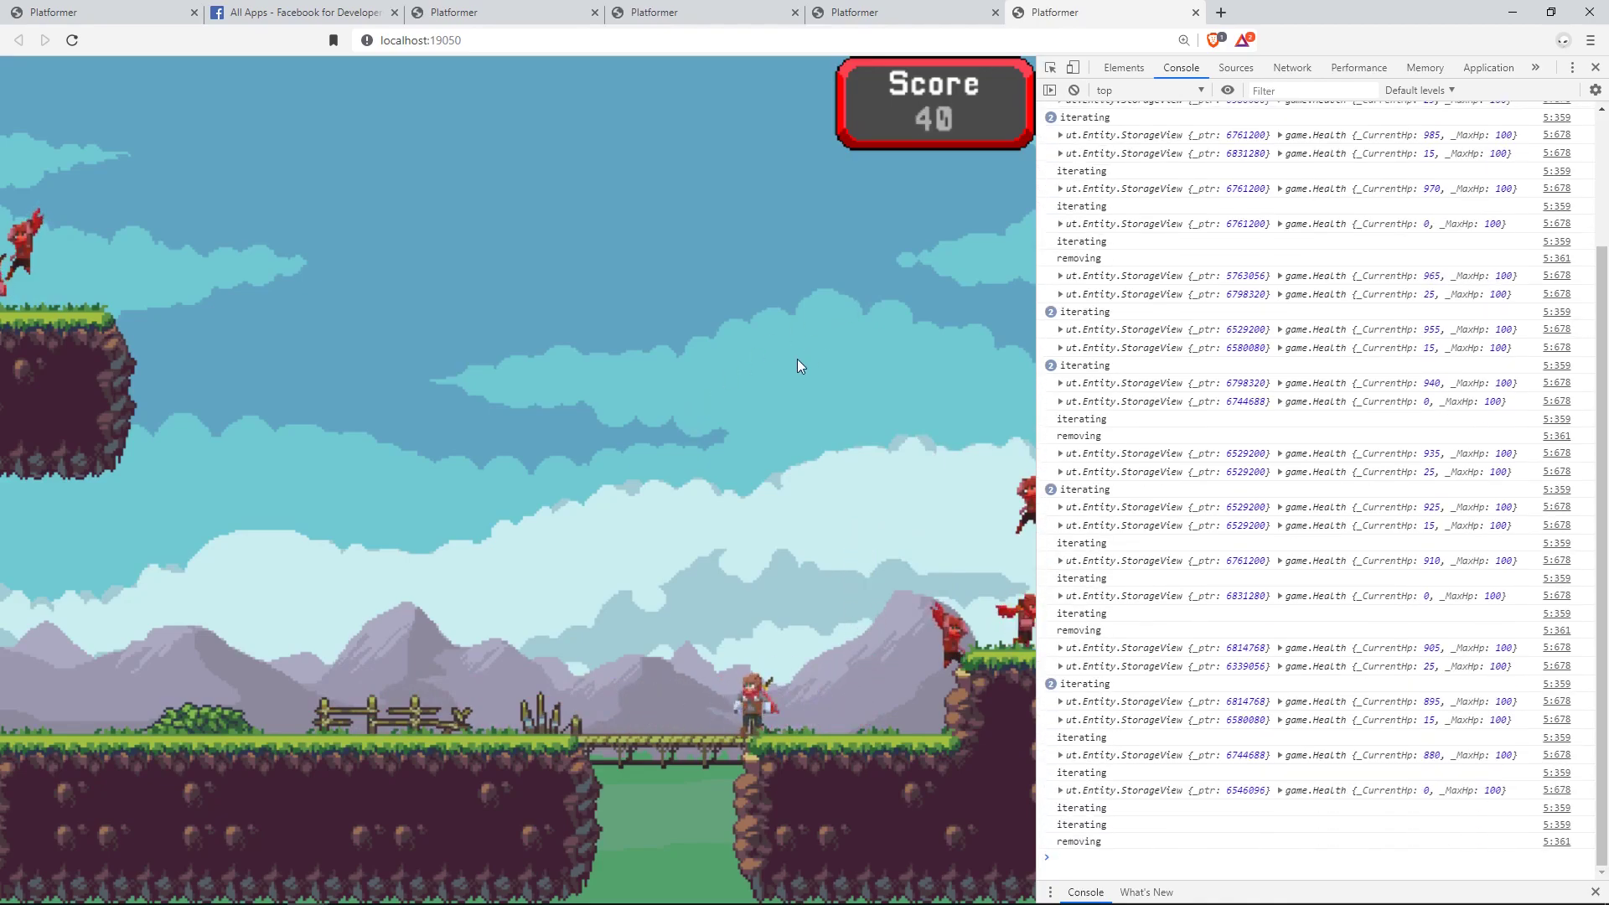
pyautogui.click(303, 13)
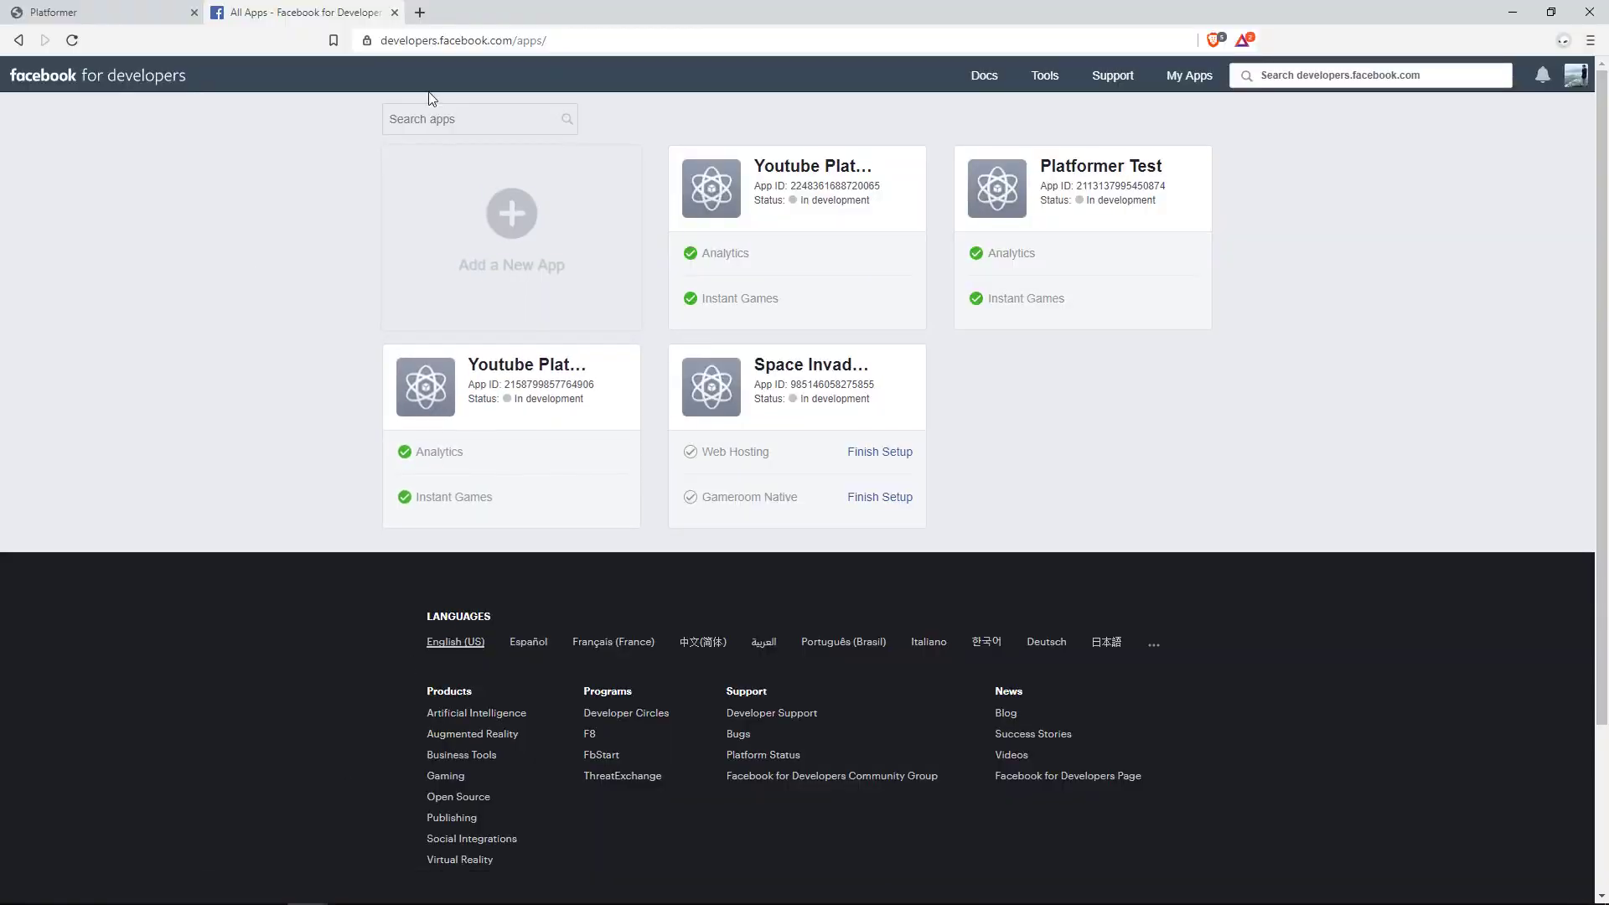
# Go to Platformer Test's Instant Games Web Hosting page and start uploading a new version.
pyautogui.click(571, 40)
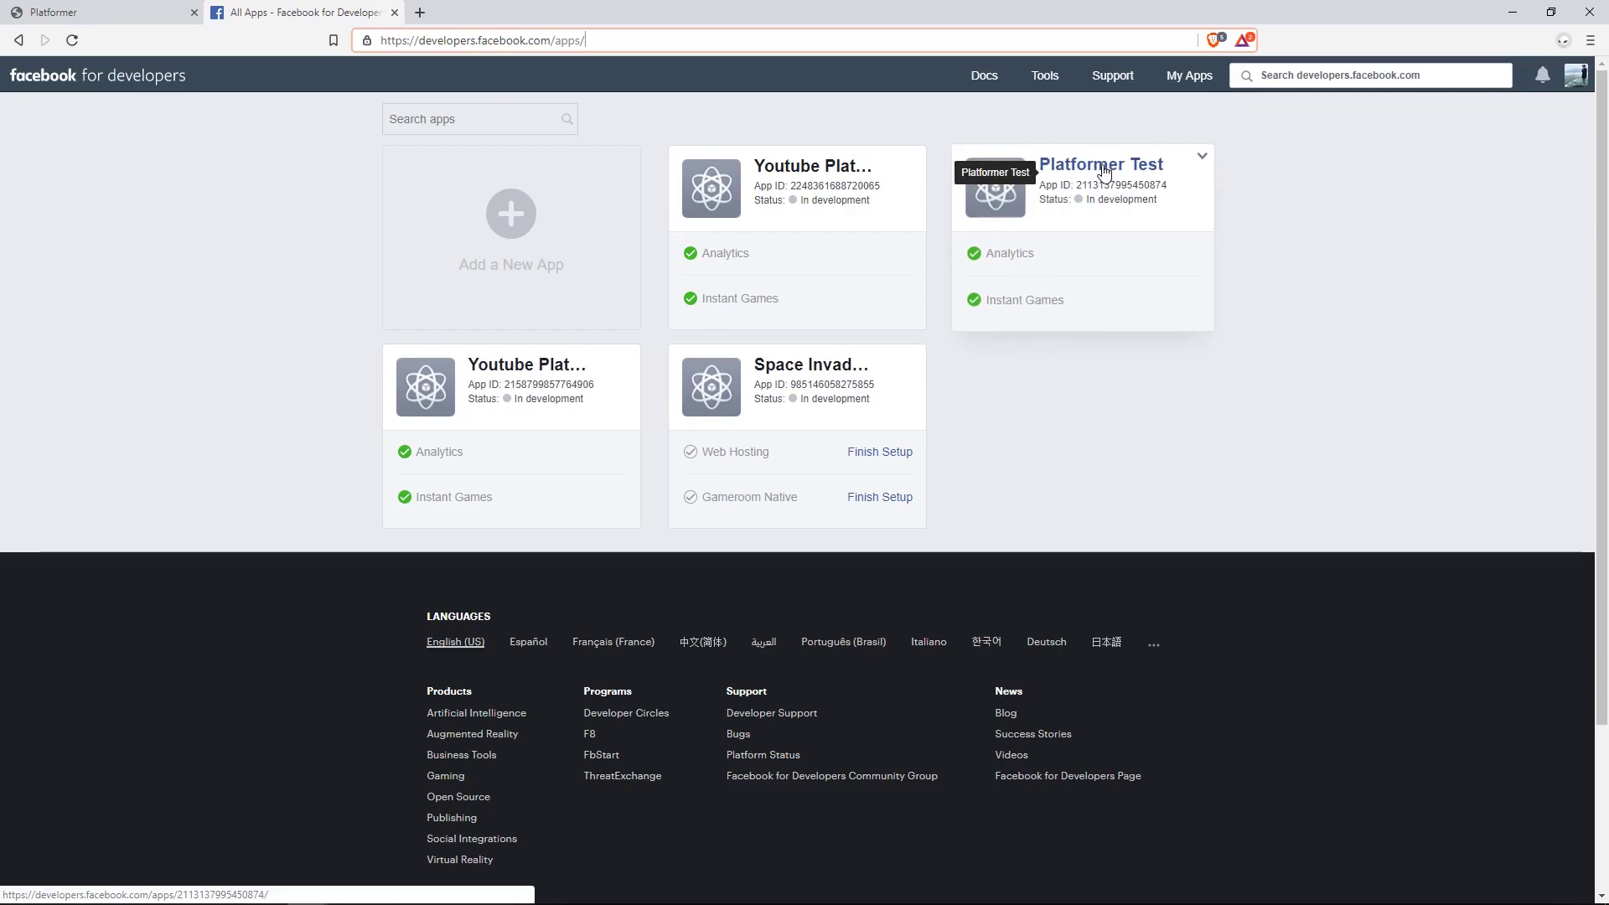
pyautogui.click(1100, 164)
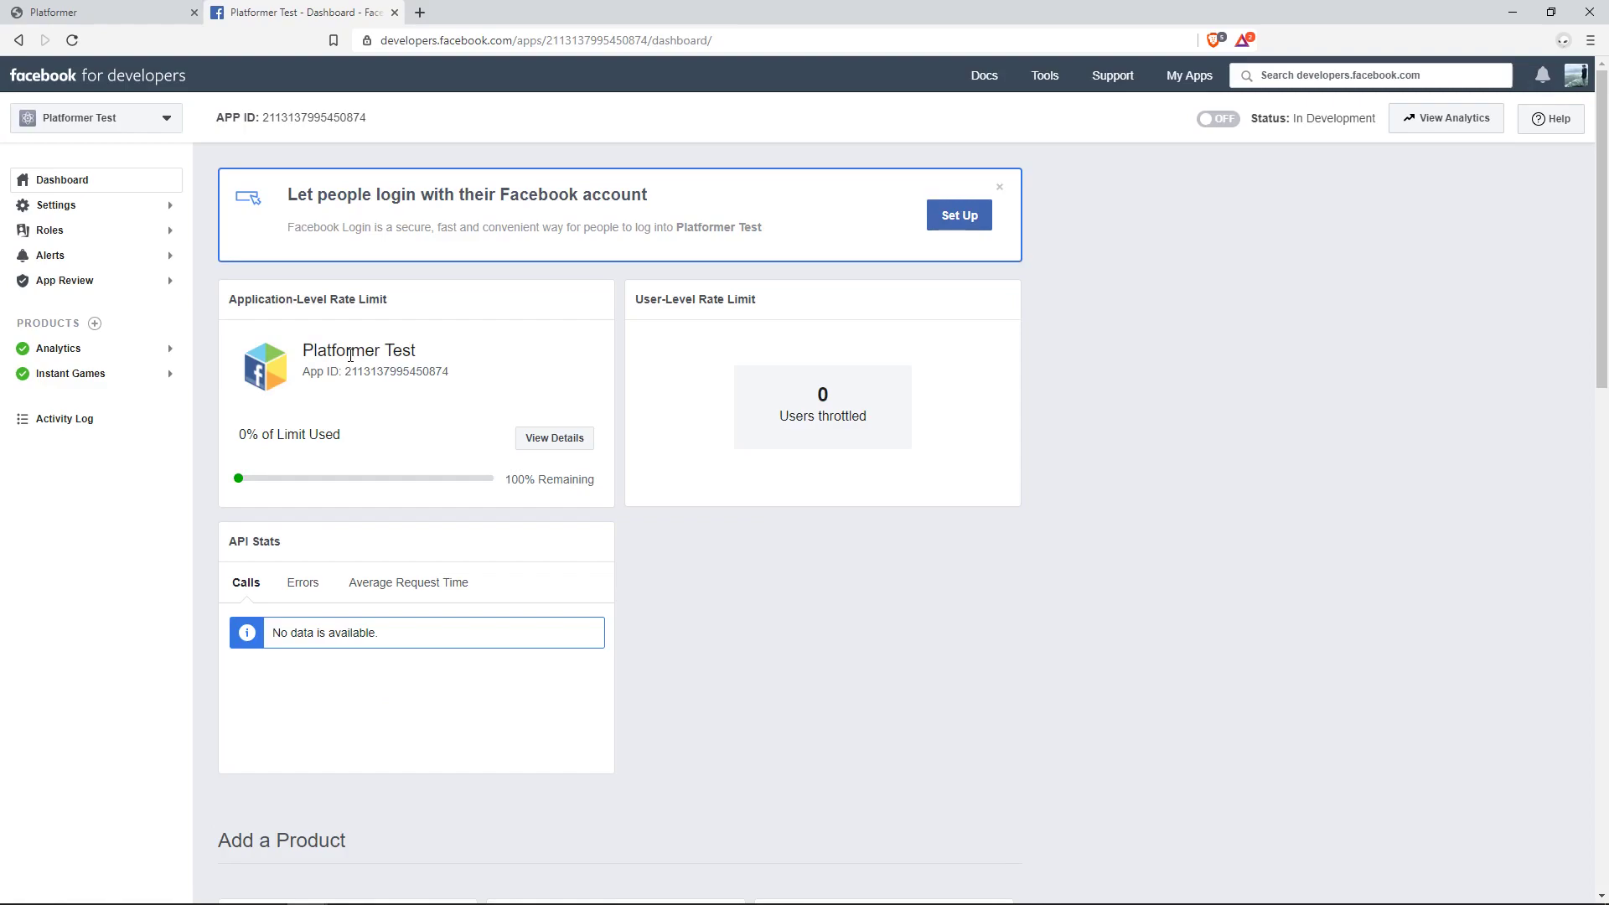
pyautogui.click(68, 448)
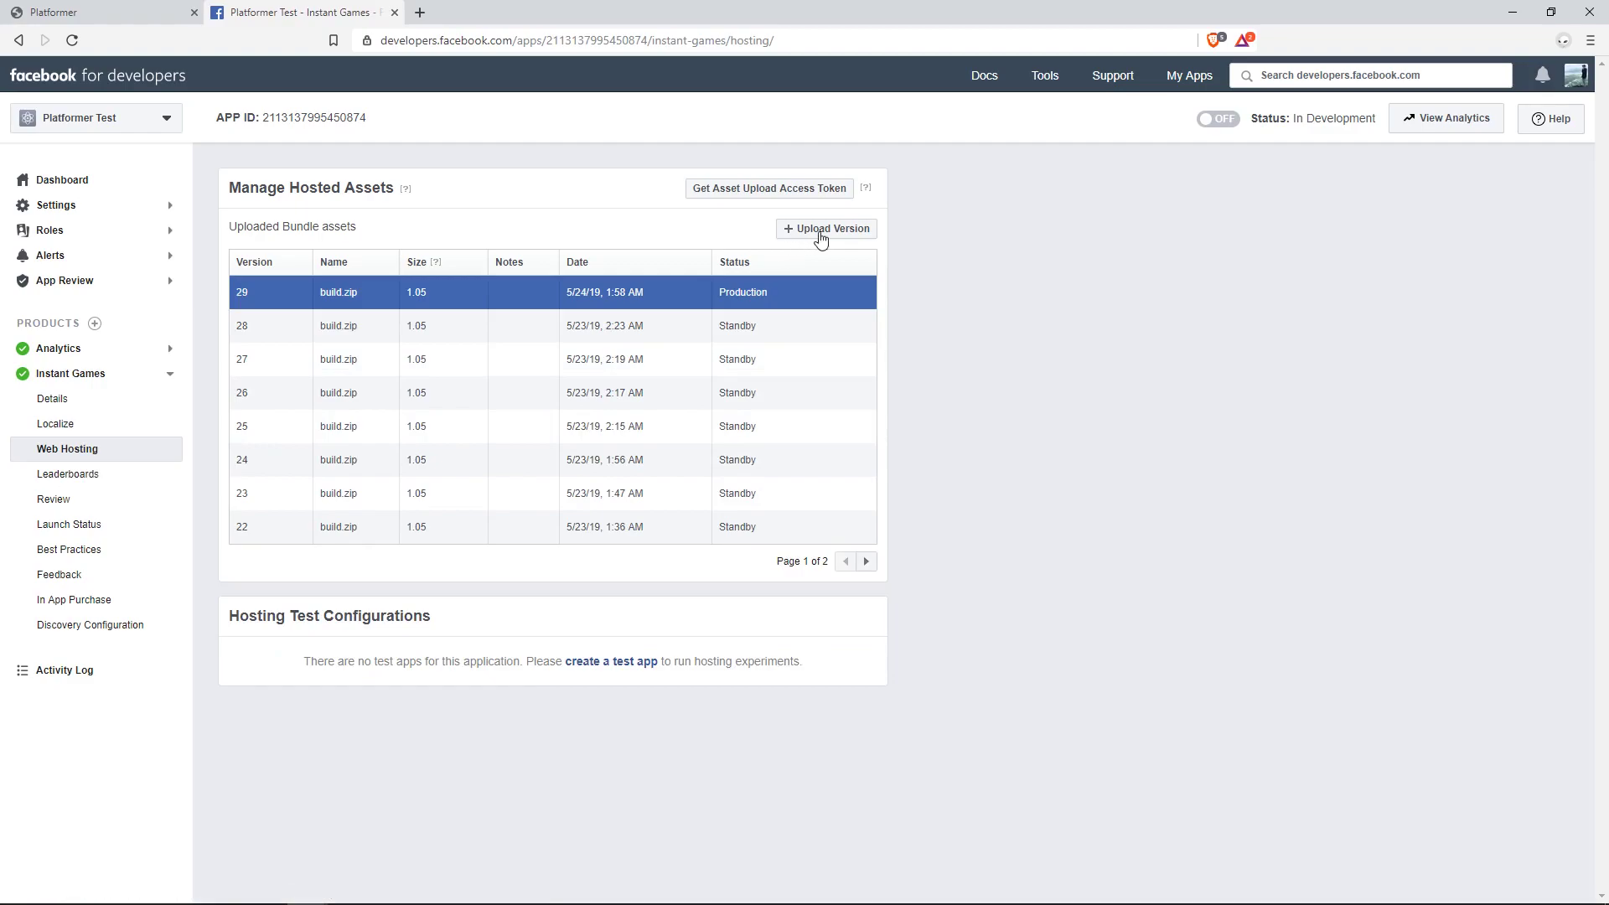
pyautogui.click(826, 228)
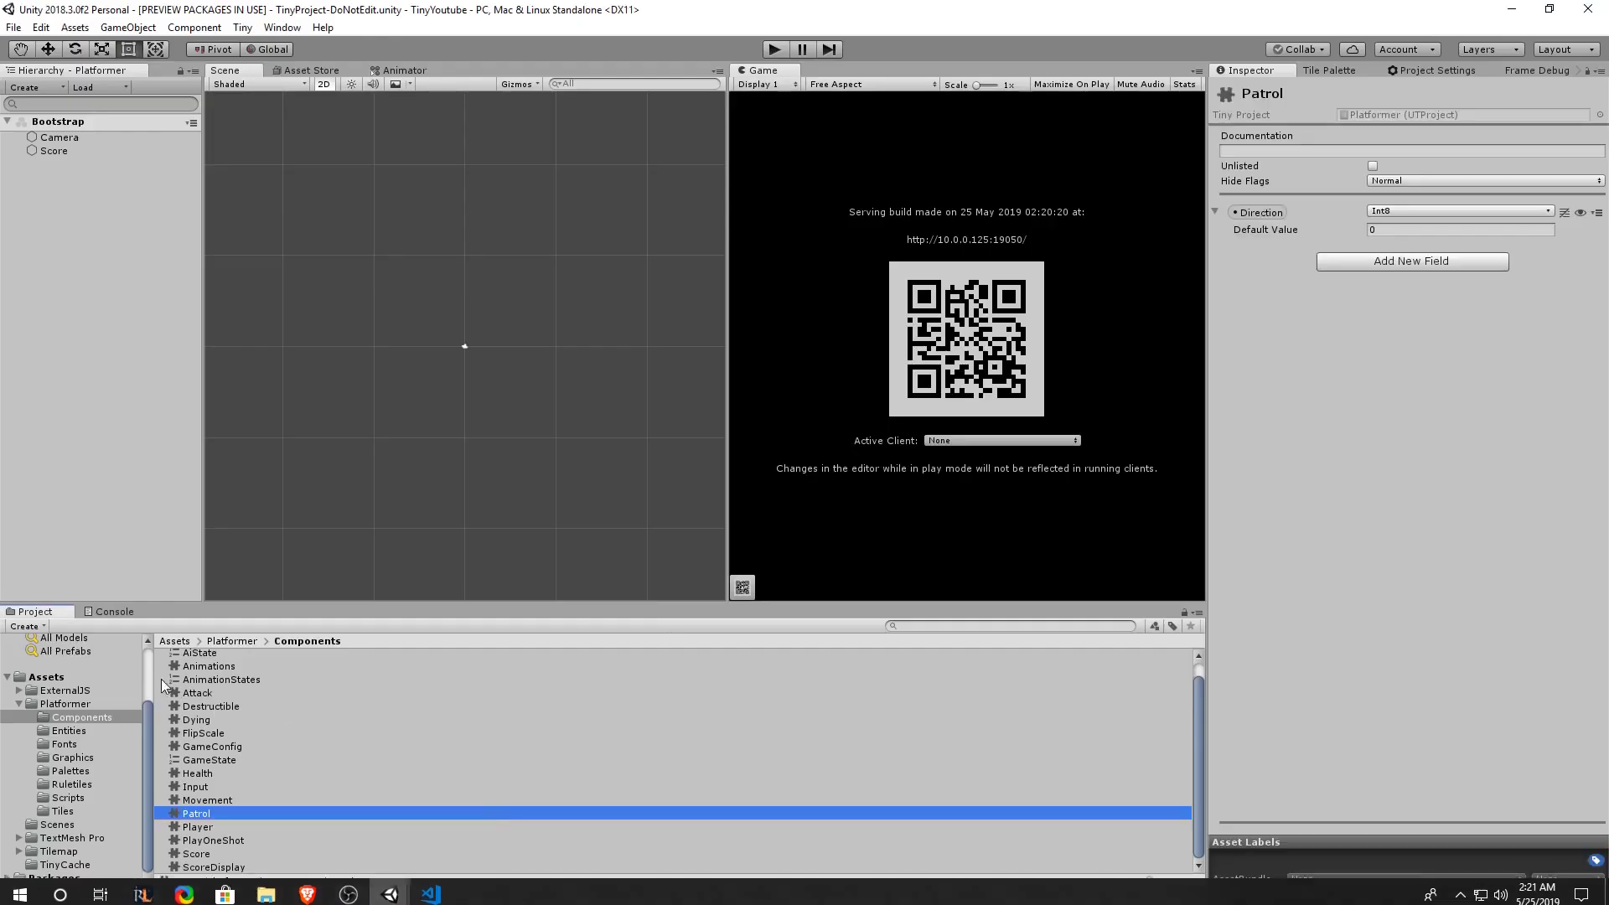
# Archive the TinyExport/Platformer/html5/release build folder as a ZIP file.
pyautogui.rightClick(72, 676)
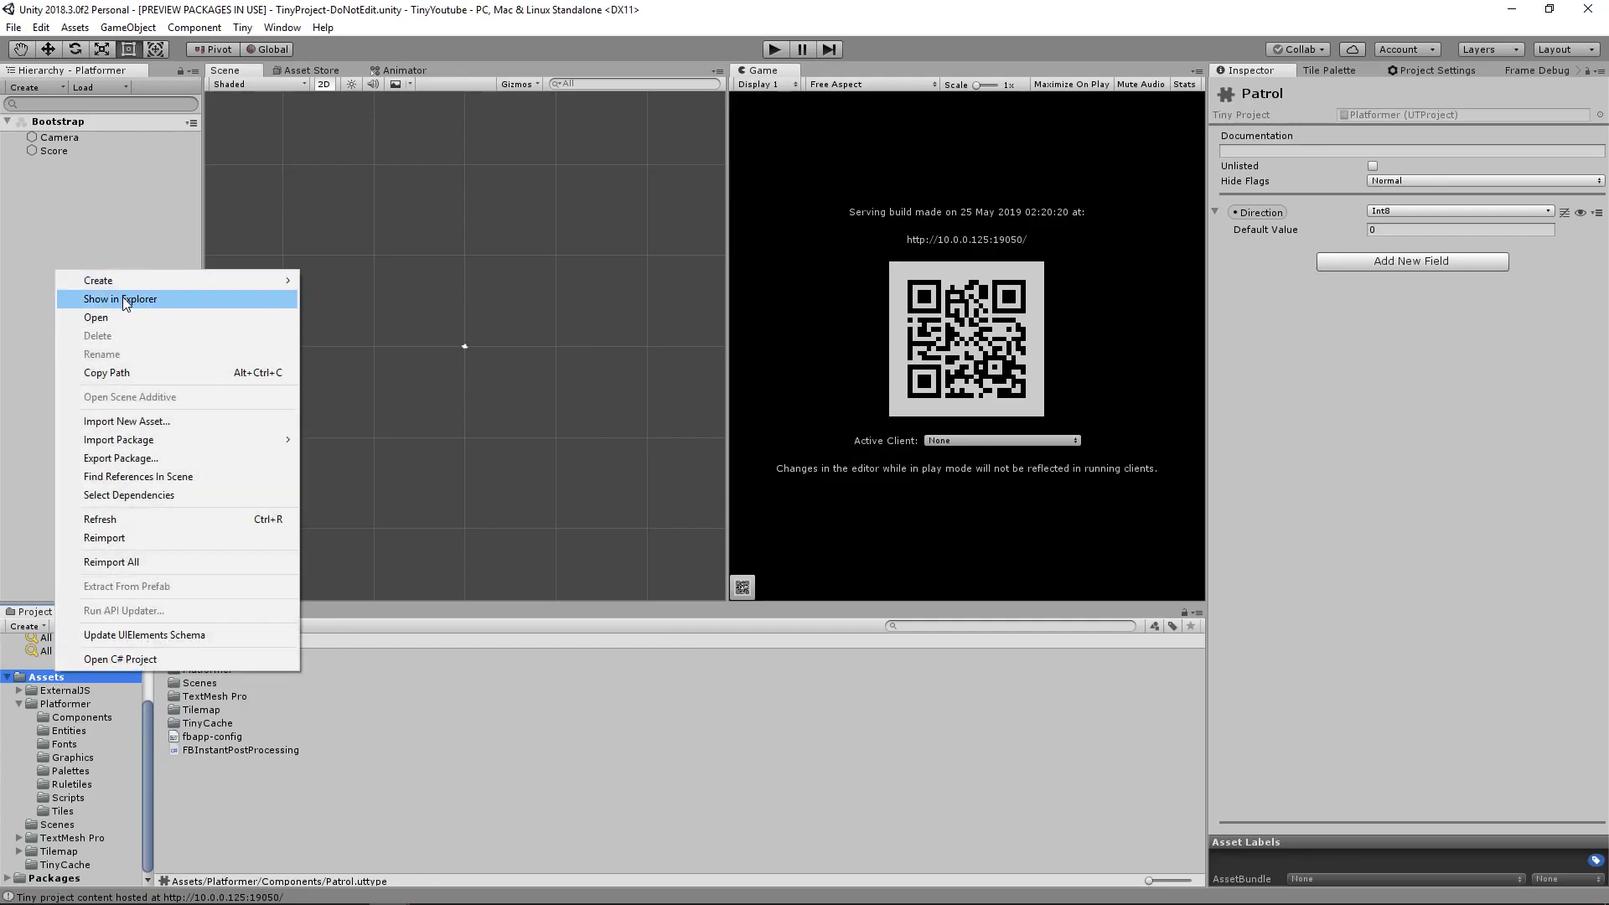
pyautogui.click(120, 298)
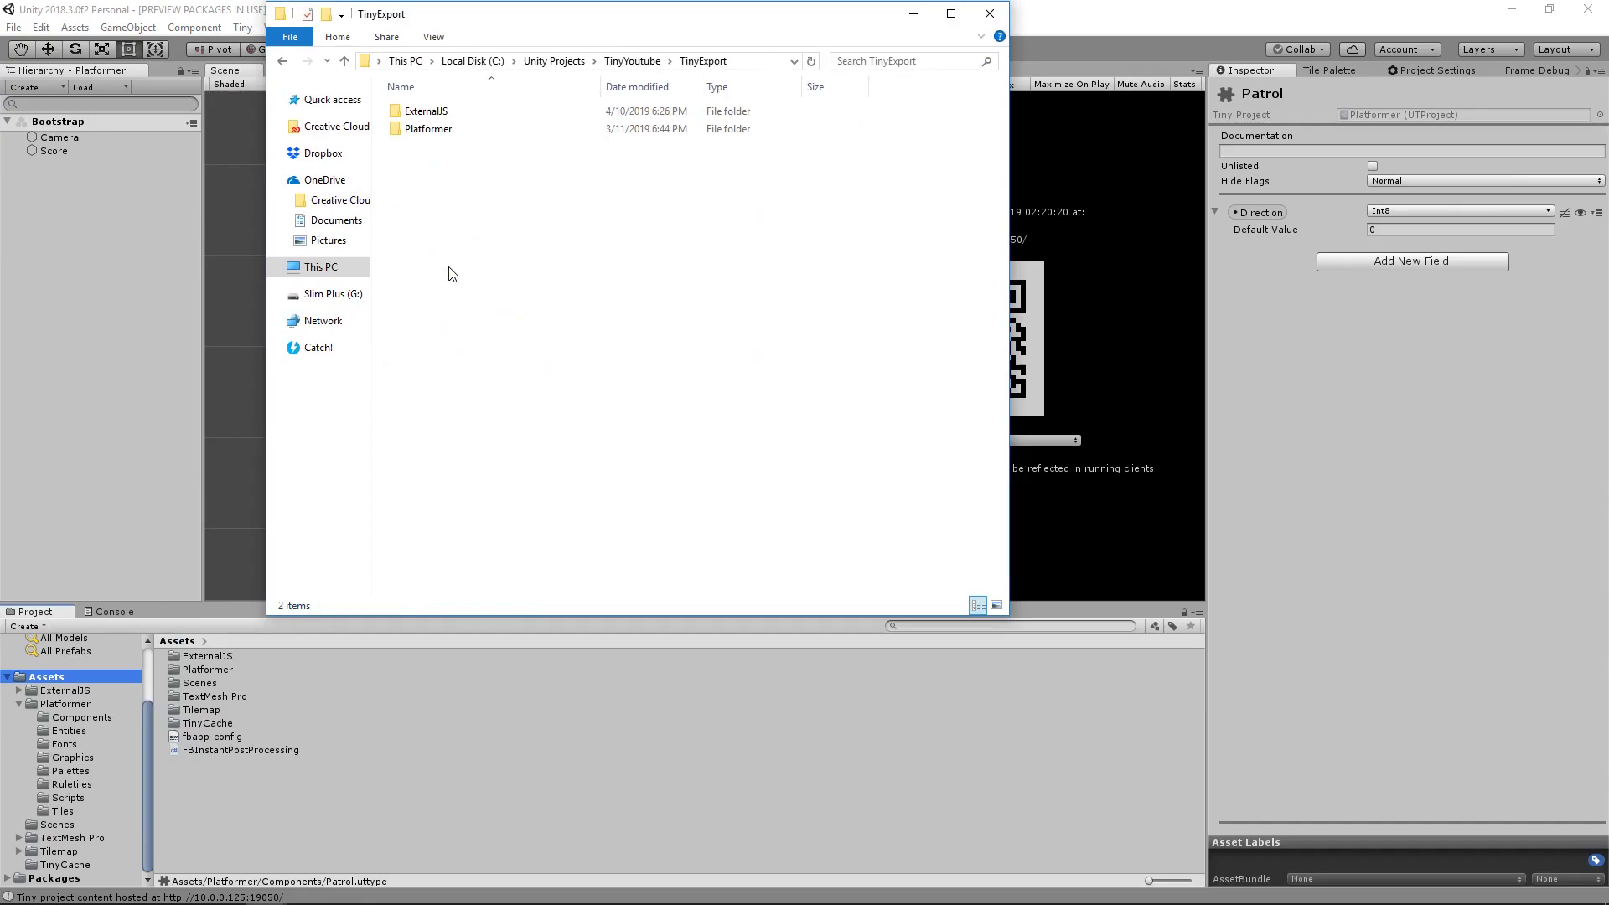
pyautogui.doubleClick(431, 128)
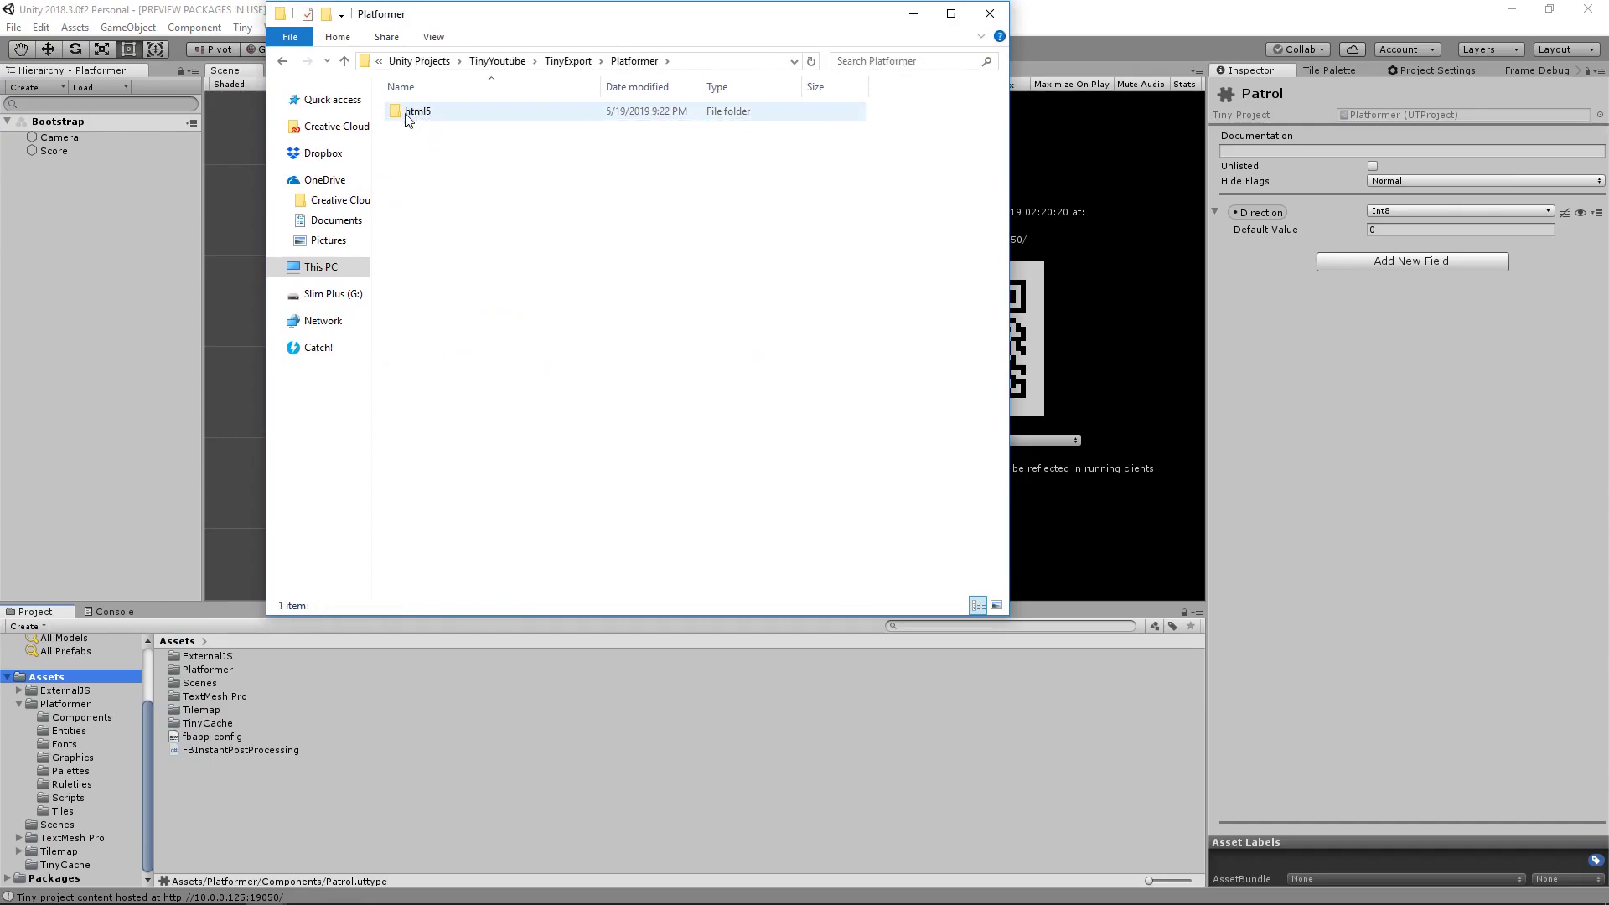
pyautogui.doubleClick(417, 111)
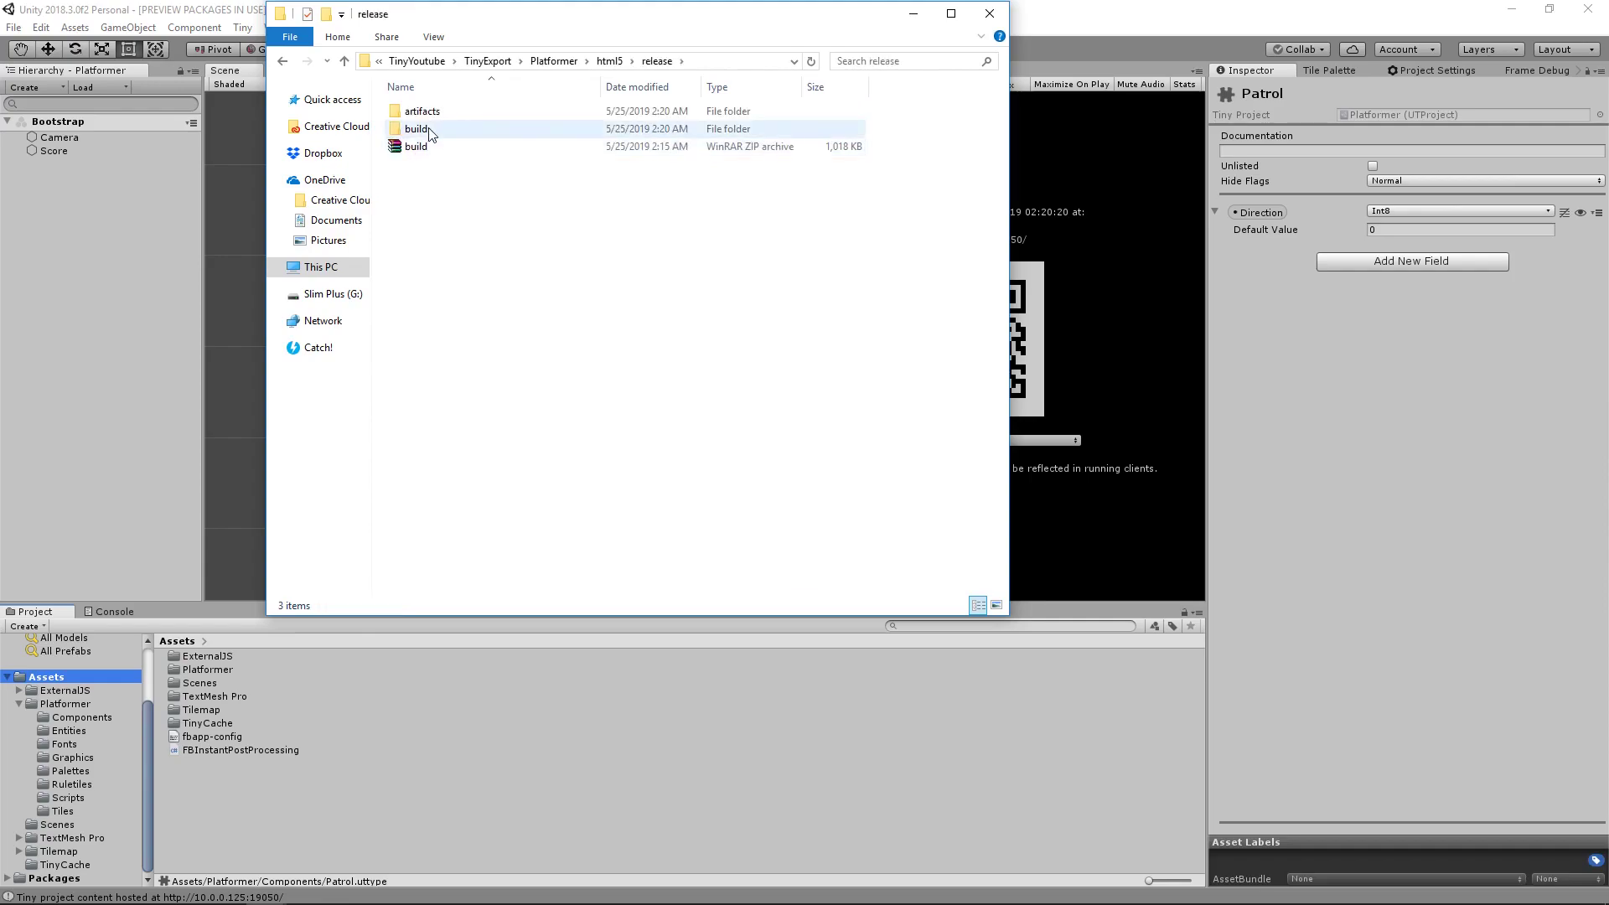
pyautogui.rightClick(416, 146)
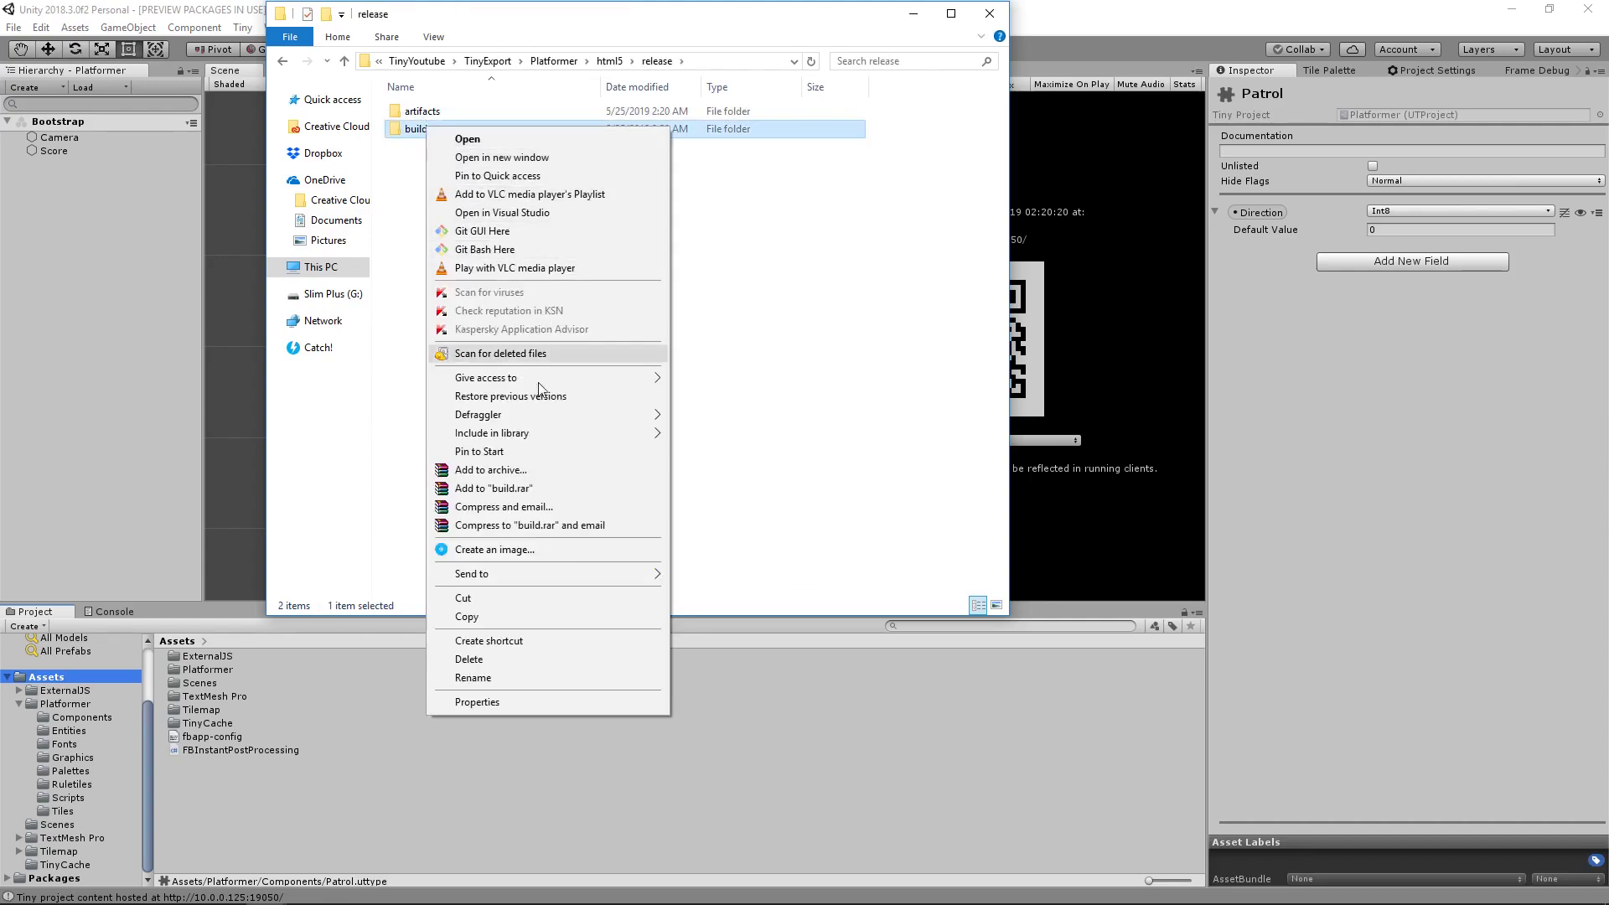
pyautogui.click(490, 470)
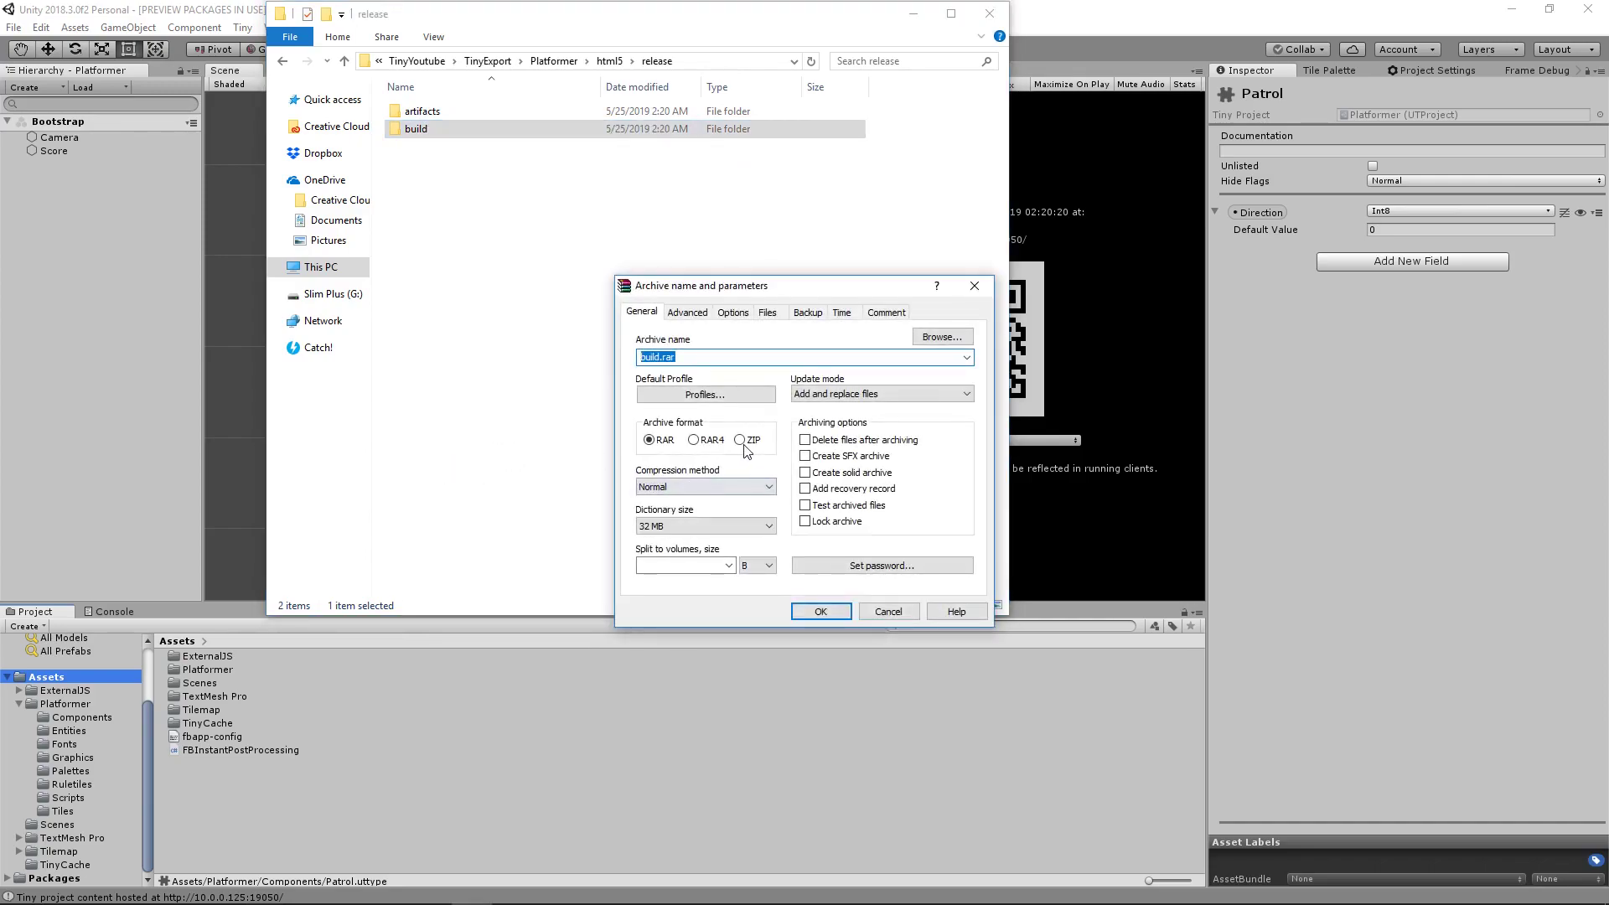
pyautogui.click(818, 611)
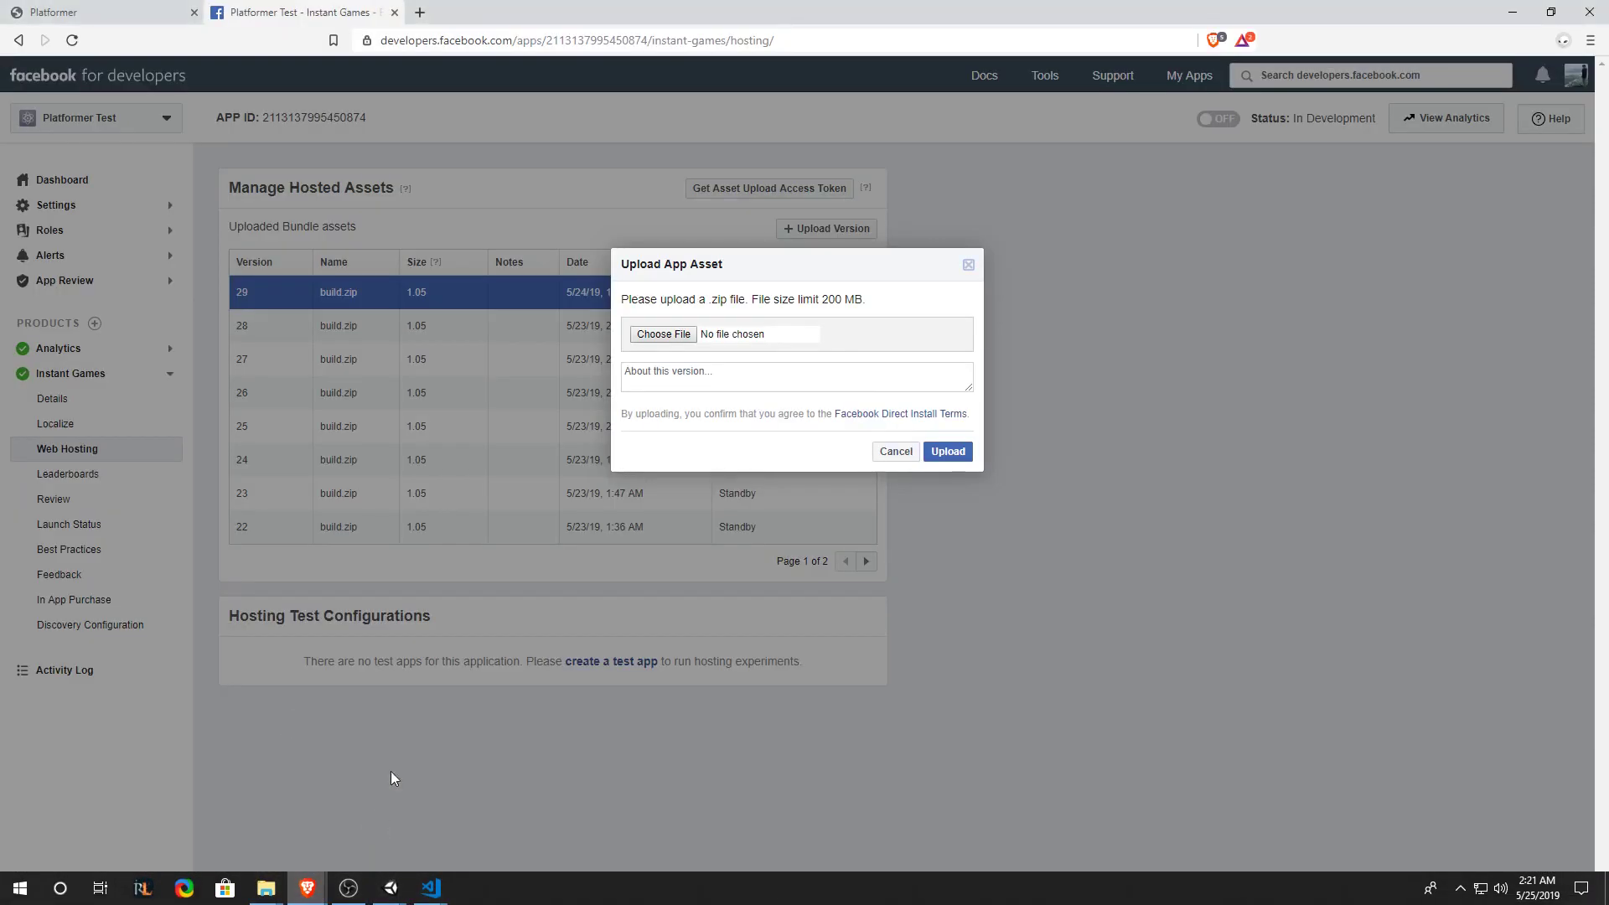
# Upload the new build.zip as an app asset on the hosting page.
pyautogui.press('alt+tab')
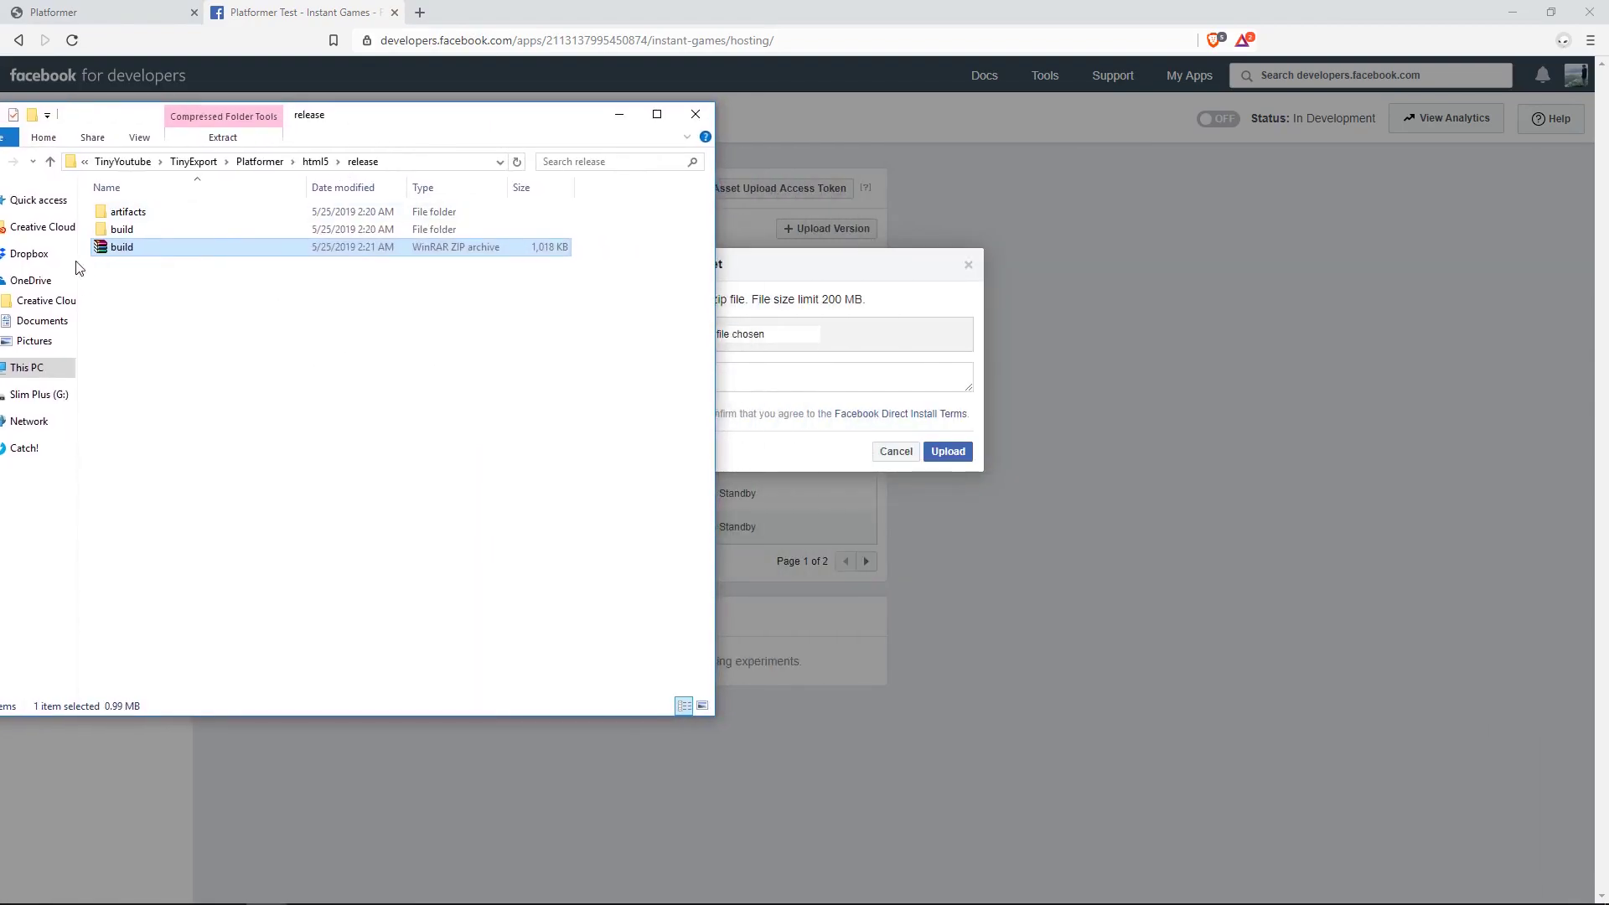
pyautogui.moveTo(468, 172)
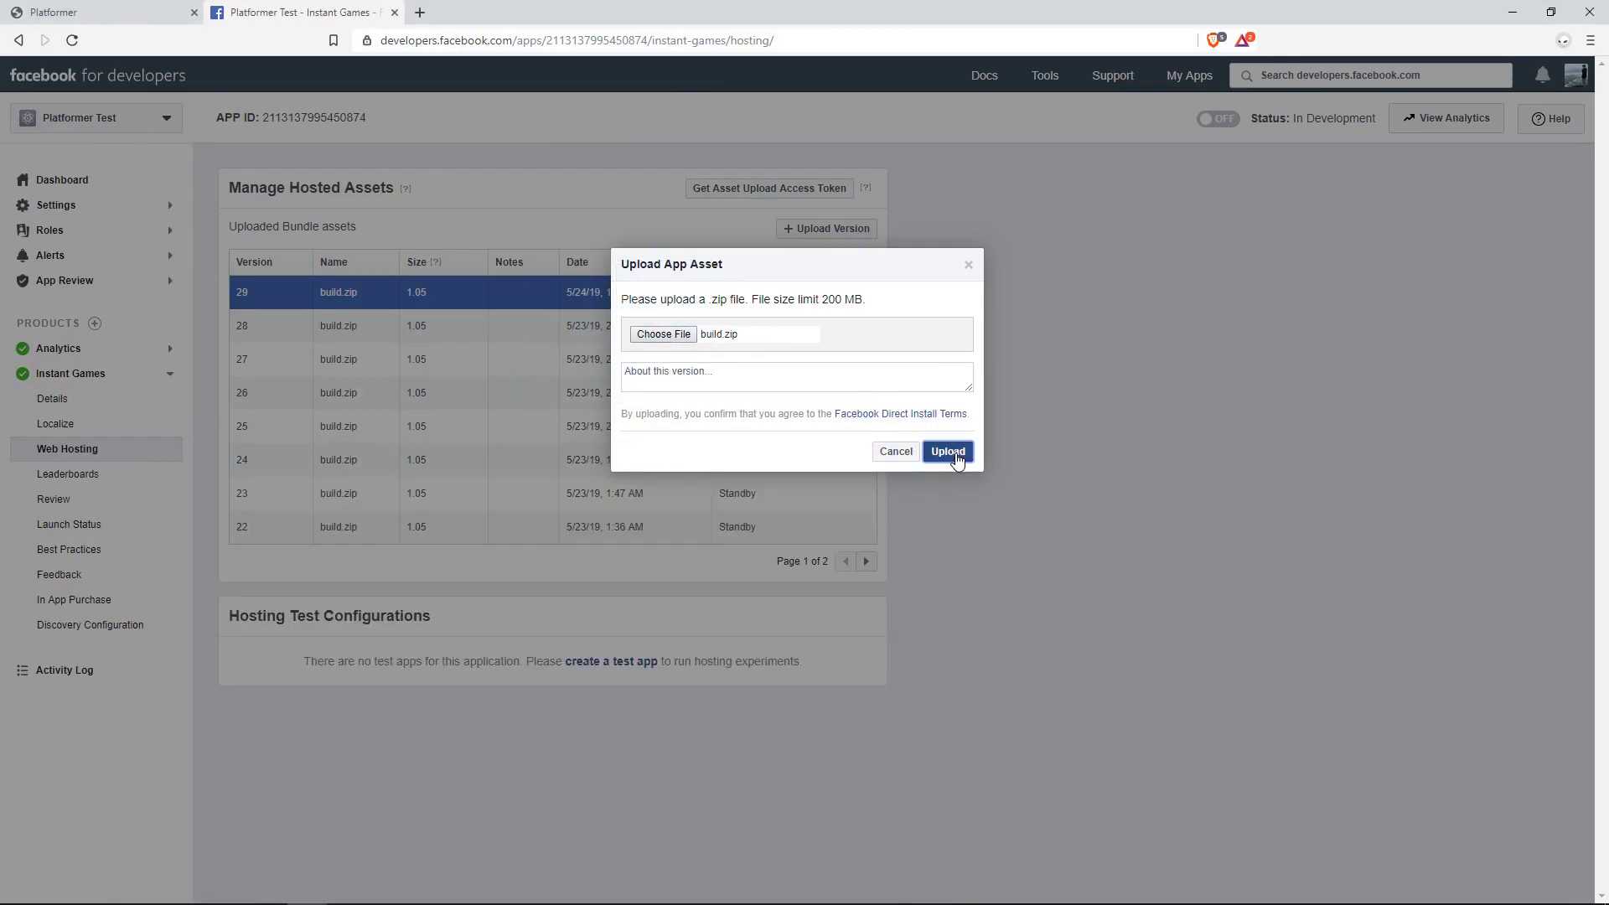
pyautogui.click(946, 452)
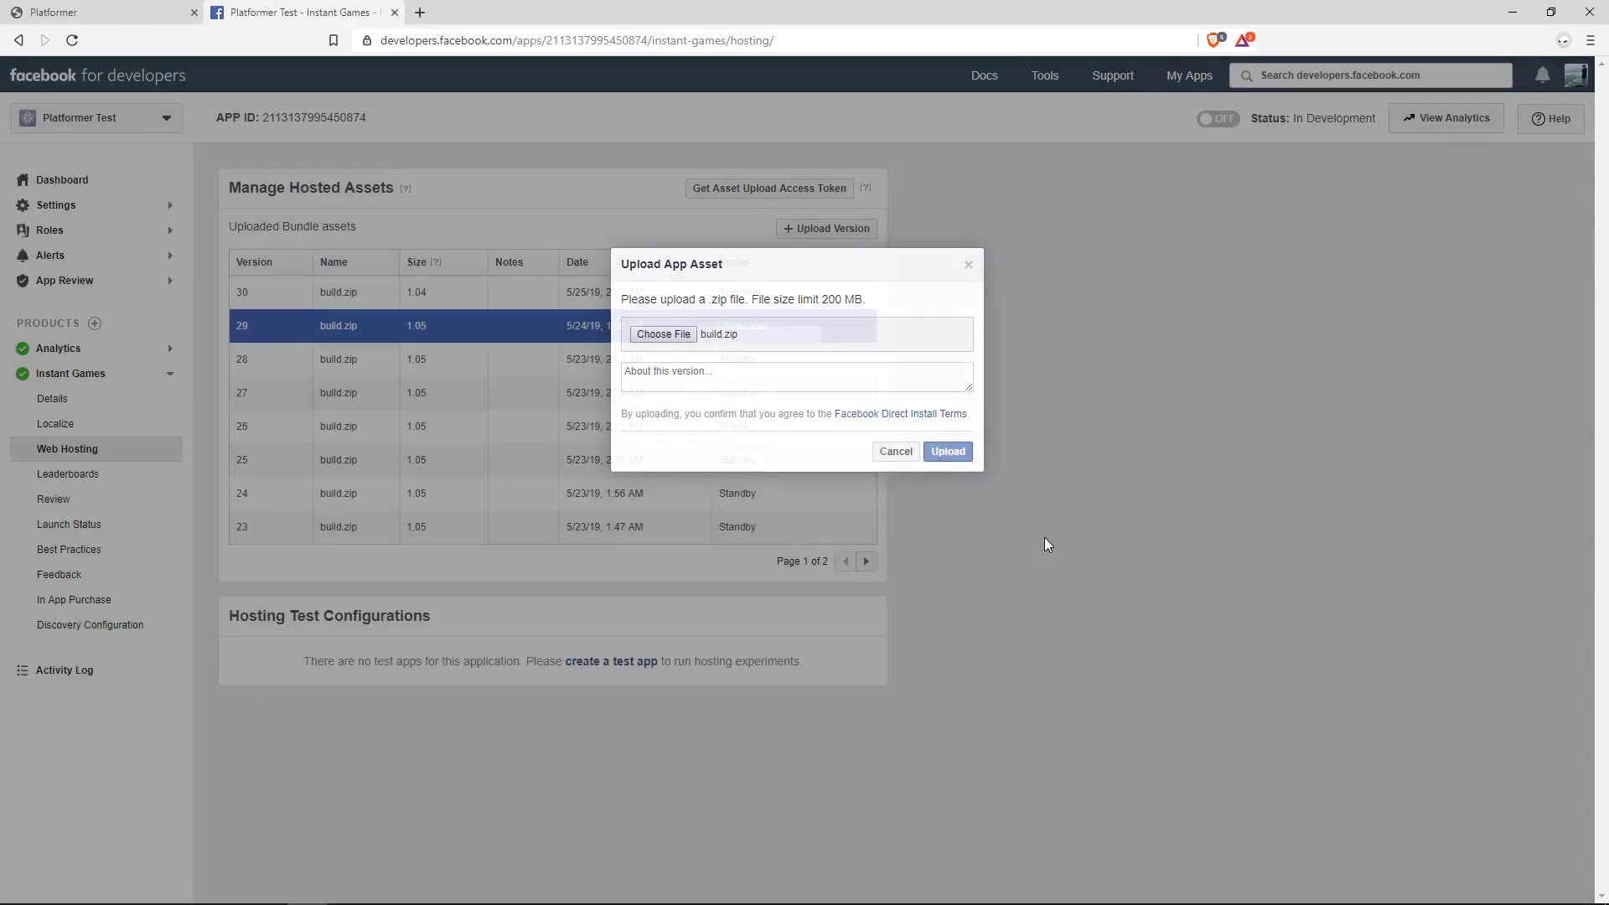
pyautogui.click(946, 452)
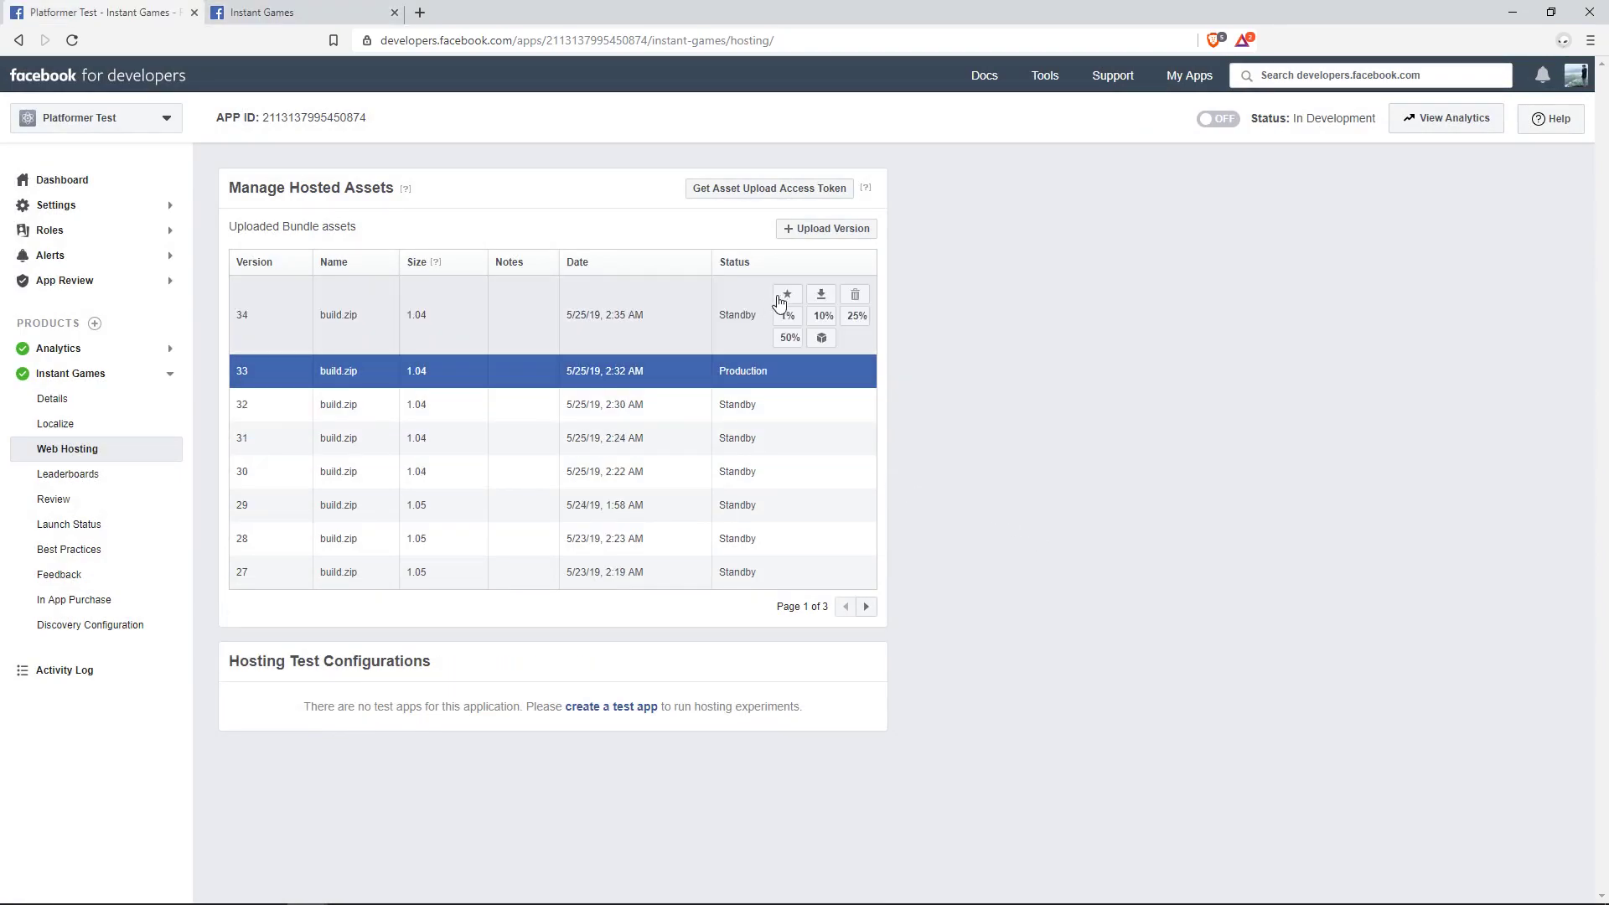
# Push version 34 to production and confirm.
pyautogui.click(786, 296)
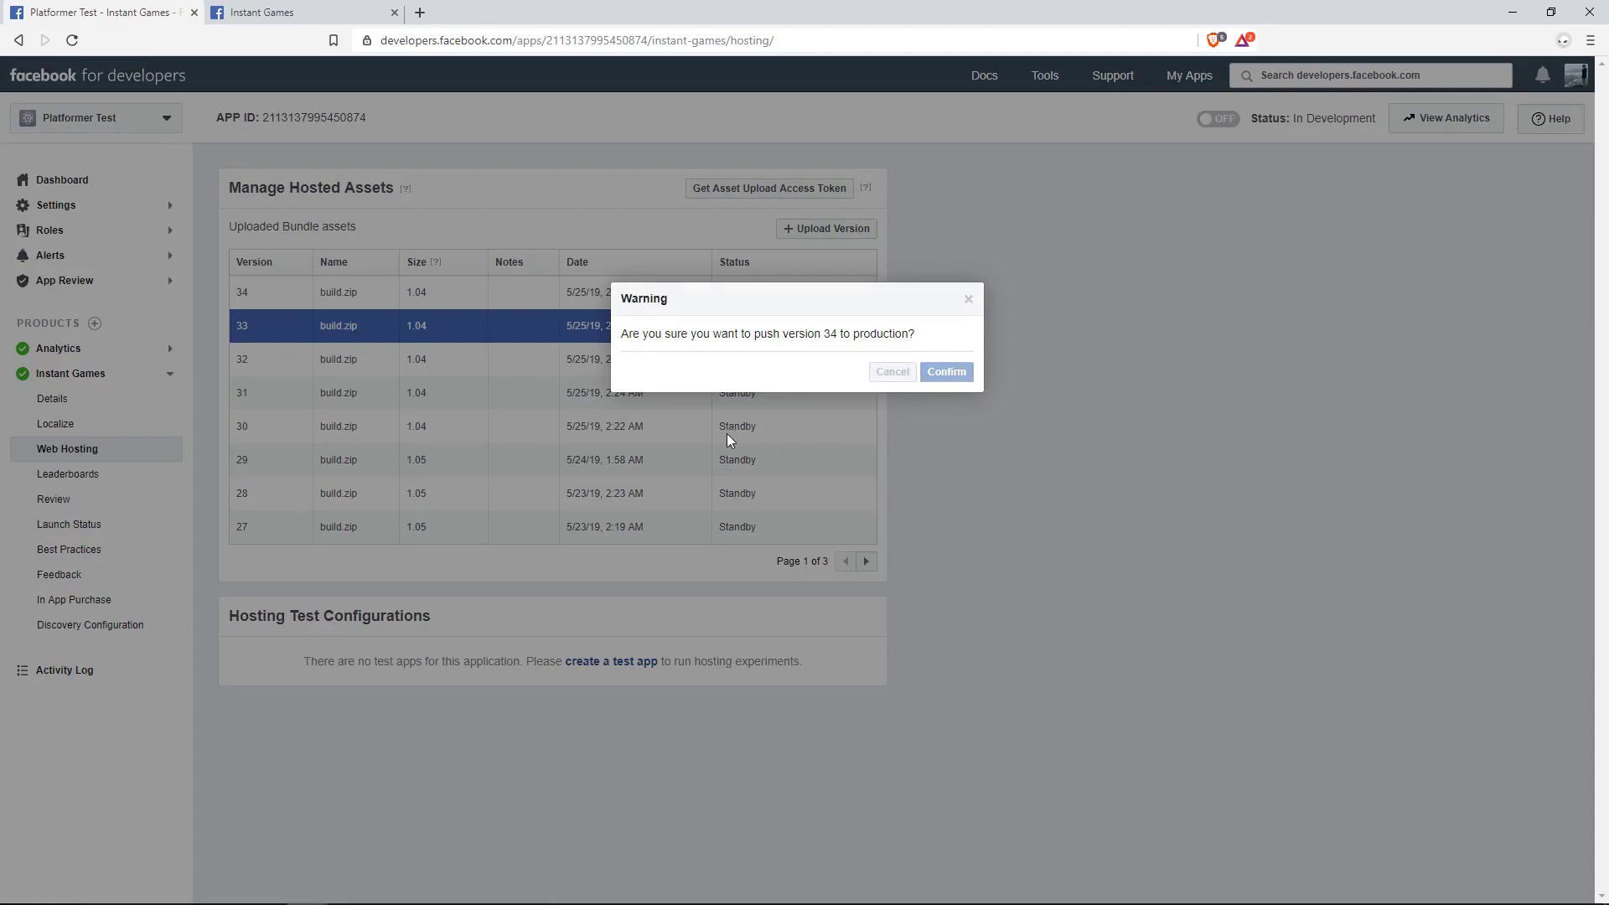
pyautogui.click(945, 371)
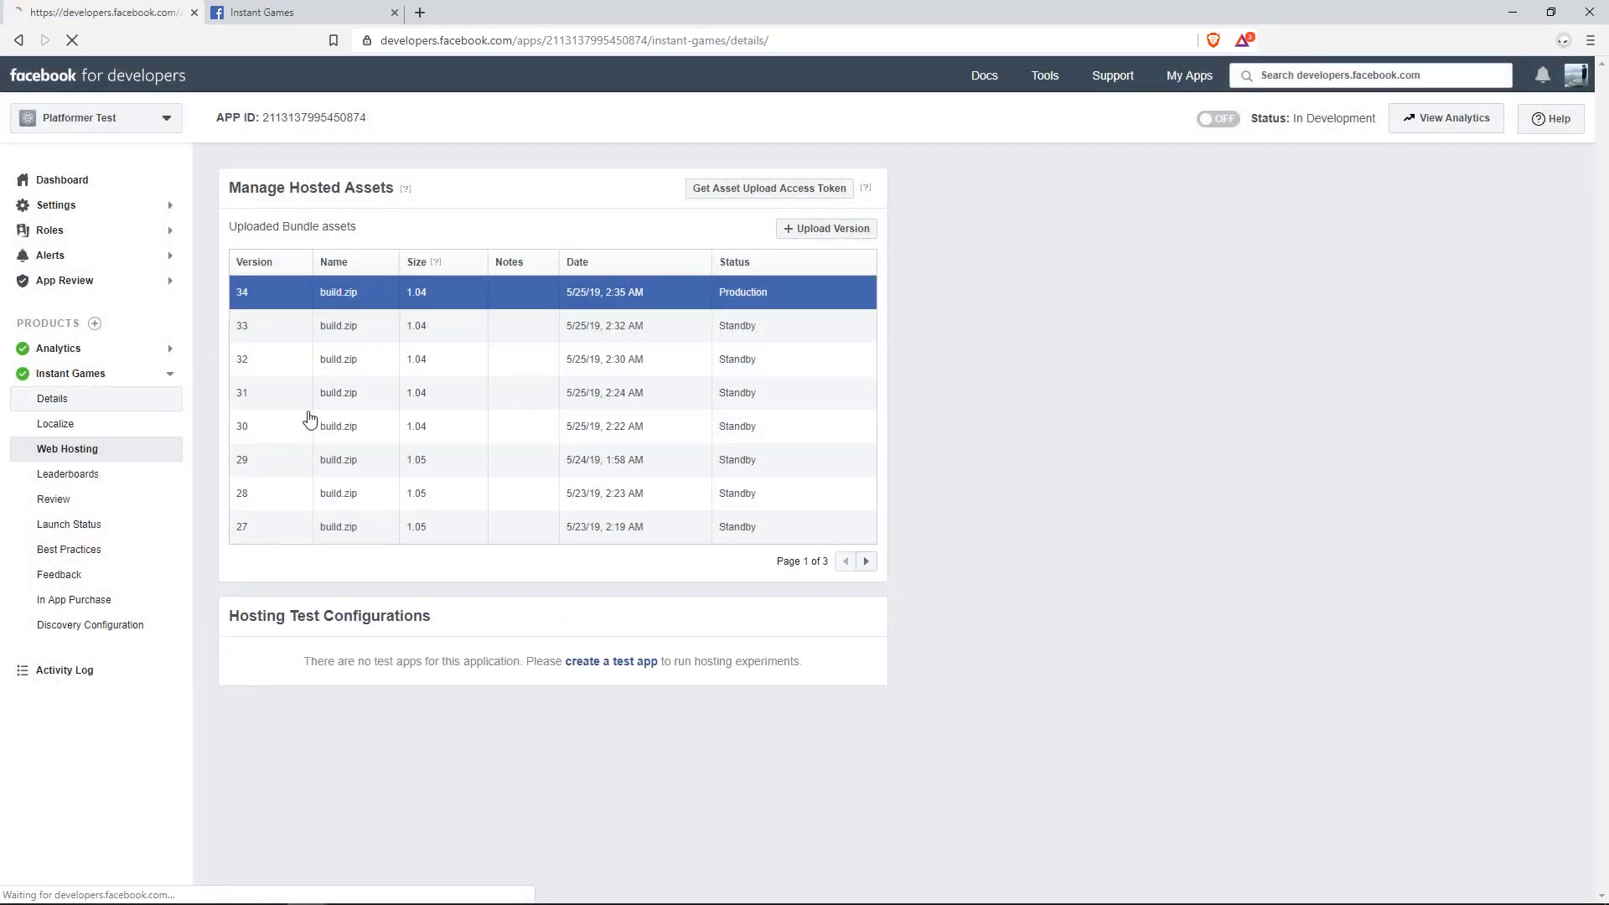
pyautogui.click(52, 398)
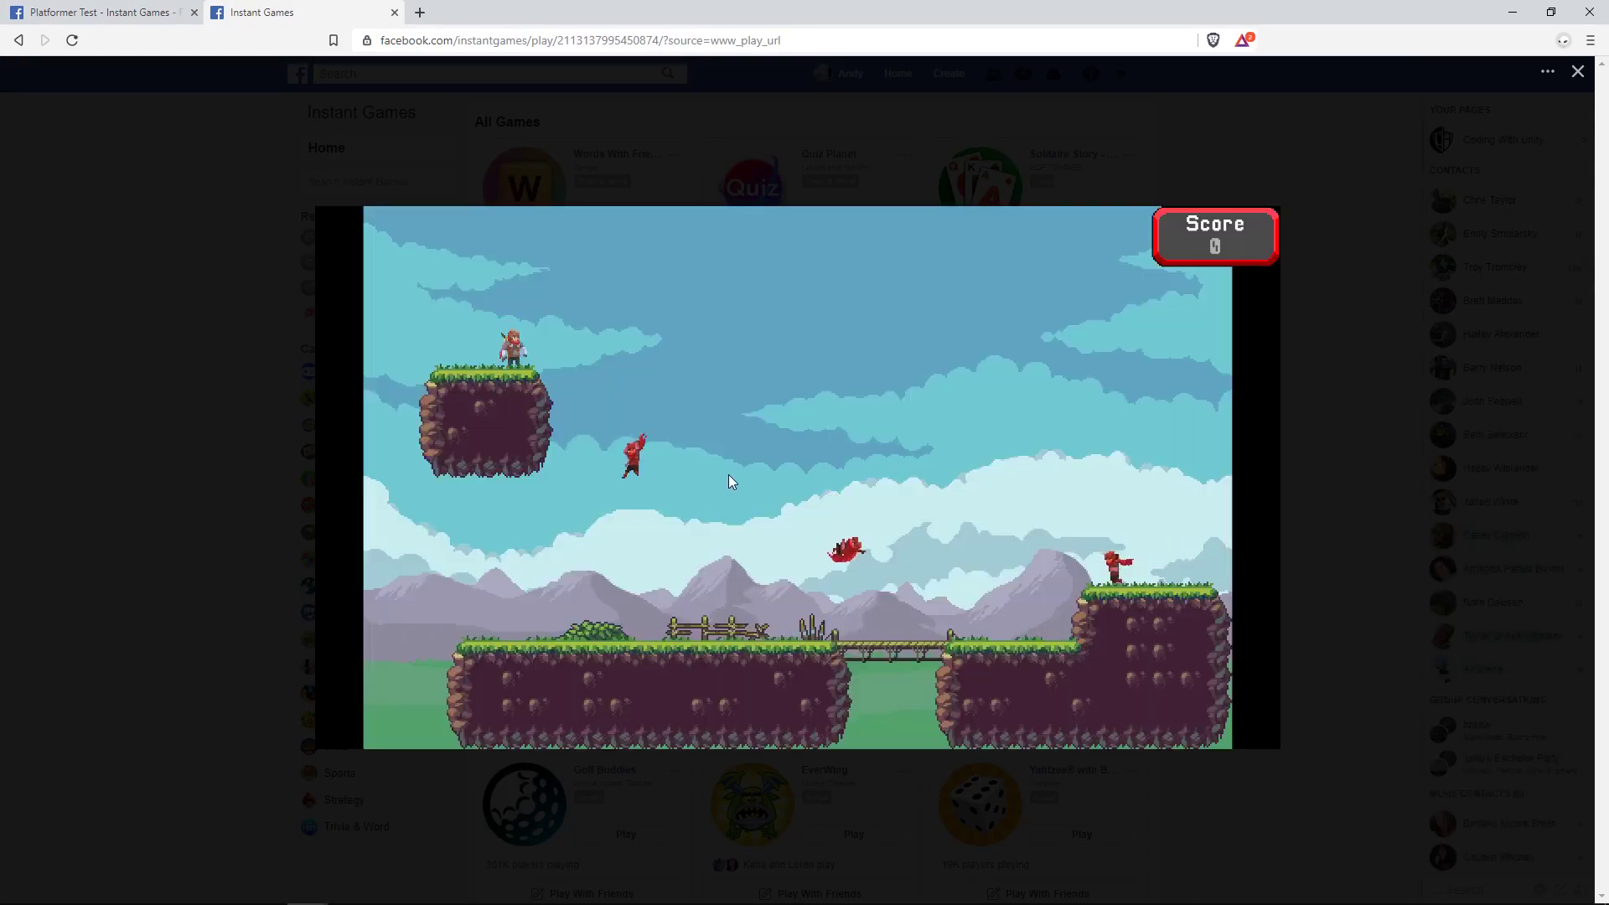
# Open the DevTools console beside the Instant Games player to watch startup logs.
pyautogui.press('F12')
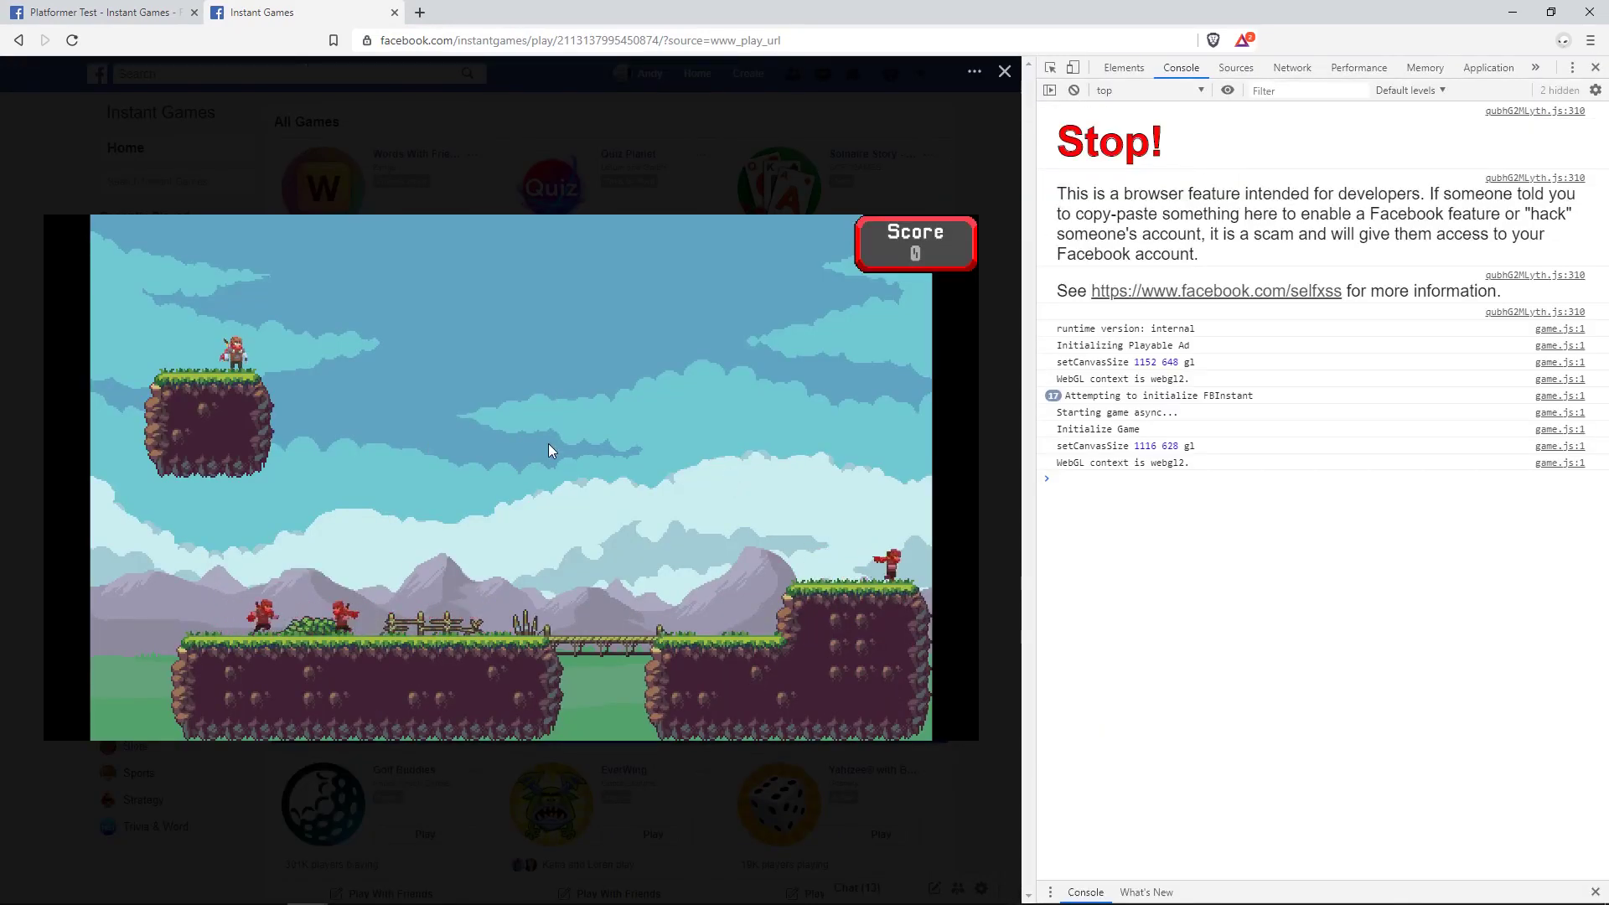